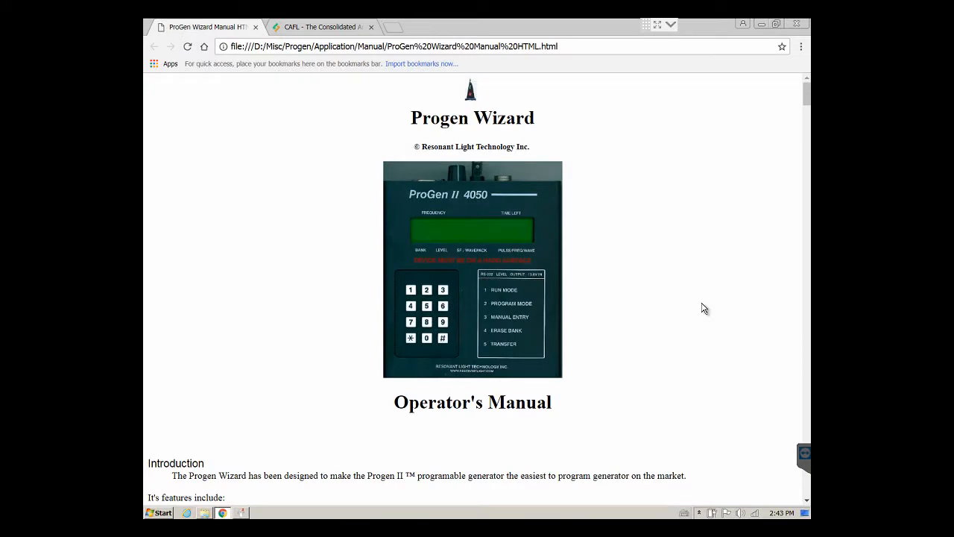
mouse_move(447, 301)
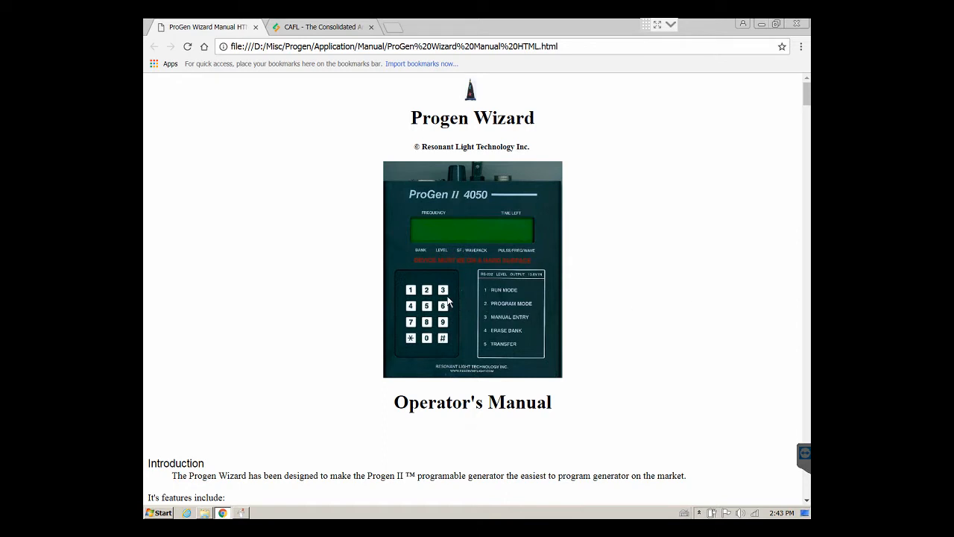
mouse_move(426, 356)
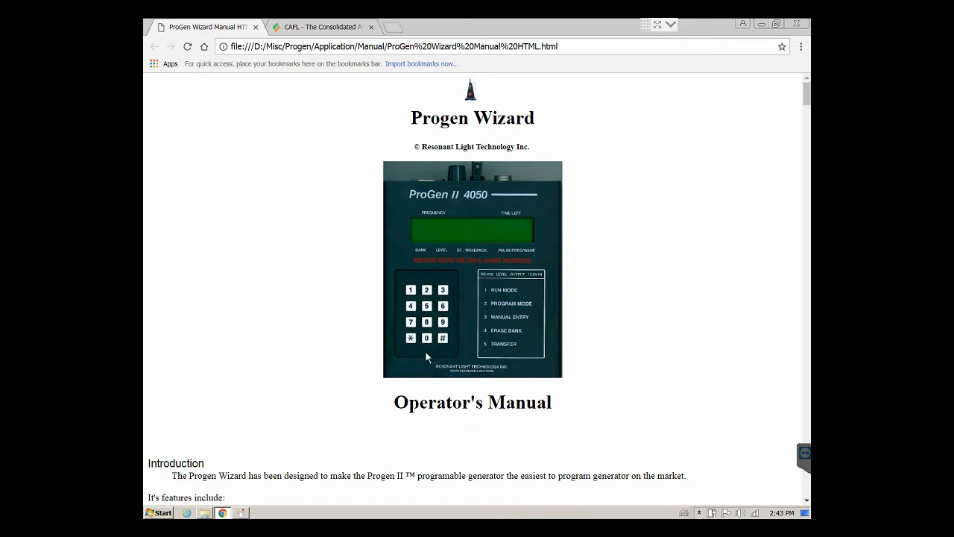
mouse_move(605, 123)
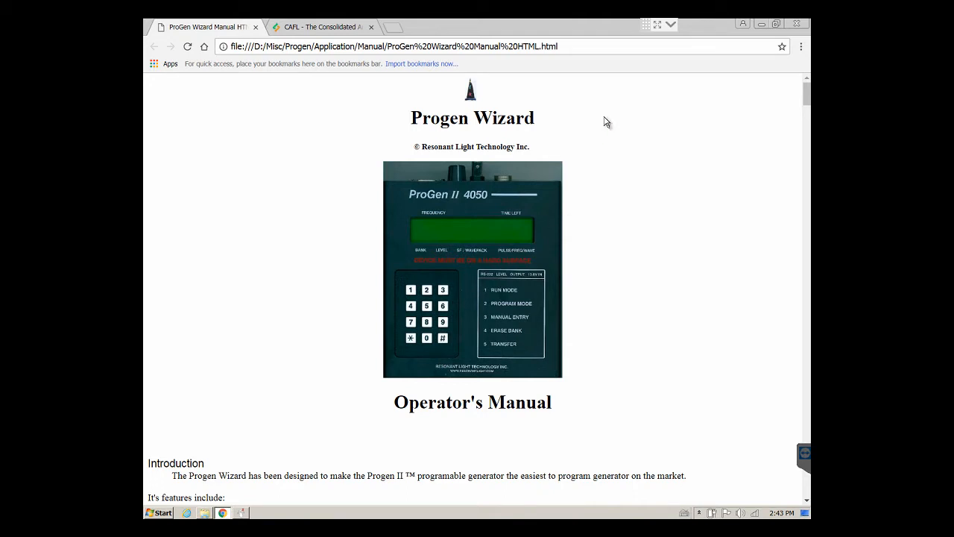
mouse_move(624, 101)
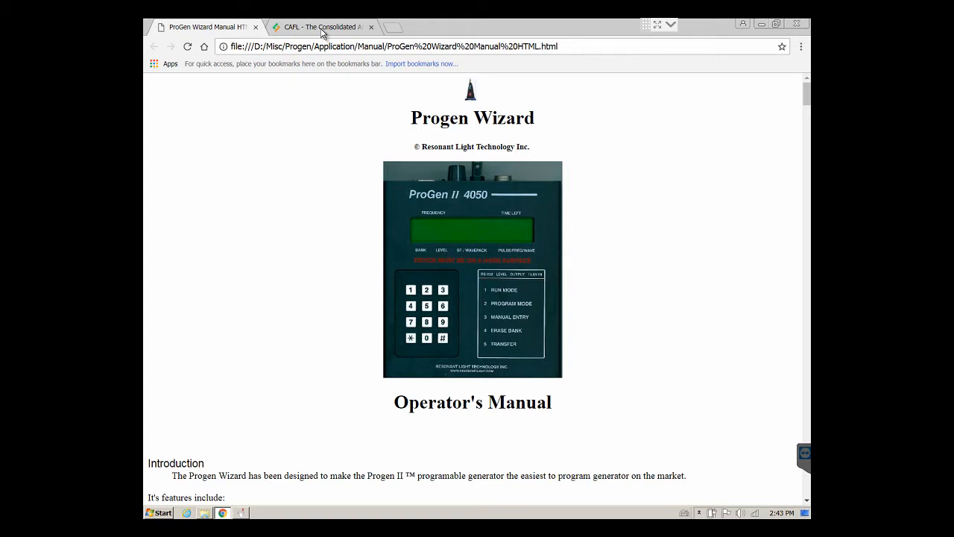
- Show the CAFL frequency list page, then switch over to the ProGen Wizard window
left_click(321, 27)
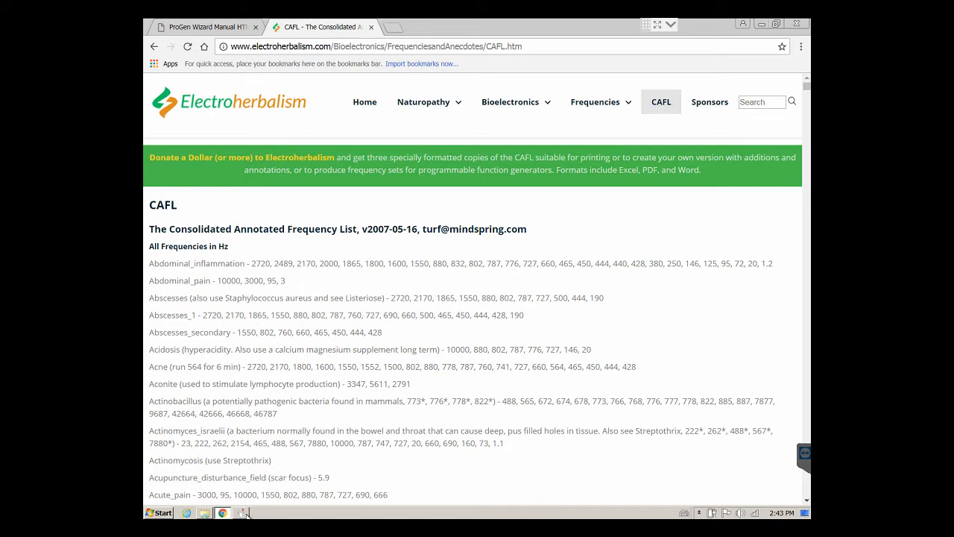
left_click(242, 513)
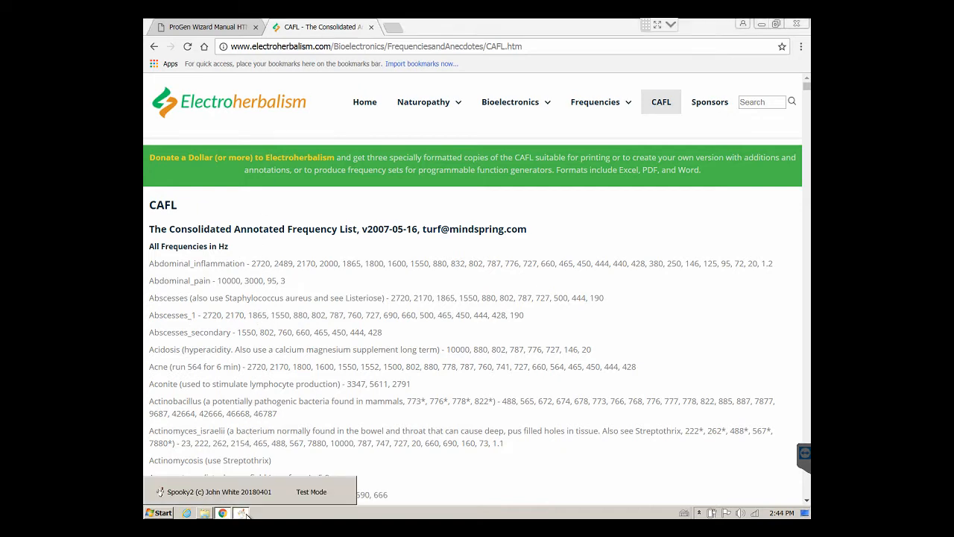
left_click(241, 512)
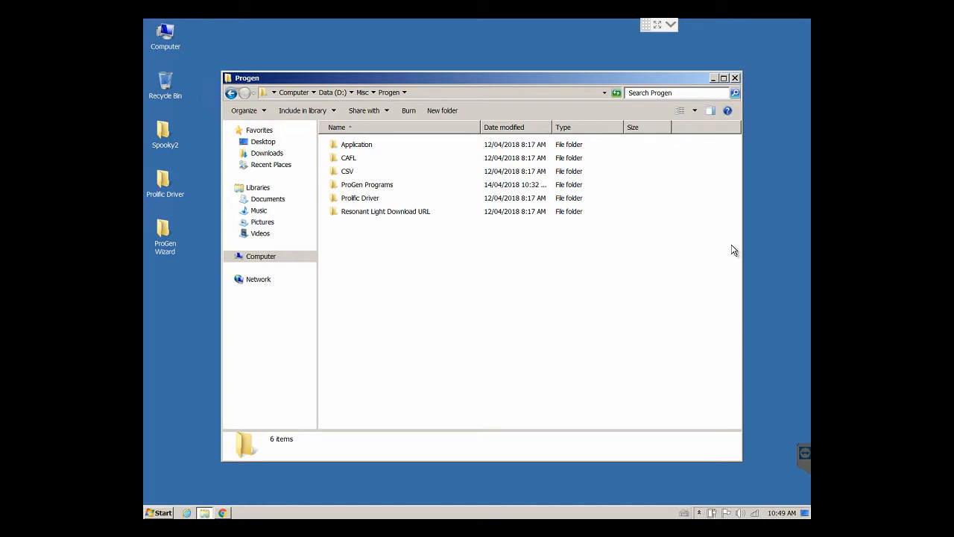
mouse_move(495, 246)
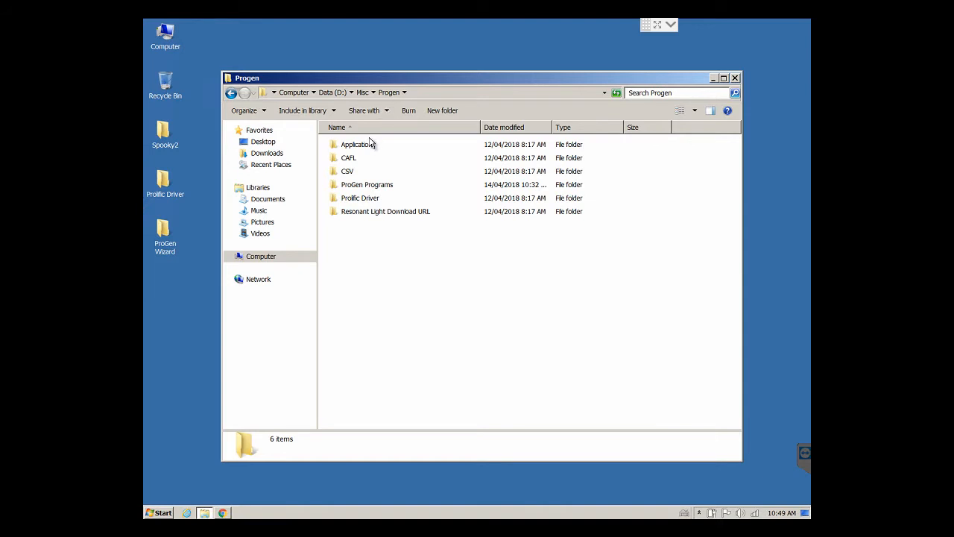
mouse_move(356, 167)
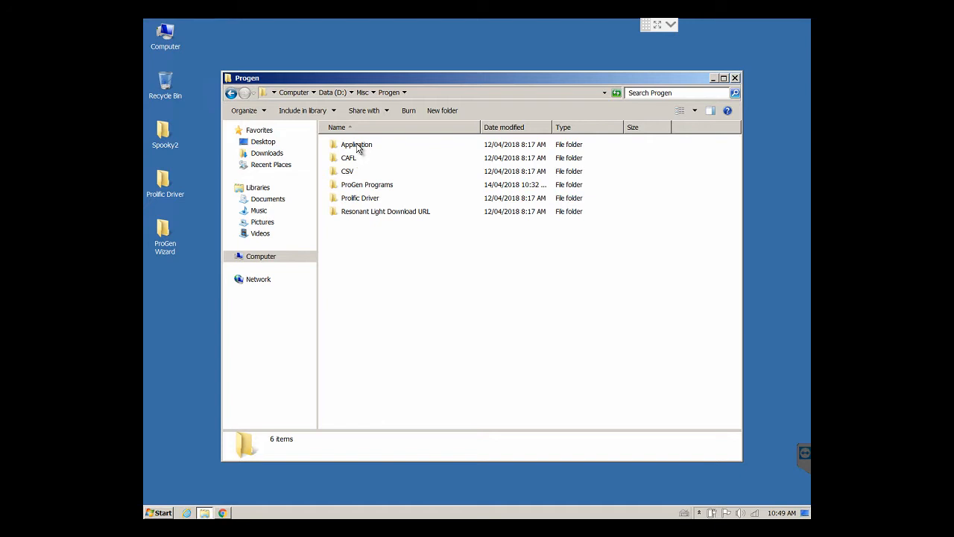
mouse_move(361, 158)
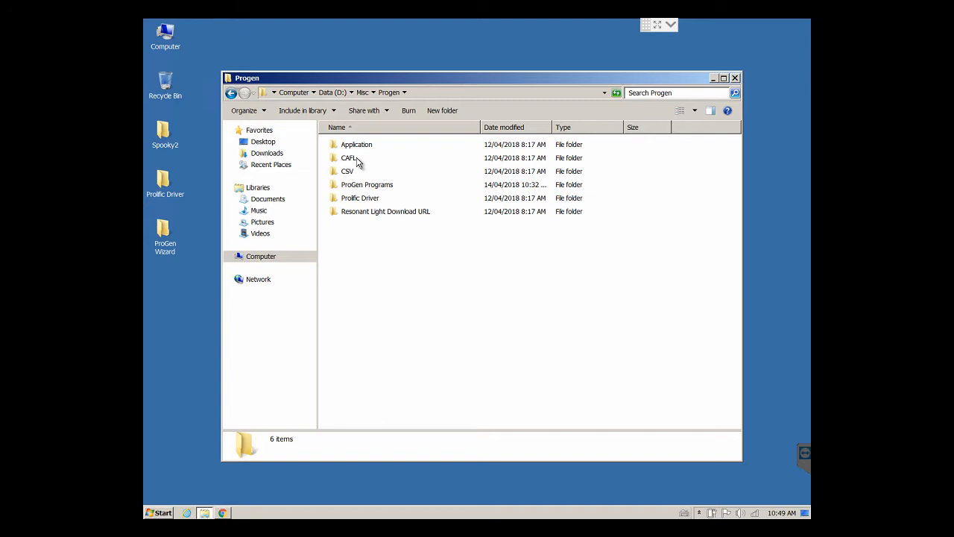
mouse_move(358, 177)
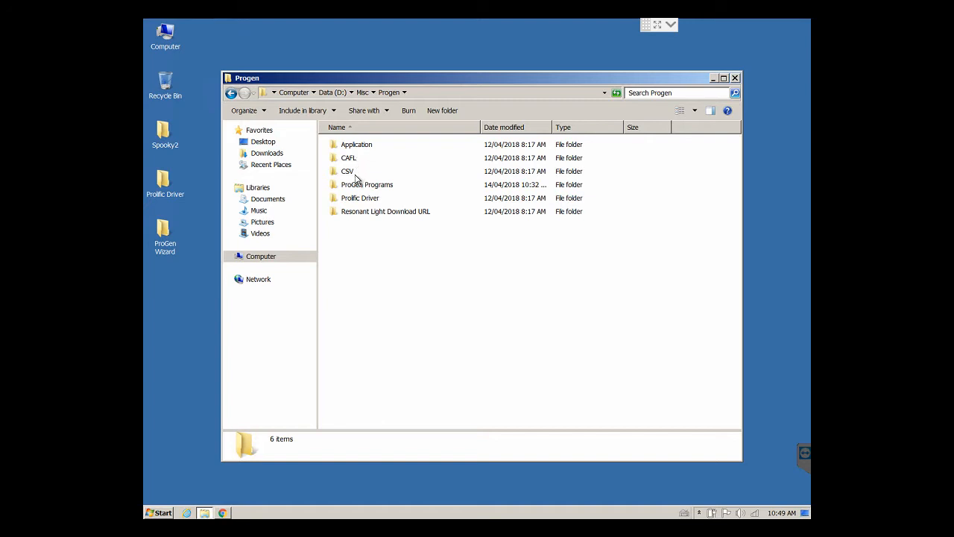
mouse_move(381, 193)
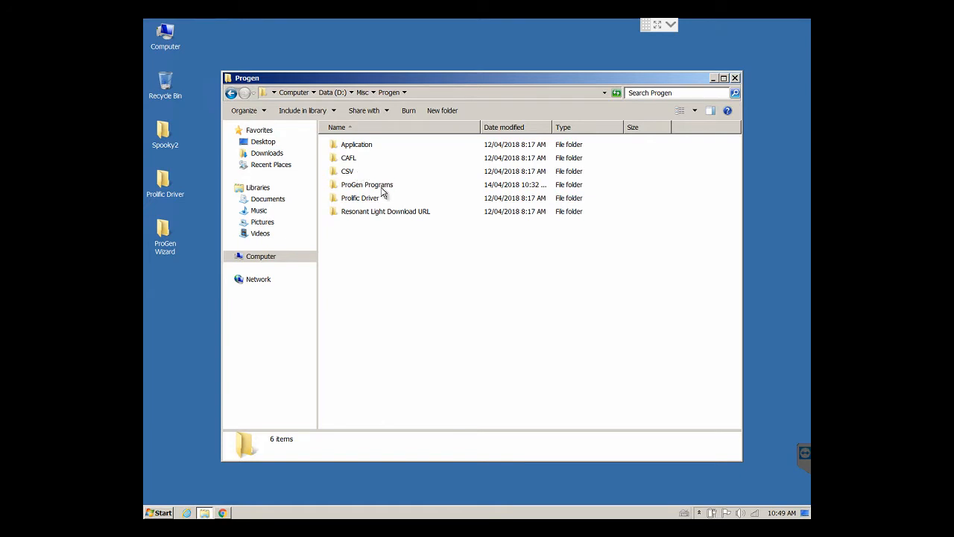
mouse_move(369, 187)
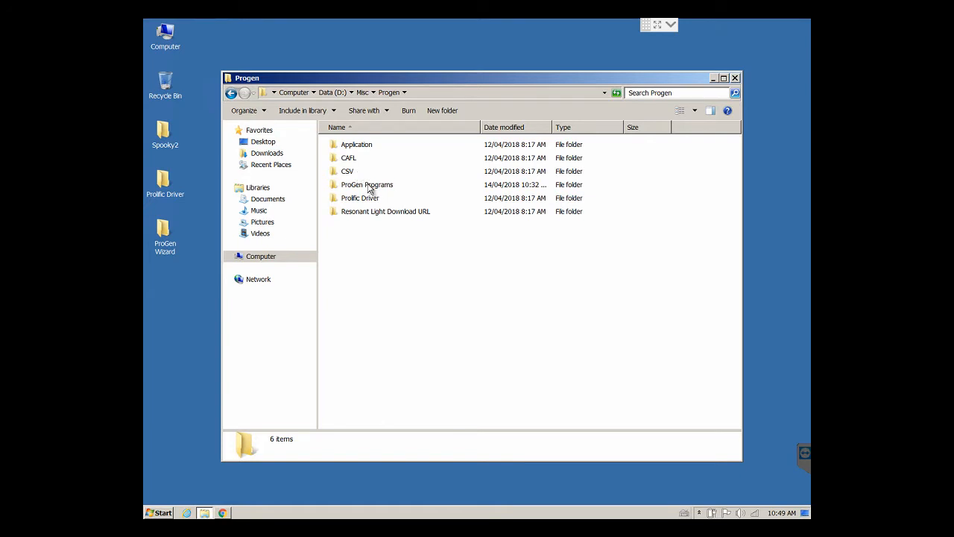
- Browse the Stock and Current subfolders of ProGen Programs, then return to the Progen folder
double_click(367, 184)
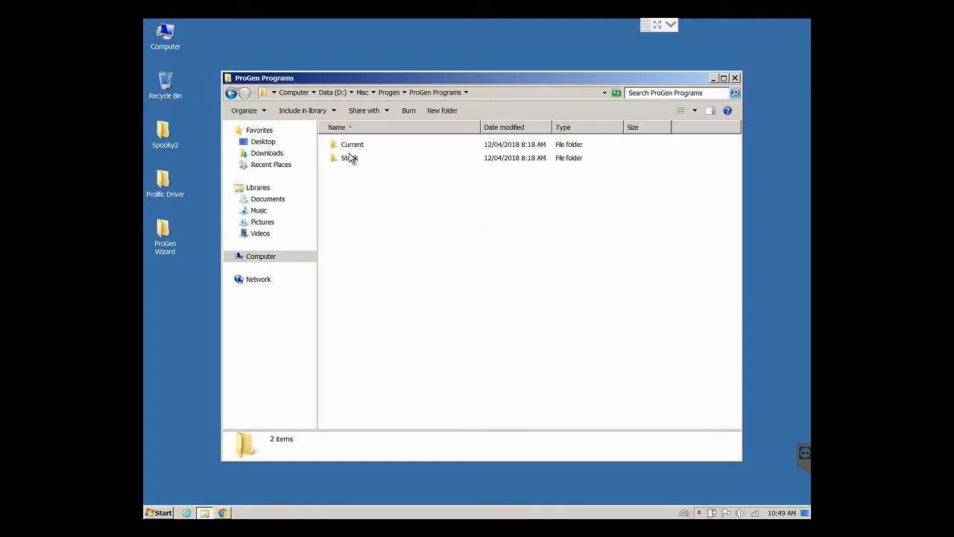
double_click(349, 158)
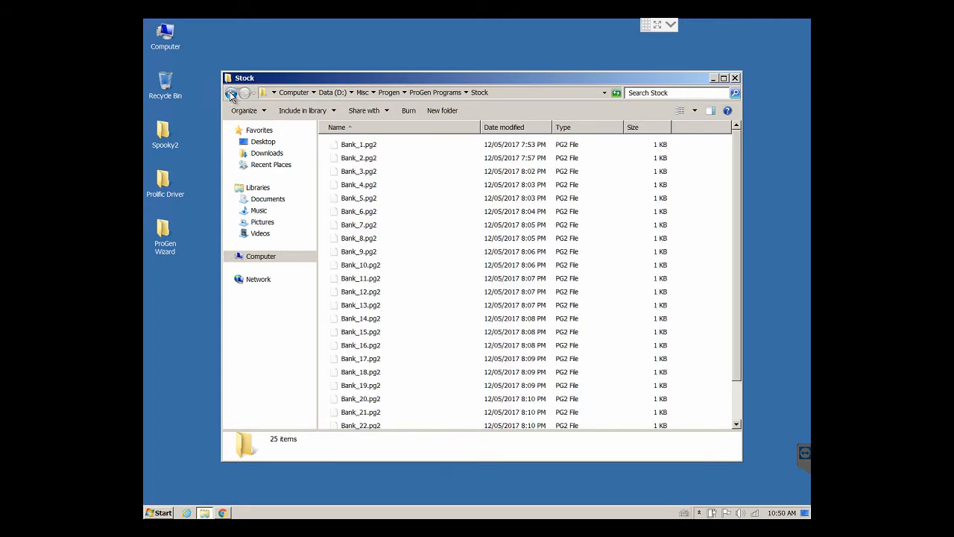
left_click(231, 92)
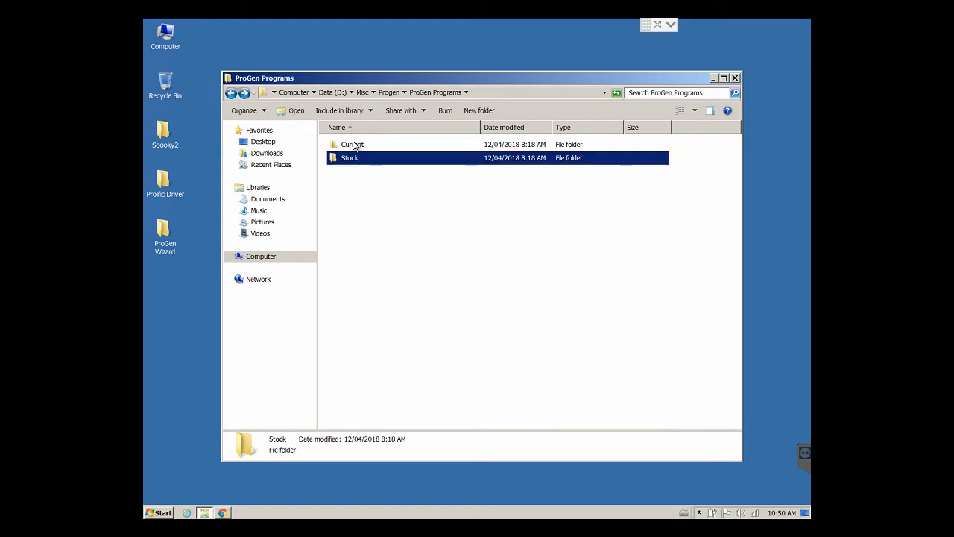
double_click(352, 143)
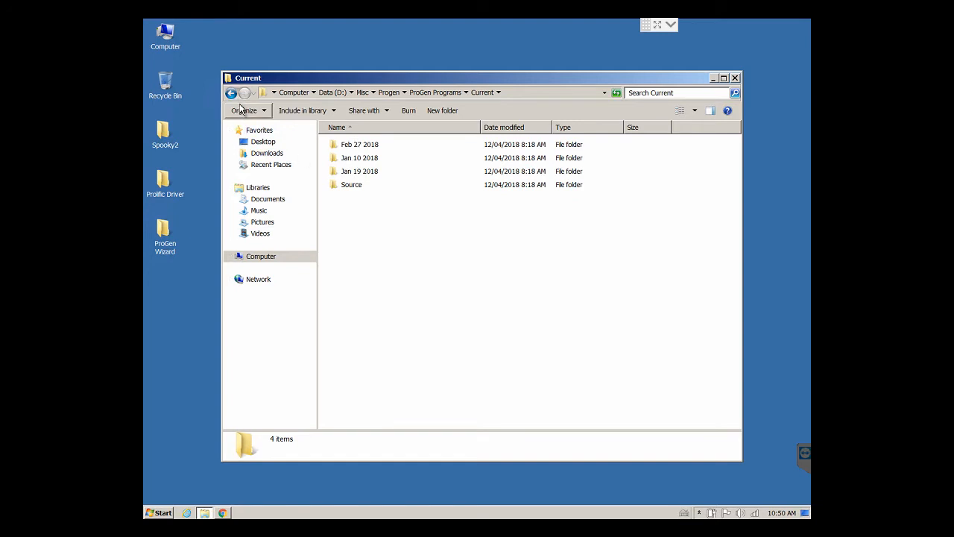
left_click(232, 92)
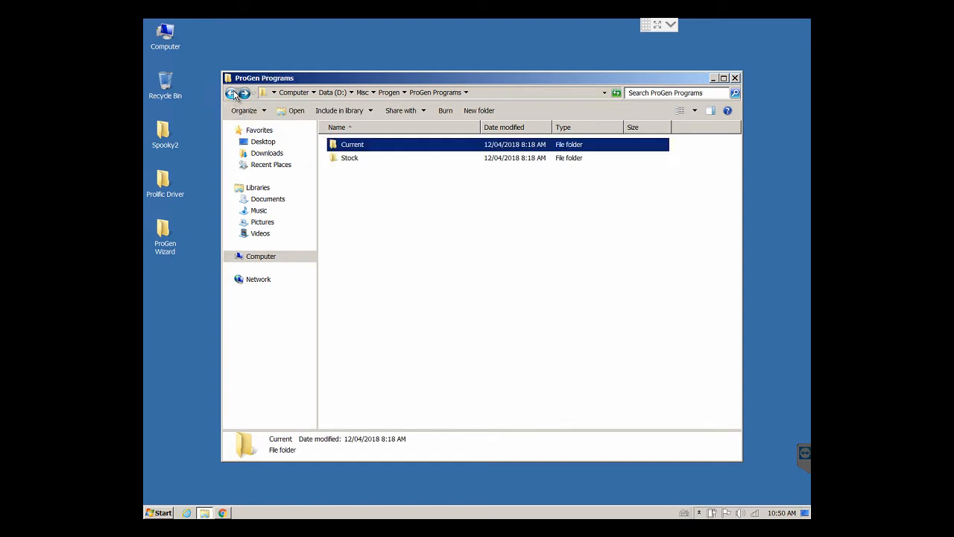
left_click(232, 92)
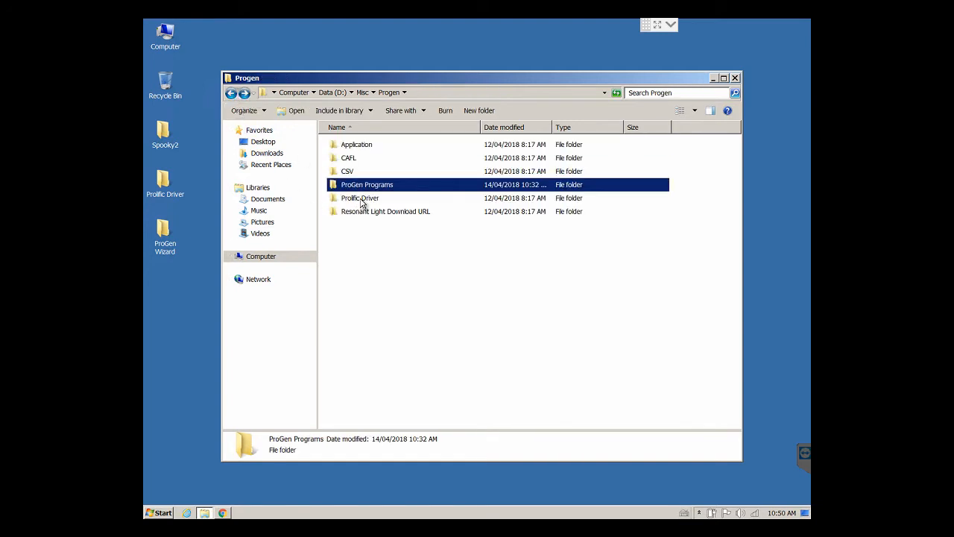
- Look inside the Prolific Driver folder and come back to the Progen folder
double_click(360, 196)
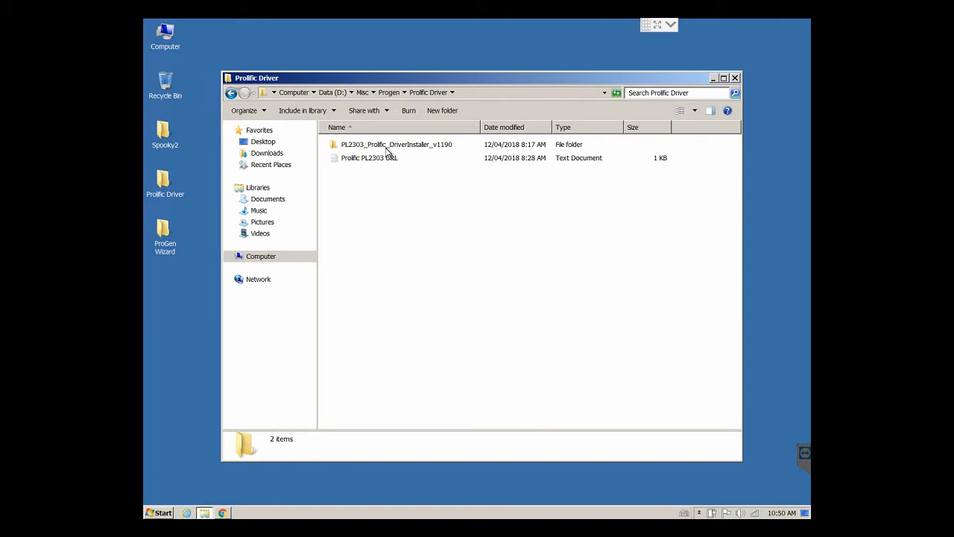
mouse_move(375, 165)
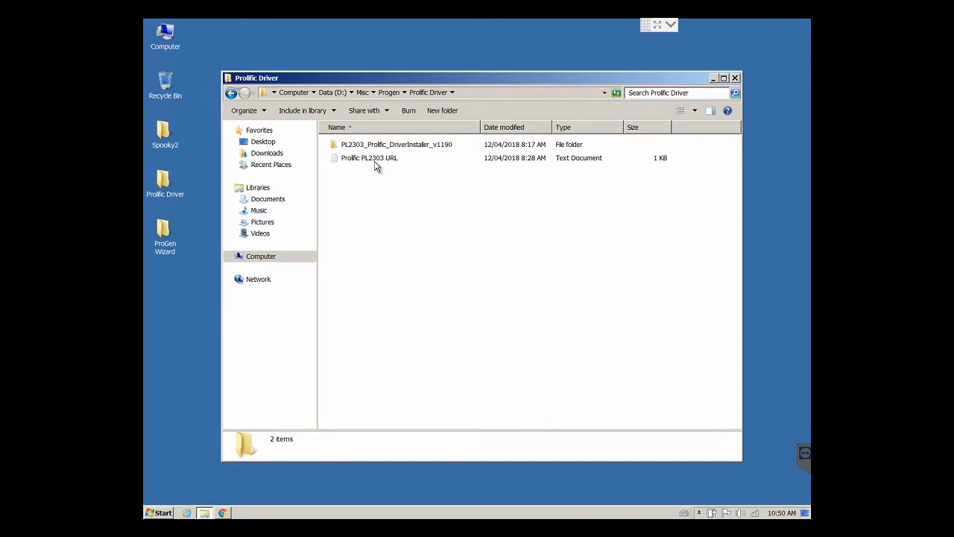
mouse_move(373, 164)
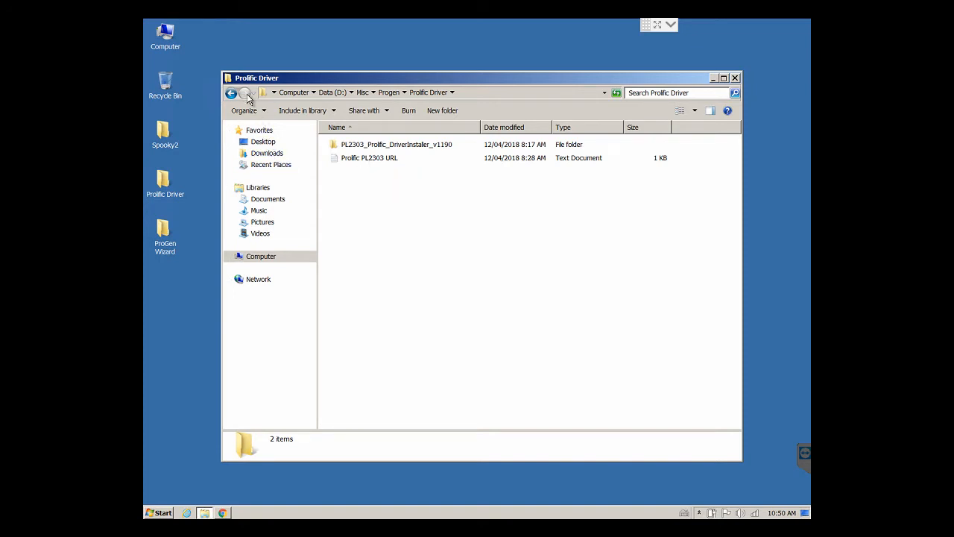
left_click(232, 93)
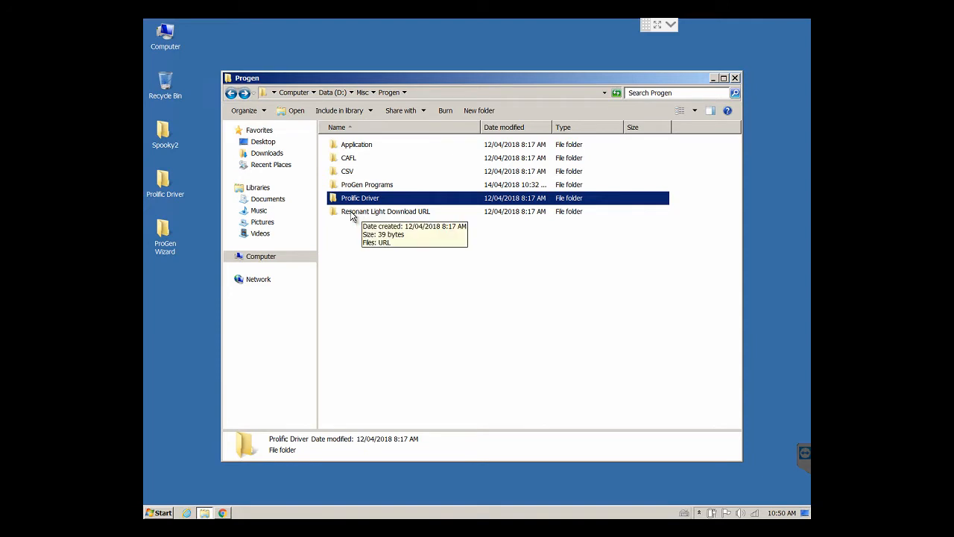
mouse_move(365, 218)
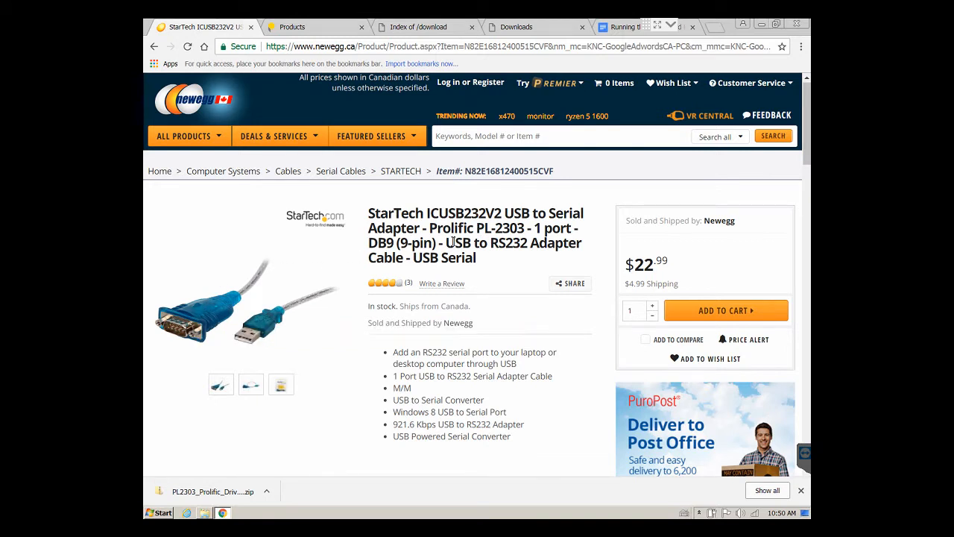
mouse_move(492, 232)
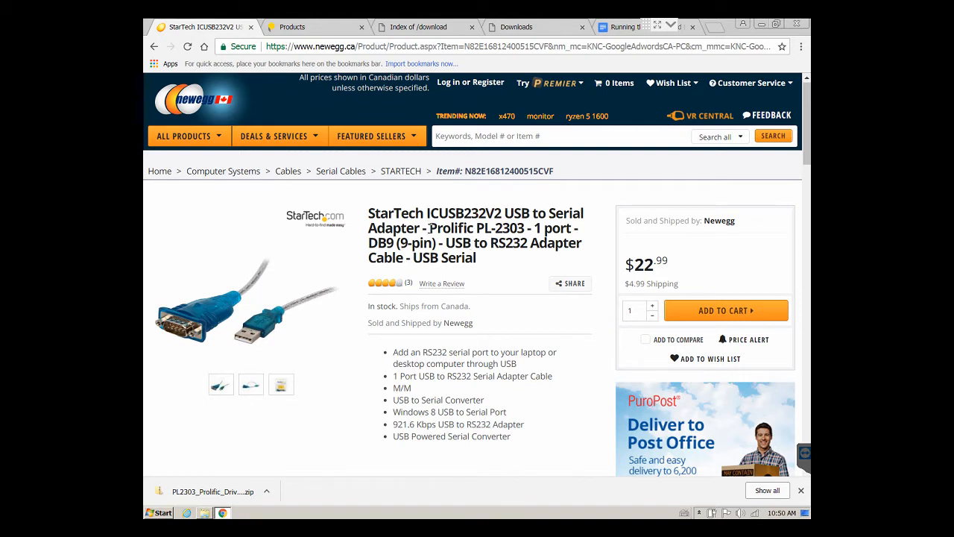
- Bring up the Newegg page for the StarTech PL-2303 USB-to-serial adapter
double_click(450, 228)
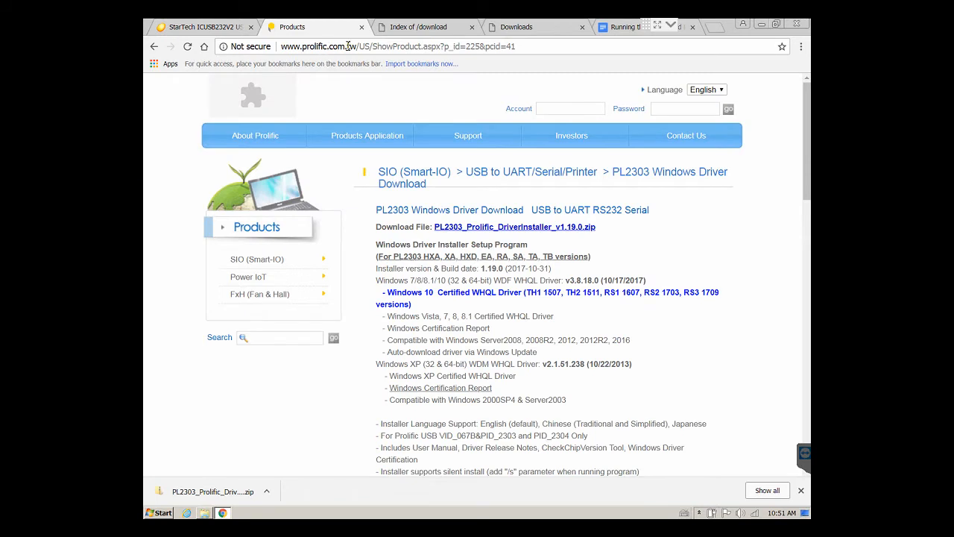
mouse_move(348, 46)
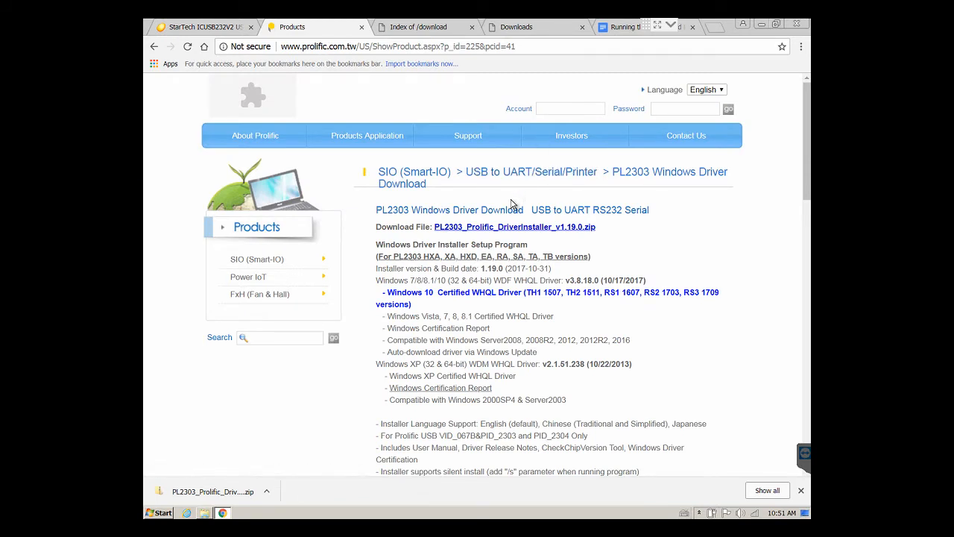
mouse_move(506, 226)
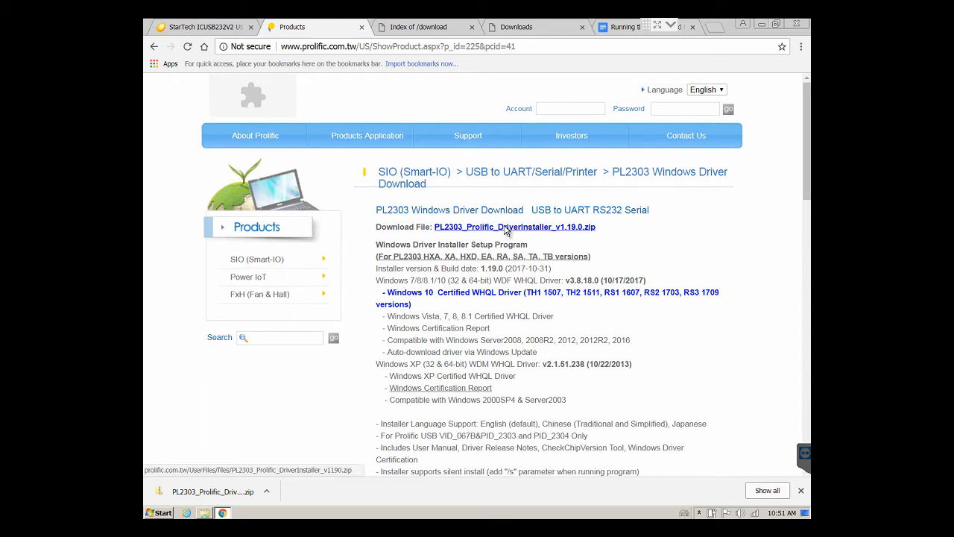
- Download the PL2303 driver installer zip, choosing Desktop's Prolific Driver folder as destination
left_click(514, 227)
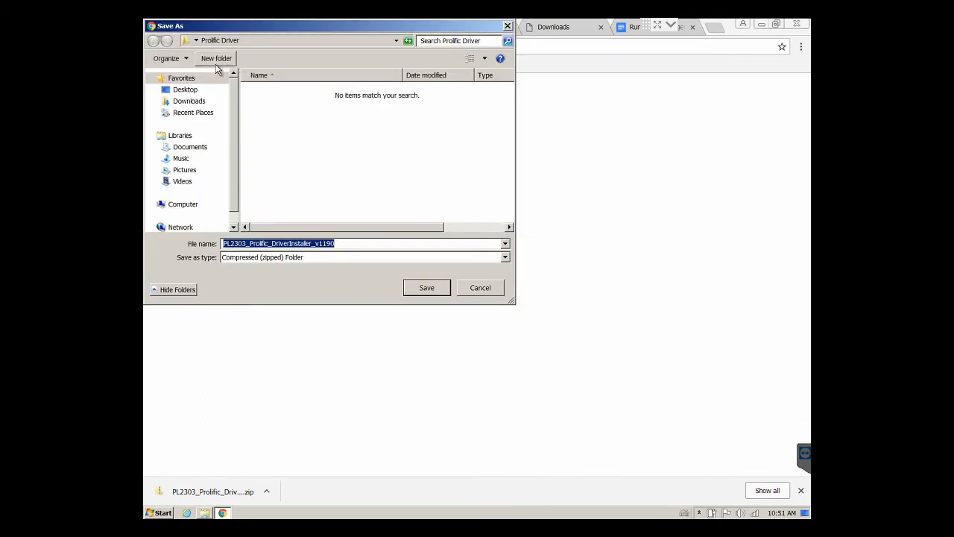
left_click(185, 90)
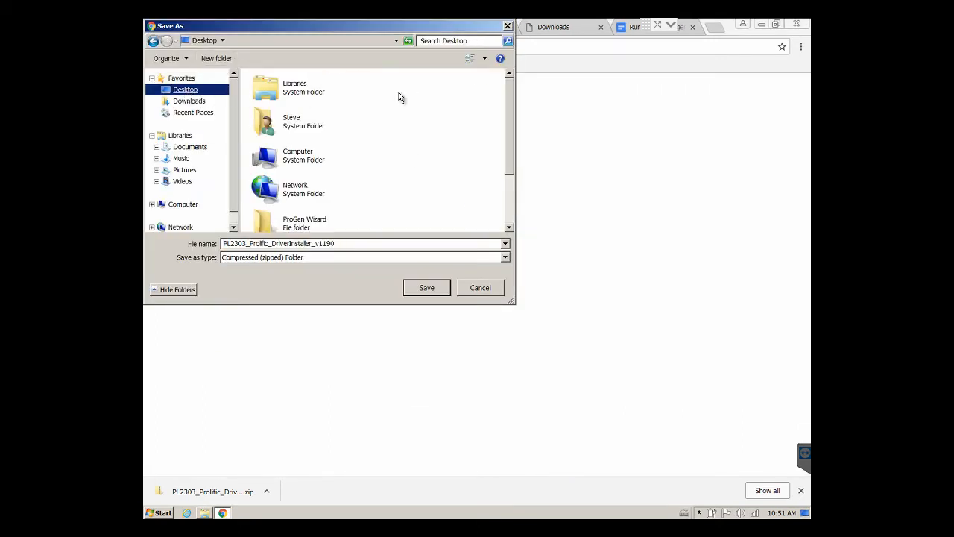
scroll("down", 3)
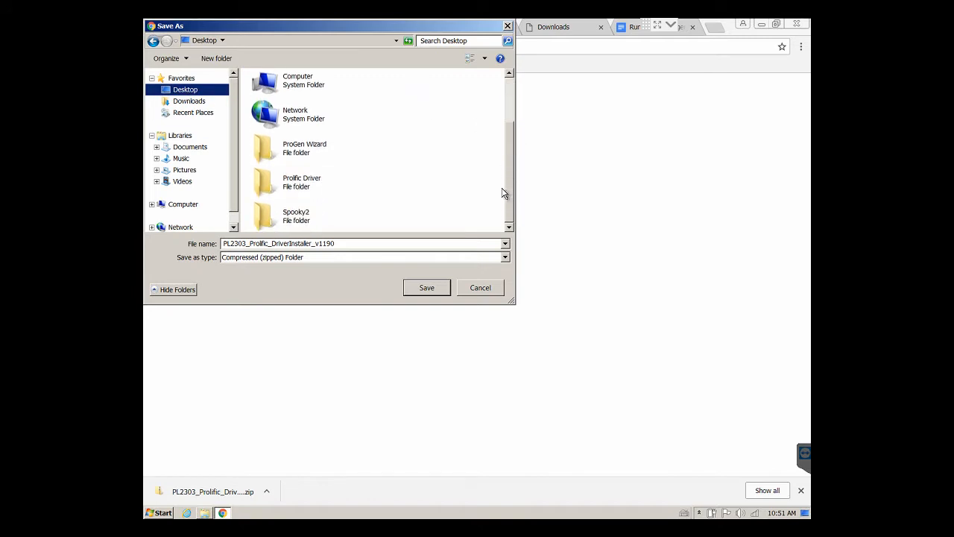
left_click(323, 181)
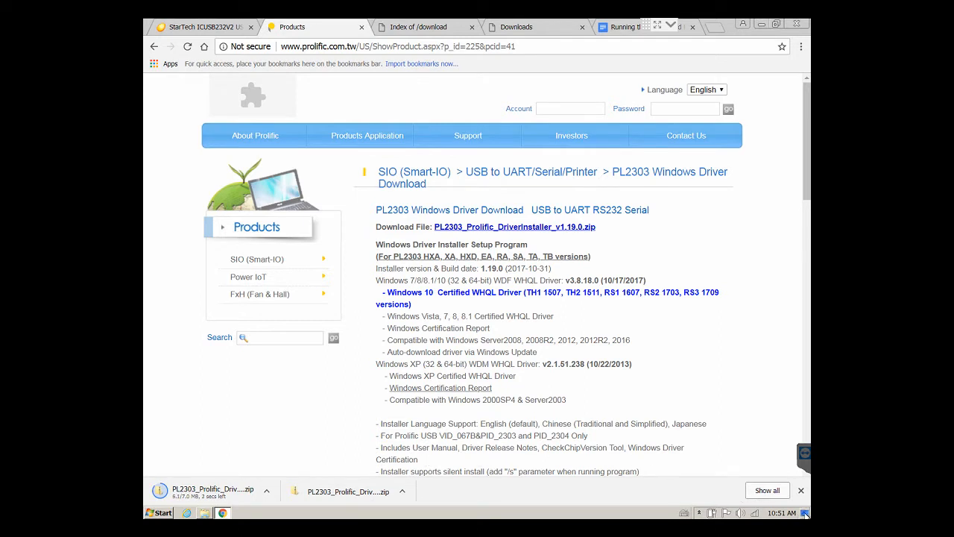
mouse_move(804, 514)
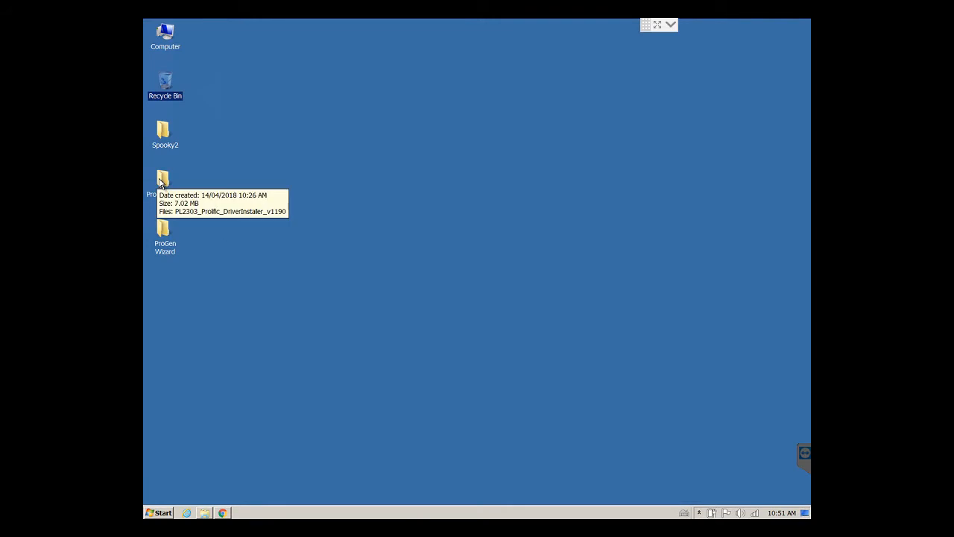
- Extract the PL2303 installer zip into its own folder with 7-Zip and select the installer inside
double_click(164, 178)
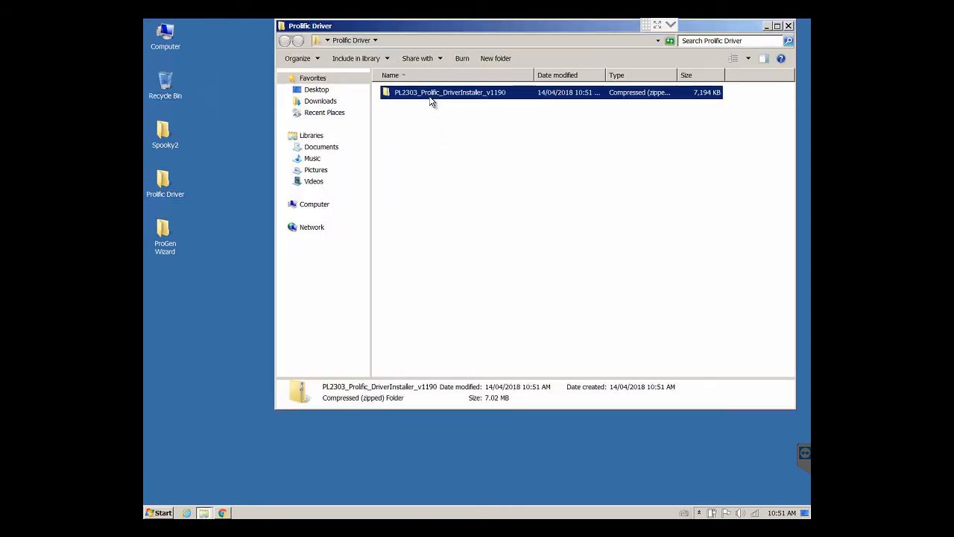
right_click(450, 92)
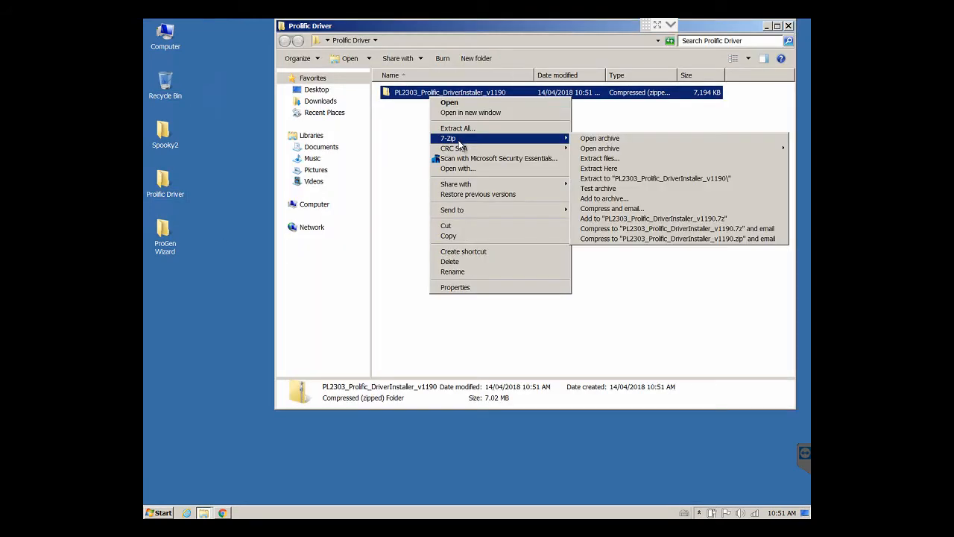
mouse_move(654, 179)
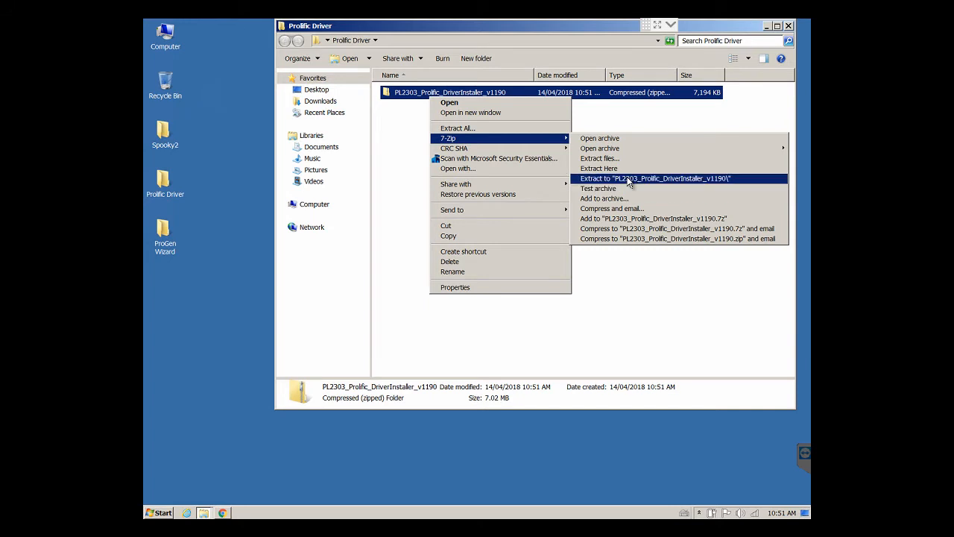
left_click(654, 179)
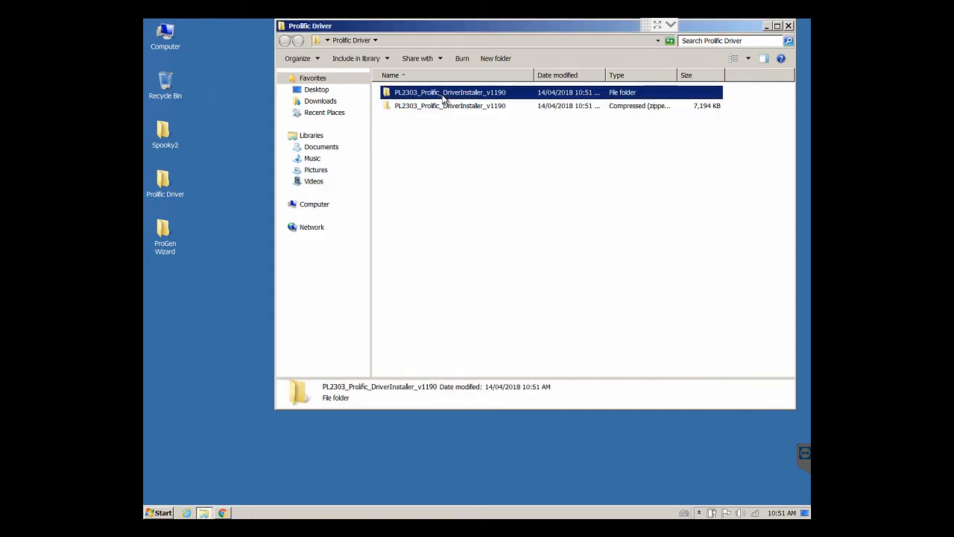
double_click(450, 93)
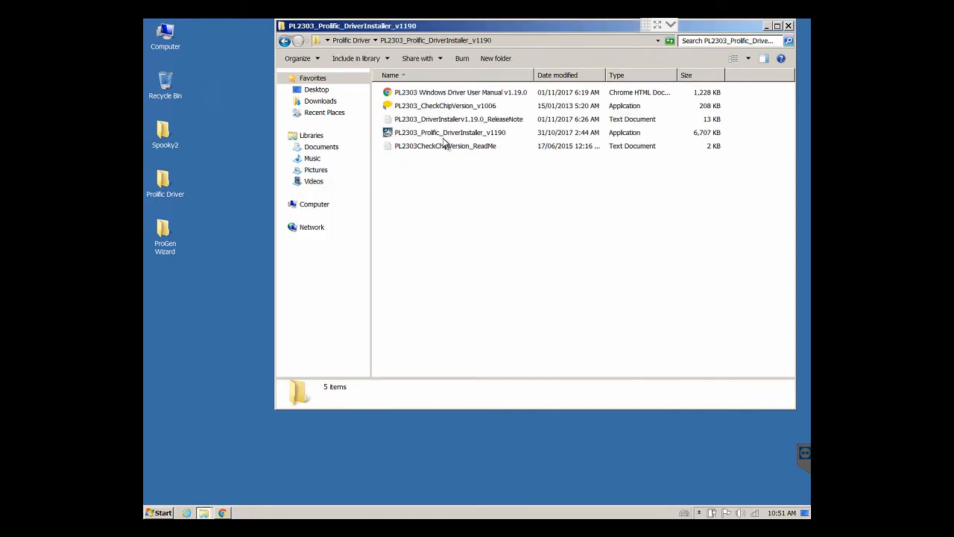
mouse_move(450, 134)
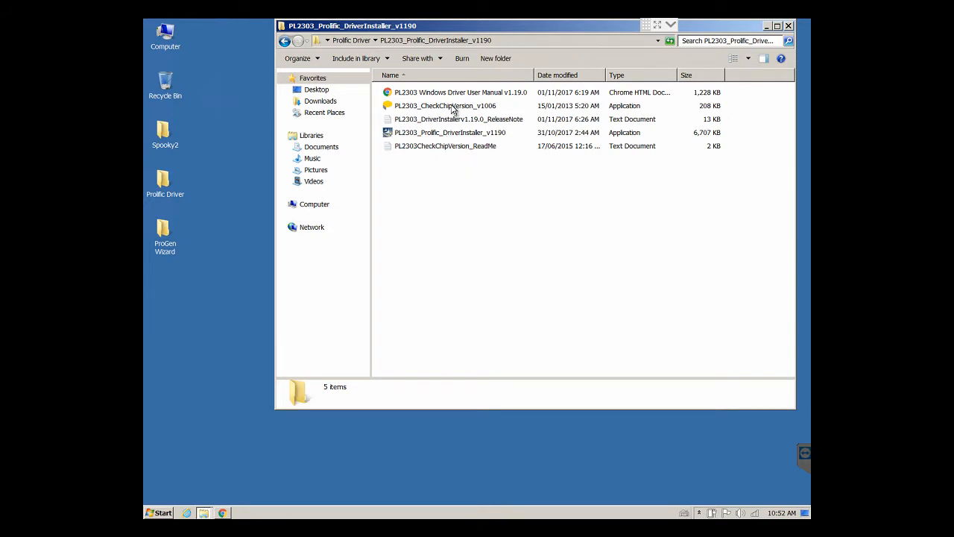
mouse_move(454, 149)
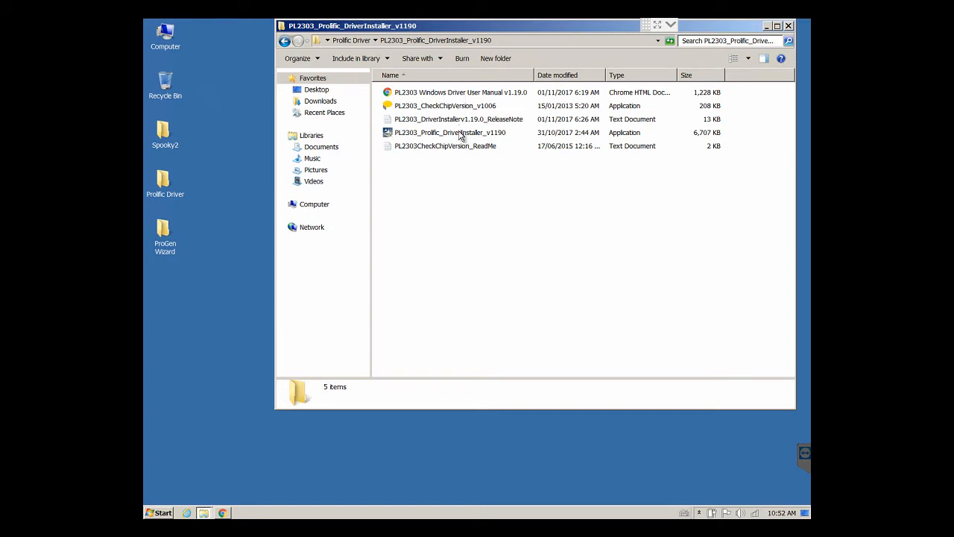
left_click(450, 132)
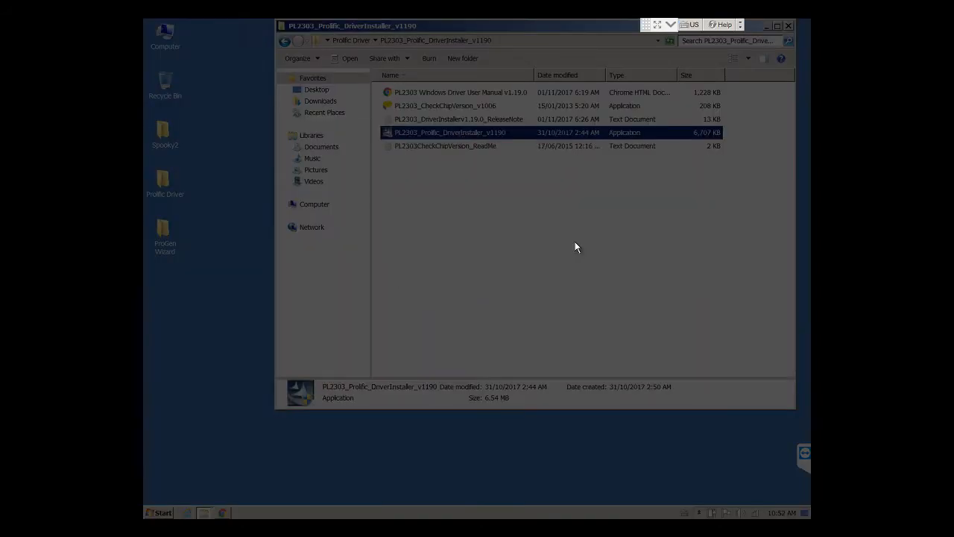
- Run the PL2303 driver installer through to a finished USB-to-Serial driver installation
double_click(450, 131)
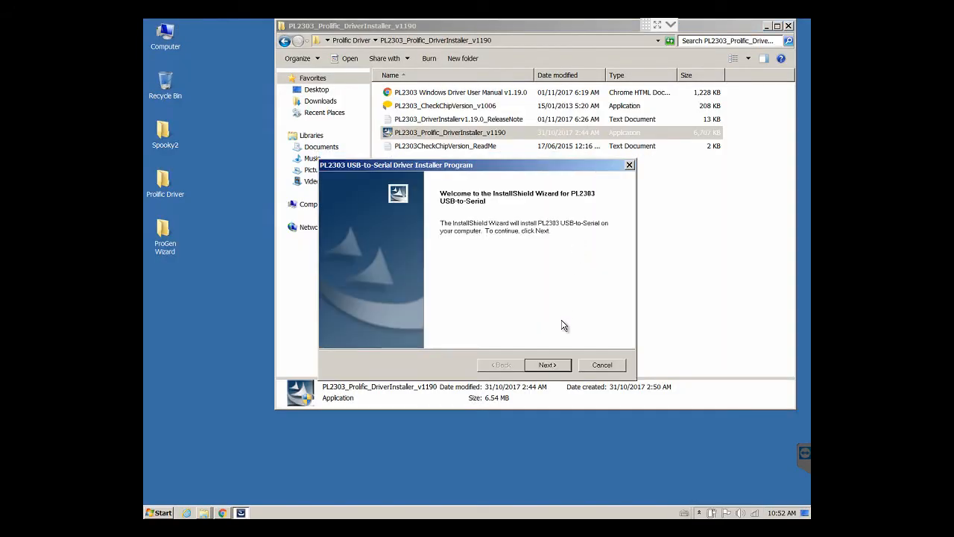
left_click(547, 364)
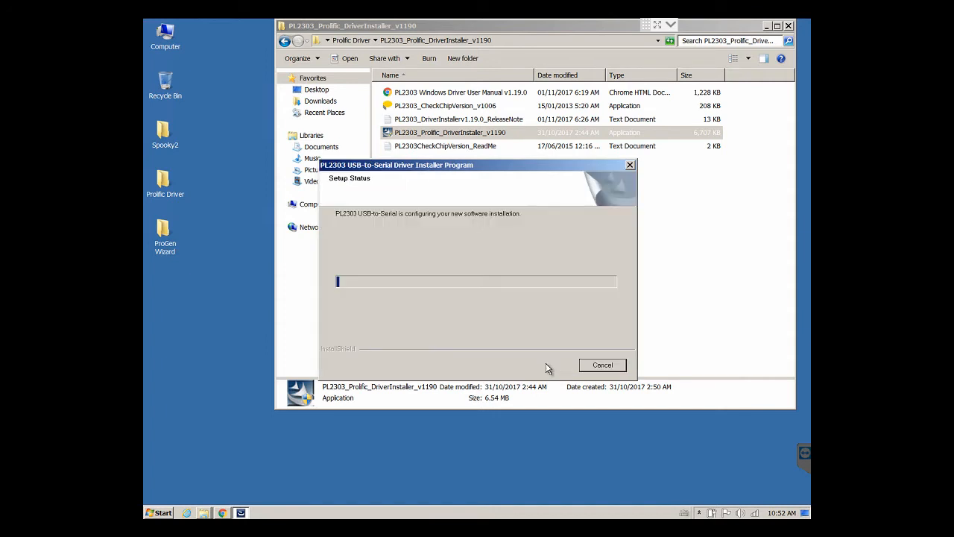
mouse_move(504, 266)
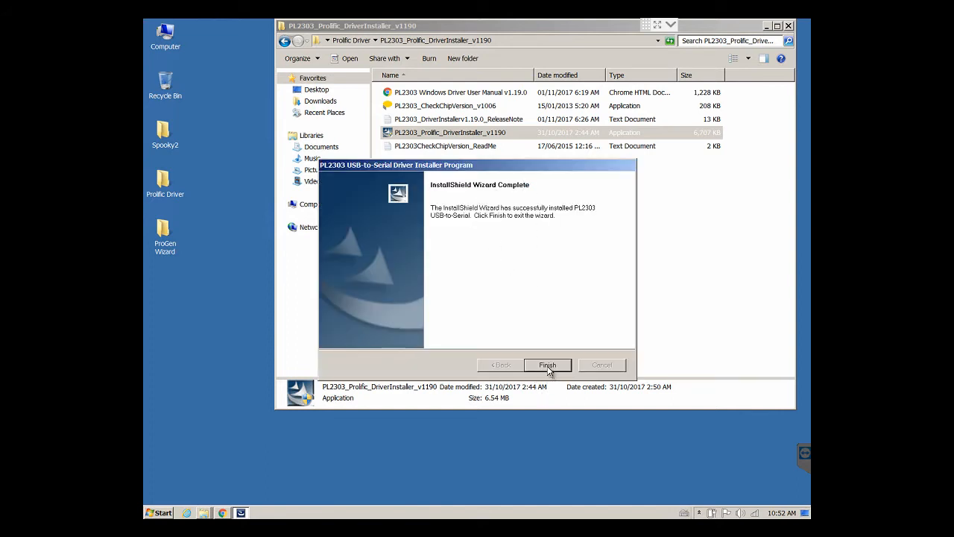
left_click(547, 364)
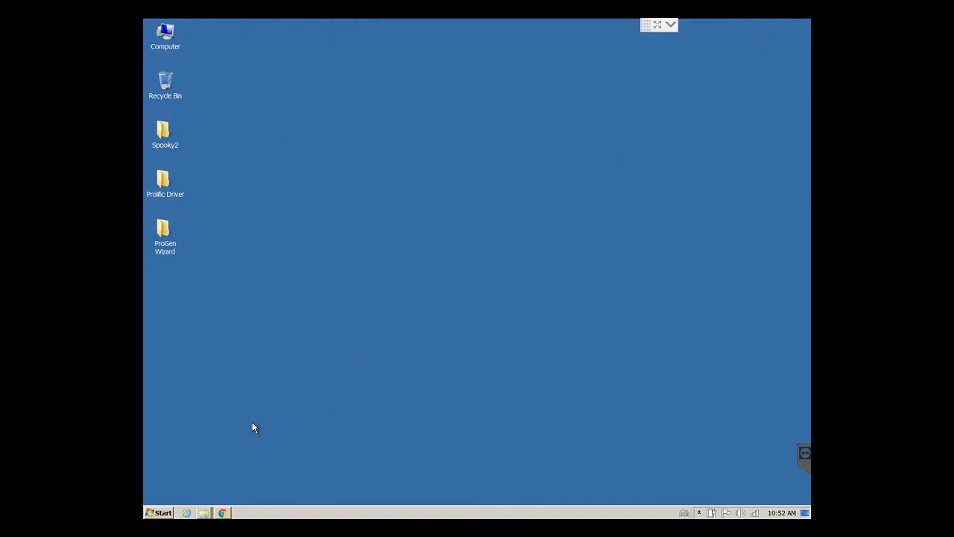
left_click(158, 513)
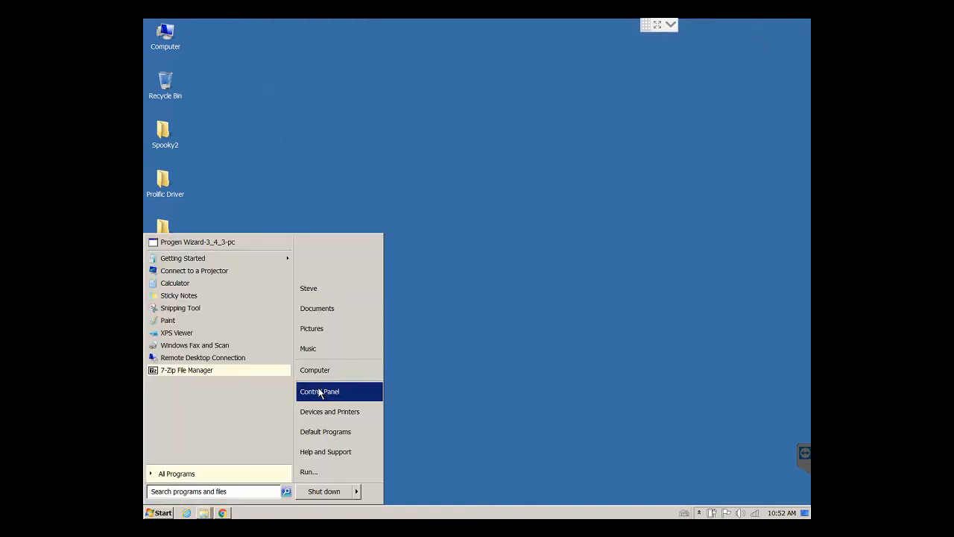
left_click(319, 390)
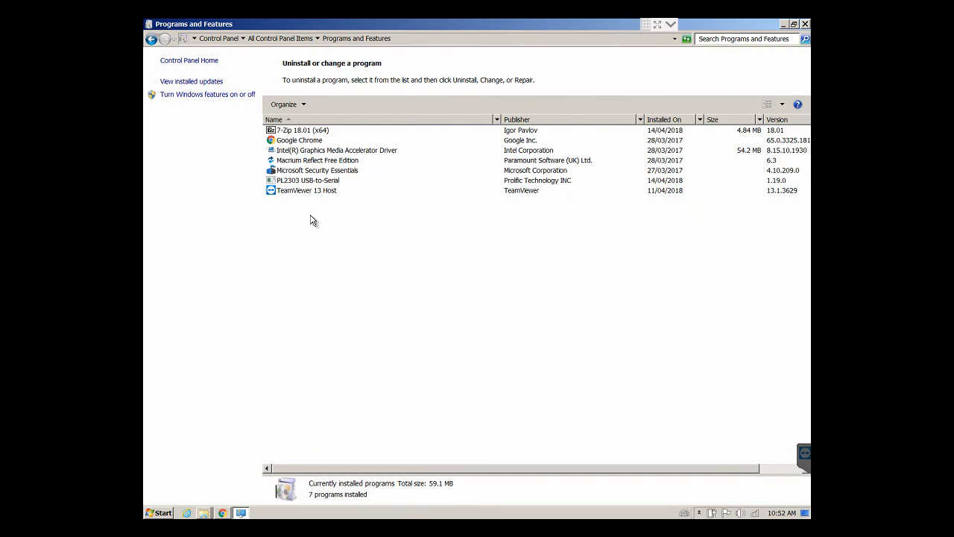
mouse_move(304, 184)
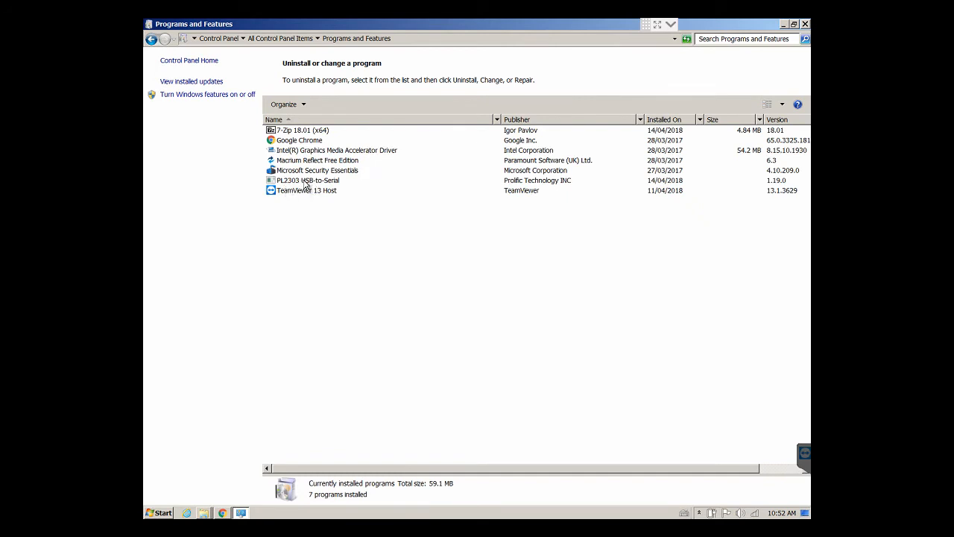
mouse_move(720, 228)
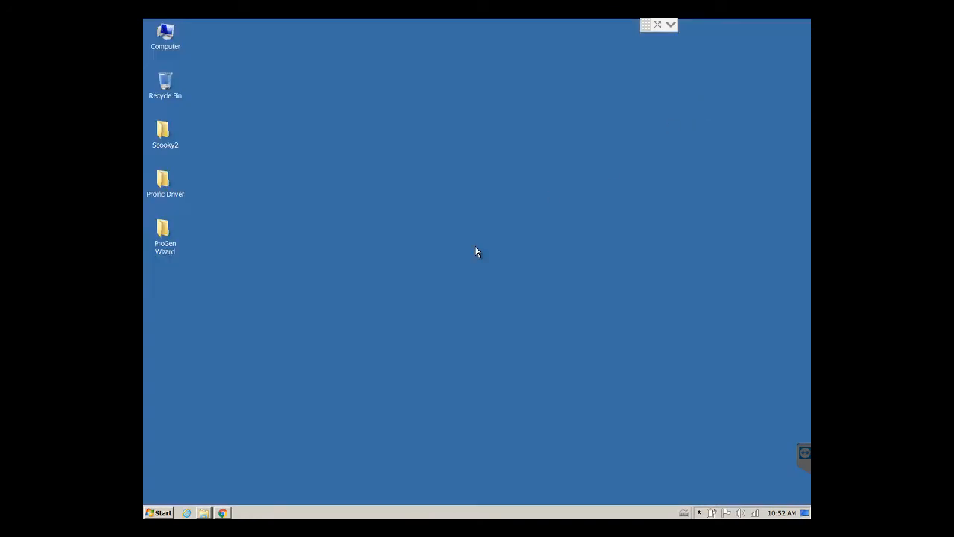
- Watch the USB-to-Serial COM3 driver install from the tray and dismiss the completion notice
left_click(699, 512)
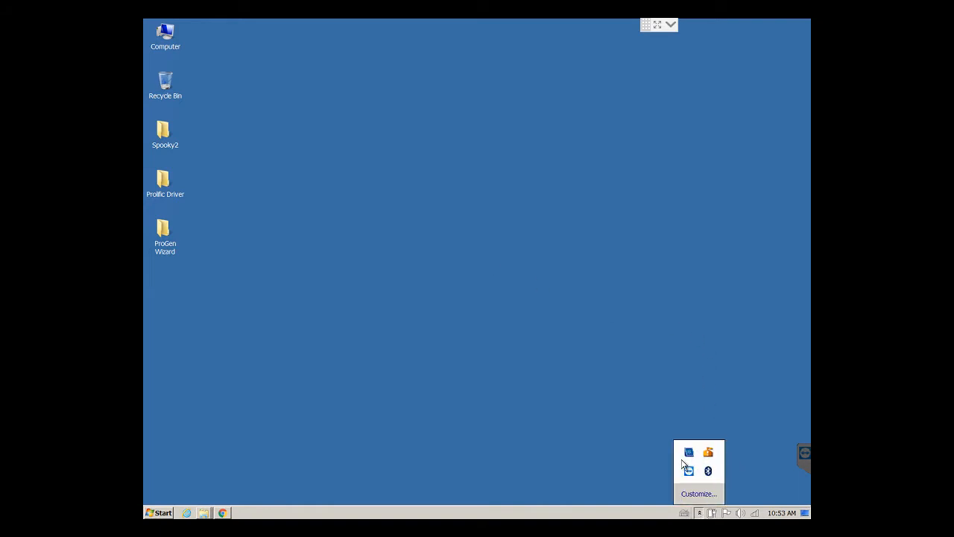
mouse_move(630, 423)
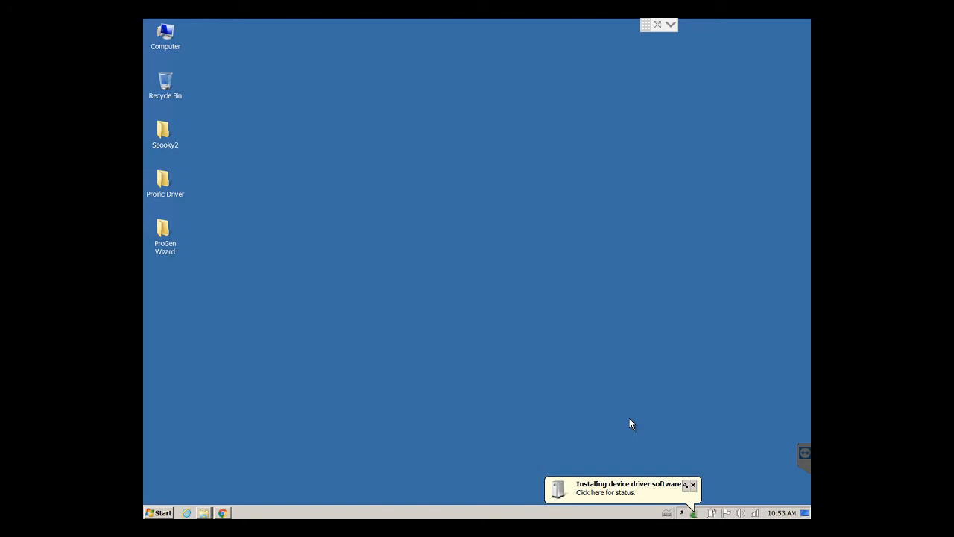
mouse_move(631, 453)
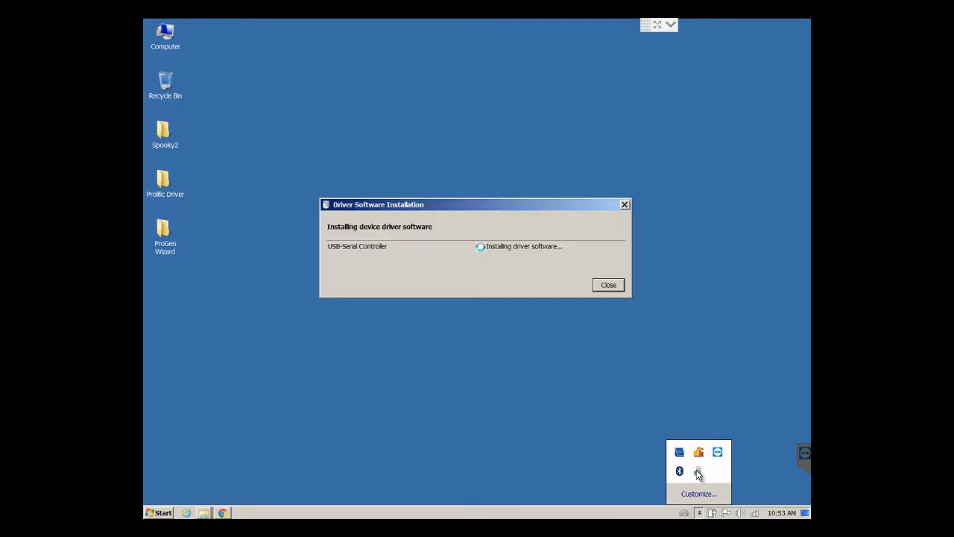
mouse_move(513, 137)
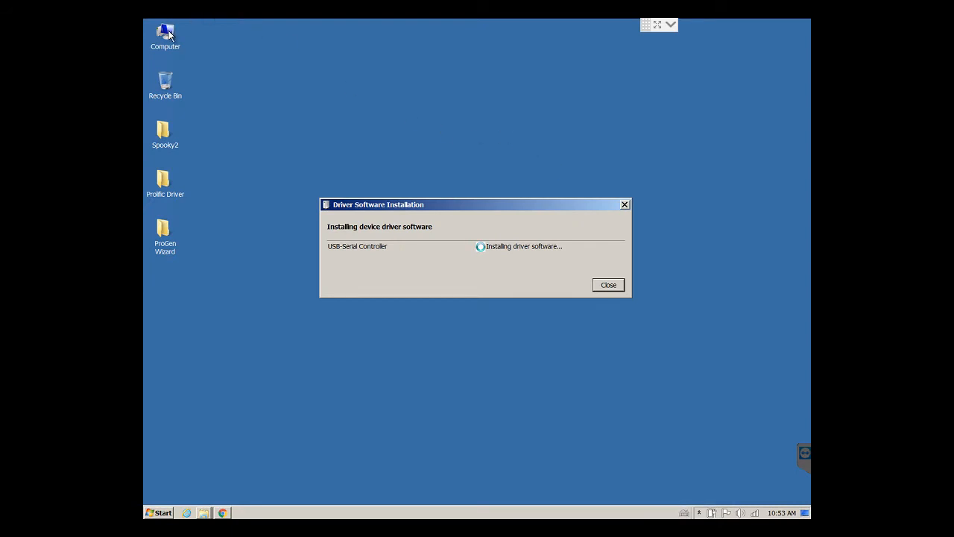
right_click(164, 32)
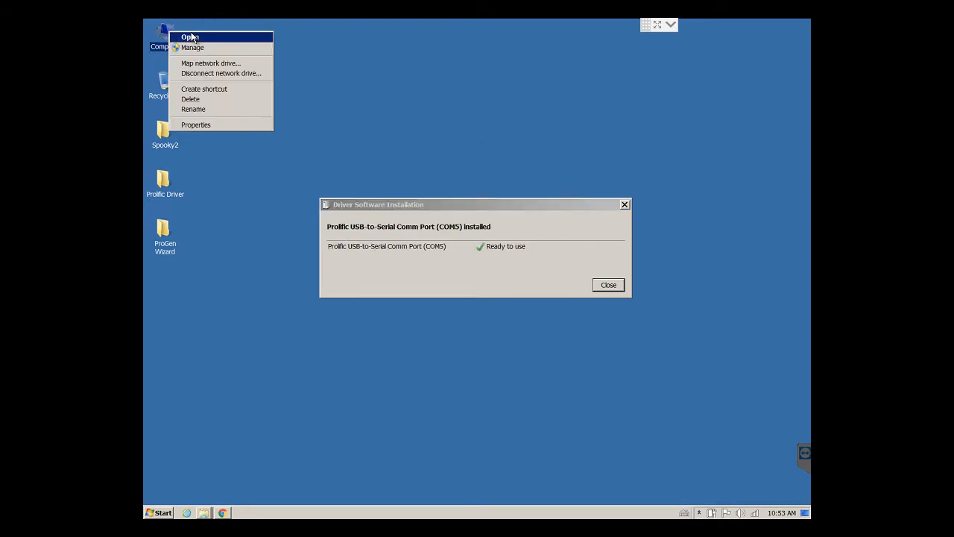
mouse_move(543, 132)
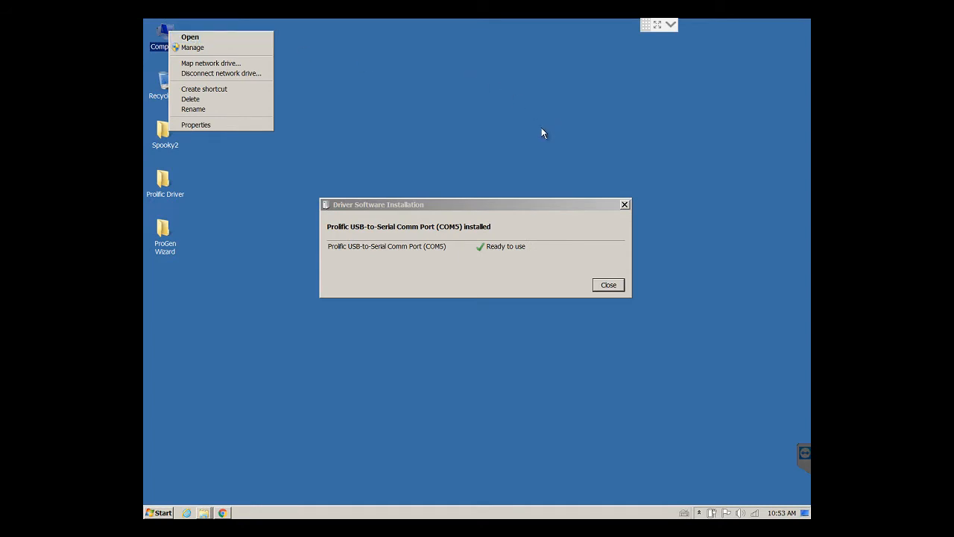
mouse_move(349, 250)
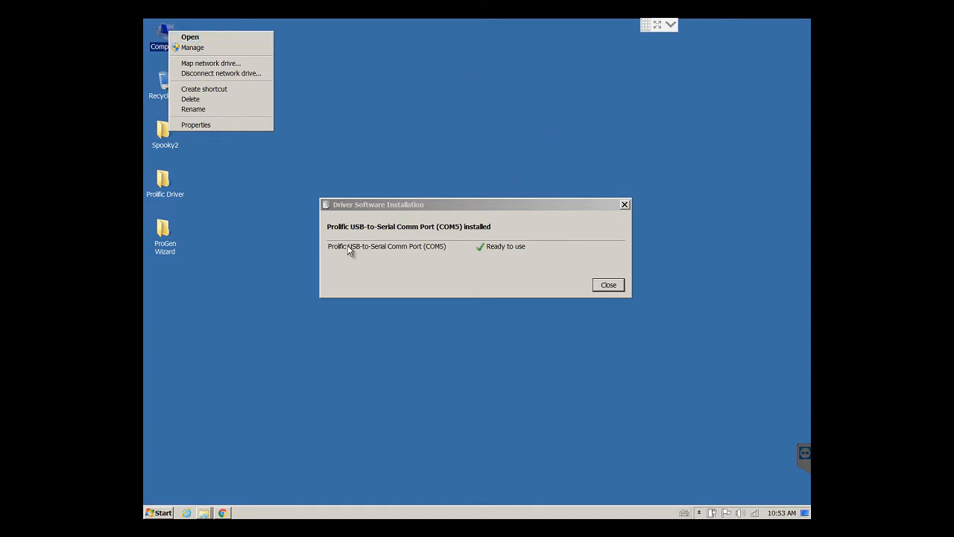
mouse_move(444, 254)
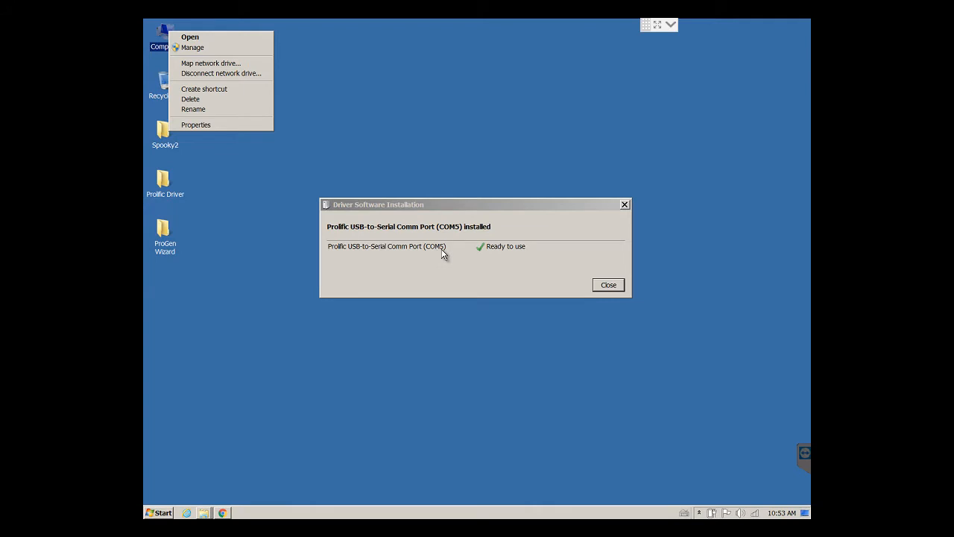
mouse_move(407, 255)
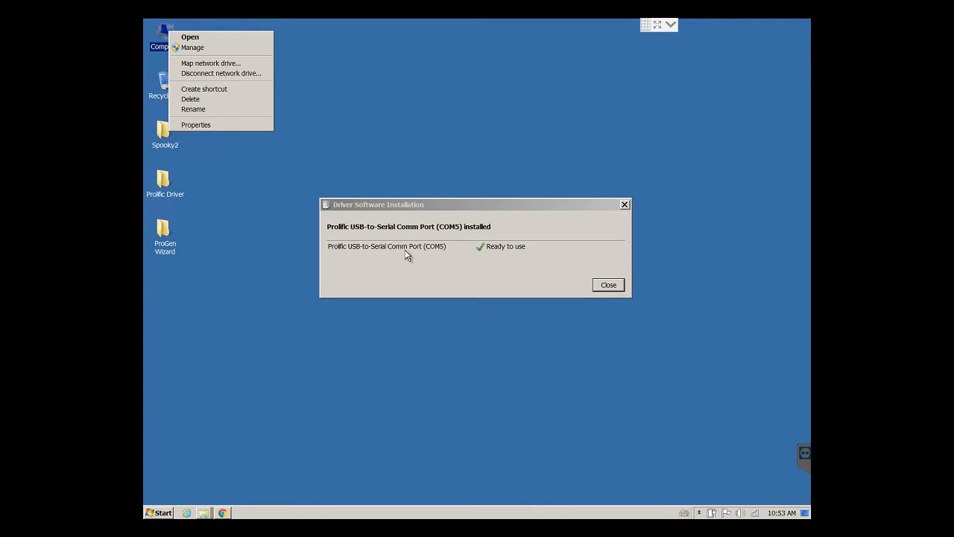
left_click(608, 285)
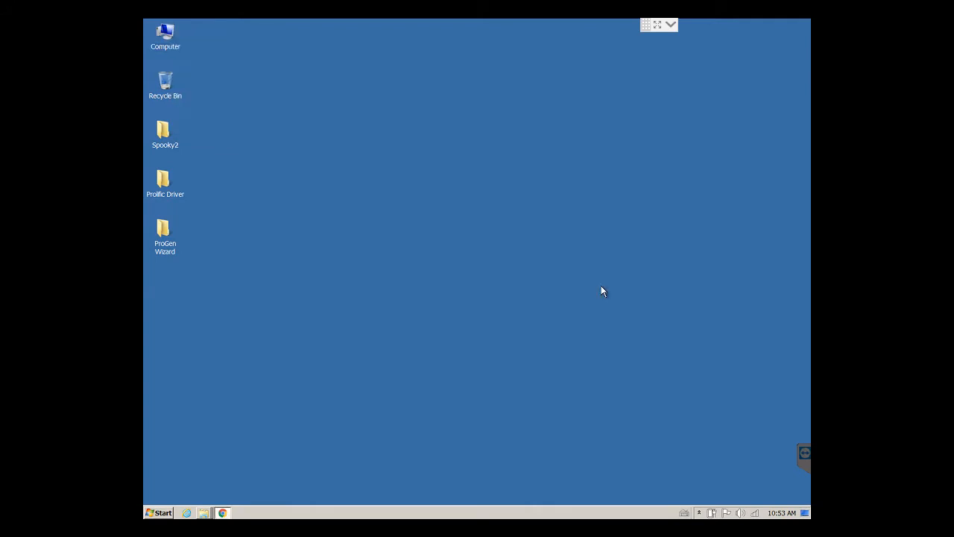
right_click(164, 33)
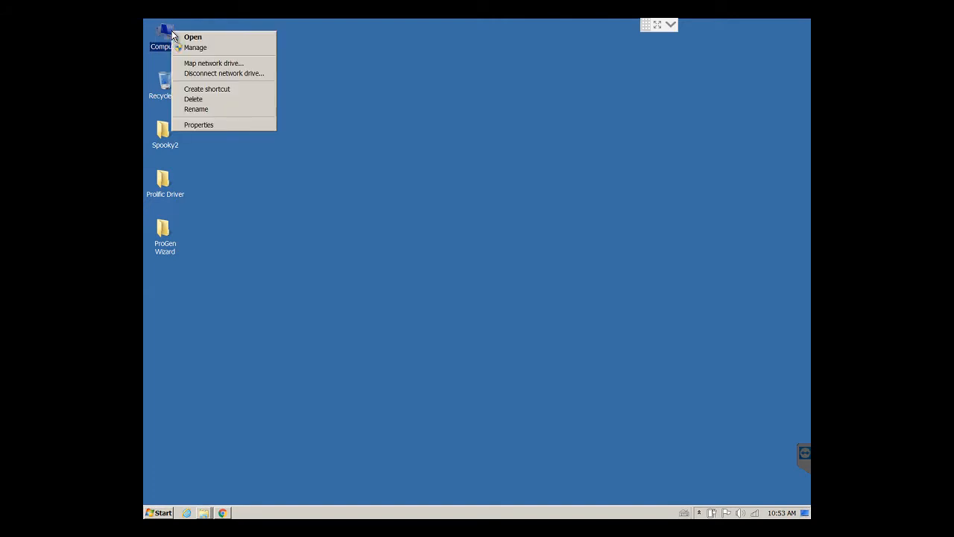
left_click(564, 203)
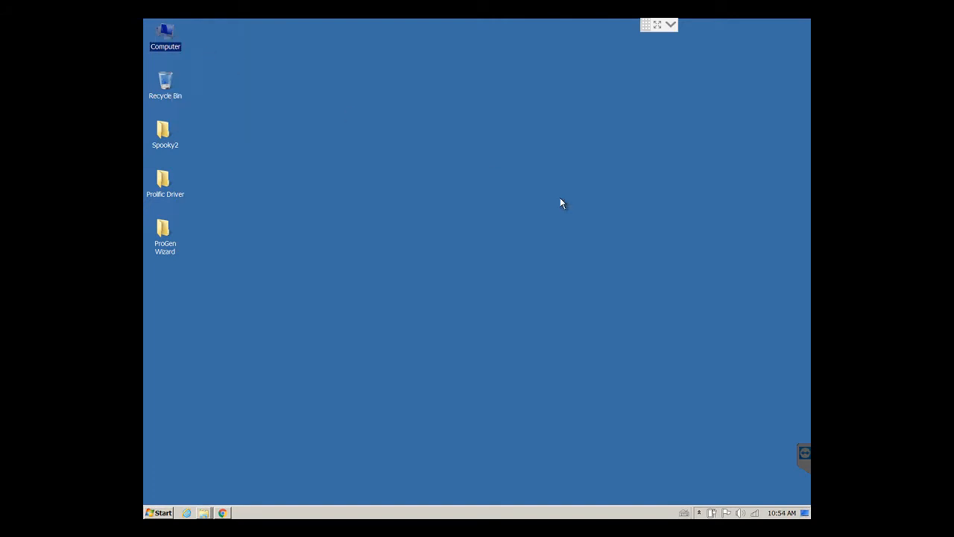
mouse_move(306, 73)
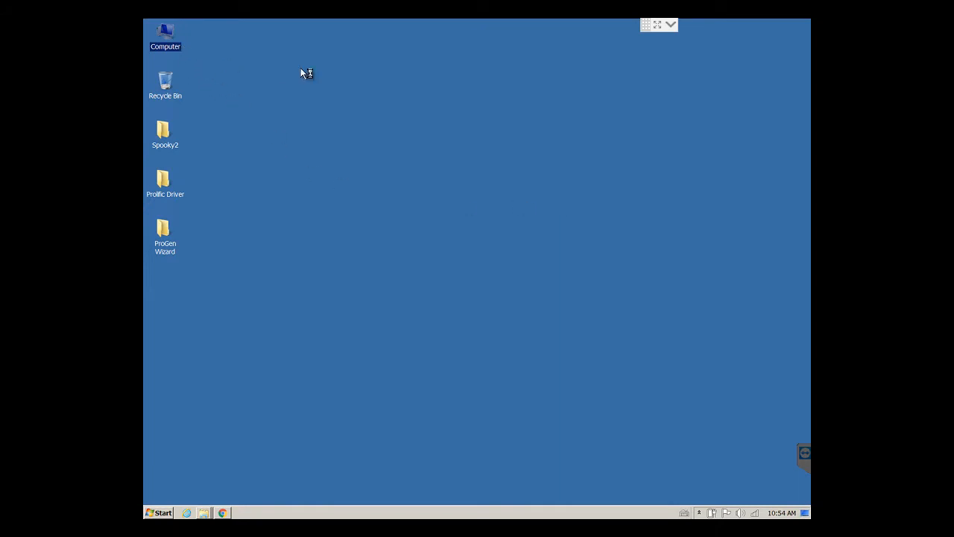
mouse_move(339, 78)
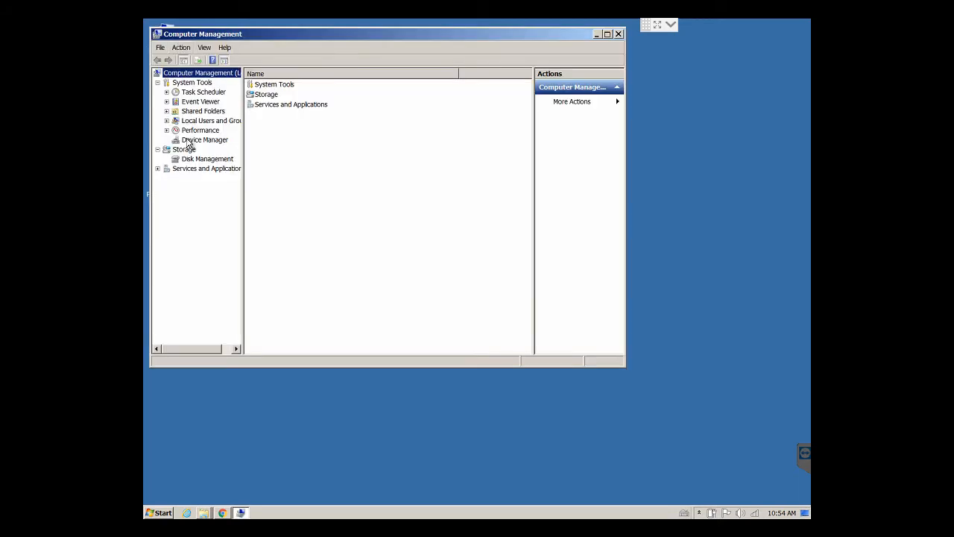
left_click(205, 140)
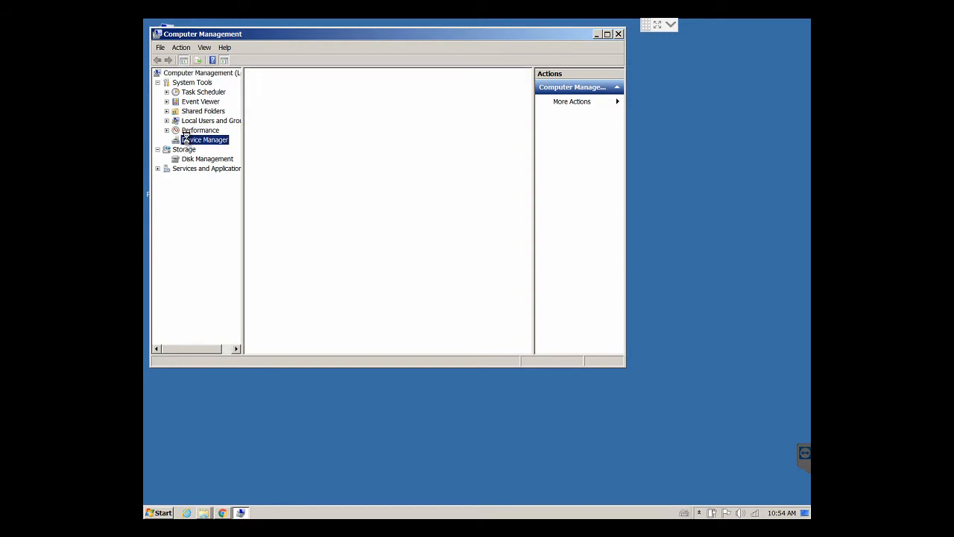
left_click(206, 140)
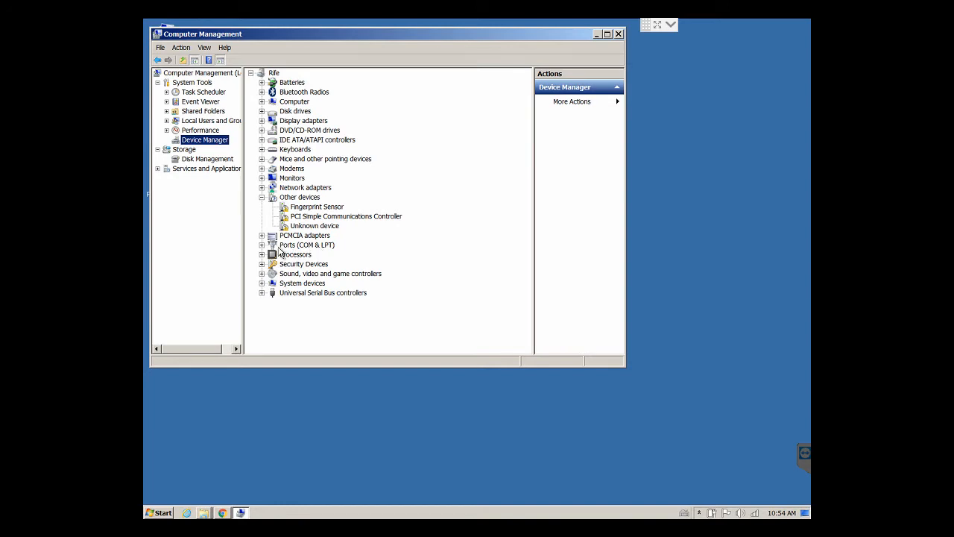
left_click(262, 245)
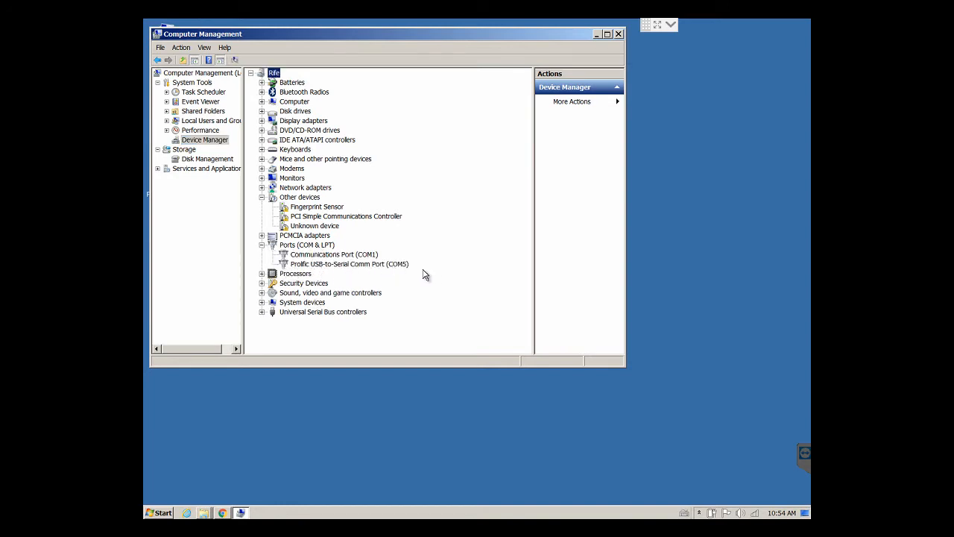
mouse_move(405, 271)
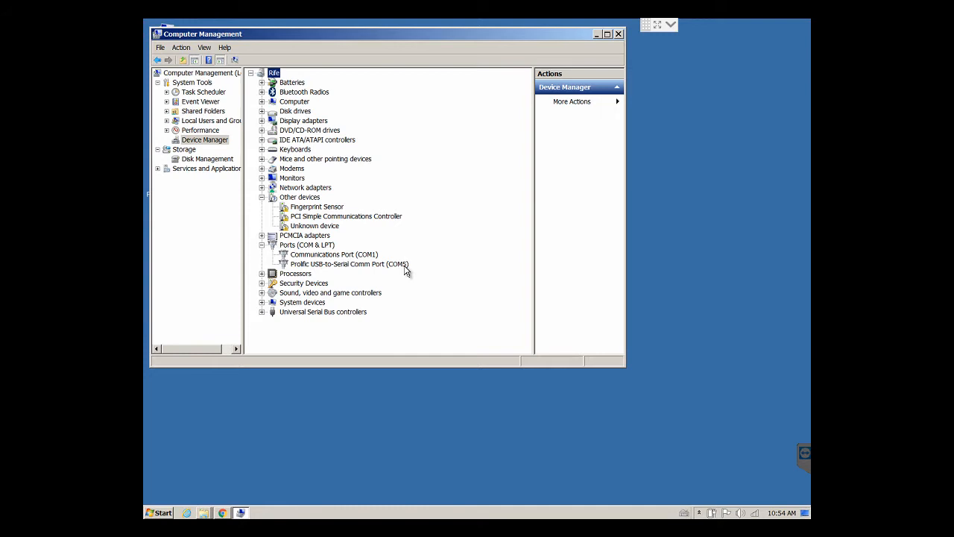
mouse_move(405, 271)
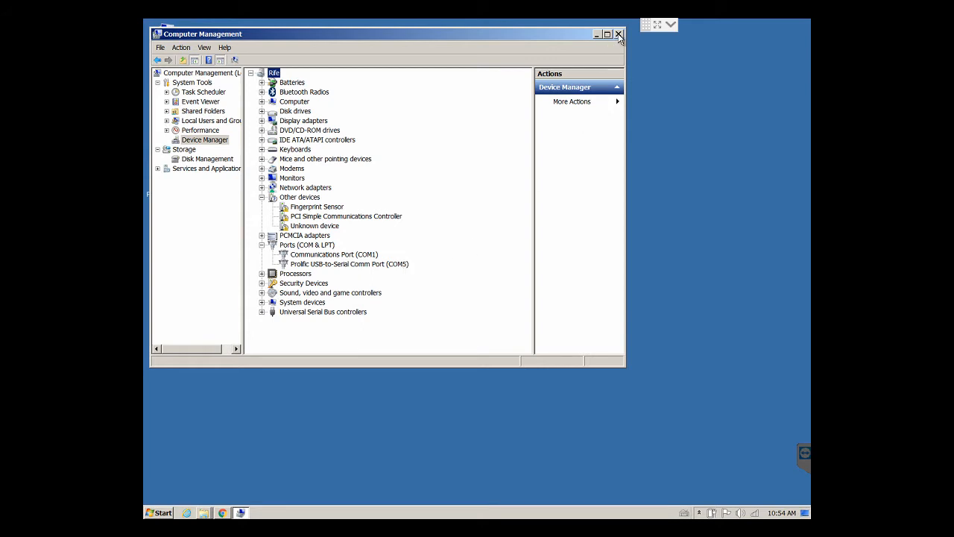
left_click(619, 34)
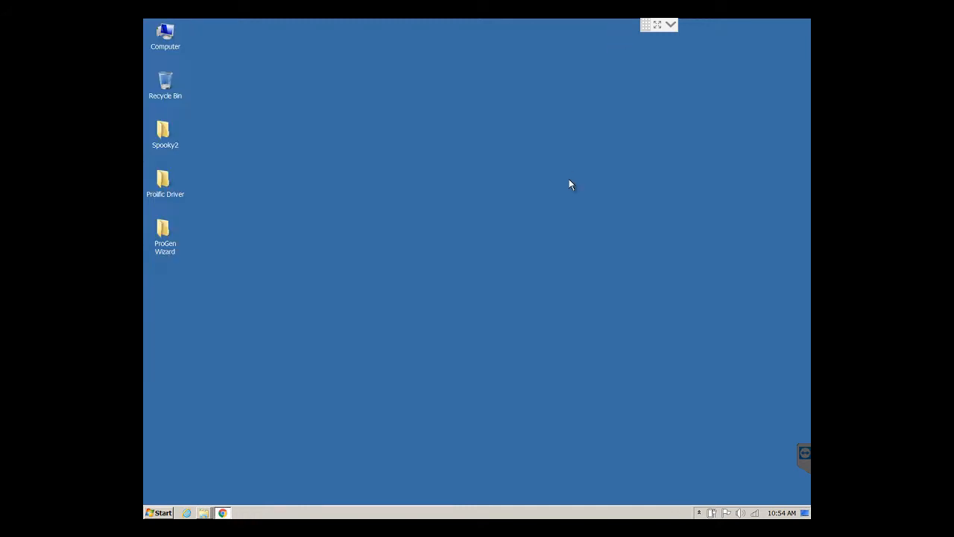
mouse_move(456, 283)
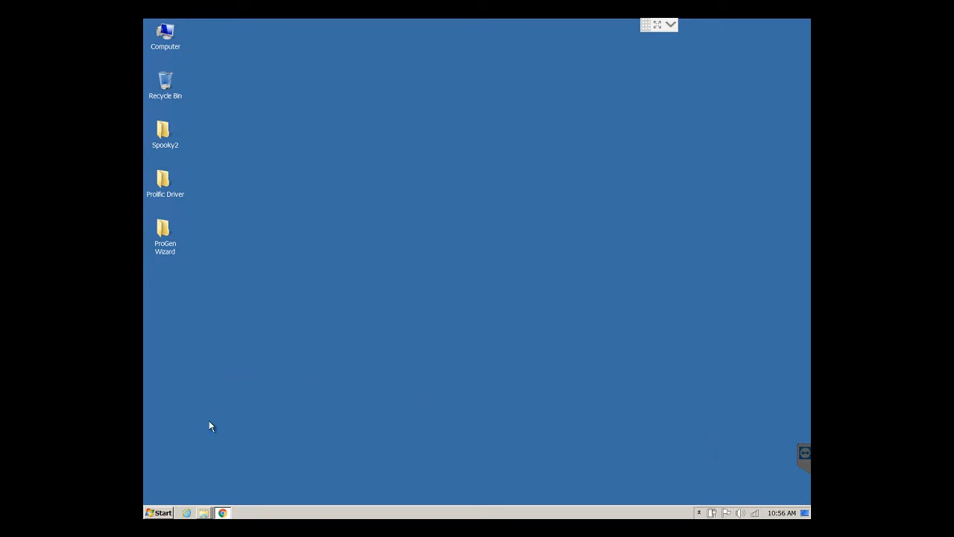
- Return to Chrome's Resonant Light download index and scroll to the package list
left_click(224, 512)
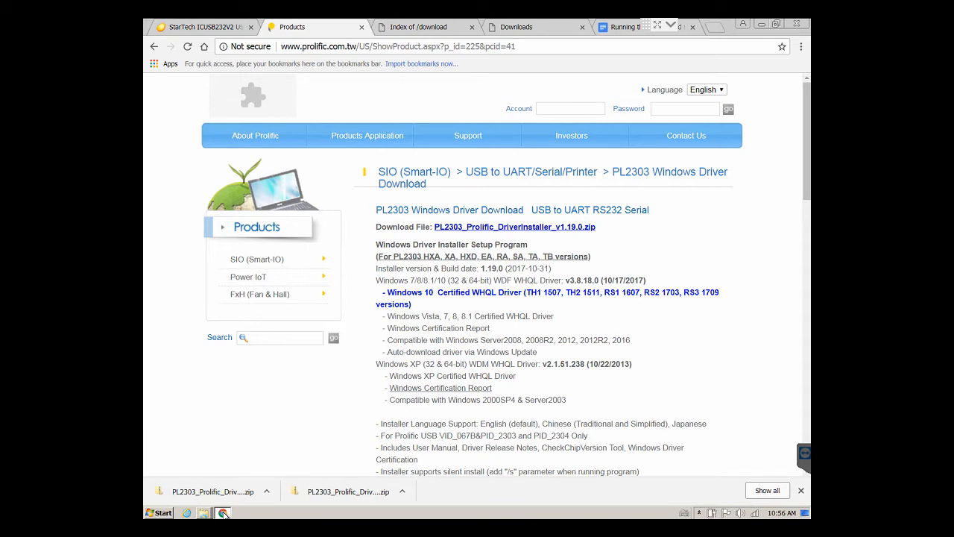
left_click(425, 27)
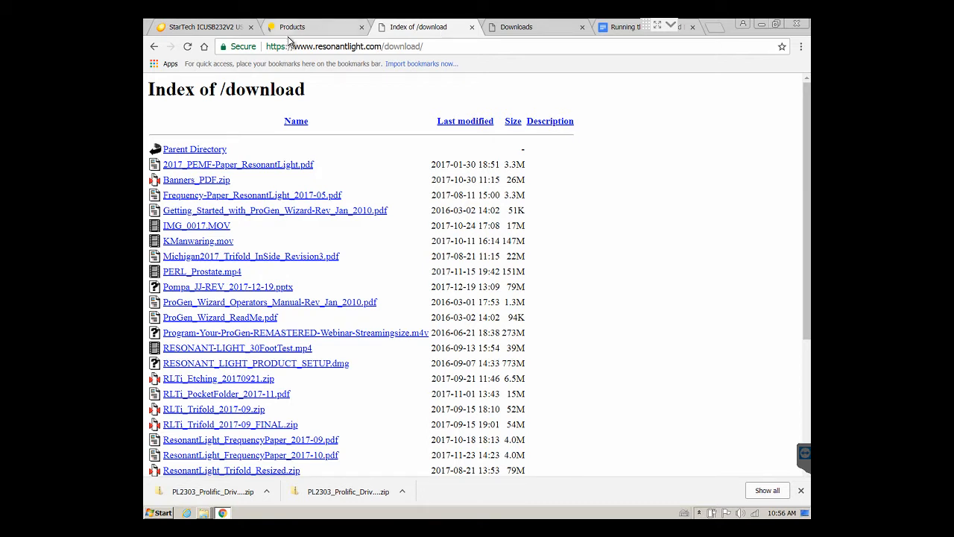
mouse_move(384, 59)
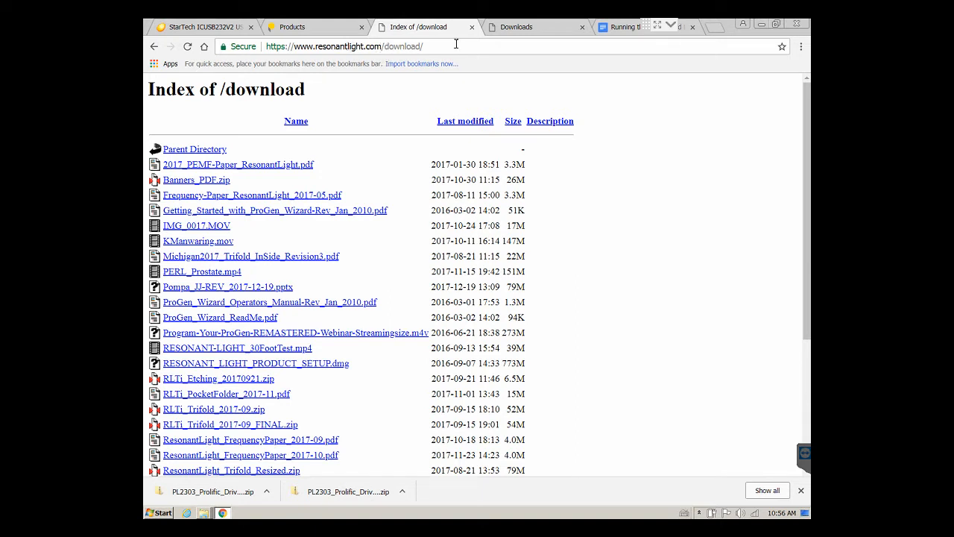
left_click(342, 46)
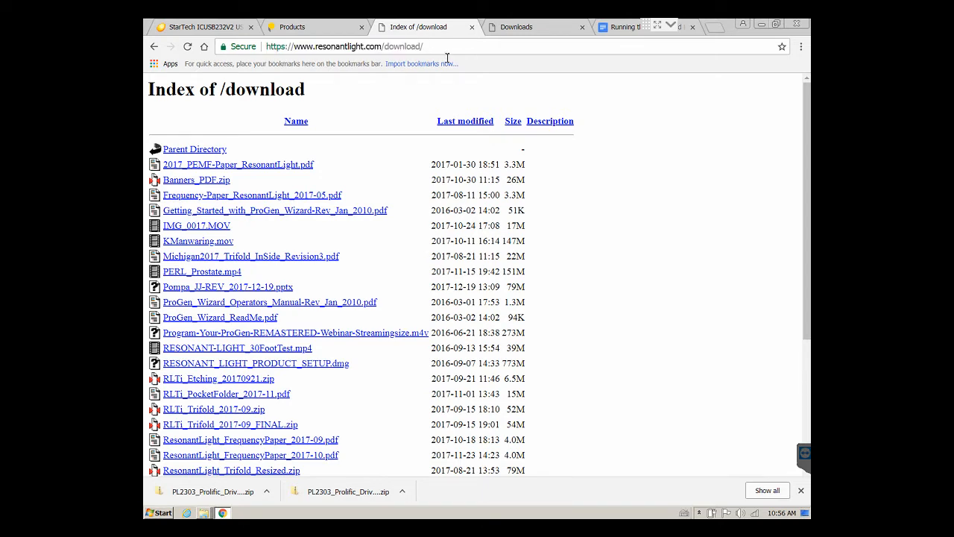
scroll("down", 3)
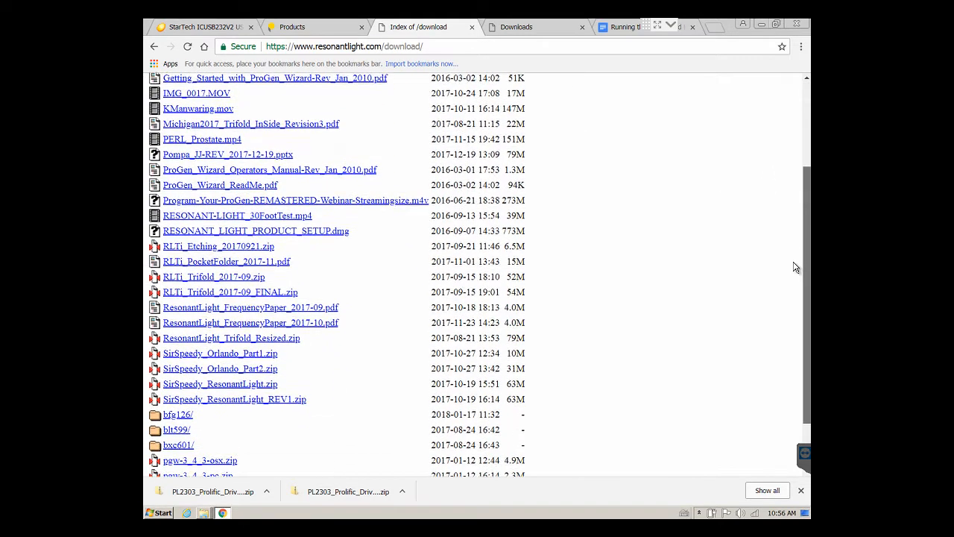
scroll("down", 3)
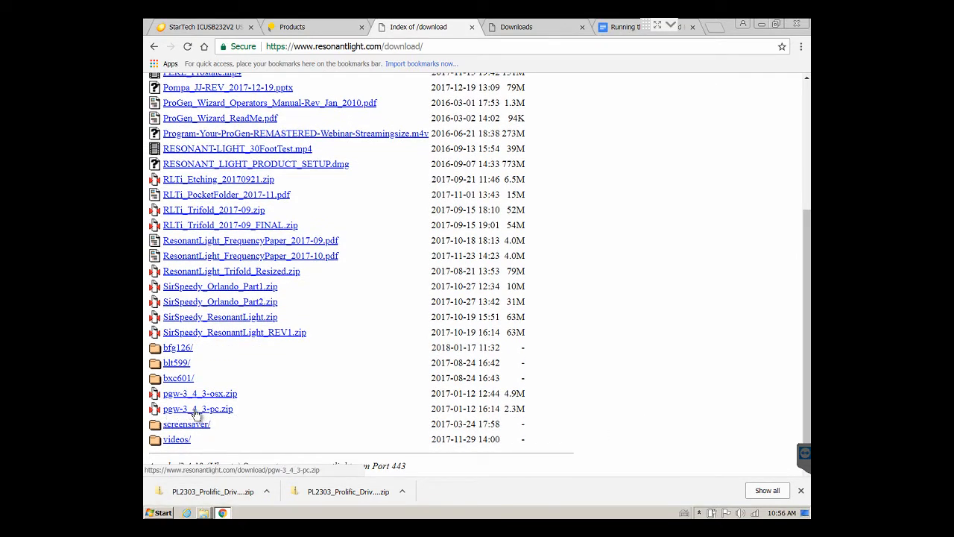
mouse_move(226, 411)
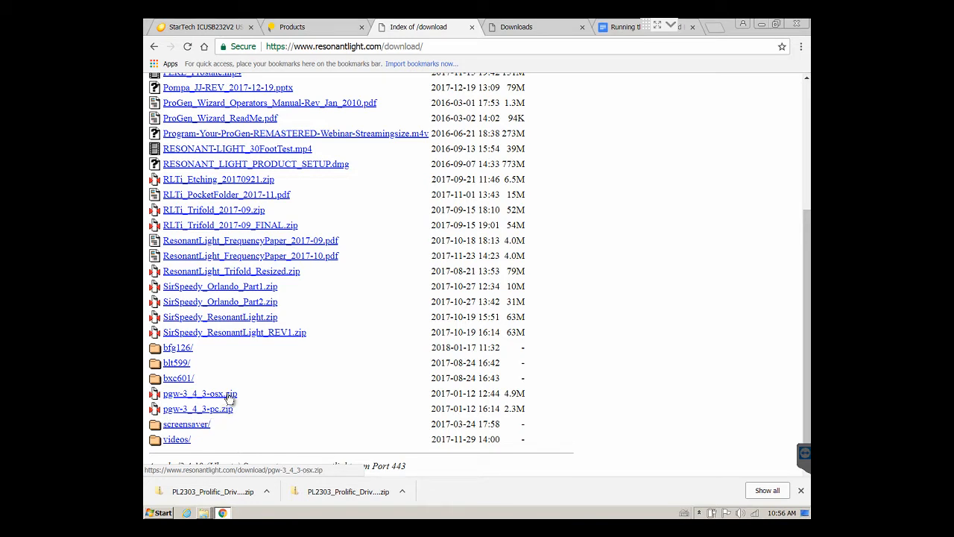
mouse_move(230, 414)
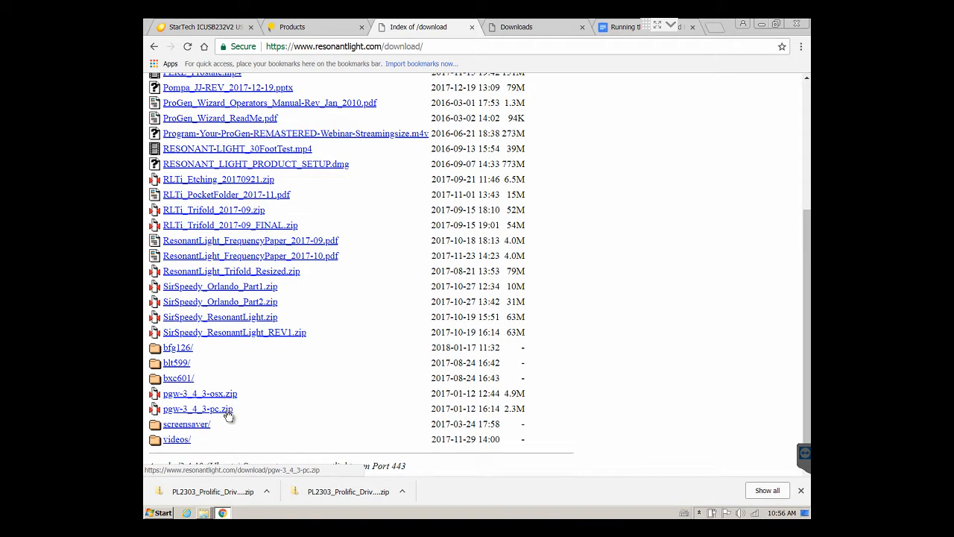
mouse_move(230, 414)
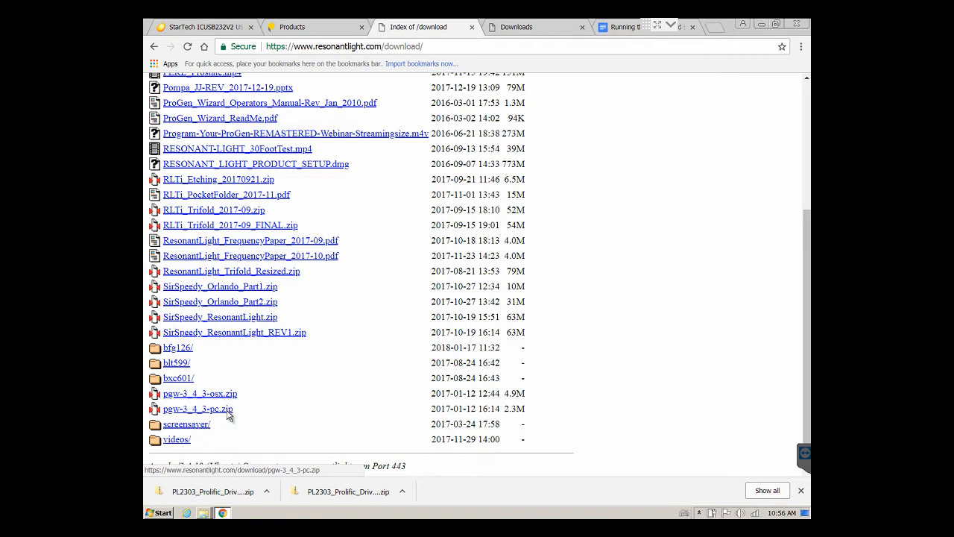
- Start downloading pgw-3_4_3-pc.zip with the ProGen Wizard folder as destination
left_click(197, 408)
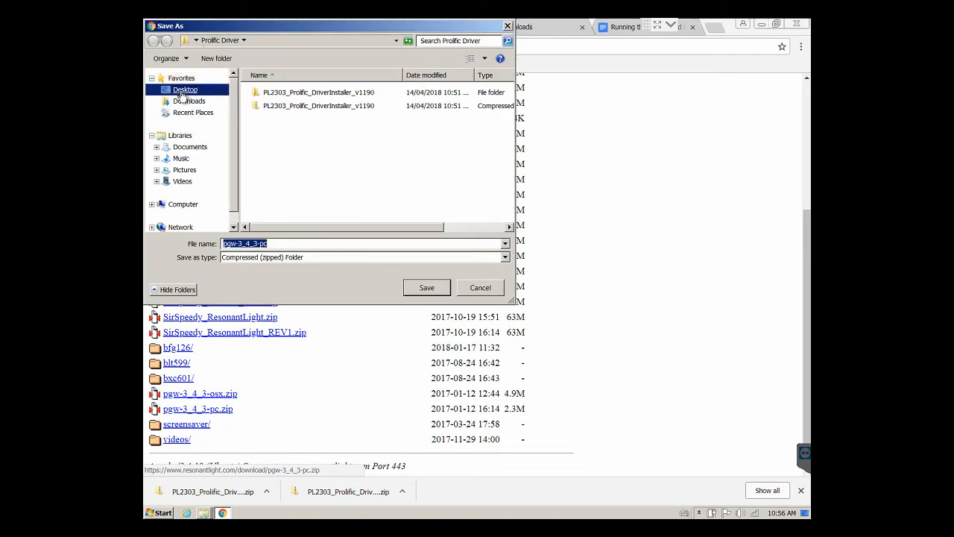
left_click(185, 89)
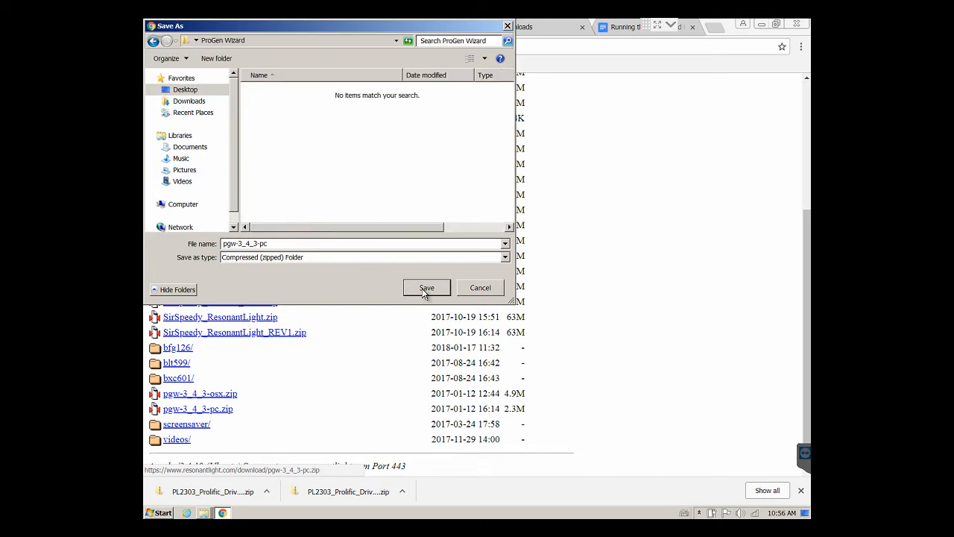
- Save the pgw-3_4_3-pc zip into the ProGen Wizard folder
left_click(426, 287)
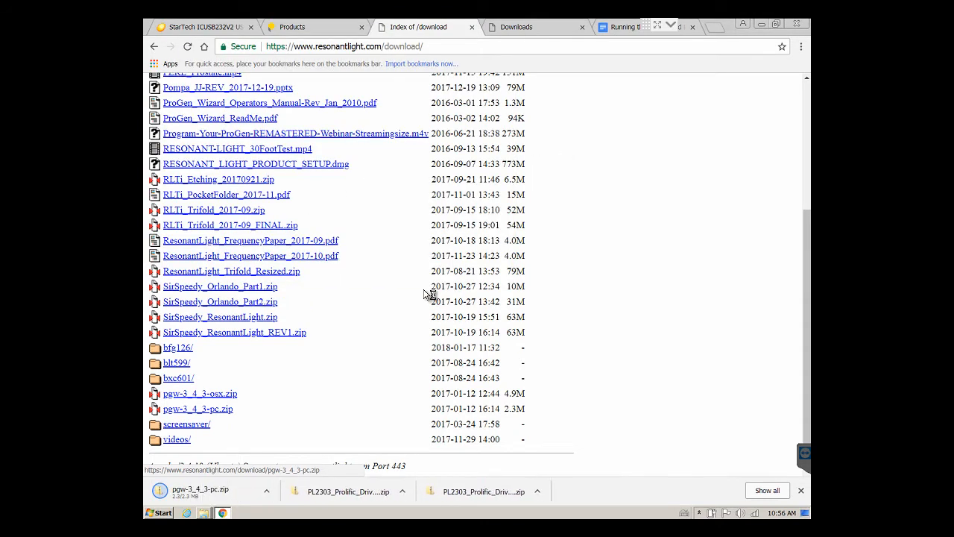
mouse_move(375, 376)
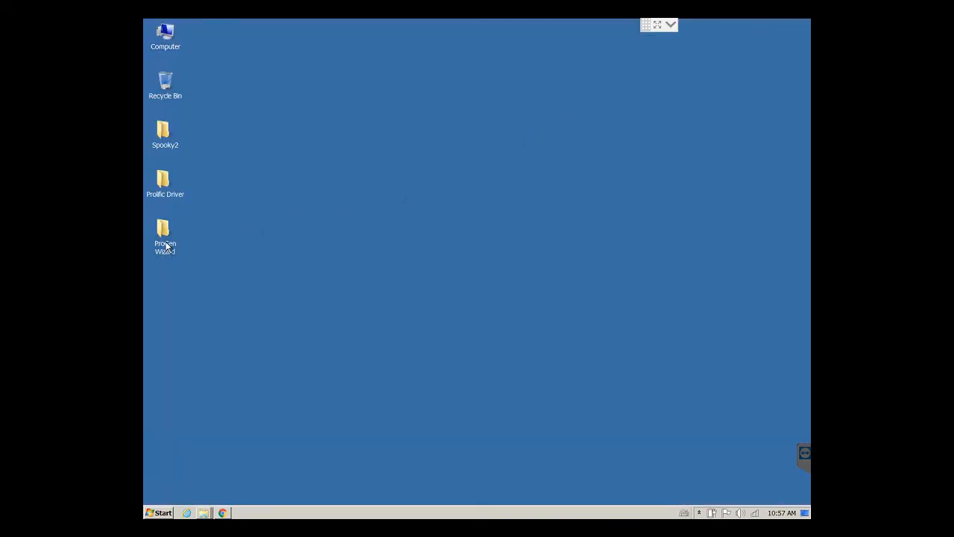
- Extract the pgw-3_4_3-pc zip in the ProGen Wizard folder and select the Progen Wizard 3_4_3-pc application
double_click(164, 233)
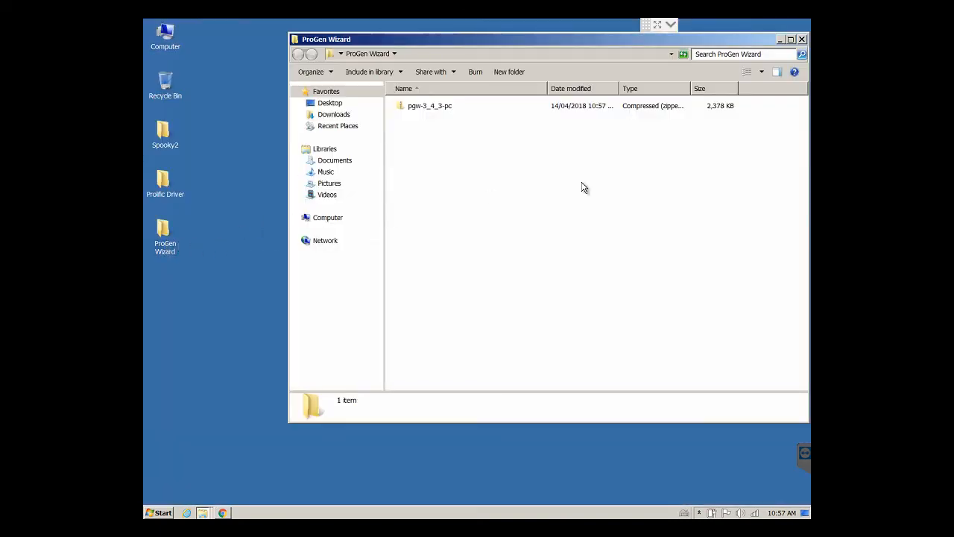
left_click(429, 104)
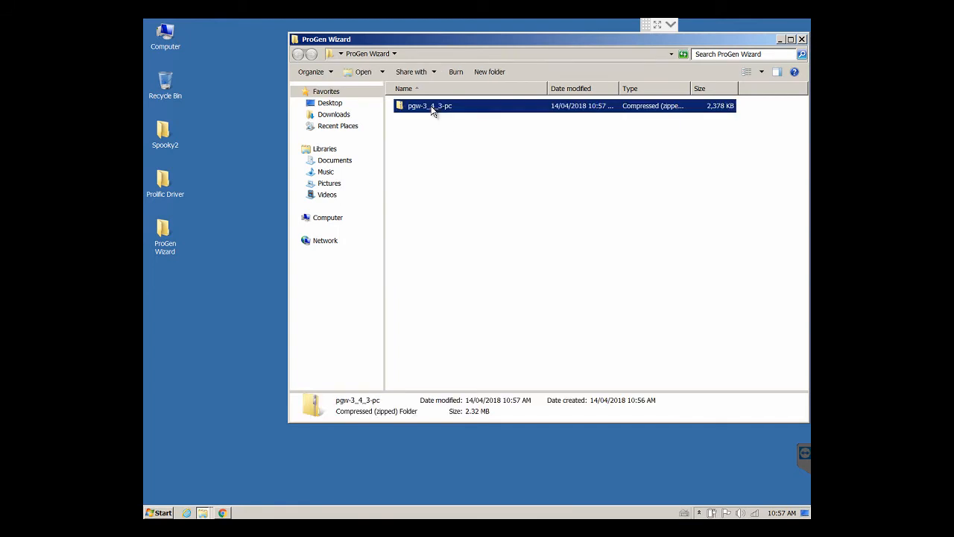
right_click(429, 105)
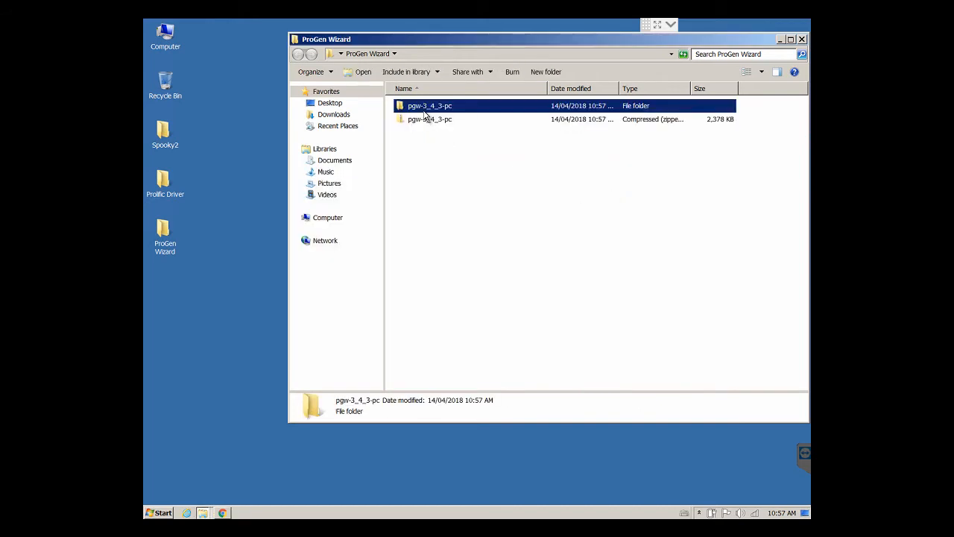
double_click(429, 105)
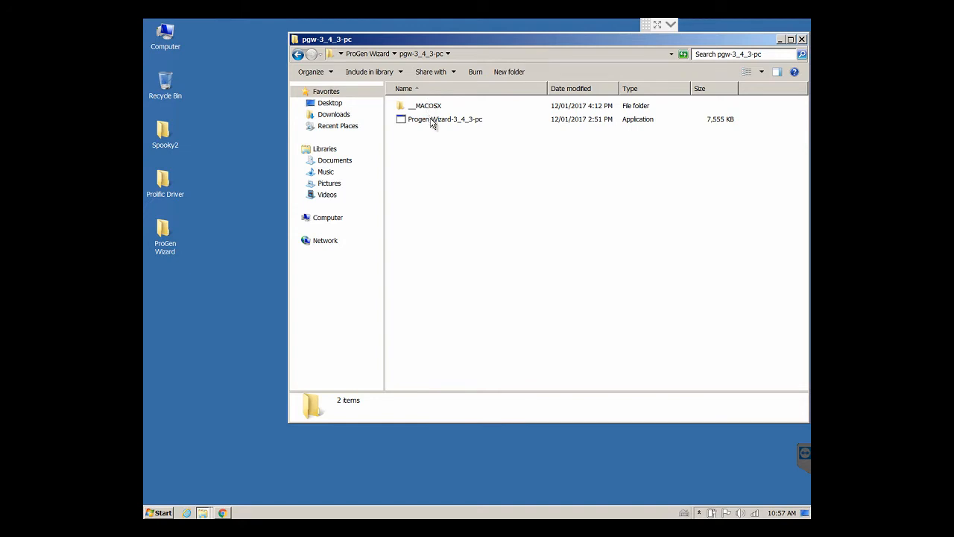
left_click(444, 119)
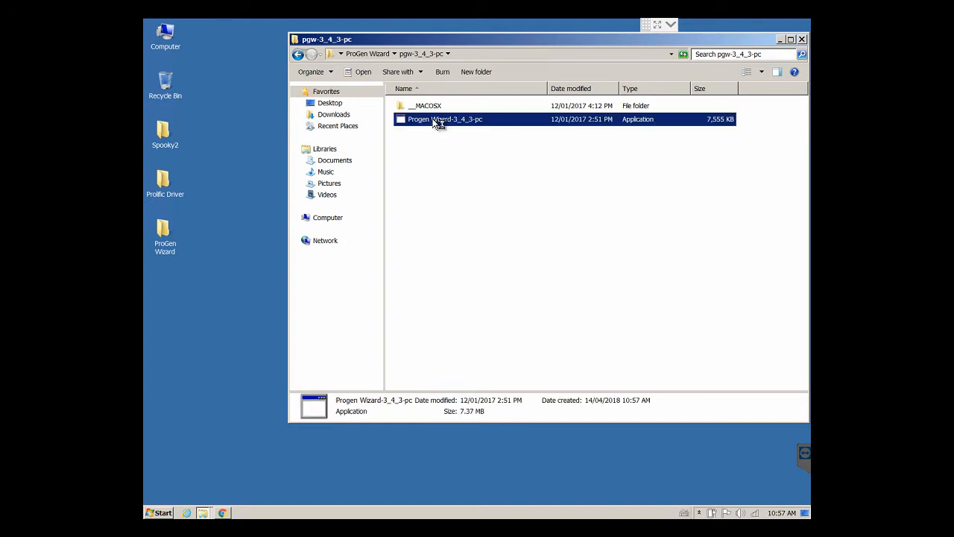
- Launch ProGen Wizard from its folder, continue unregistered, then close the program
double_click(444, 120)
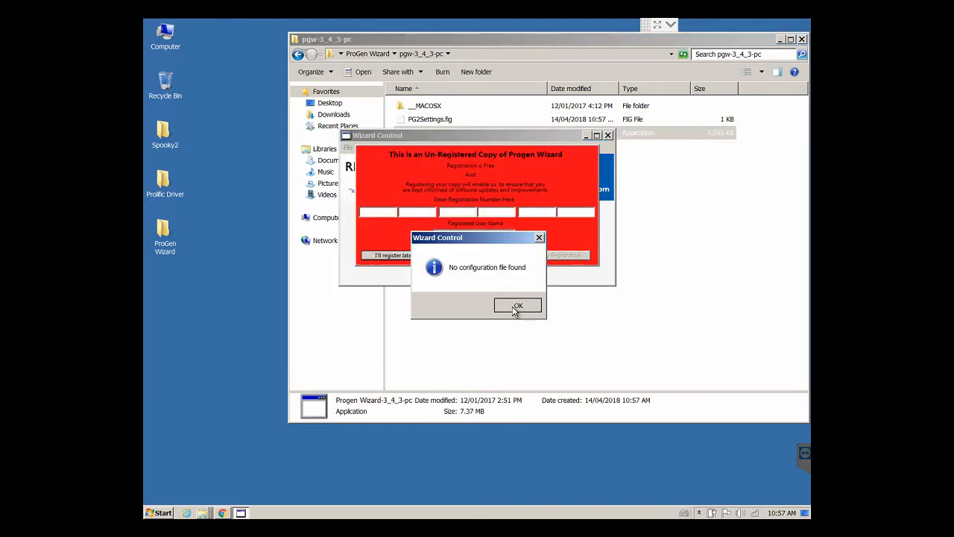
left_click(518, 306)
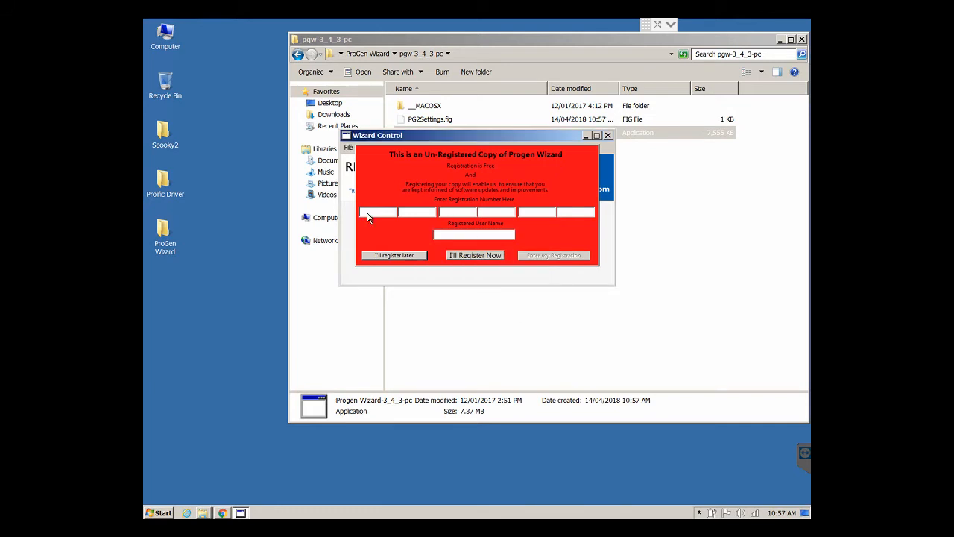
mouse_move(450, 280)
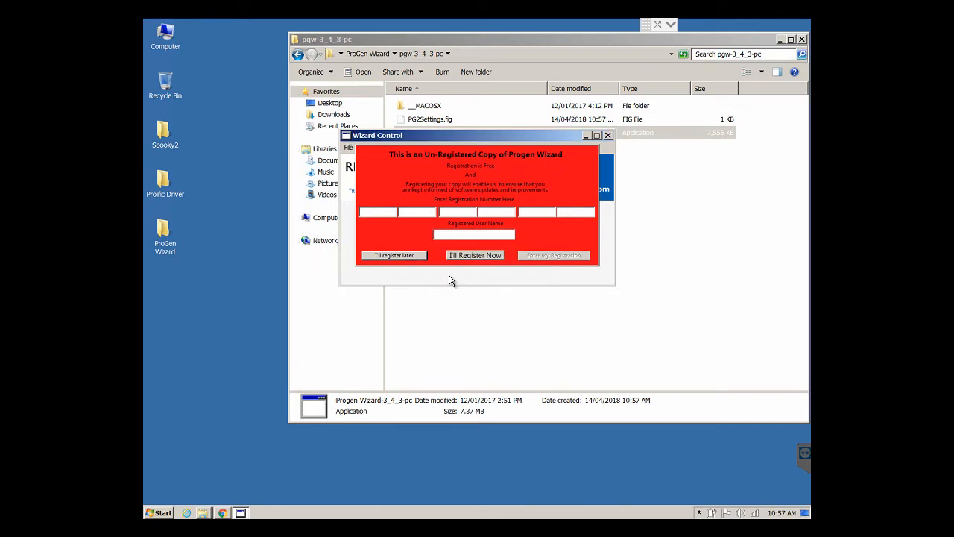
mouse_move(399, 265)
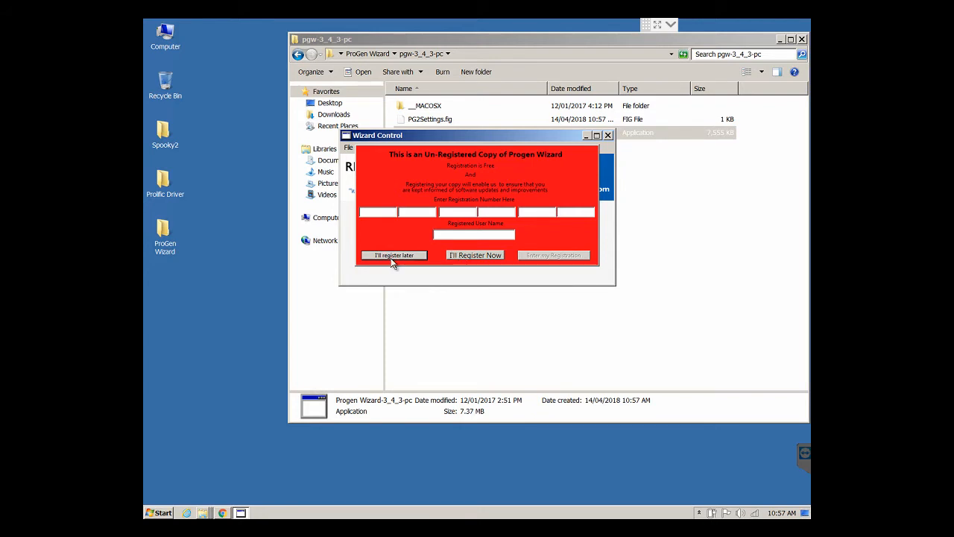
mouse_move(393, 255)
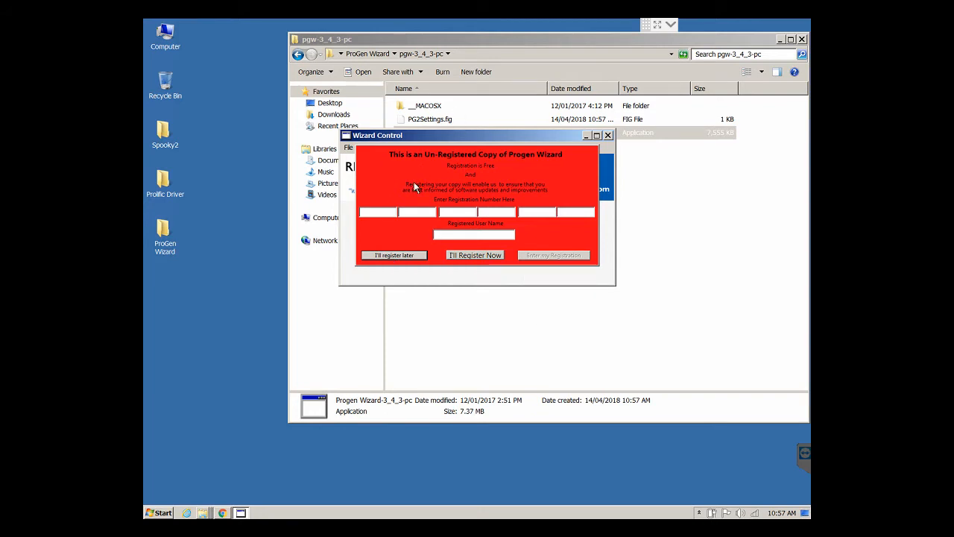
mouse_move(393, 255)
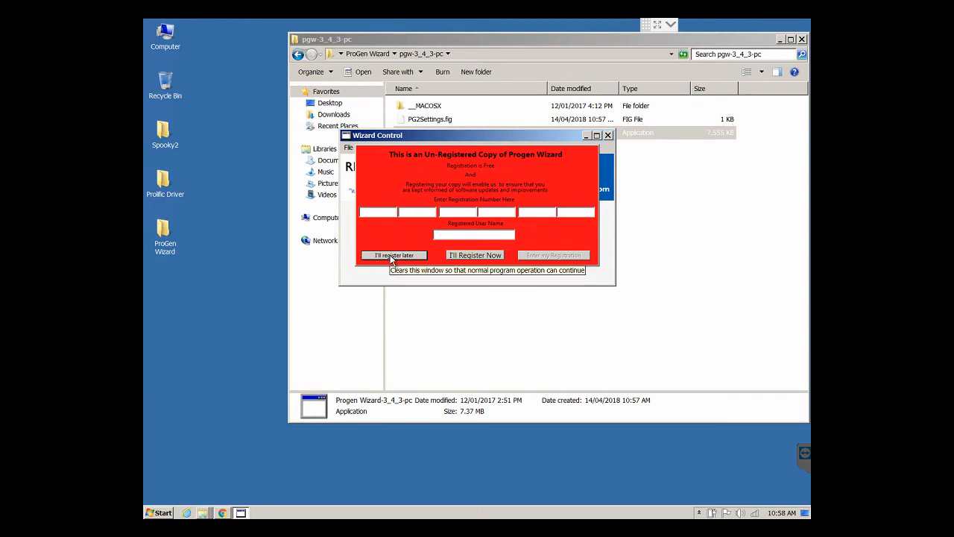
left_click(394, 255)
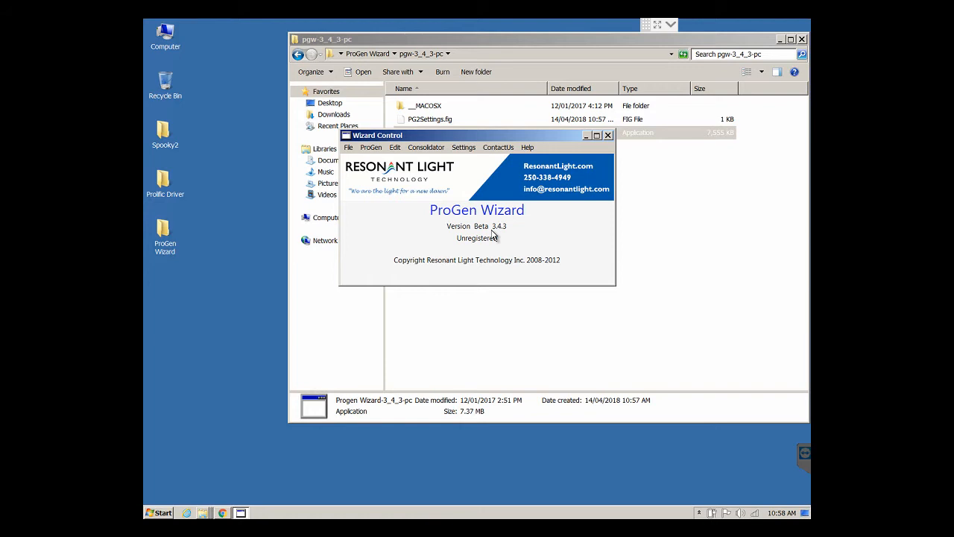
mouse_move(465, 240)
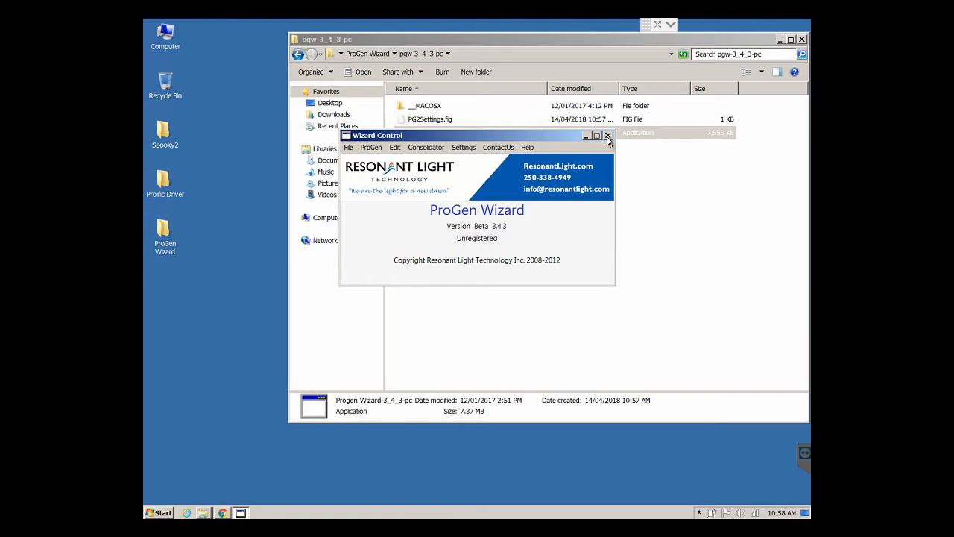
mouse_move(387, 167)
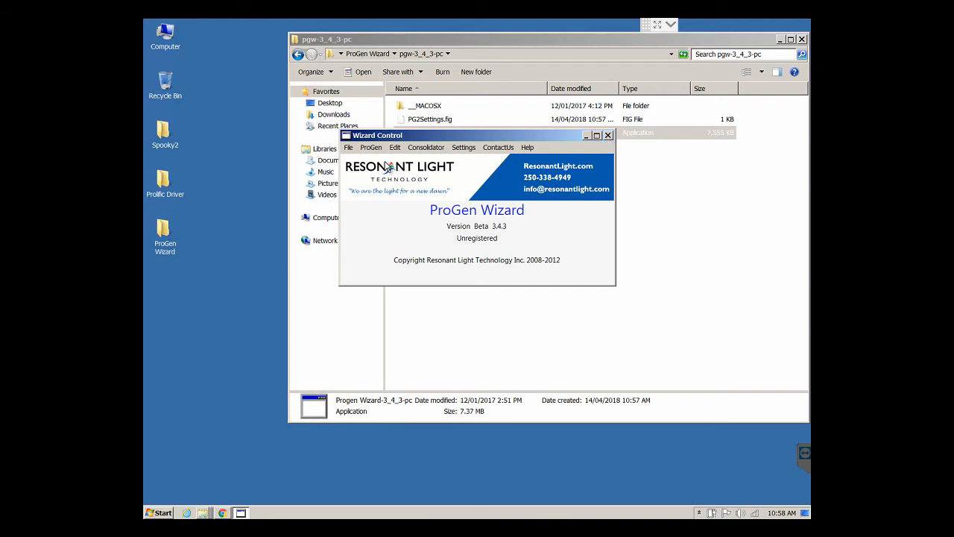
left_click(608, 134)
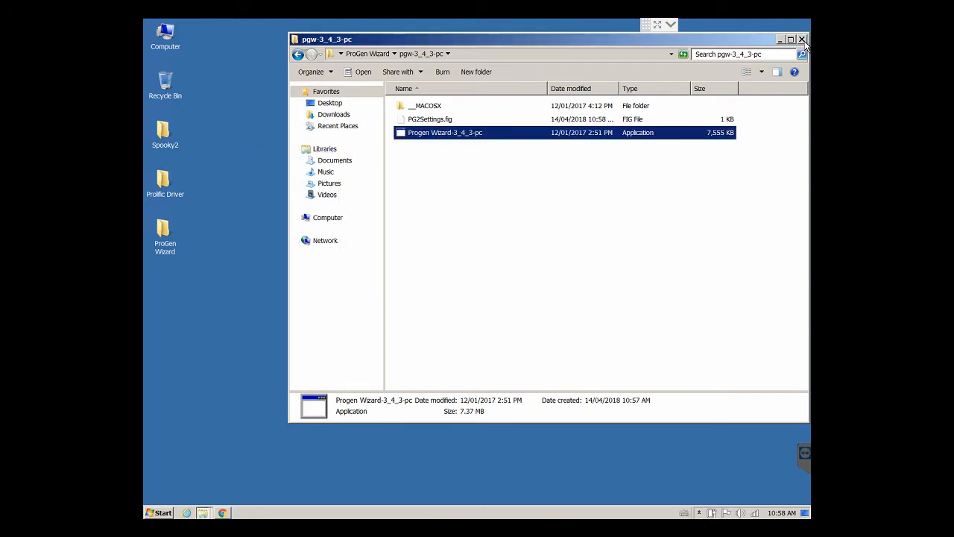
- Relaunch Progen Wizard-3_4_3-pc from the Start menu, allow it to run, and postpone registration
left_click(802, 39)
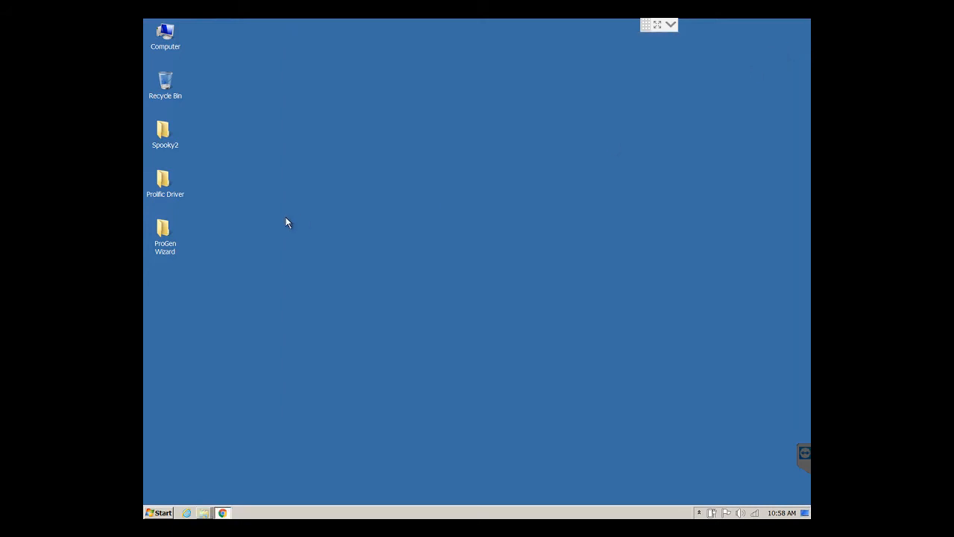
left_click(158, 513)
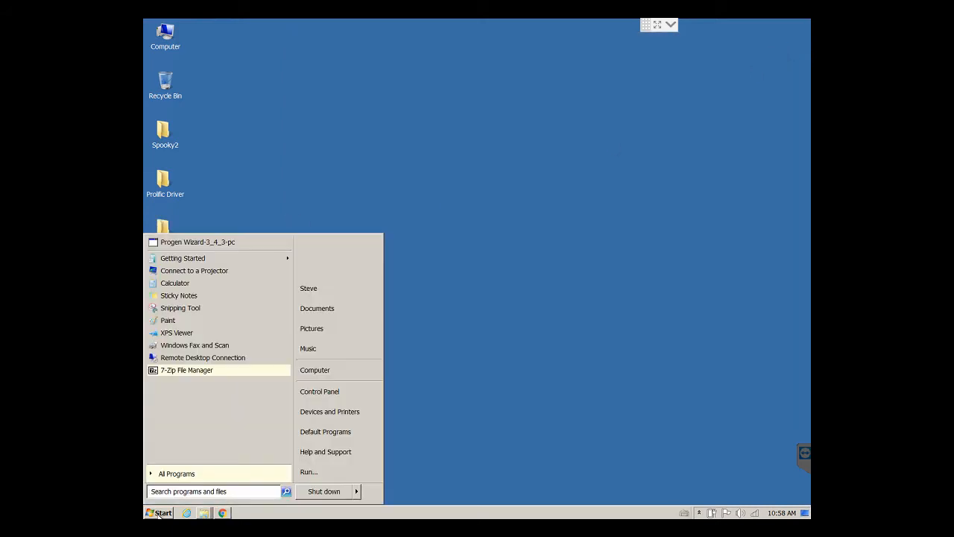
mouse_move(197, 241)
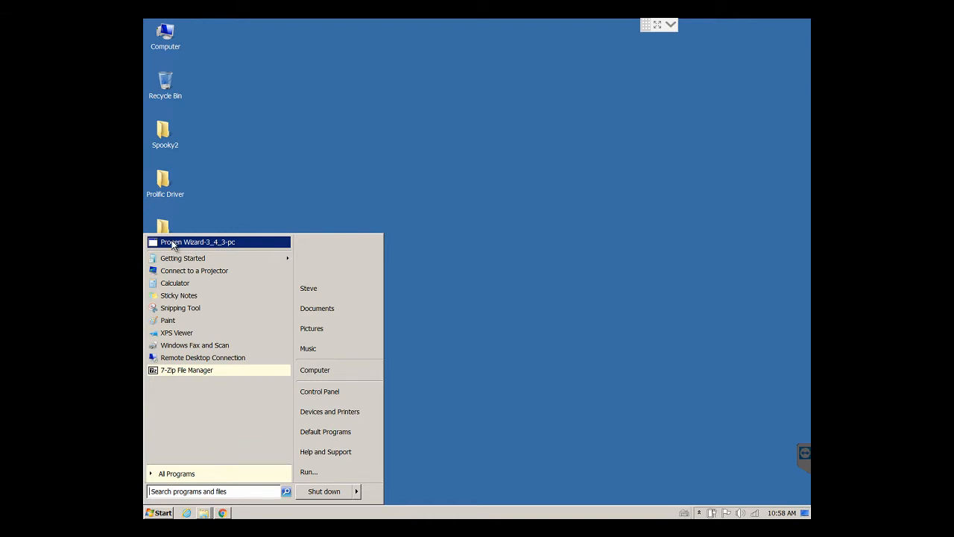
mouse_move(242, 246)
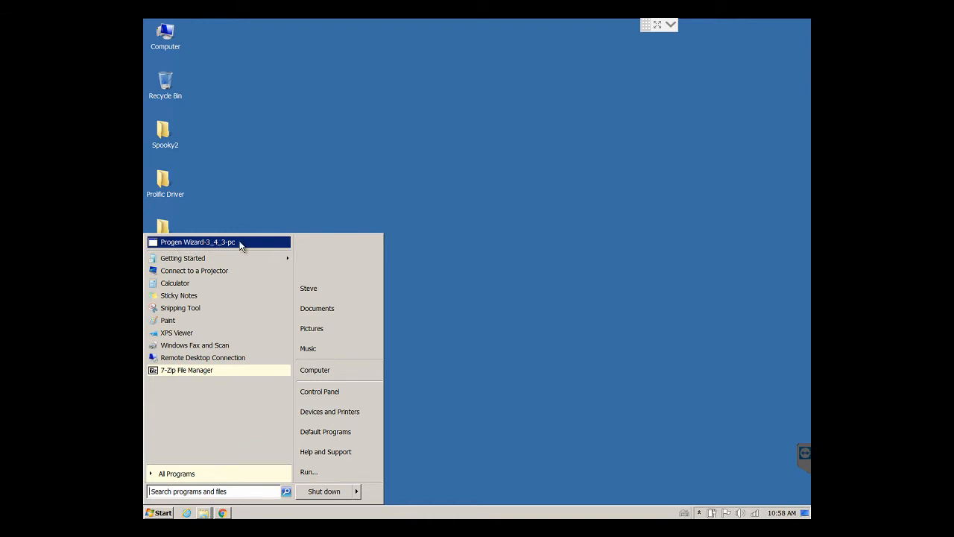
mouse_move(224, 249)
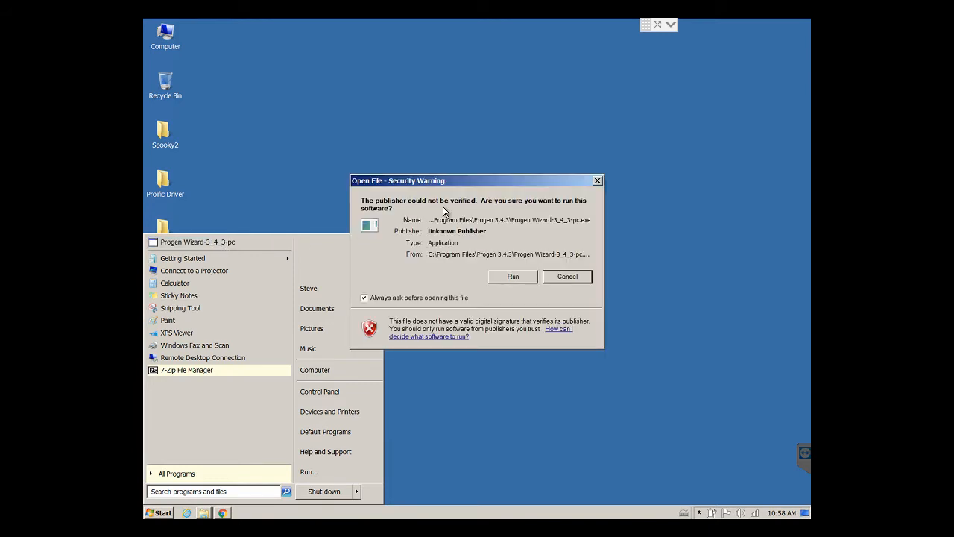
left_click(512, 275)
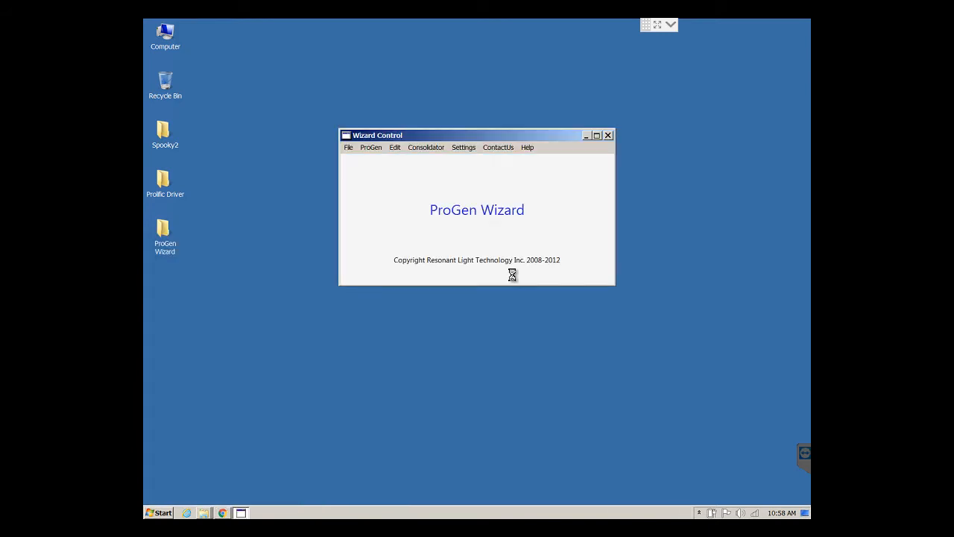
mouse_move(245, 283)
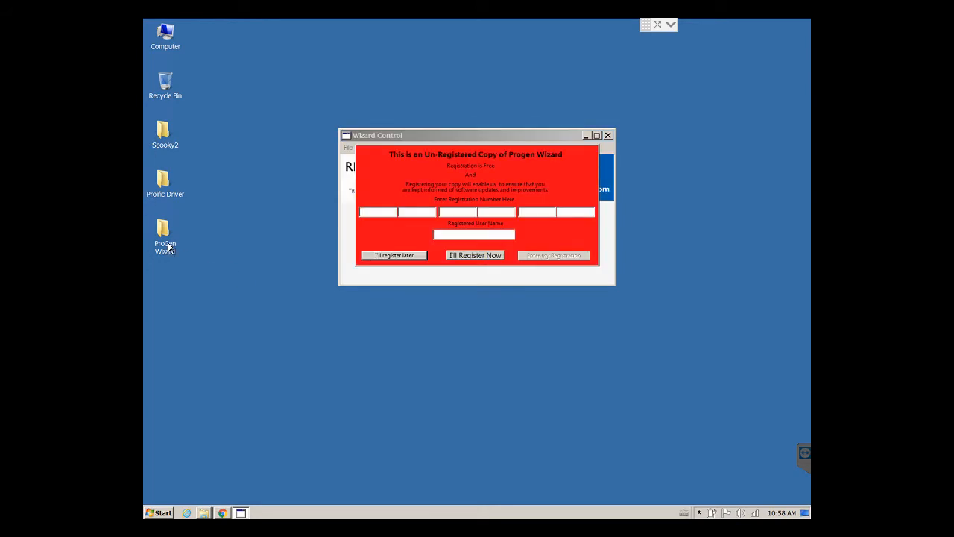
mouse_move(393, 255)
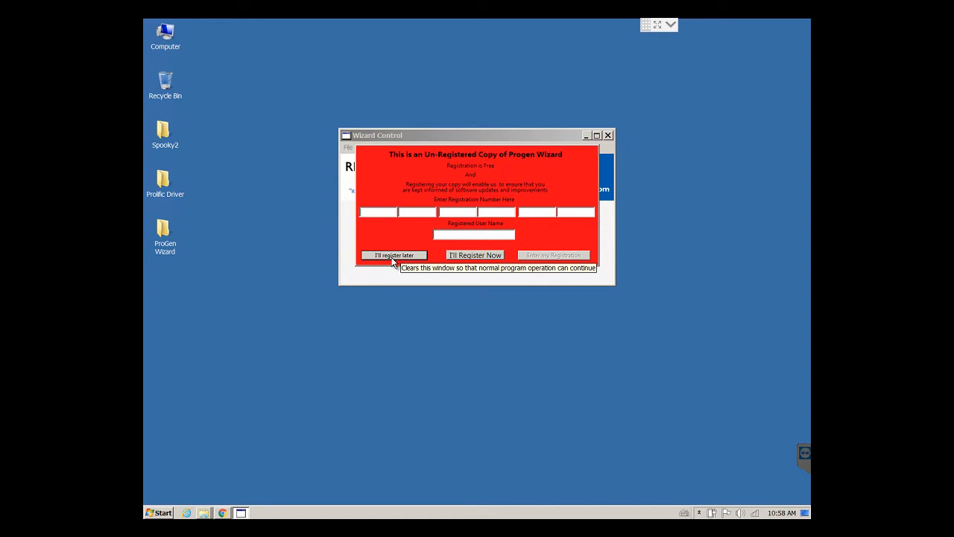
left_click(393, 255)
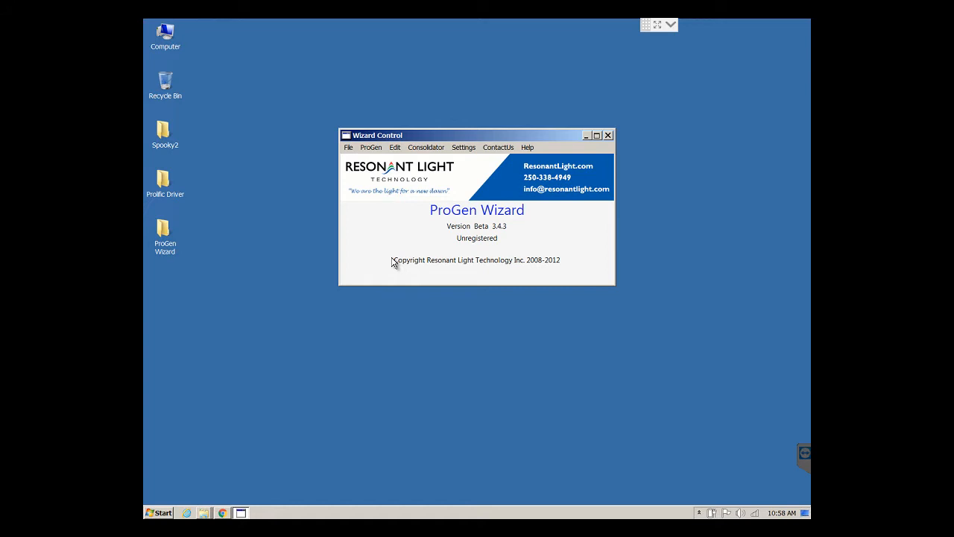
mouse_move(402, 261)
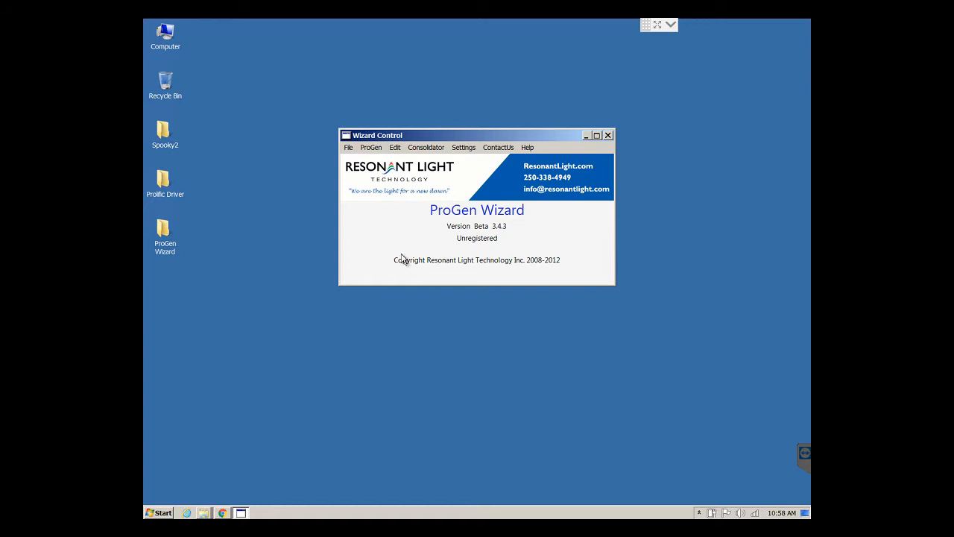
mouse_move(501, 240)
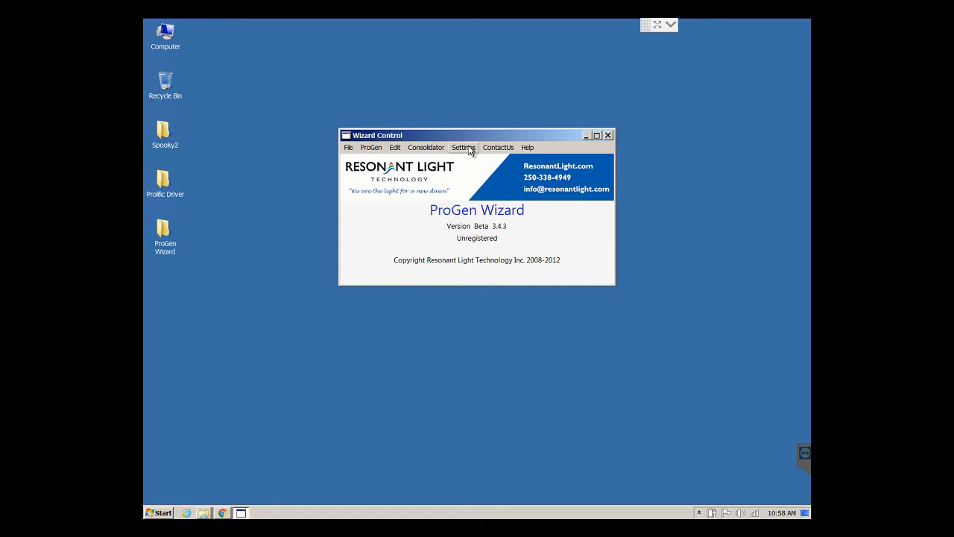
- In Serial Settings, try the empty port entry, dismiss the no-port message, connect on COM3 and close the window
left_click(464, 147)
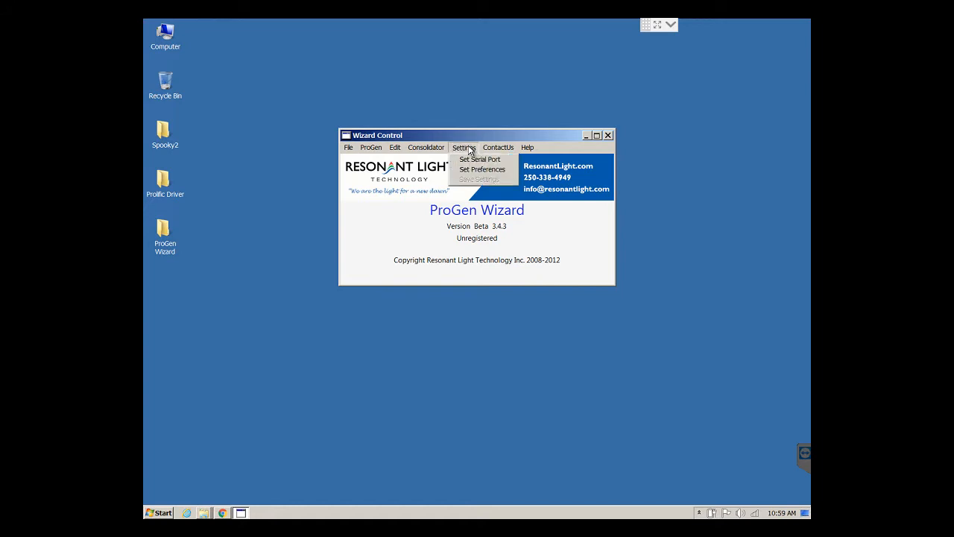
mouse_move(480, 158)
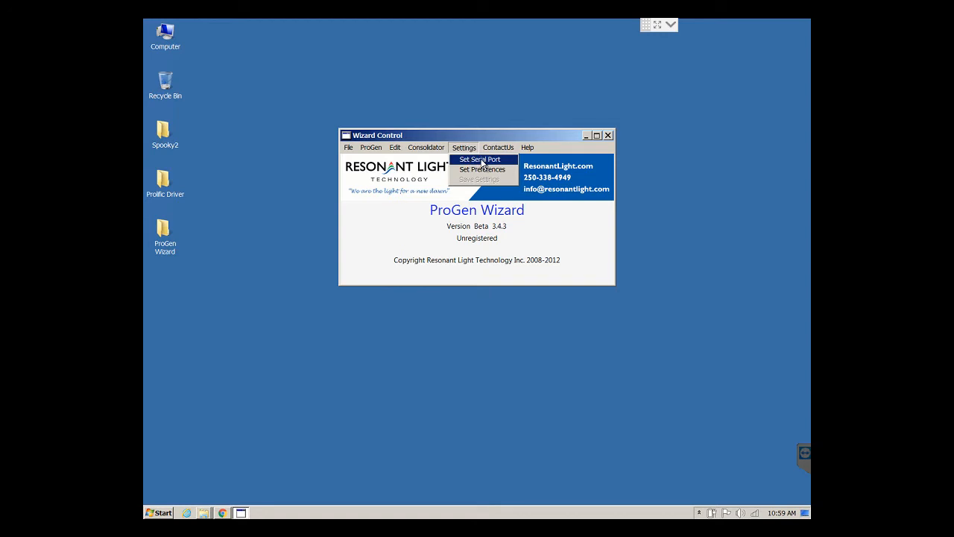
left_click(478, 158)
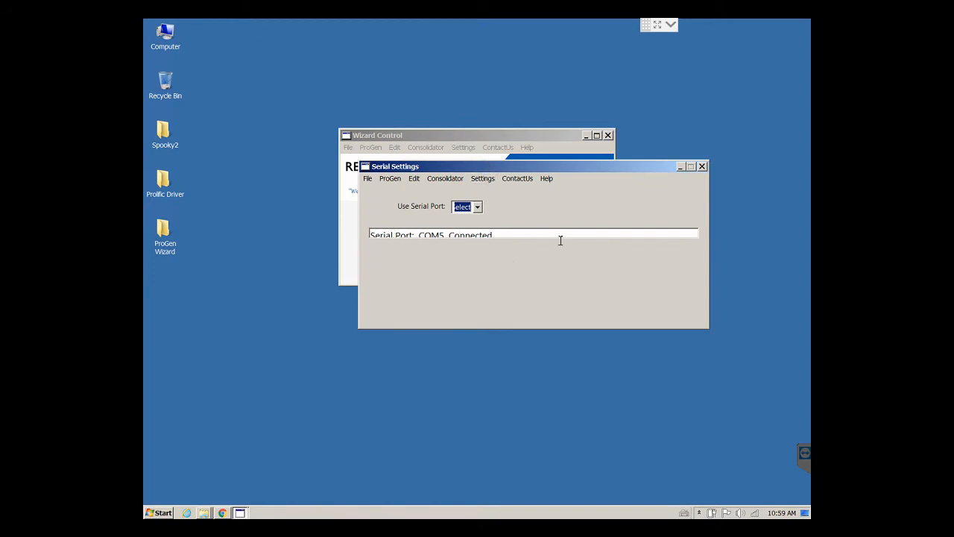
mouse_move(385, 233)
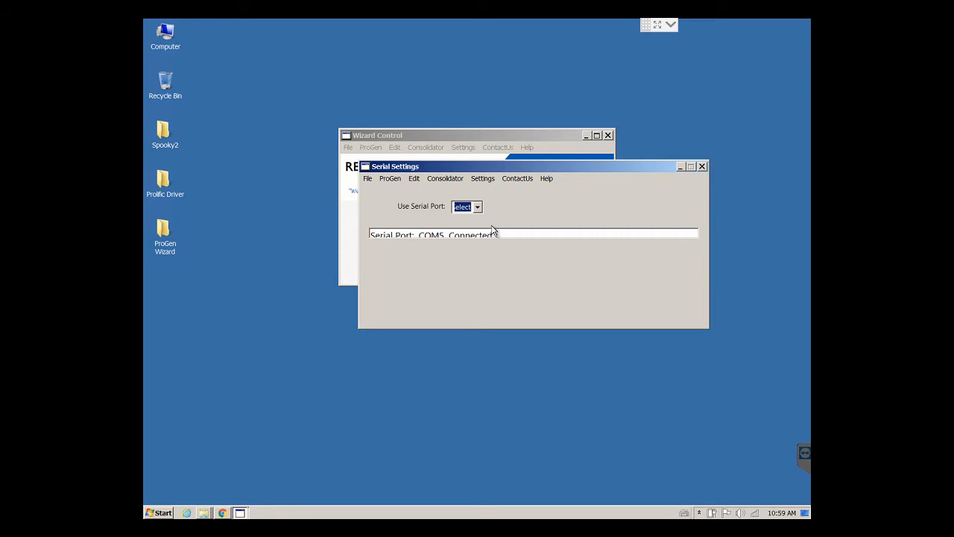
left_click(477, 205)
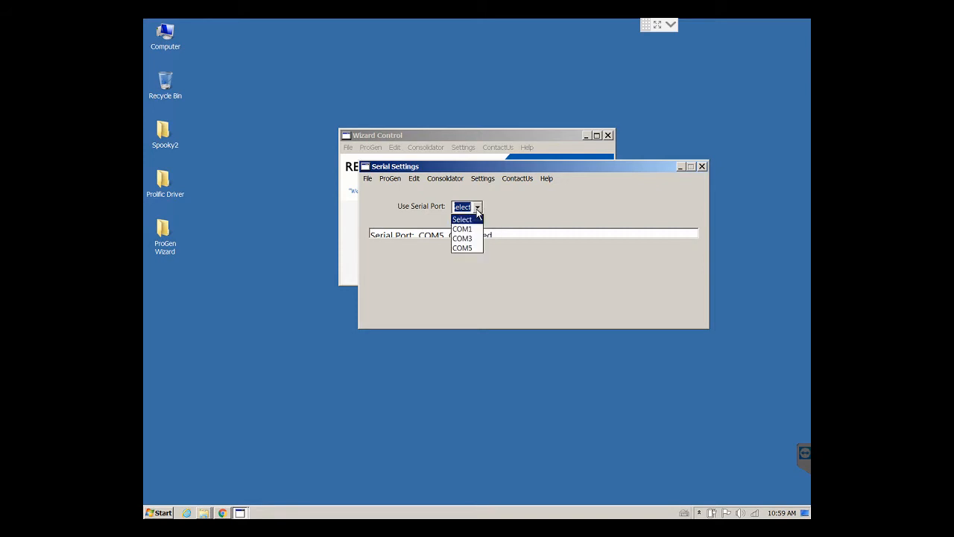
left_click(462, 218)
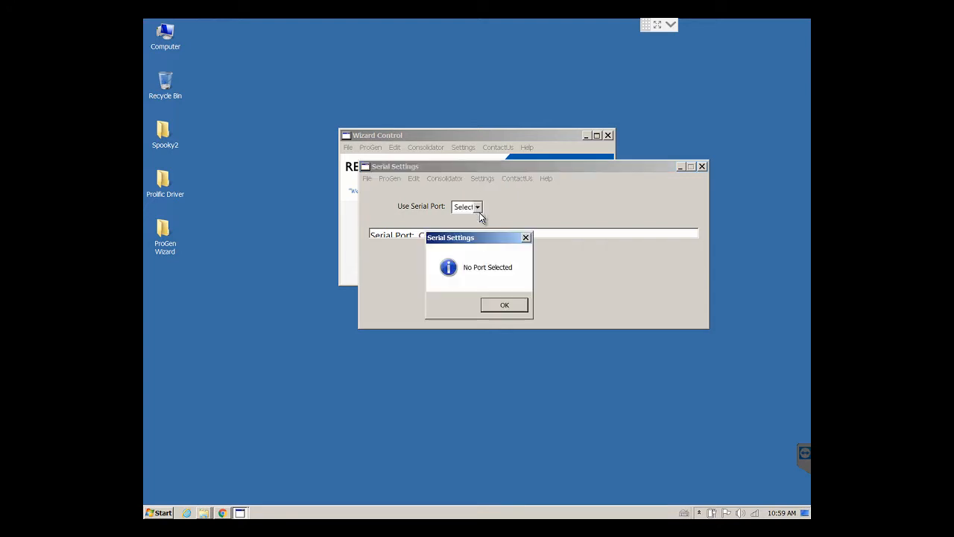
left_click(504, 304)
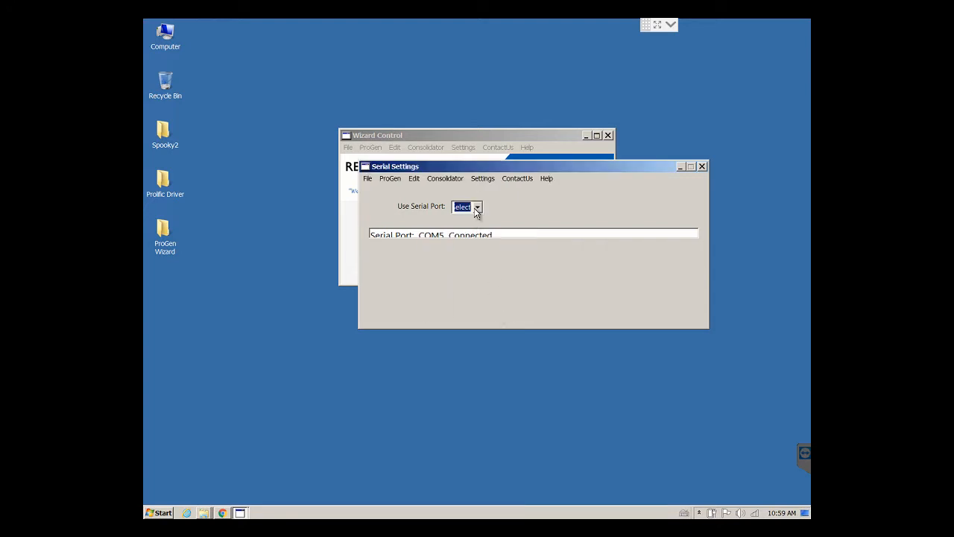
left_click(477, 206)
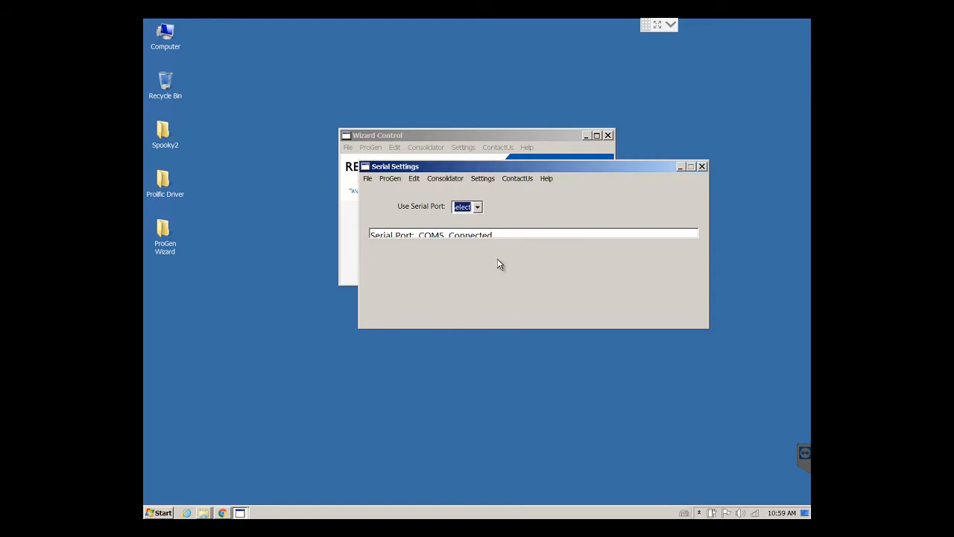
mouse_move(444, 229)
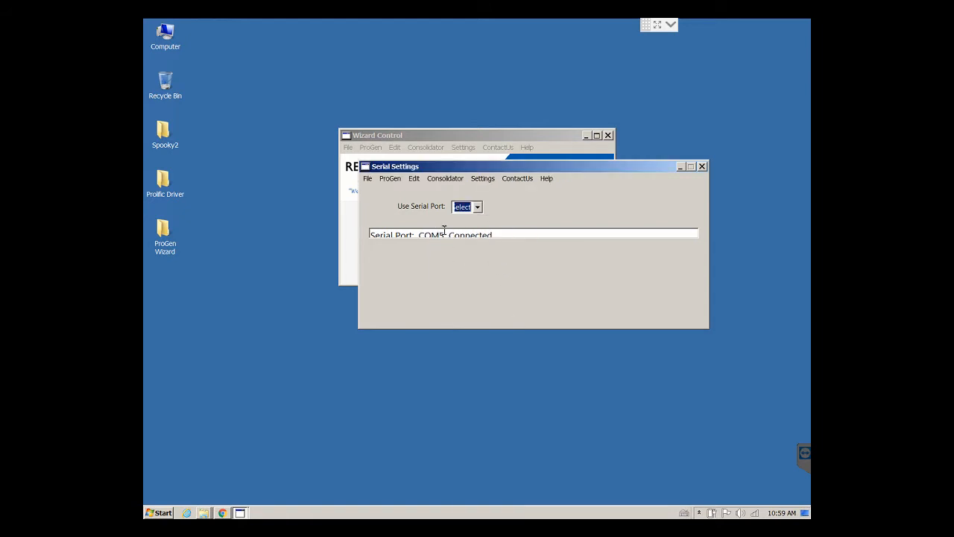
mouse_move(478, 258)
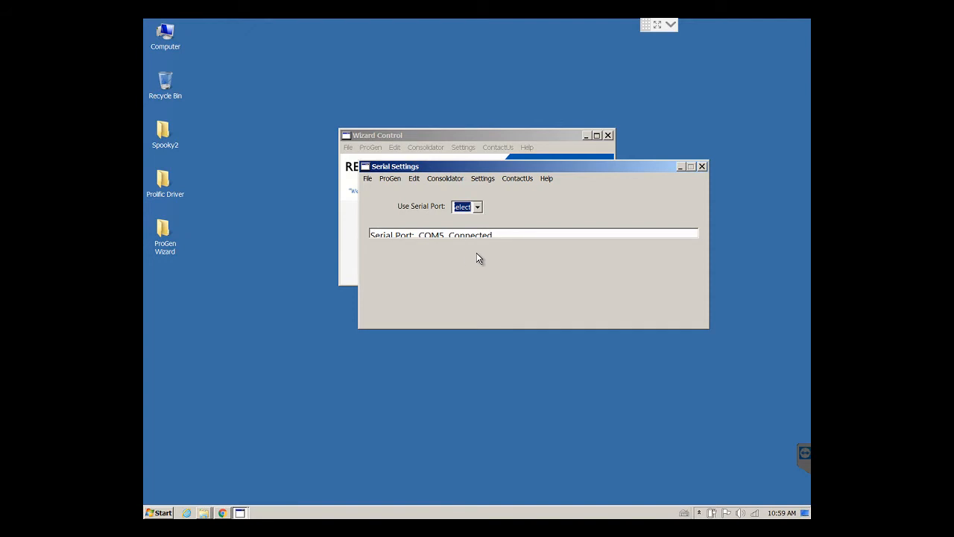
mouse_move(495, 256)
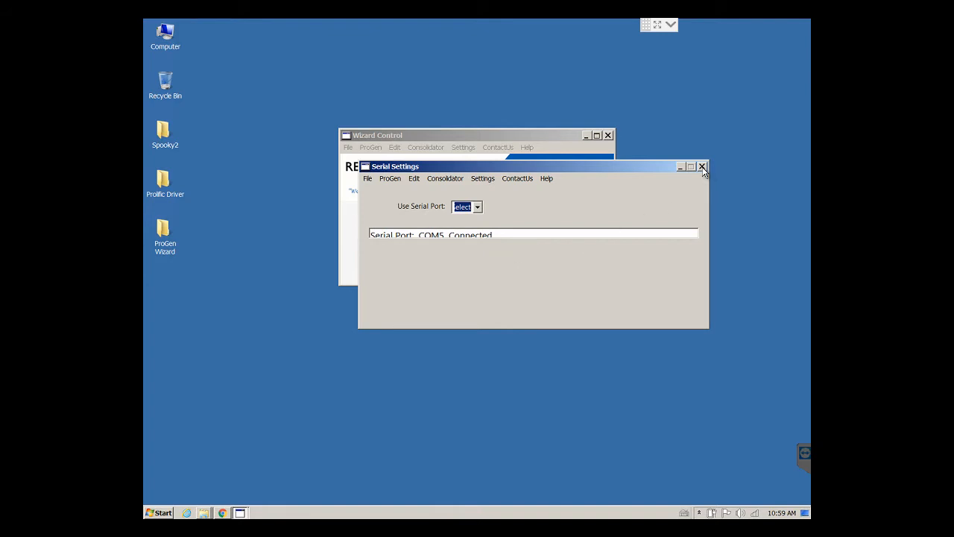
left_click(701, 167)
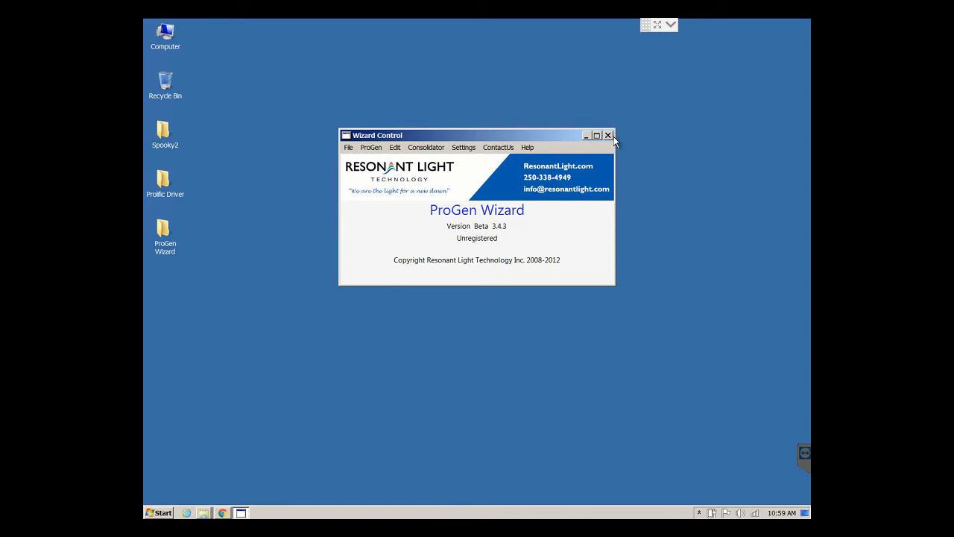
mouse_move(613, 141)
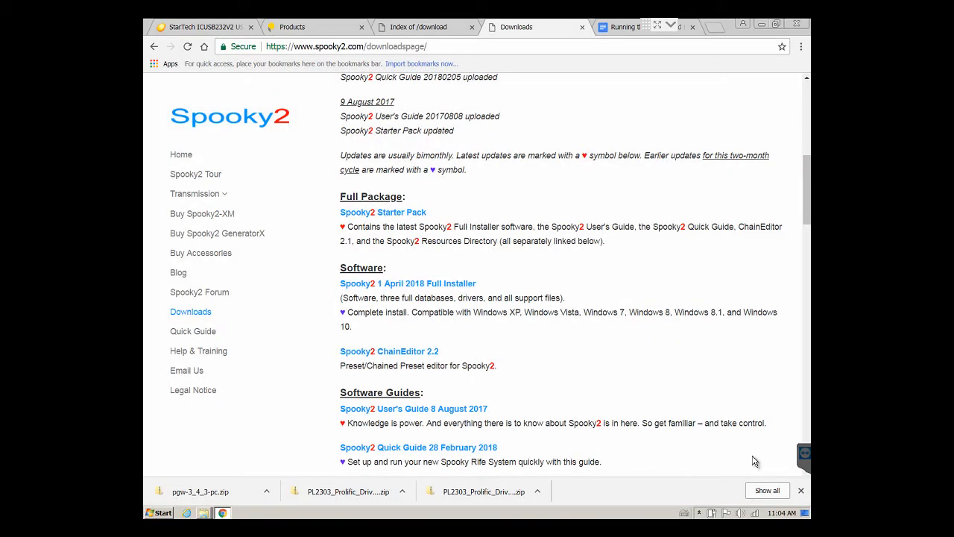
mouse_move(614, 140)
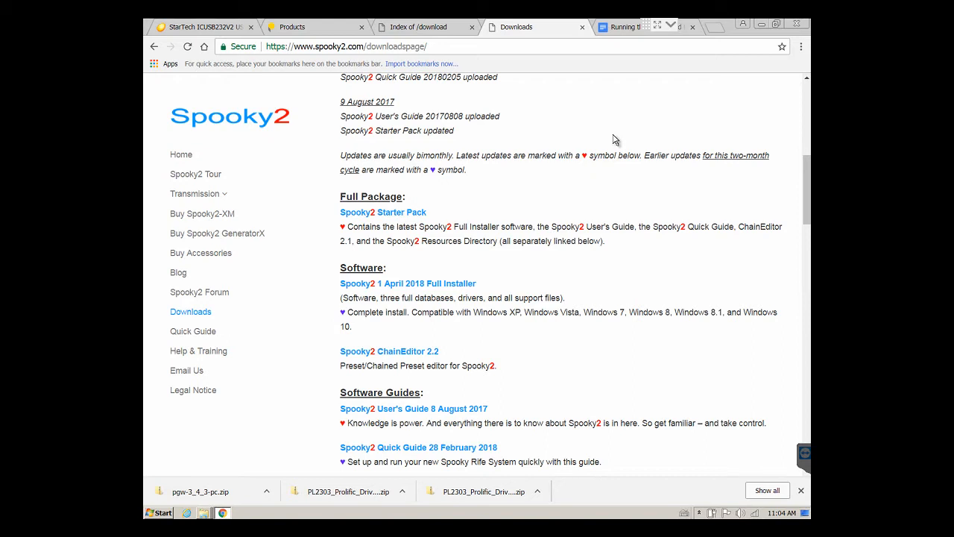
mouse_move(584, 132)
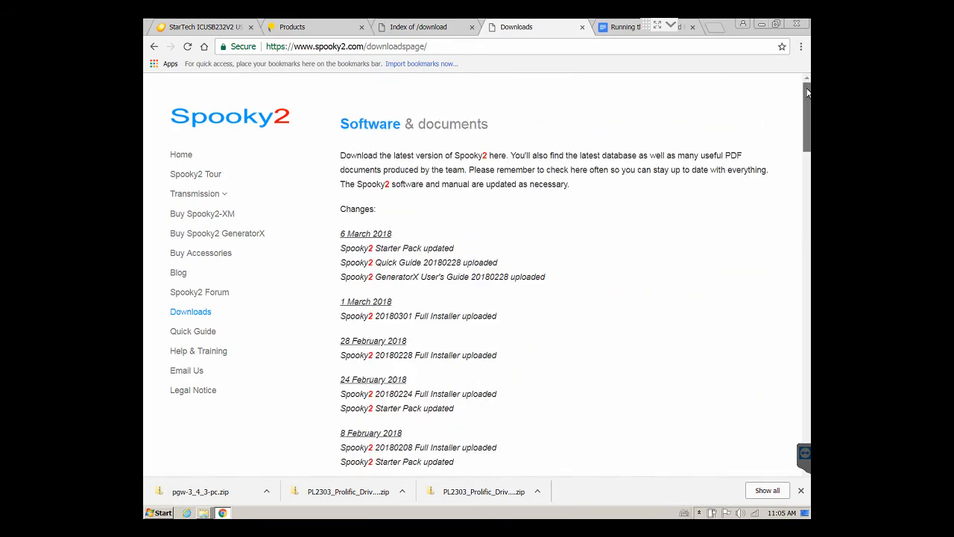
- Scroll down the Spooky2 Downloads page to the 1 April 2018 Full Installer listing
scroll("down", 3)
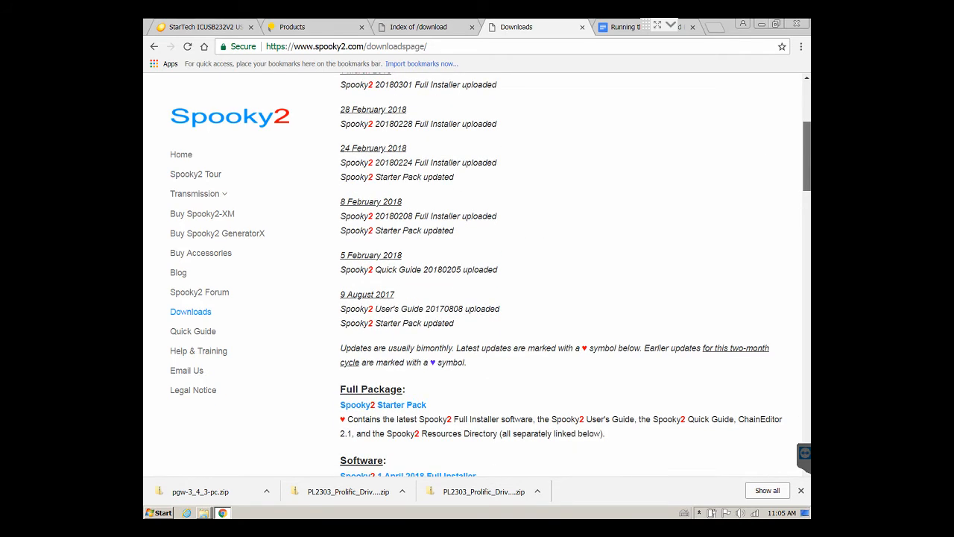
scroll("down", 3)
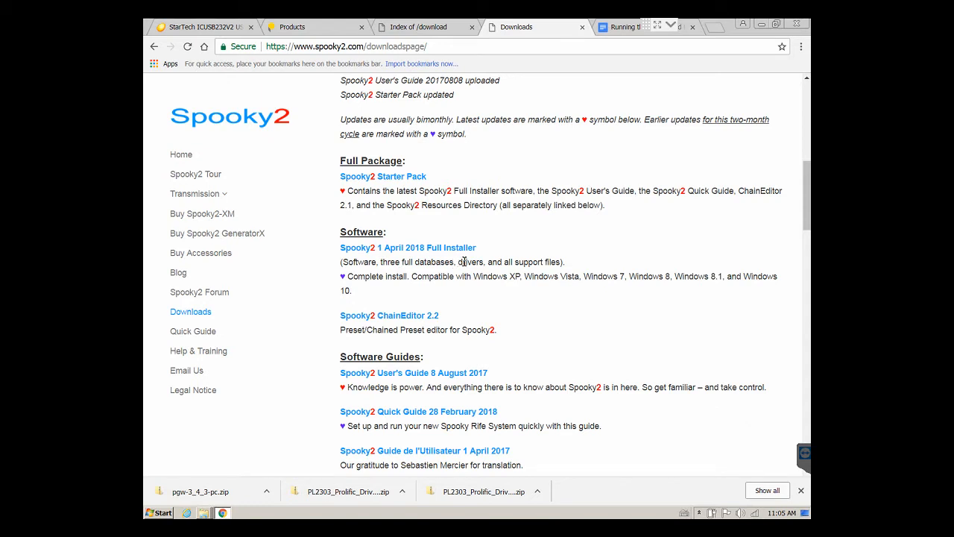
mouse_move(447, 252)
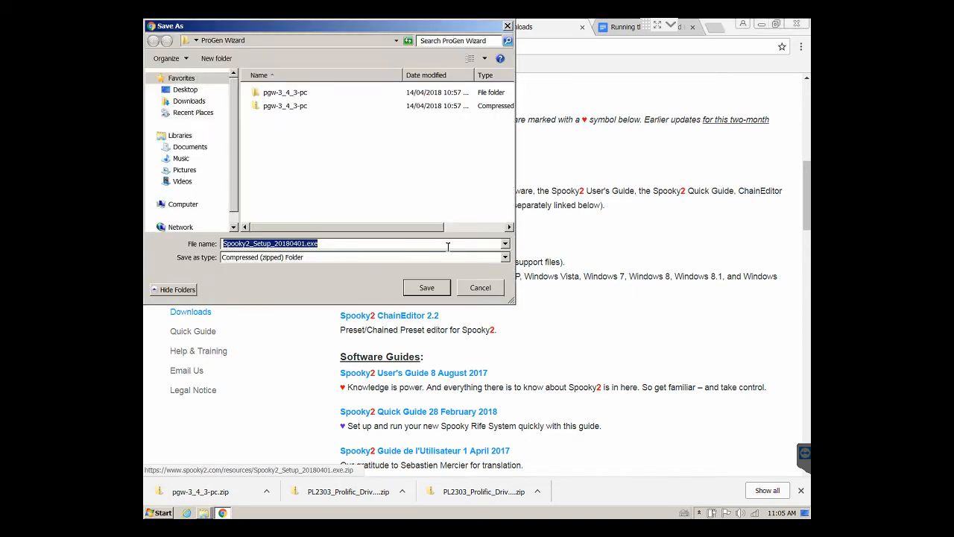
- Save Spooky2_Setup_20180401.exe into the Spooky2 folder on the Desktop
left_click(185, 89)
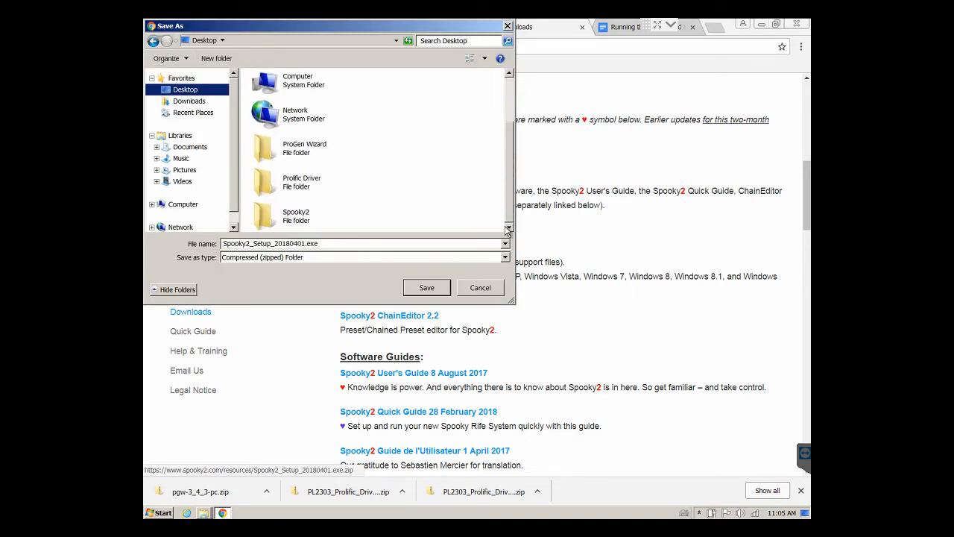
double_click(295, 215)
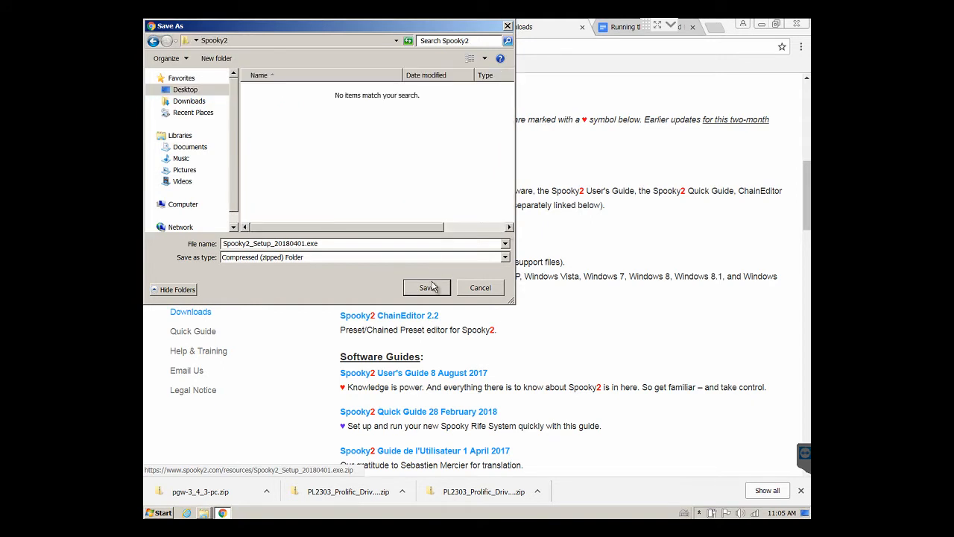
left_click(427, 288)
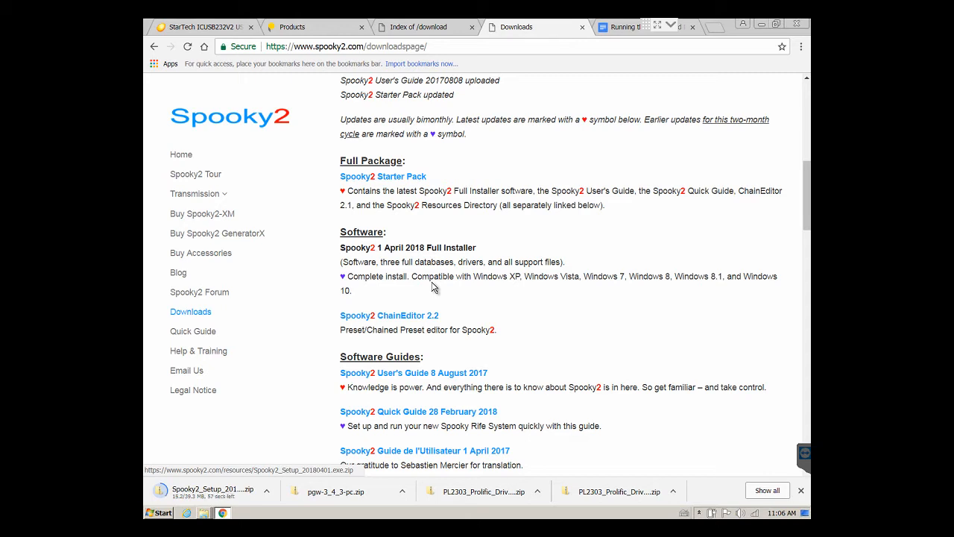
mouse_move(736, 431)
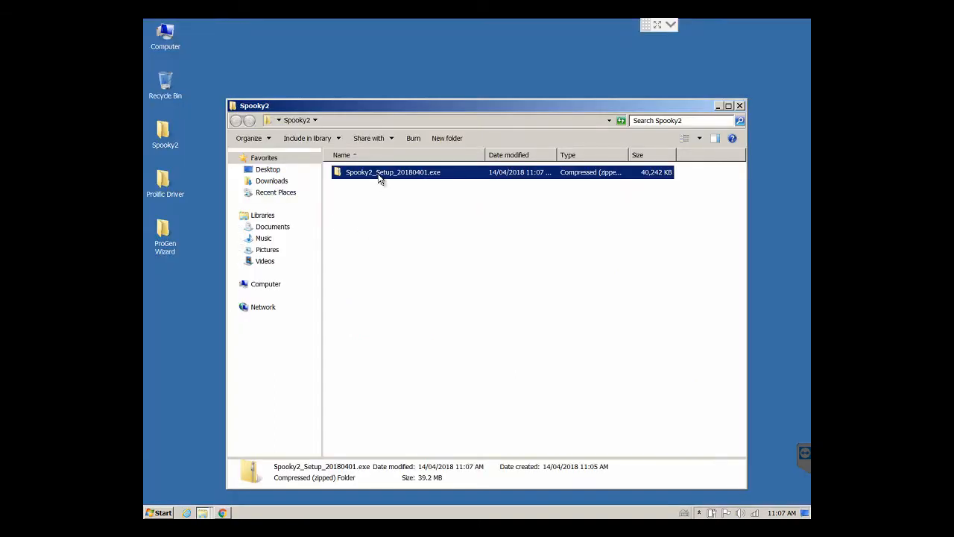
- Extract the Spooky2_Setup_20180401.exe zip into its own folder with 7-Zip and open that folder
right_click(394, 172)
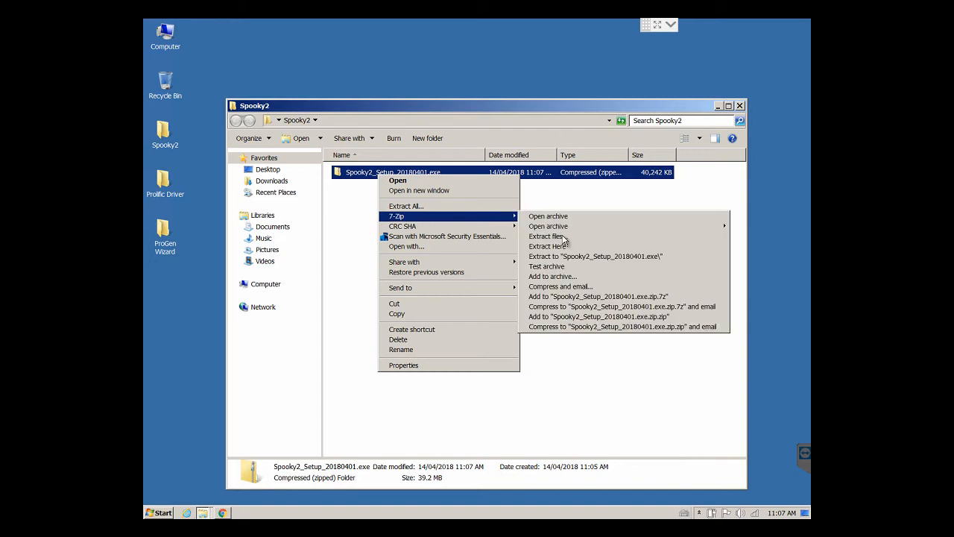
mouse_move(590, 257)
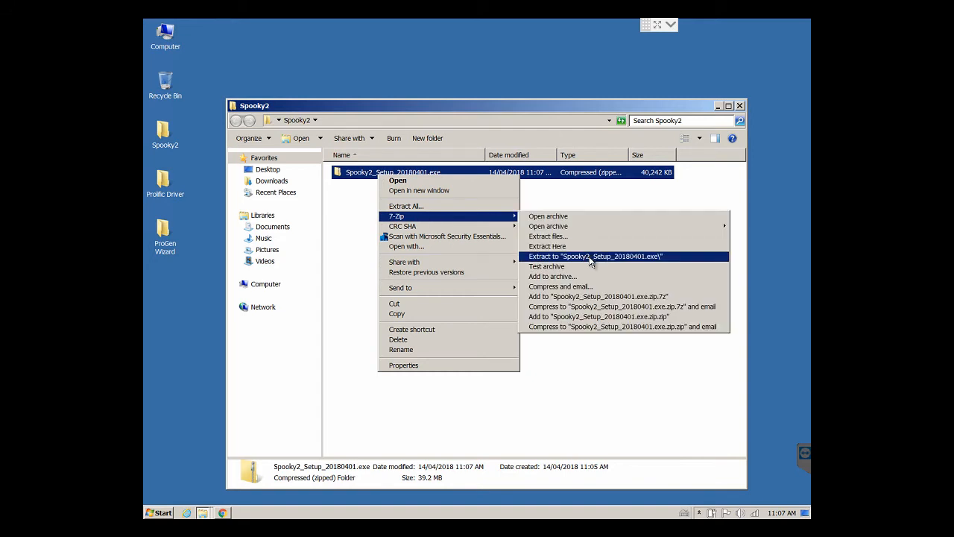
mouse_move(602, 267)
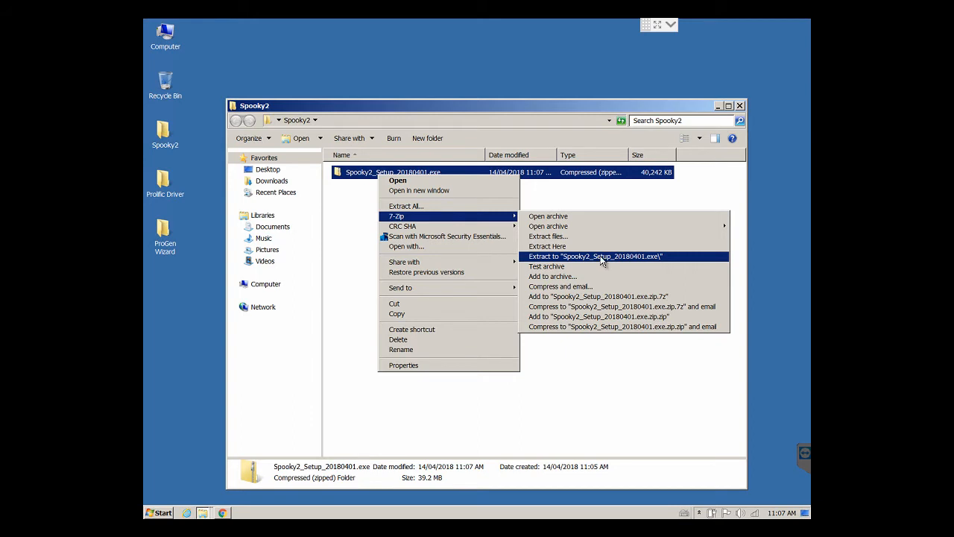
left_click(594, 257)
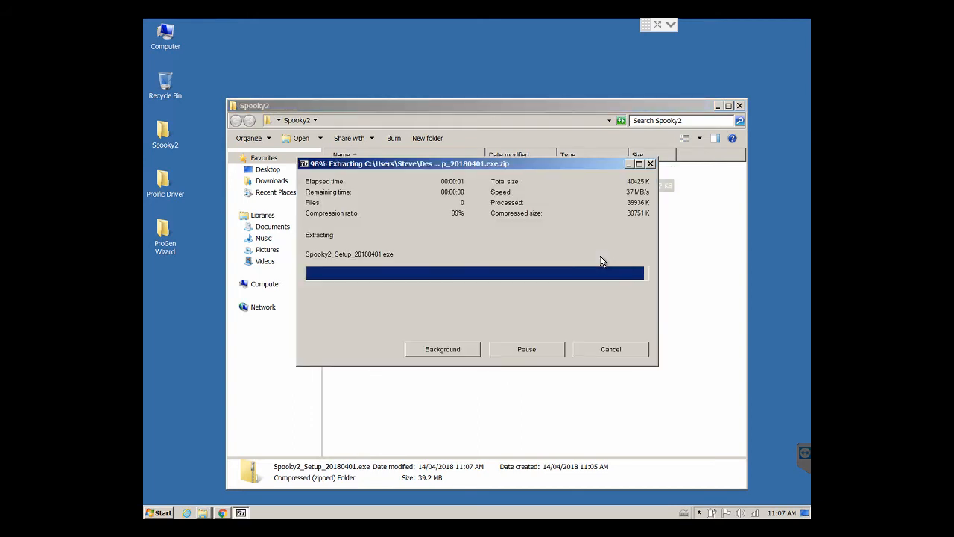
mouse_move(435, 240)
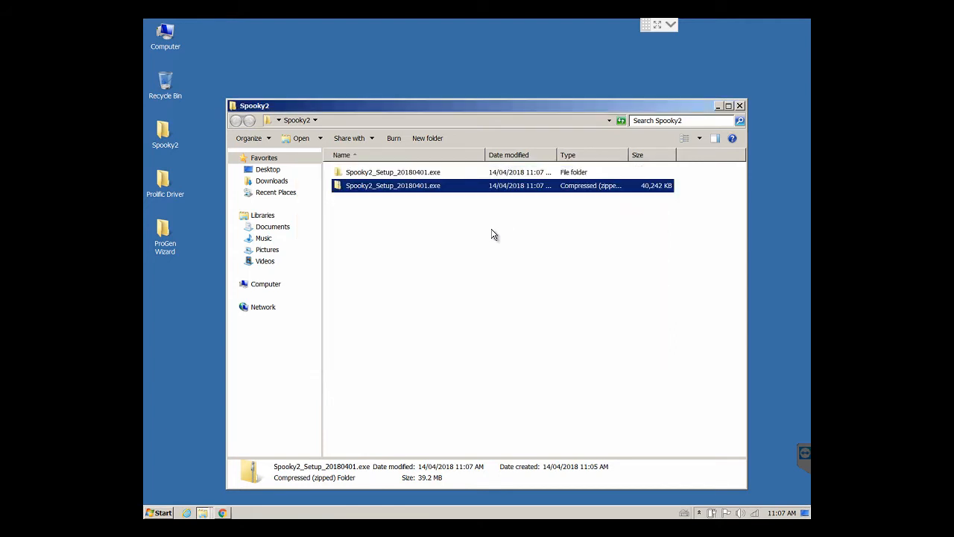
left_click(393, 172)
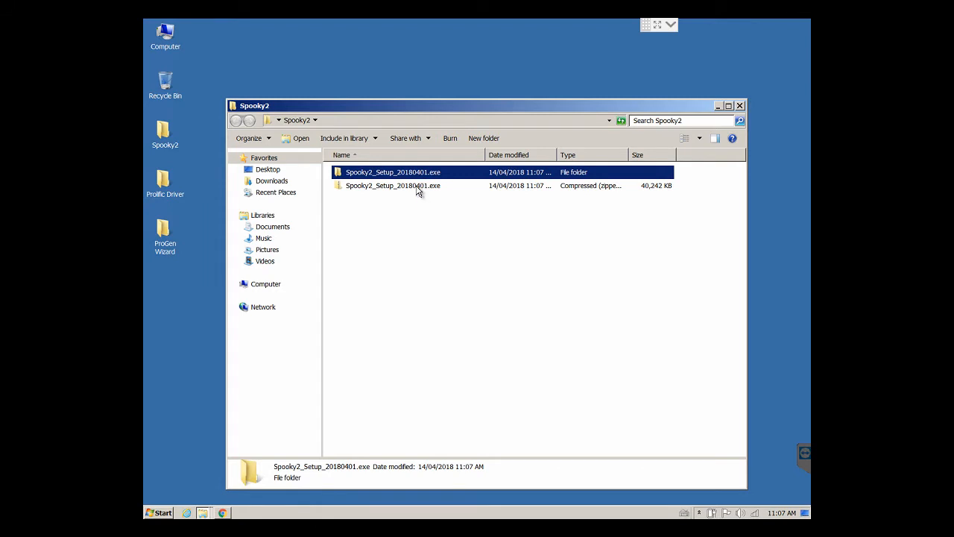
double_click(393, 171)
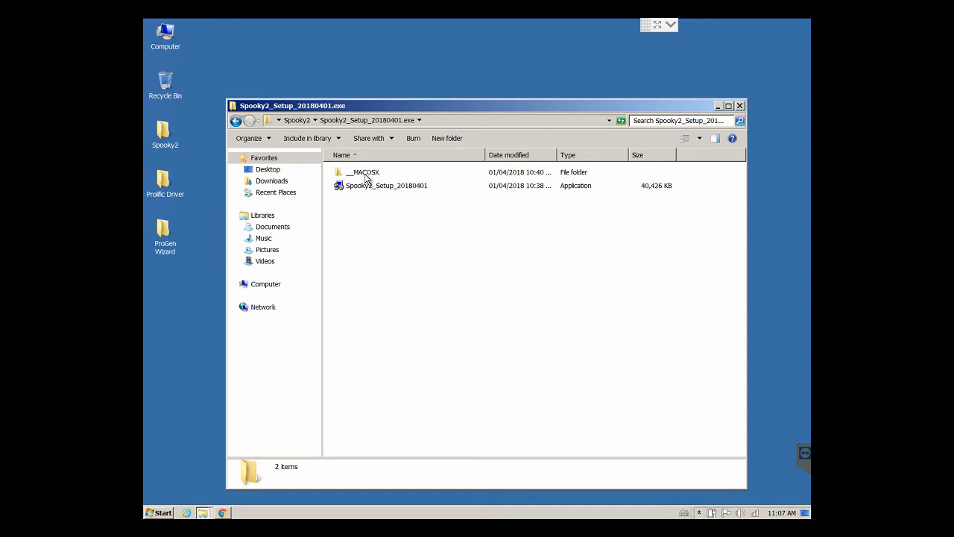
- Run Spooky2_Setup_20180401 and confirm the installation language to reach the Welcome screen
left_click(386, 185)
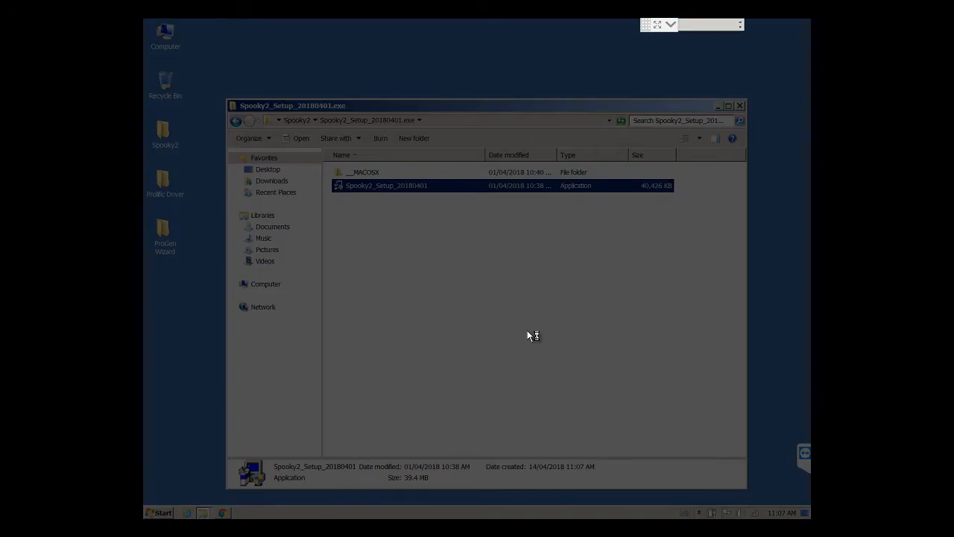
double_click(386, 185)
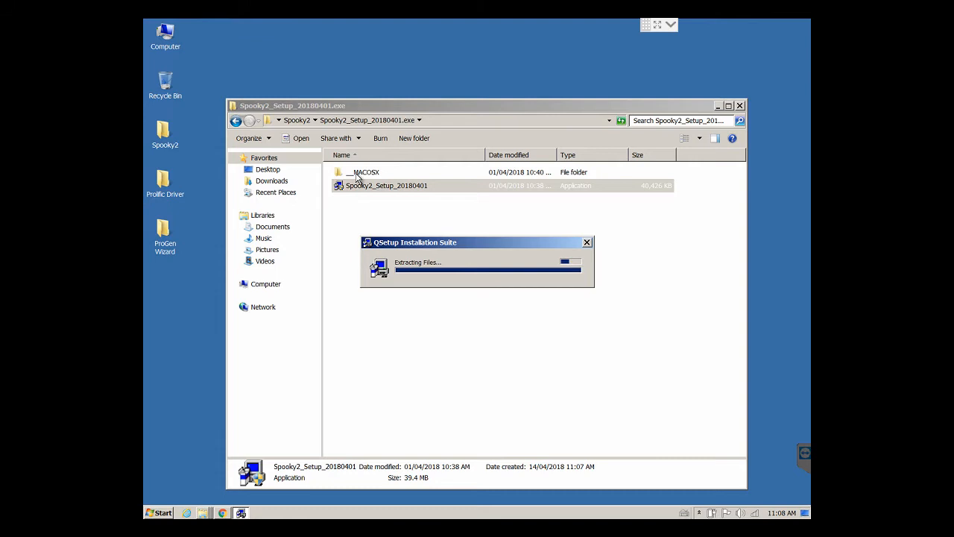
mouse_move(367, 173)
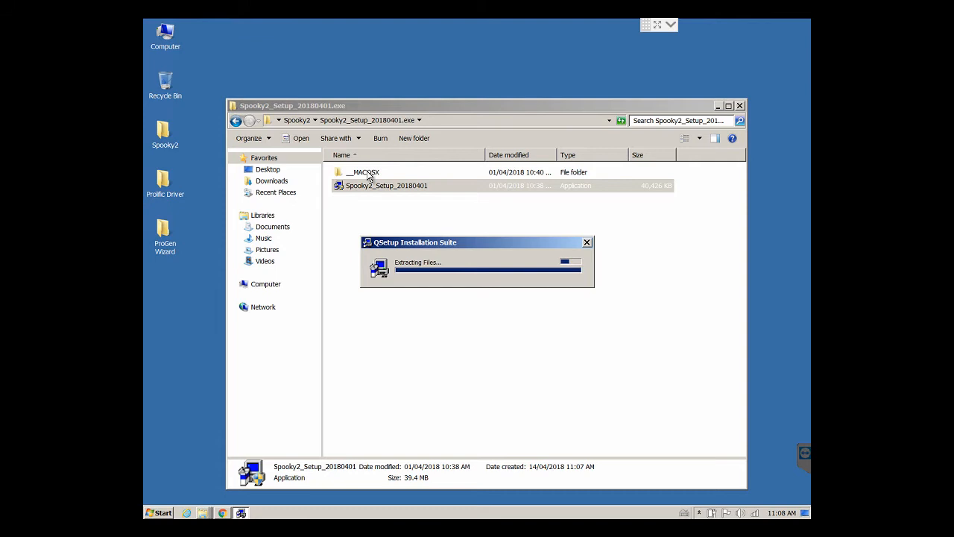
mouse_move(360, 176)
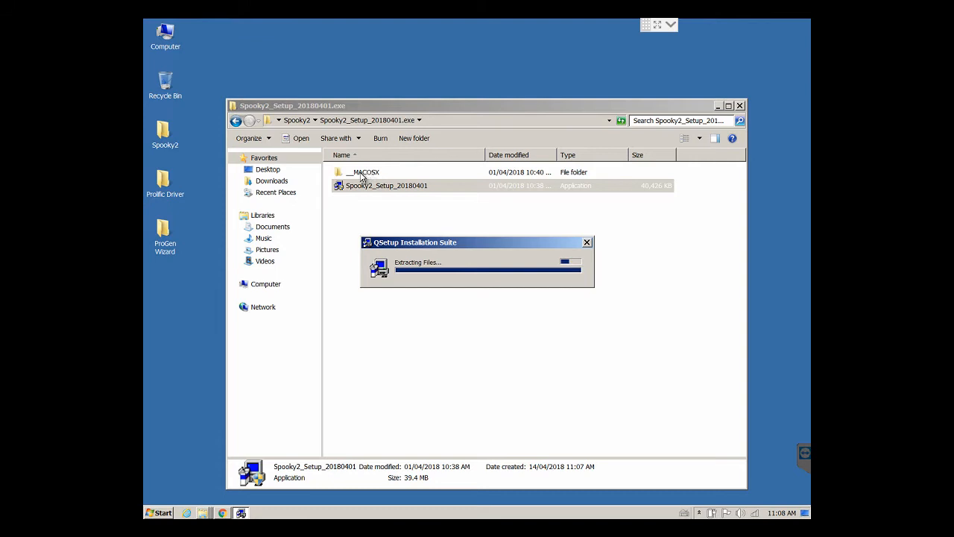
double_click(364, 173)
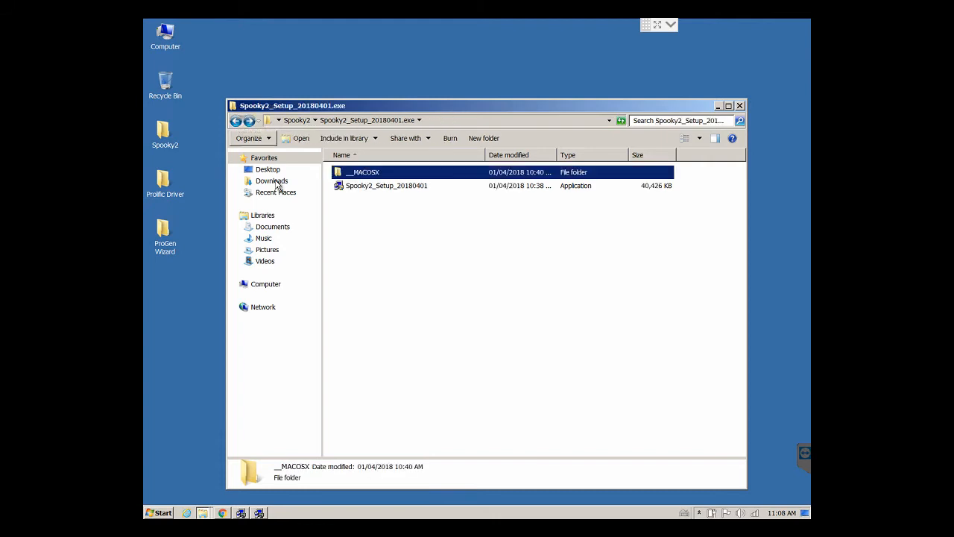
mouse_move(376, 223)
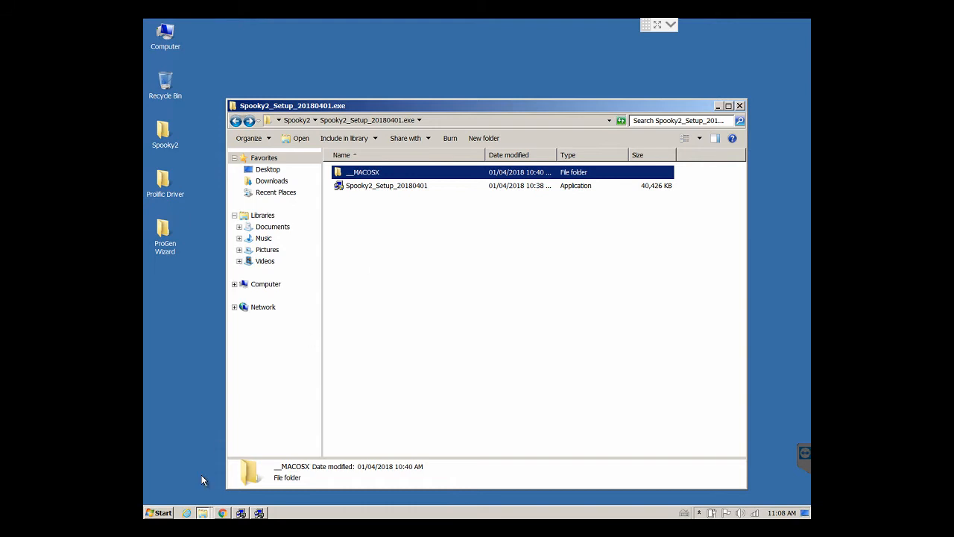
double_click(386, 185)
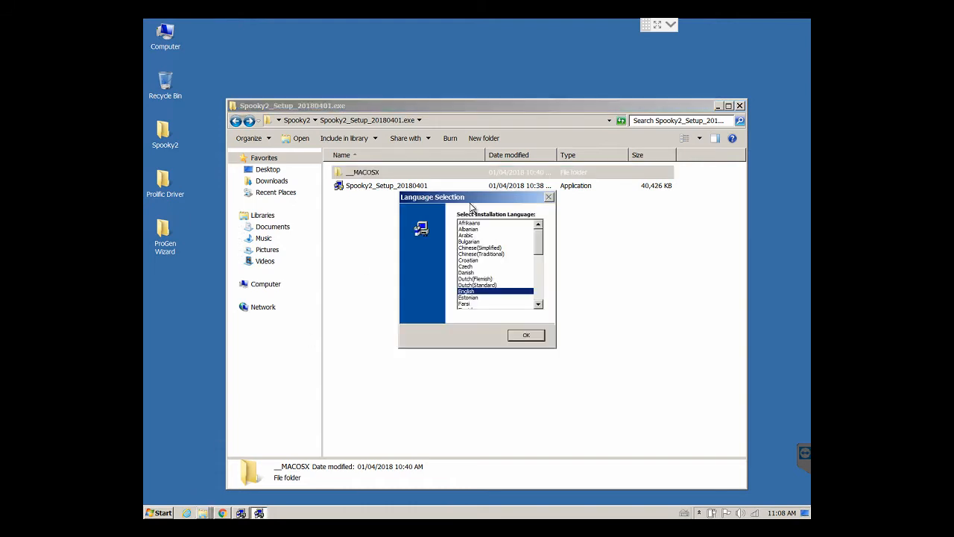
left_click(525, 334)
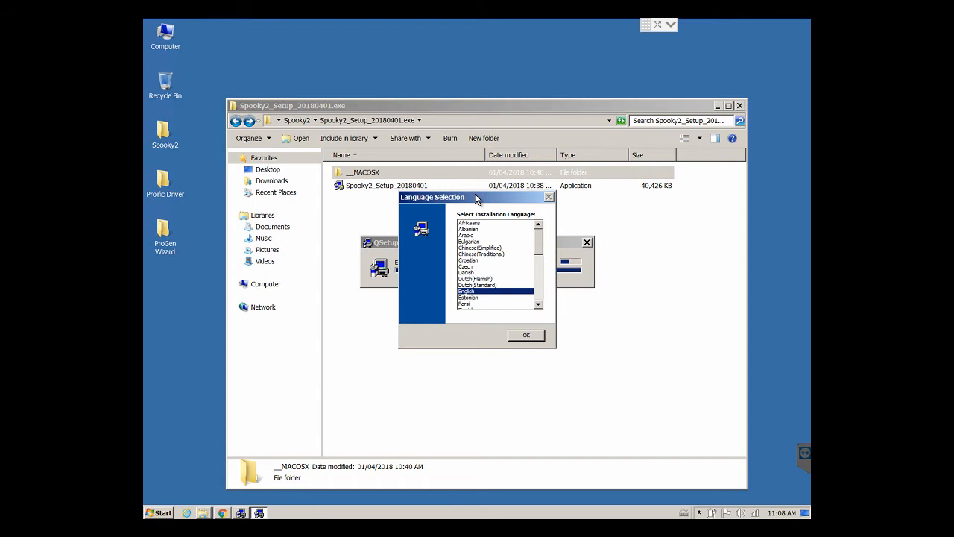
mouse_move(498, 308)
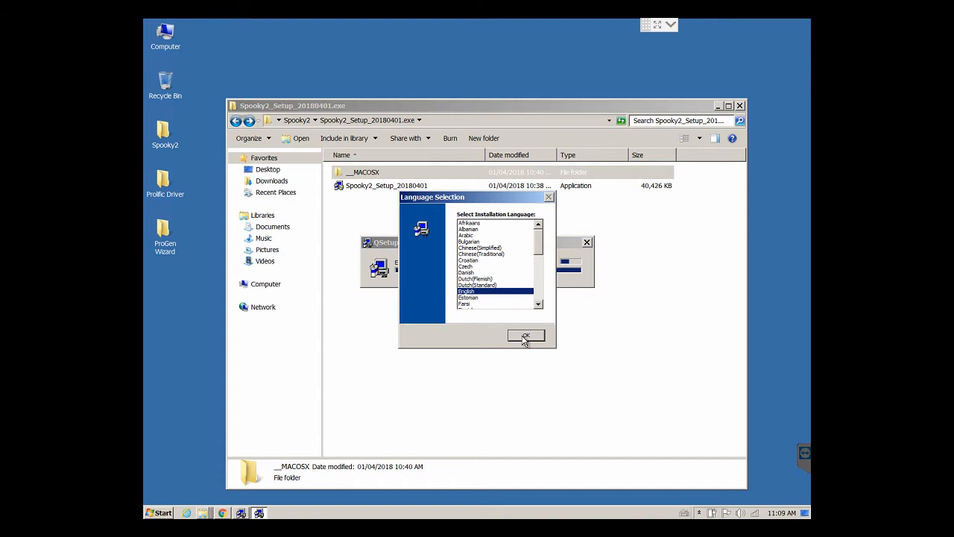
left_click(525, 335)
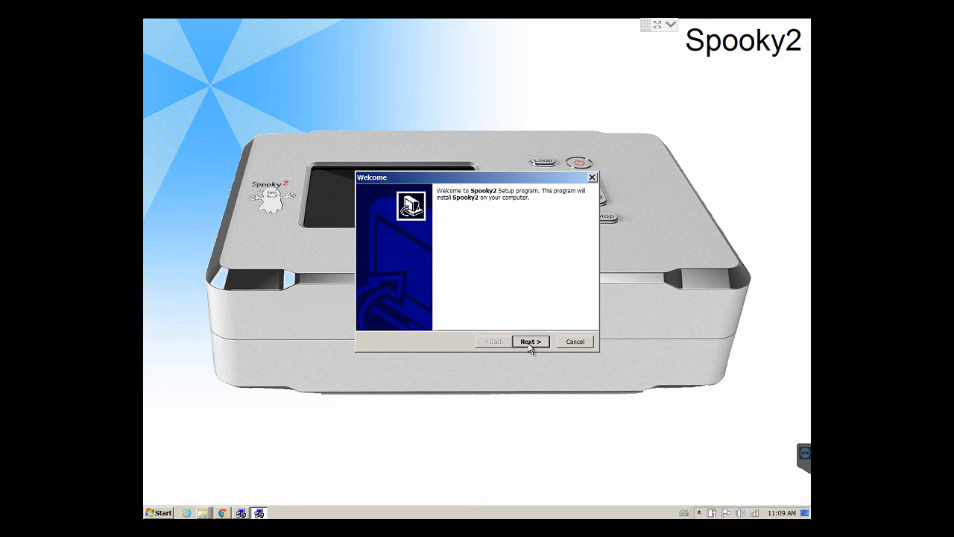
- Accept the license, install into C:\Spooky2, and finish with 'Yes, Launch the program file' ticked
left_click(530, 341)
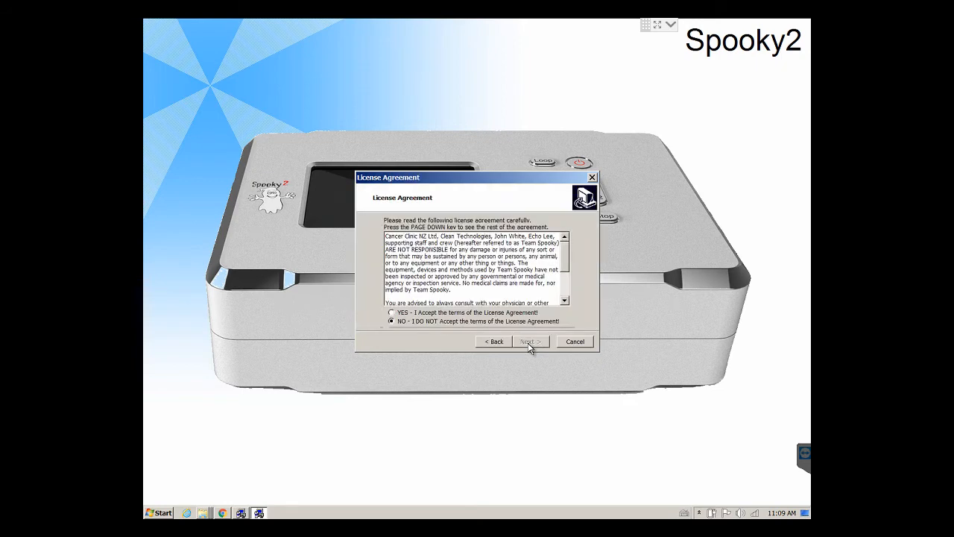
left_click(391, 313)
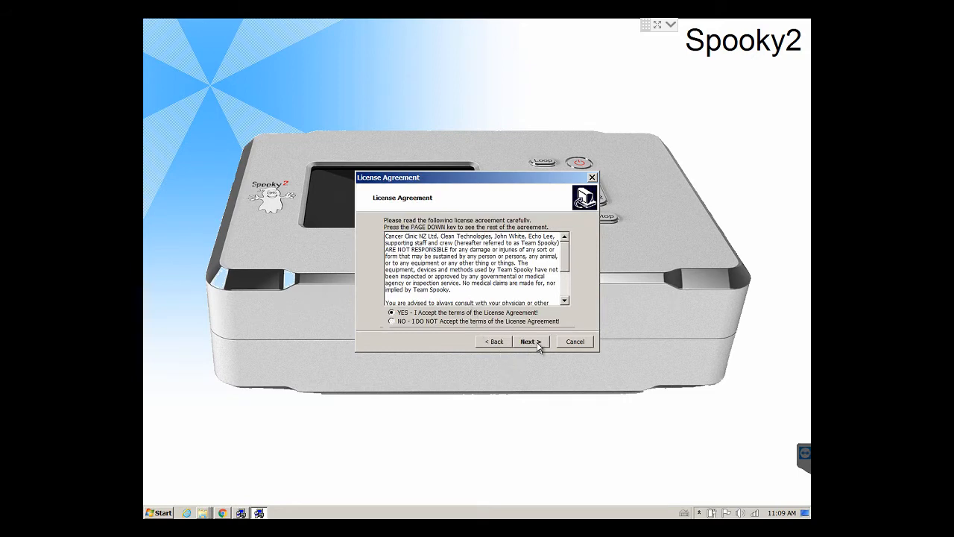
left_click(528, 340)
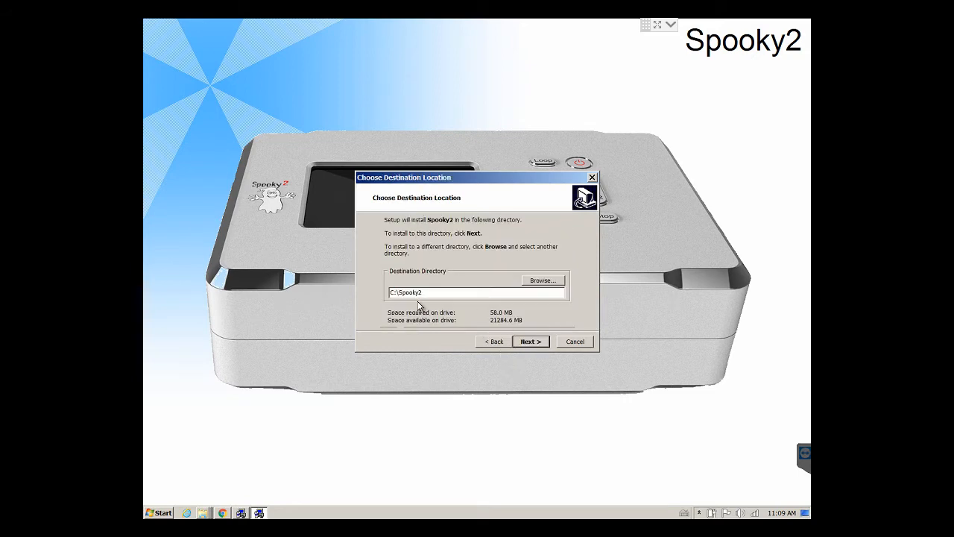
left_click(530, 341)
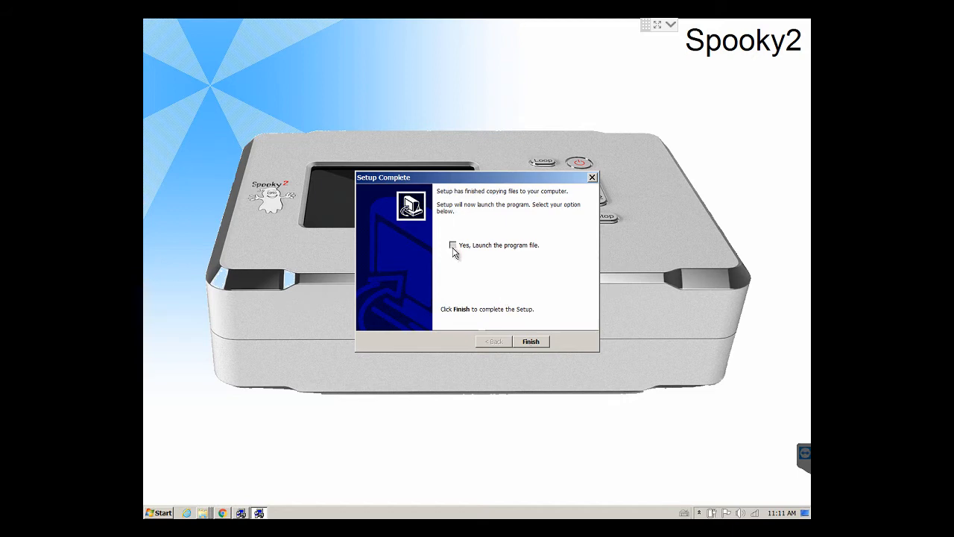
left_click(453, 245)
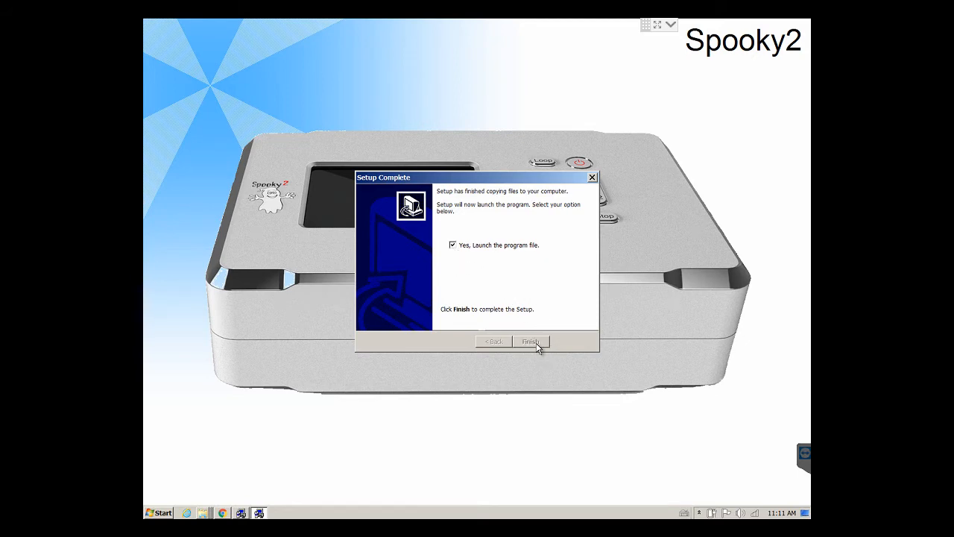
left_click(531, 340)
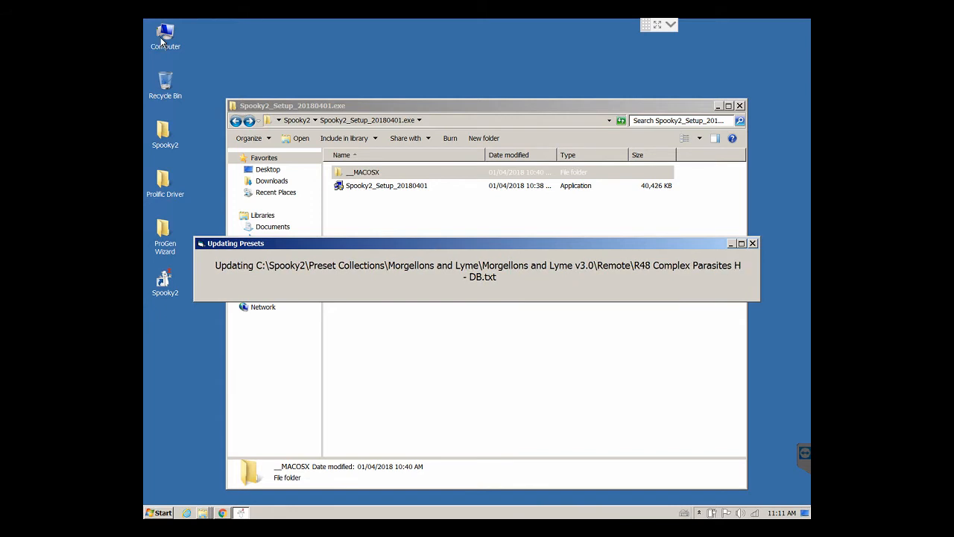
- Open the Computer's Properties to view the System page: Windows 7 Professional, 64-bit
right_click(164, 36)
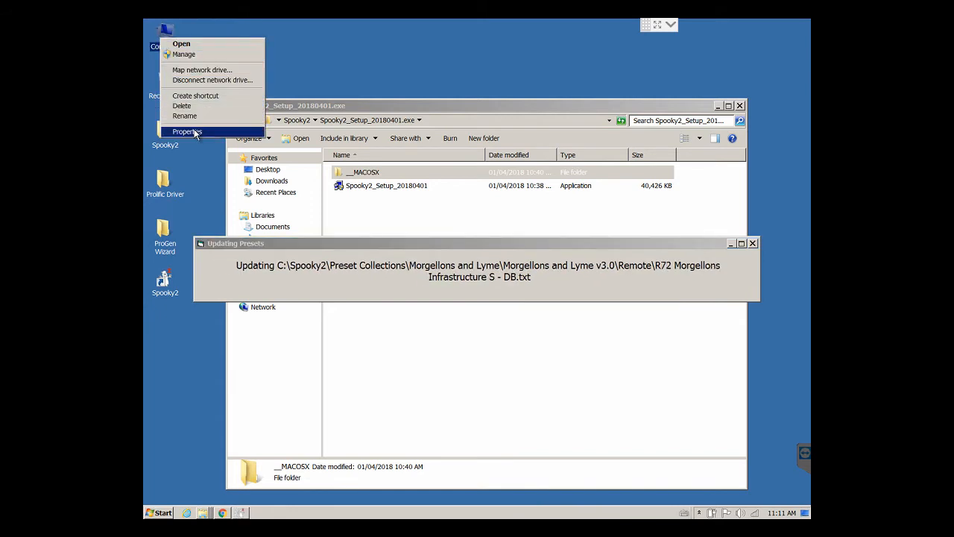
left_click(410, 137)
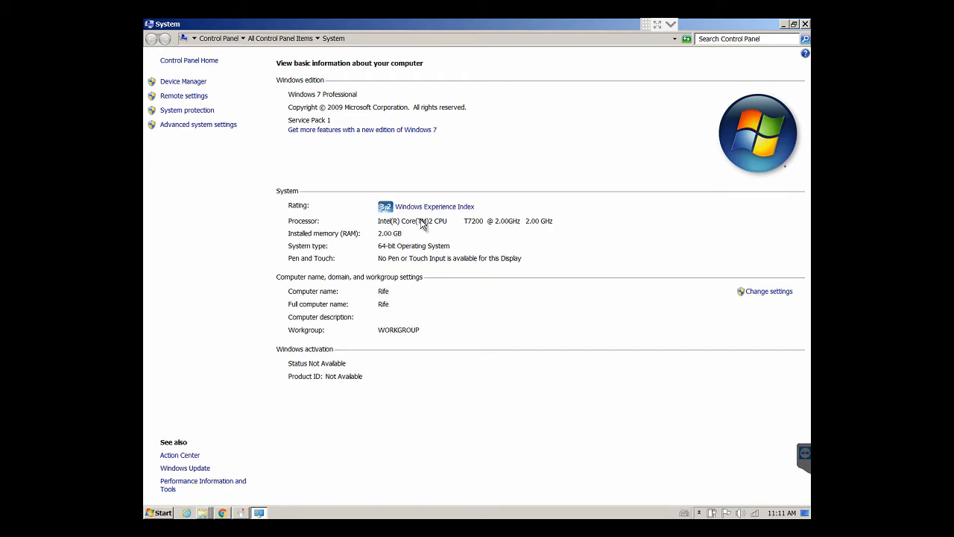
mouse_move(439, 232)
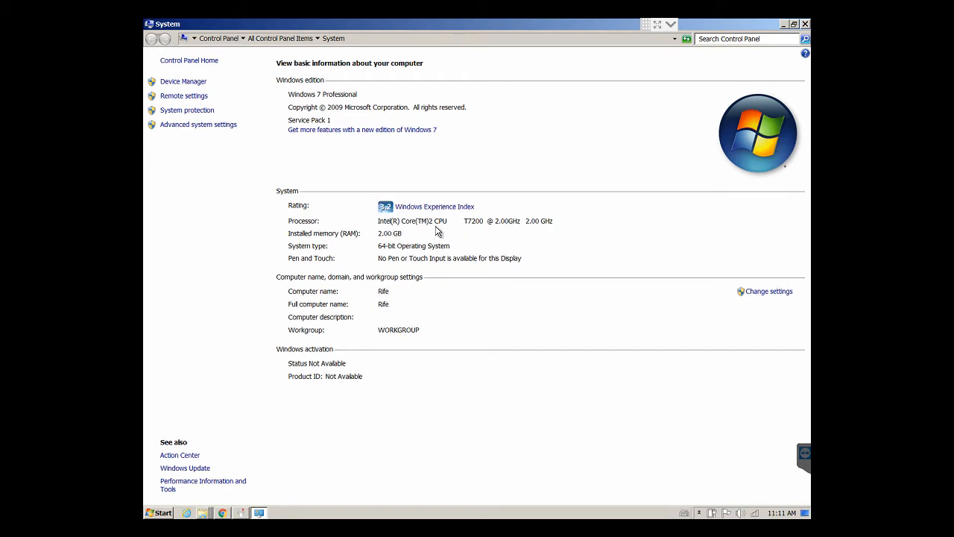
mouse_move(509, 232)
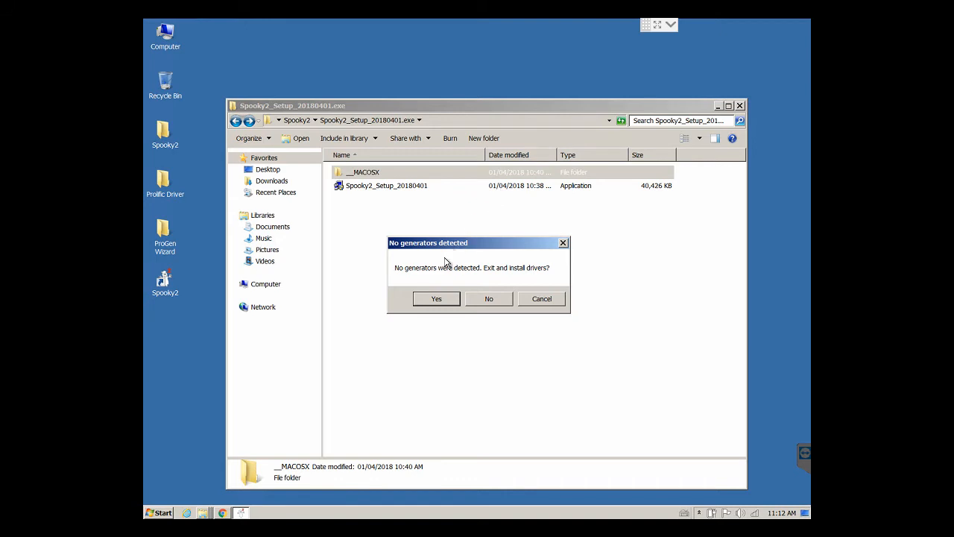
mouse_move(445, 281)
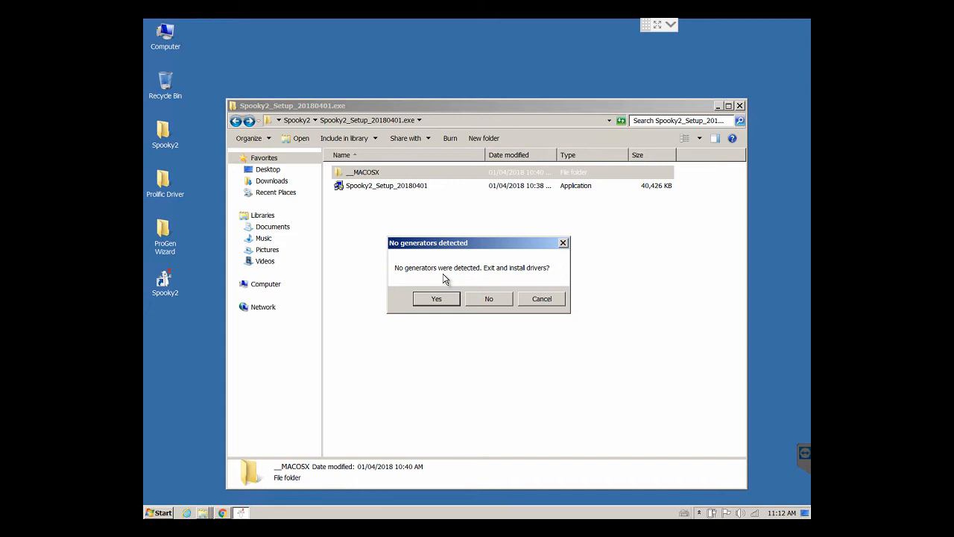
mouse_move(520, 271)
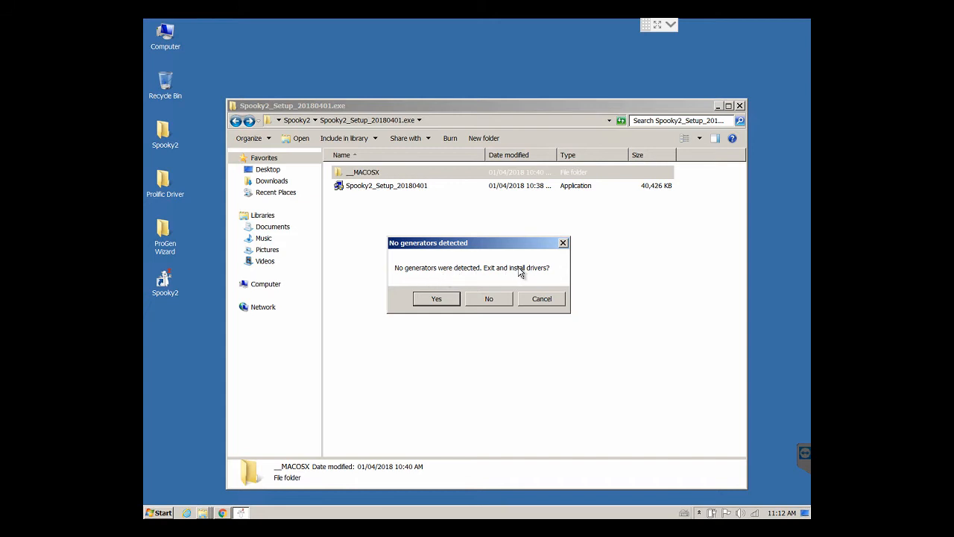
mouse_move(477, 278)
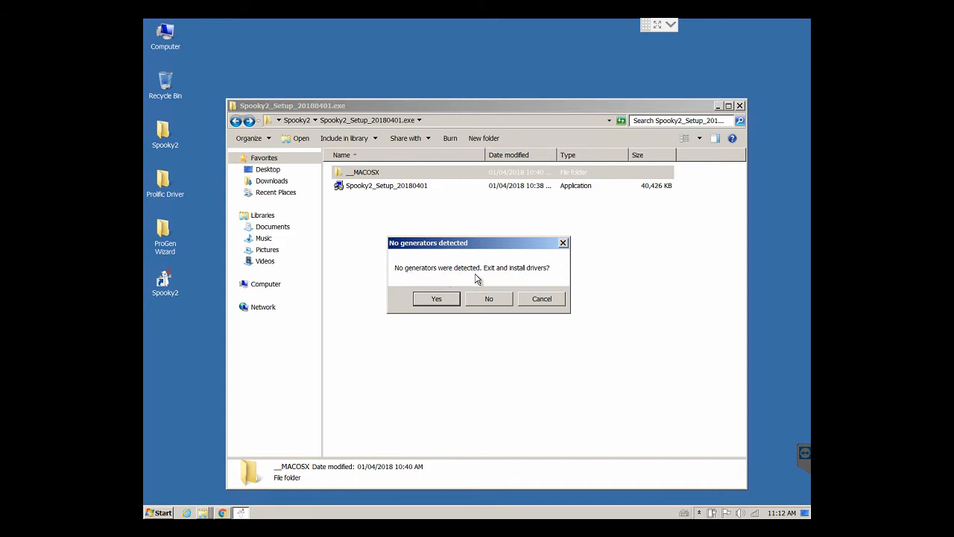
- Answer Yes to the 'No generators detected' warning, exiting Spooky2 to install drivers
left_click(489, 298)
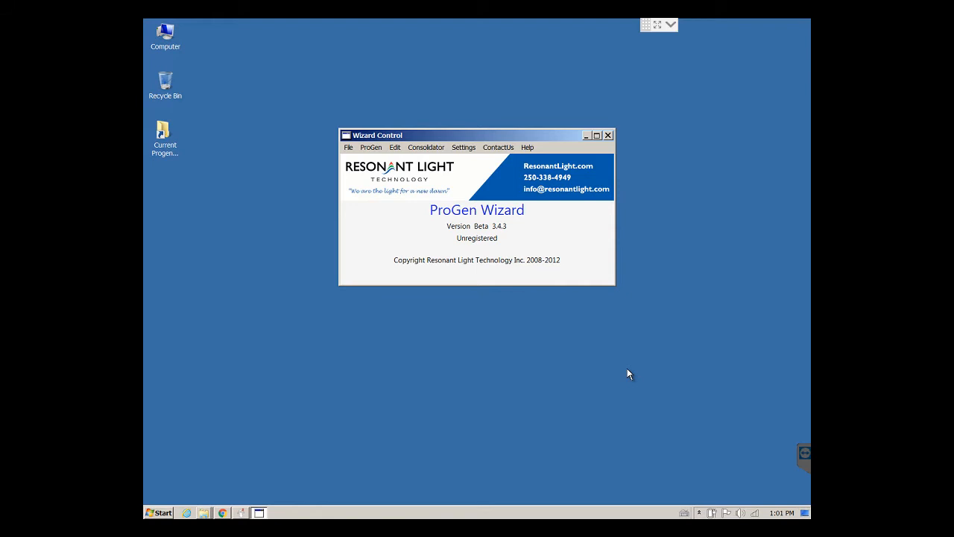
mouse_move(257, 204)
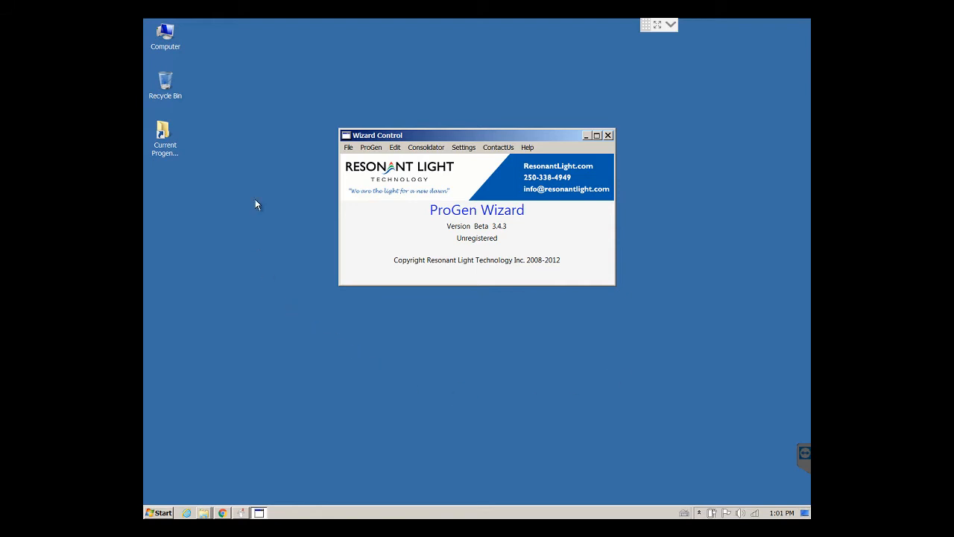
mouse_move(238, 113)
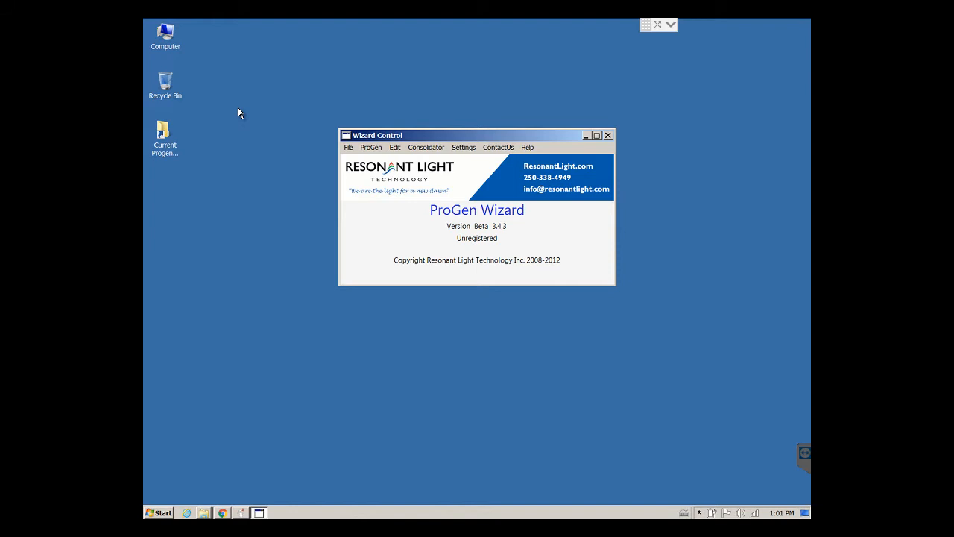
mouse_move(171, 143)
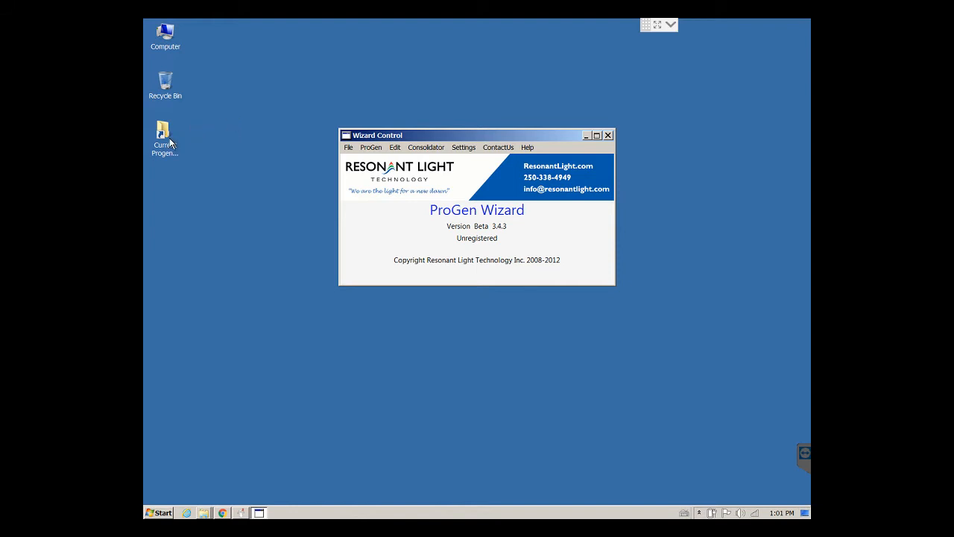
mouse_move(170, 143)
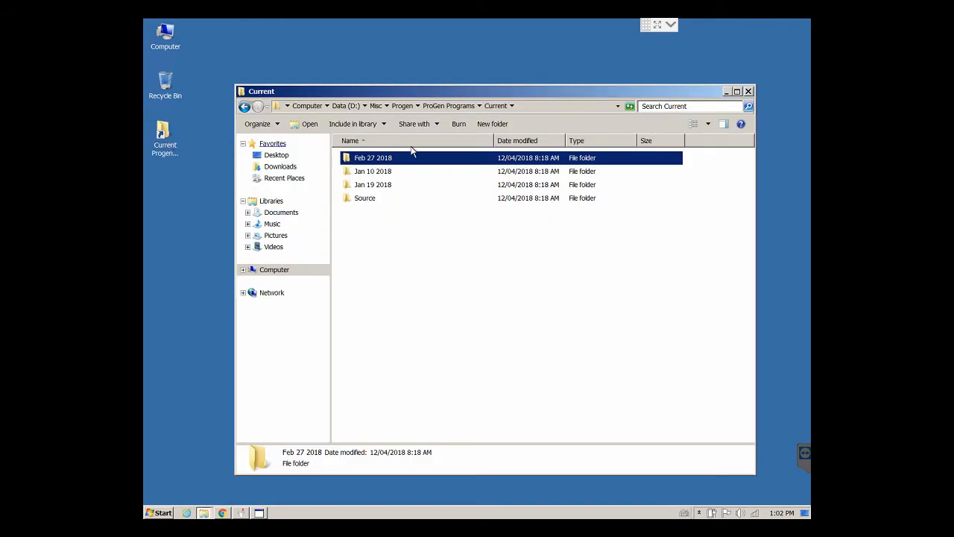
- Go up to the ProGen Programs folder and open its Stock folder of bank PG2 files
left_click(447, 104)
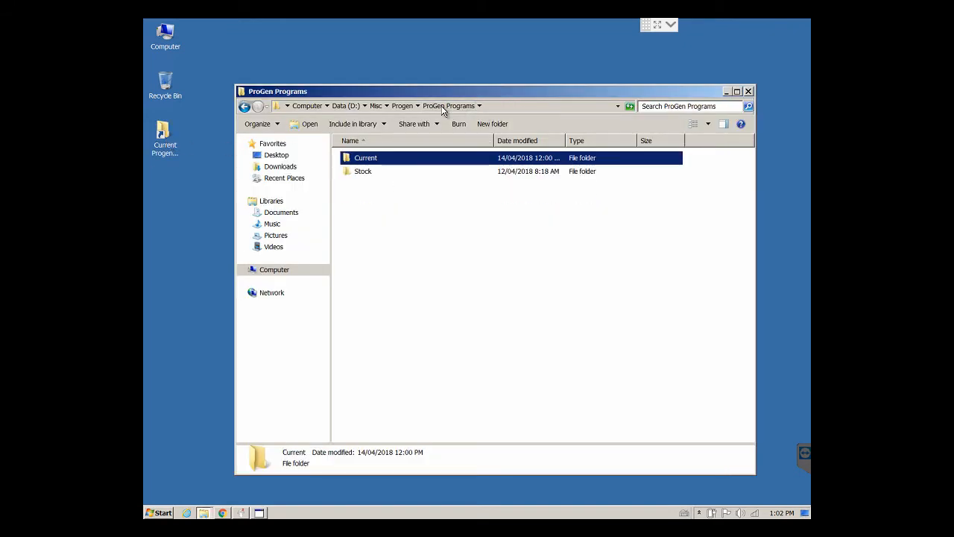
left_click(405, 248)
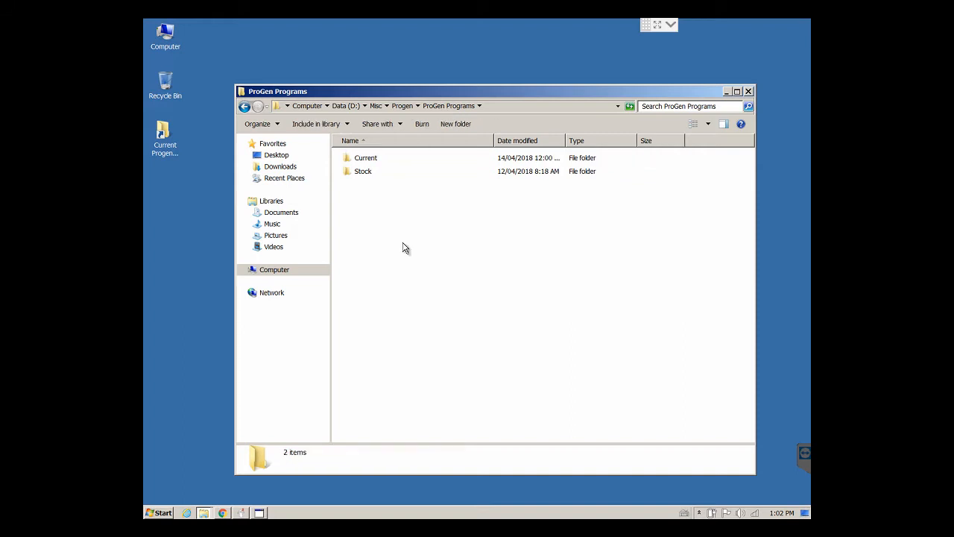
mouse_move(366, 182)
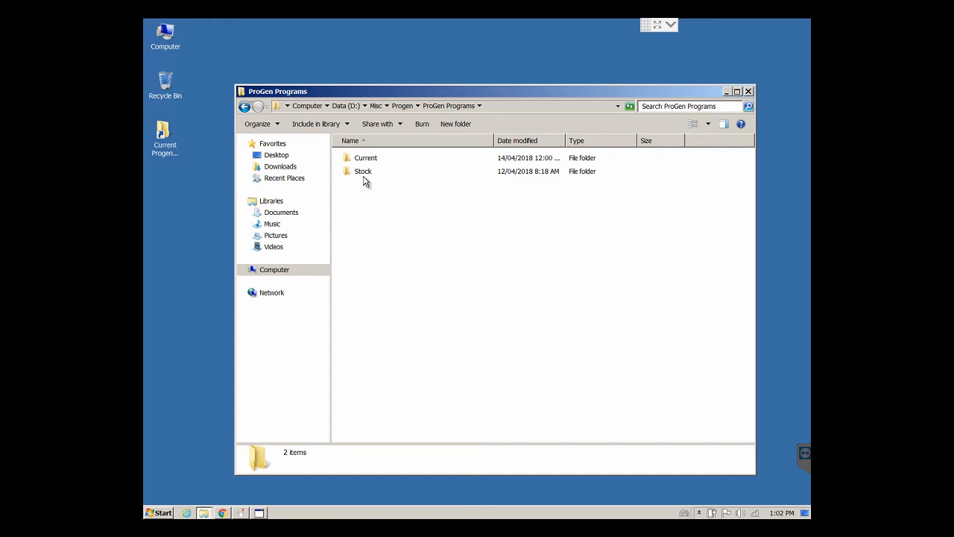
mouse_move(365, 122)
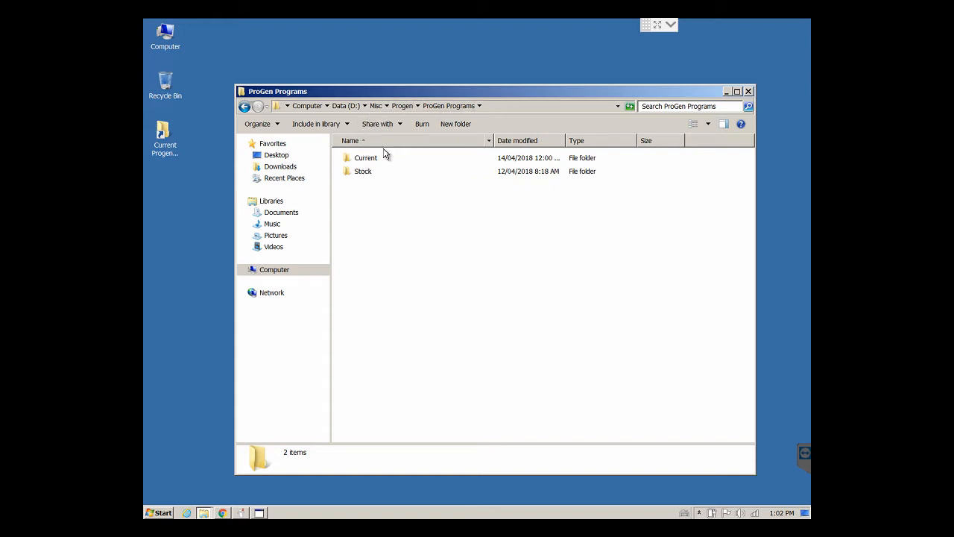
double_click(364, 170)
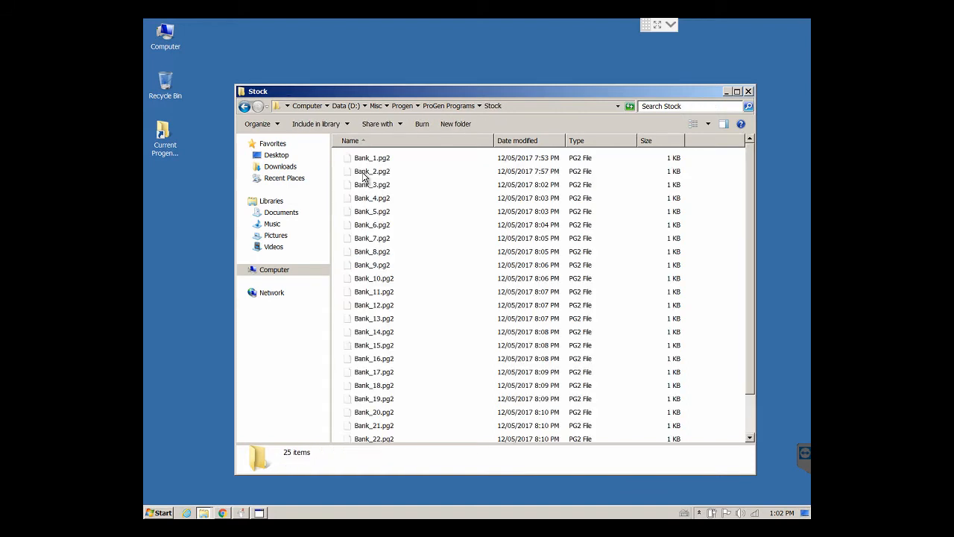
mouse_move(382, 158)
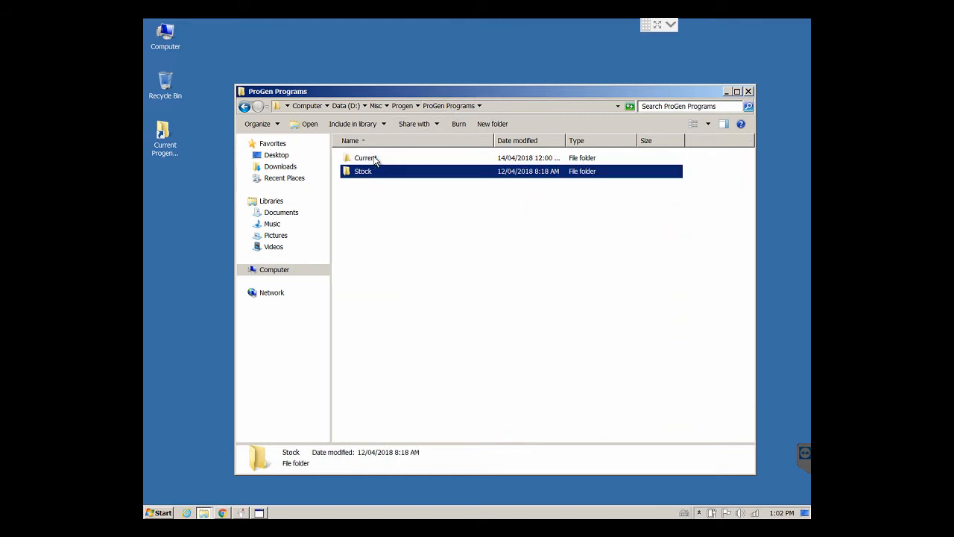
- Open the Current folder, then its Feb 27 2018 subfolder of program files
double_click(365, 158)
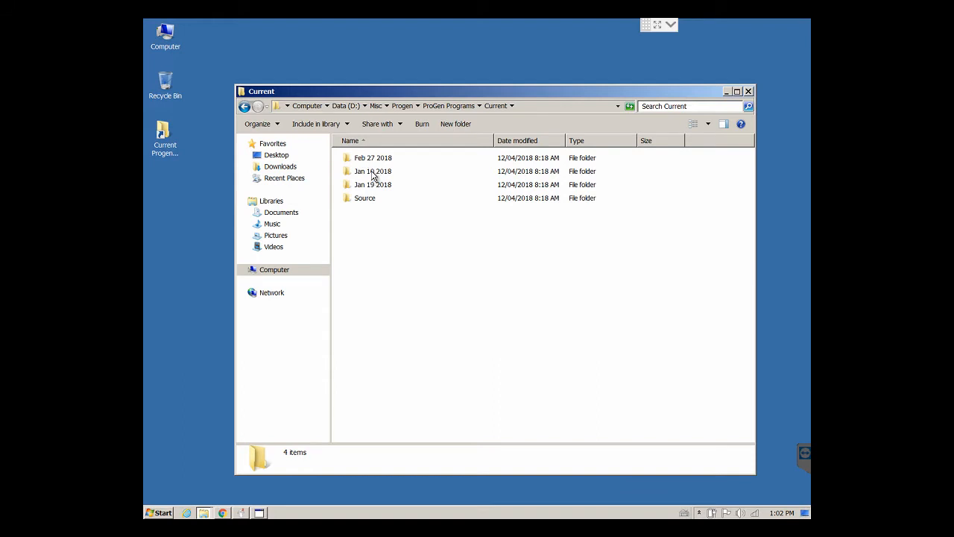
mouse_move(372, 170)
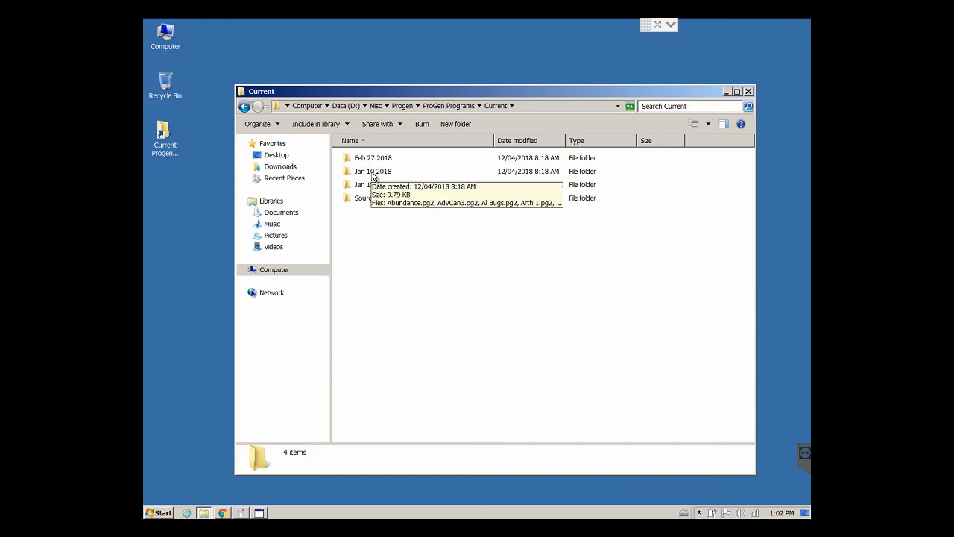
double_click(373, 158)
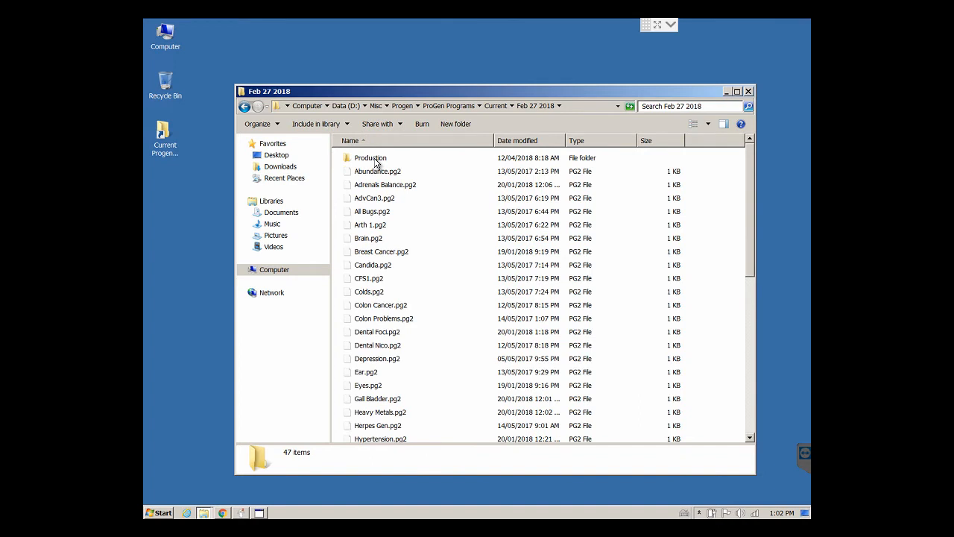
mouse_move(375, 170)
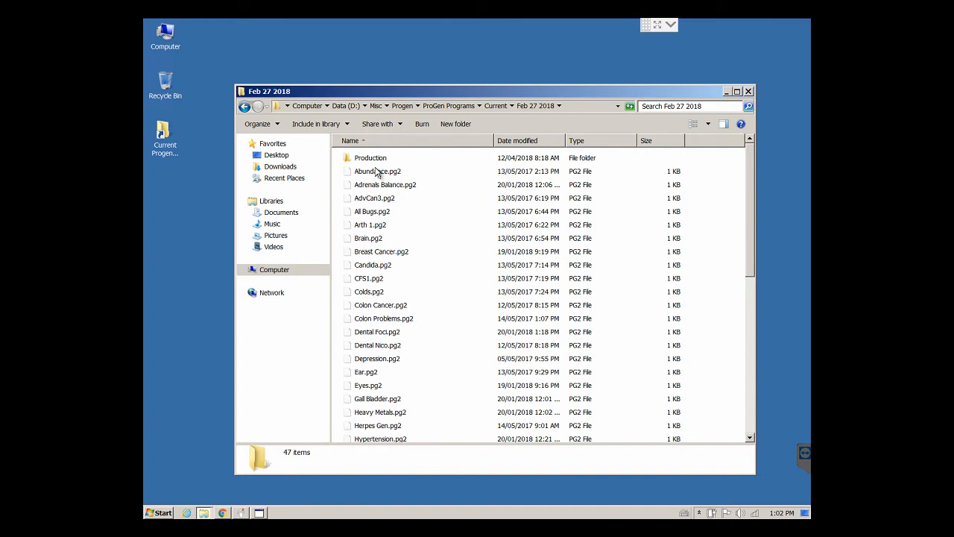
mouse_move(373, 166)
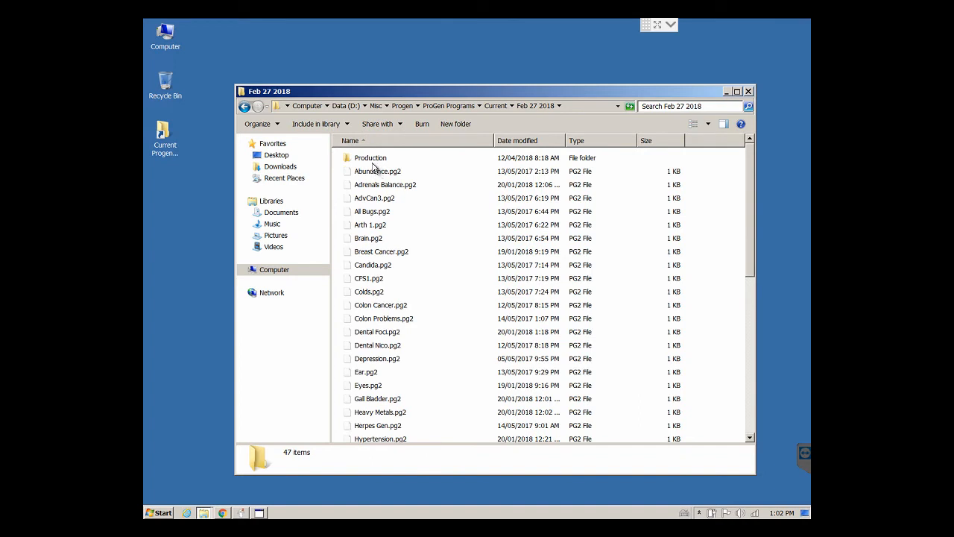
mouse_move(375, 438)
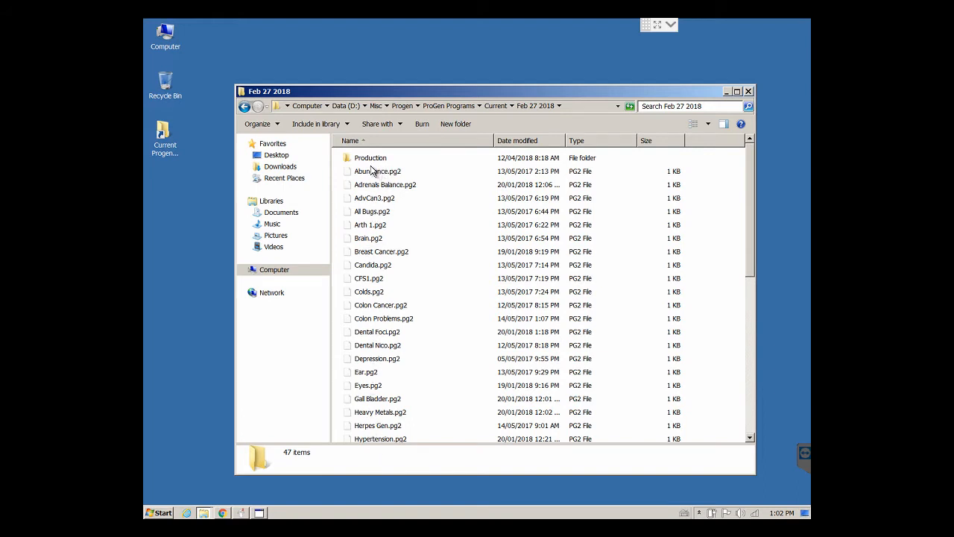
mouse_move(378, 174)
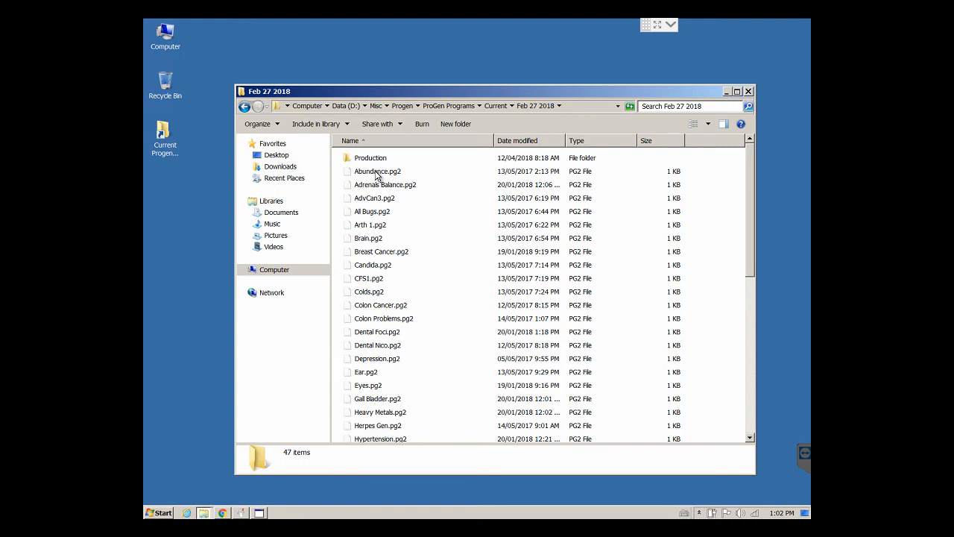
mouse_move(364, 179)
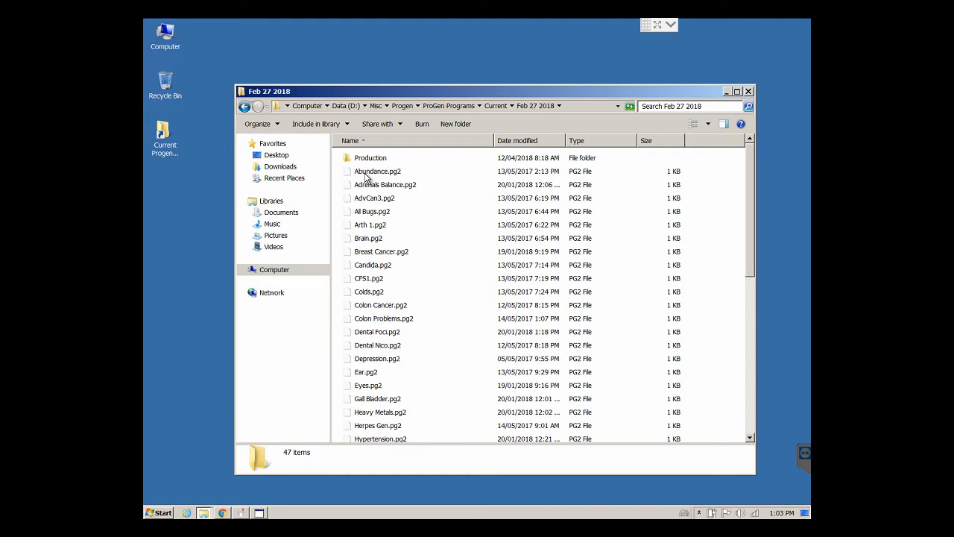
mouse_move(489, 116)
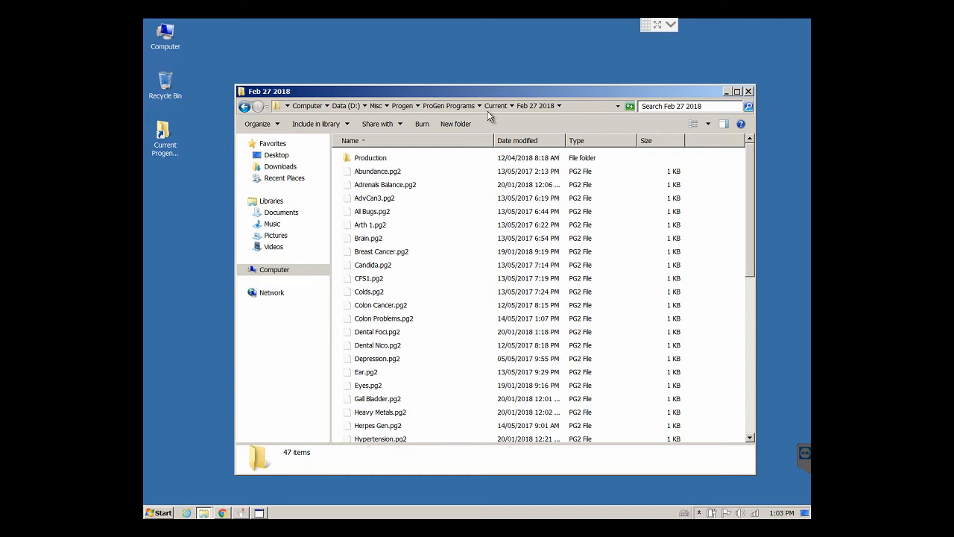
mouse_move(501, 104)
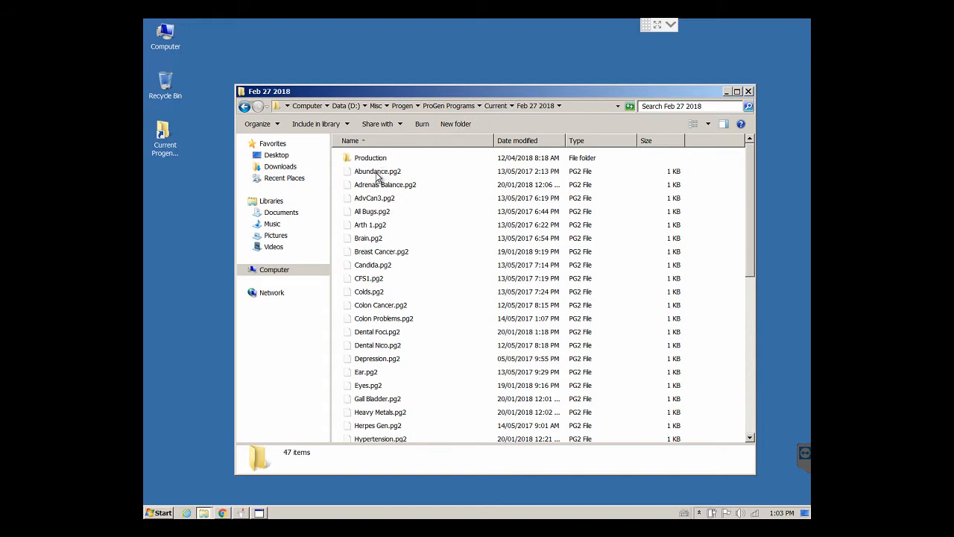
mouse_move(373, 161)
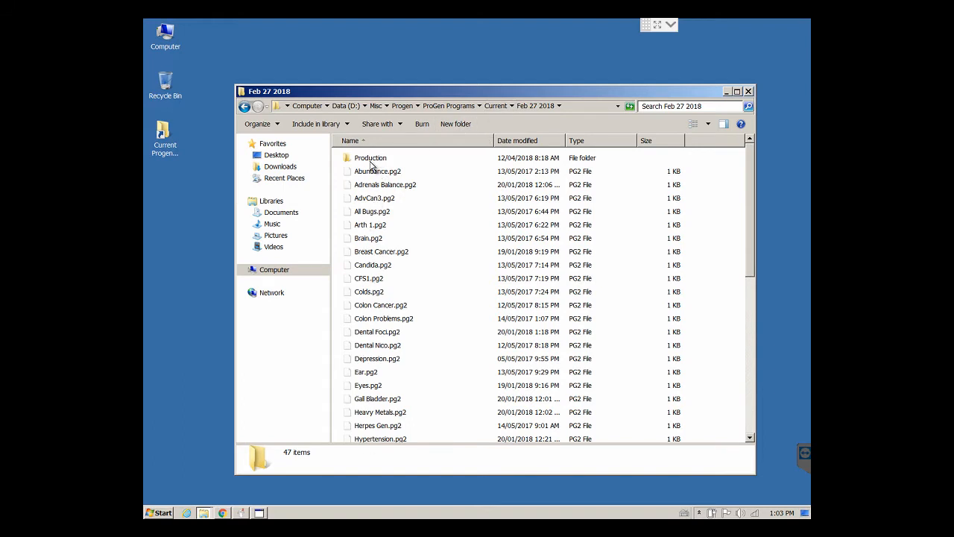
- Open the Production subfolder listing 41 PG2 program files
double_click(370, 158)
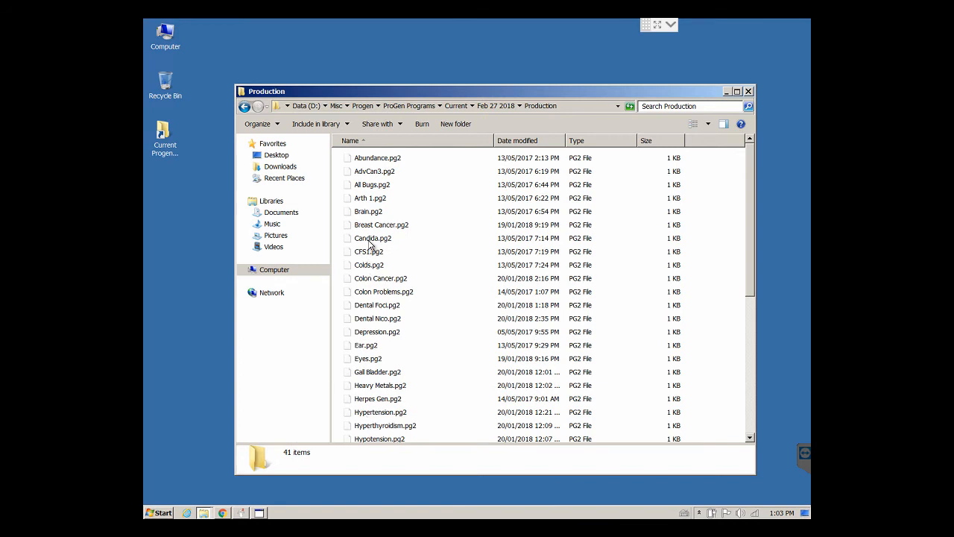
mouse_move(380, 313)
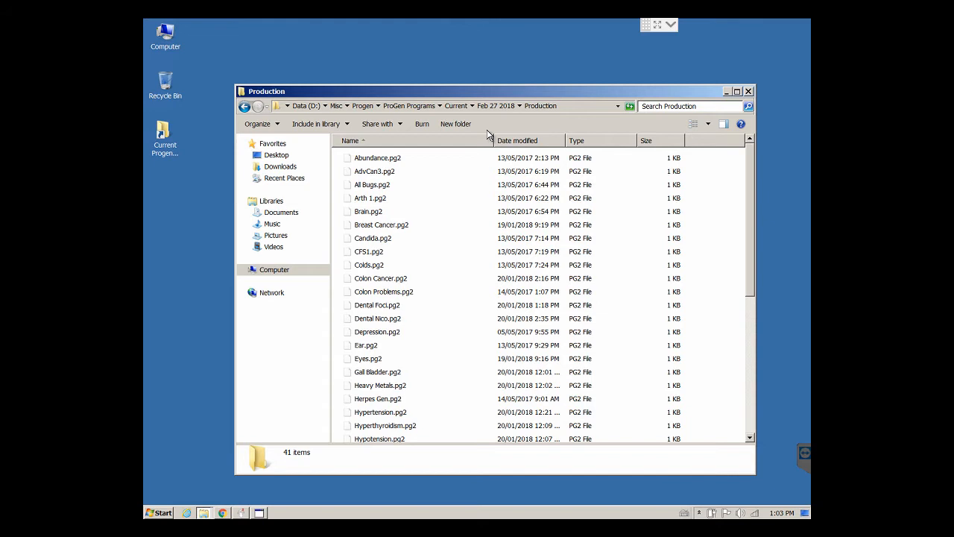
mouse_move(497, 122)
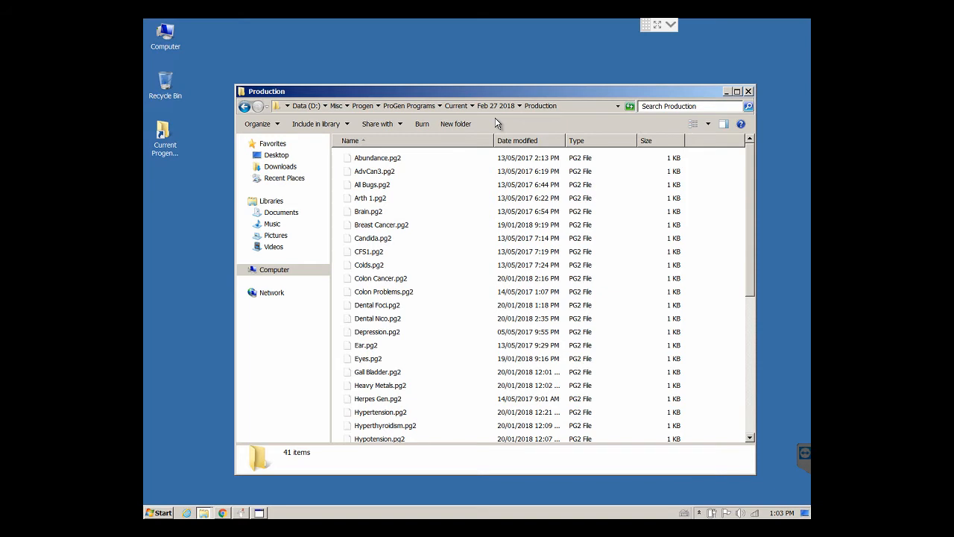
mouse_move(375, 164)
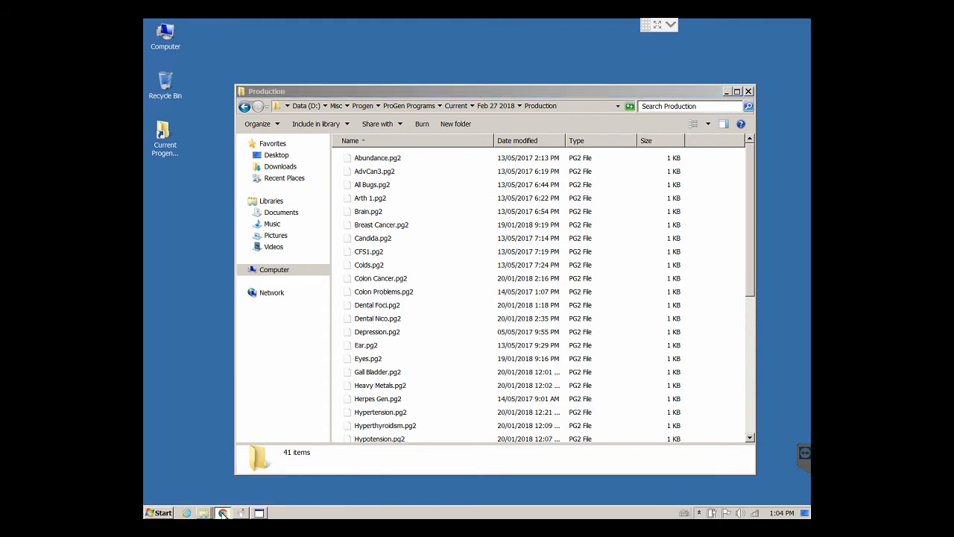
- Switch to the 'Running the Progen and Perl' Google Doc with its 02/27/2018 bank table
left_click(222, 513)
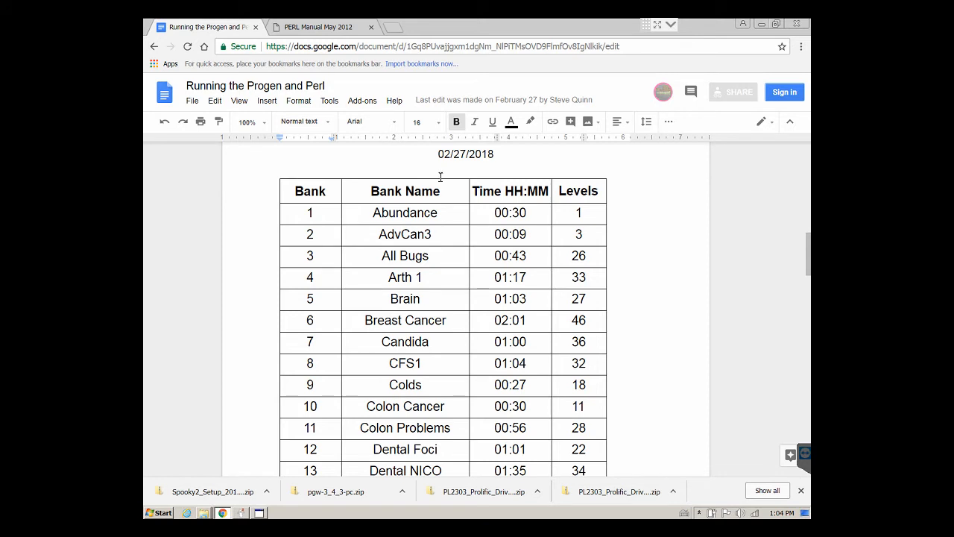
mouse_move(500, 155)
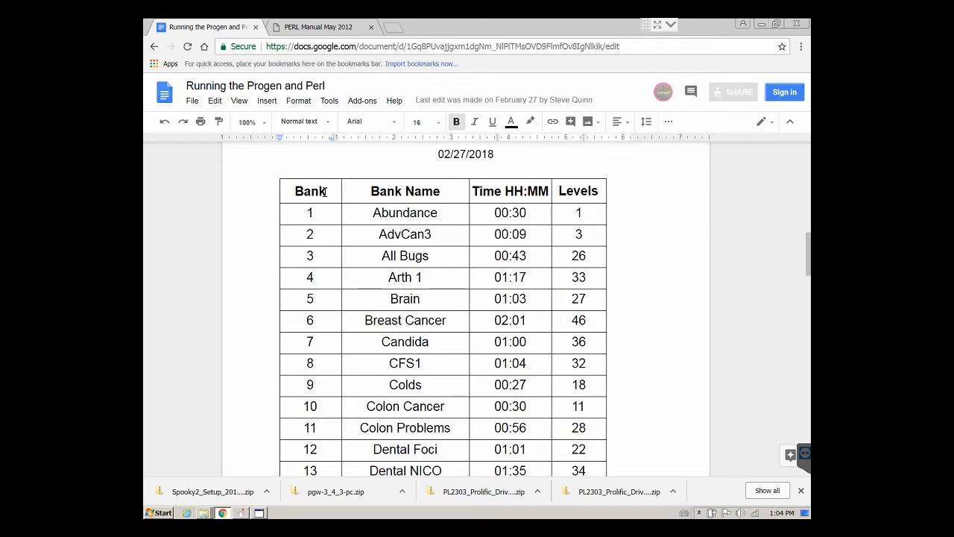
mouse_move(311, 214)
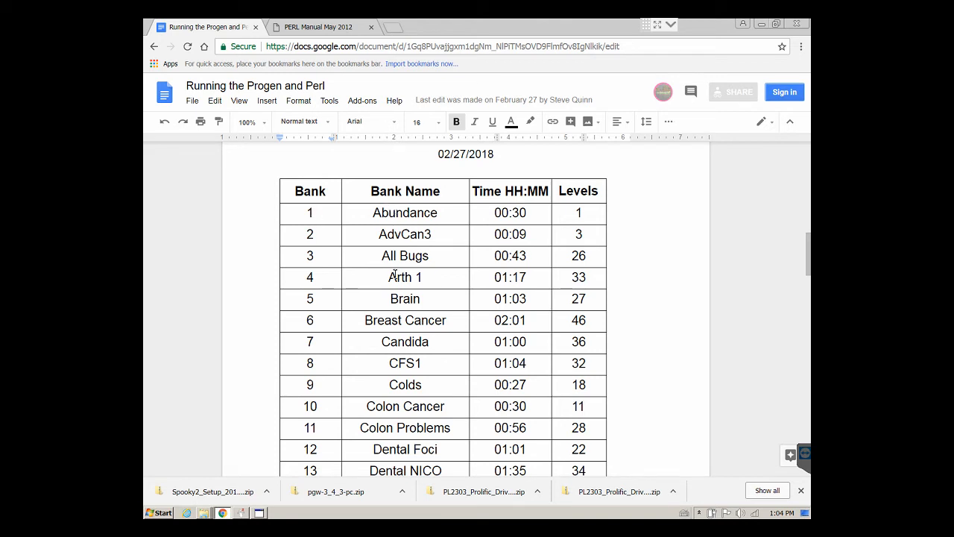
mouse_move(406, 319)
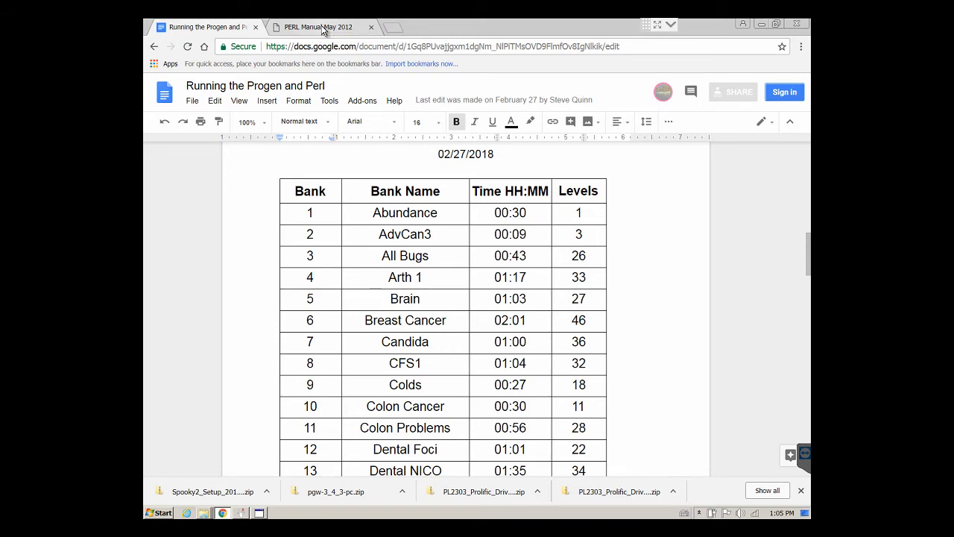
- Bring the PERL Manual May 2012 PDF to page 23, Types of Wave Packets and Spread Contracting
left_click(316, 27)
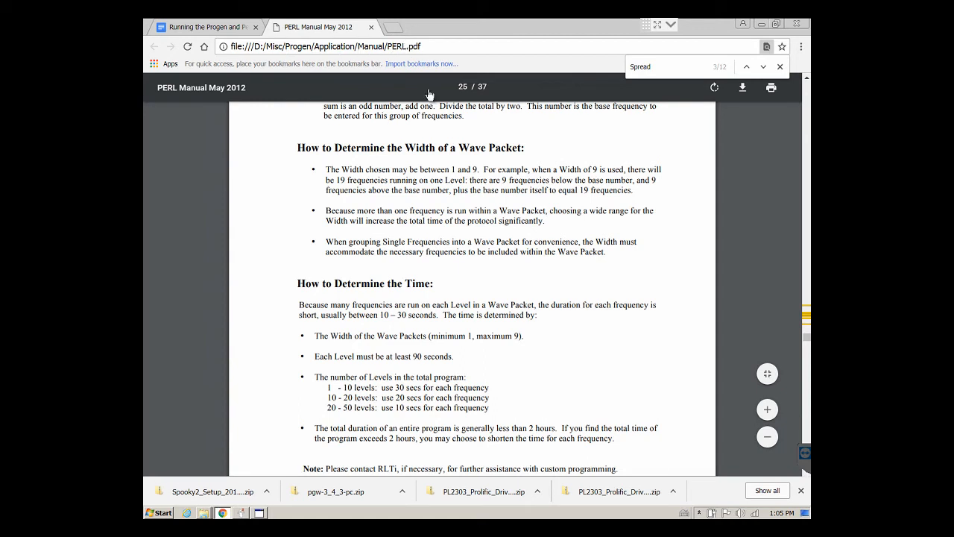
mouse_move(456, 203)
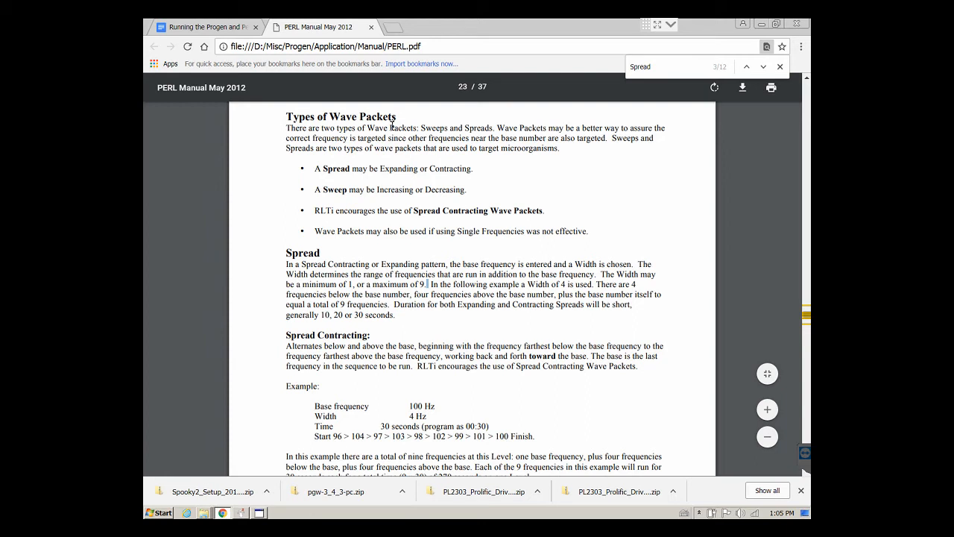
mouse_move(381, 175)
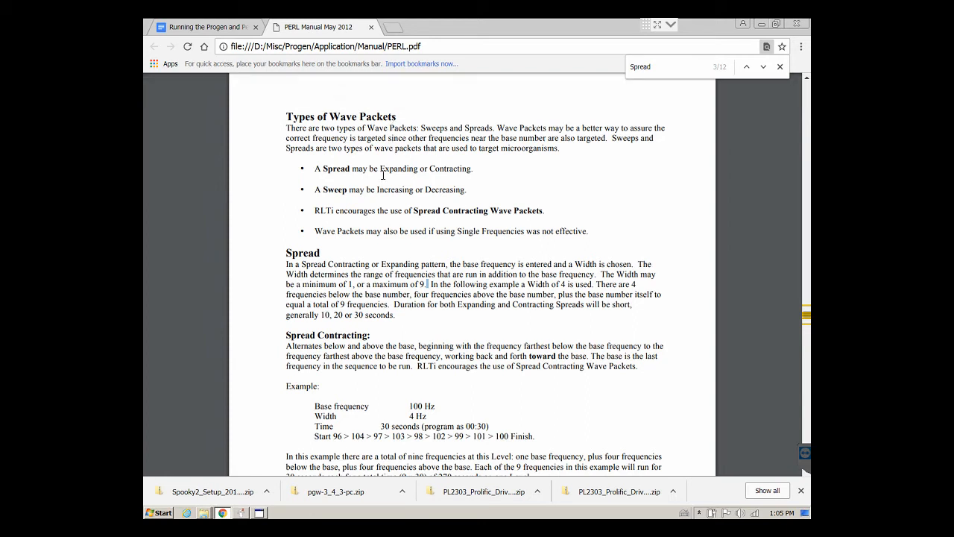
mouse_move(381, 179)
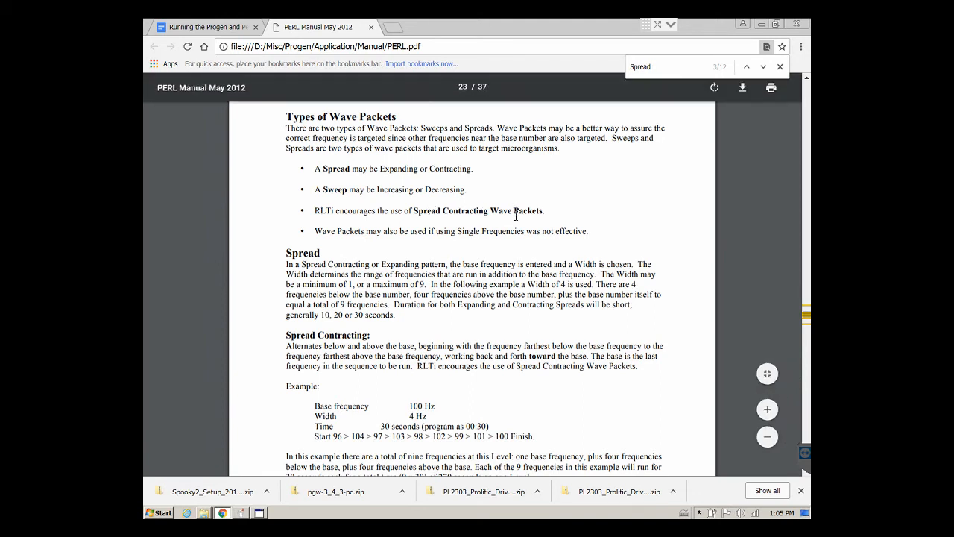
mouse_move(414, 405)
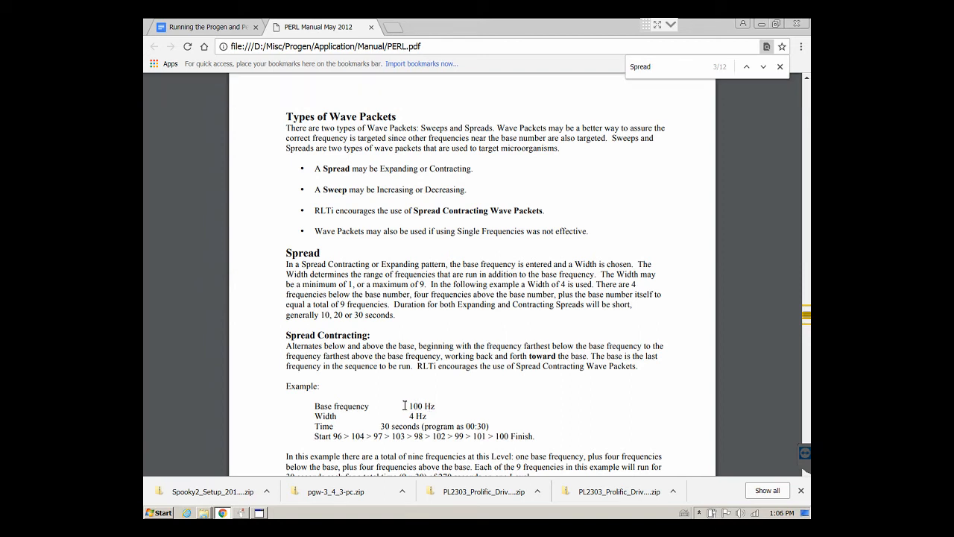
double_click(420, 406)
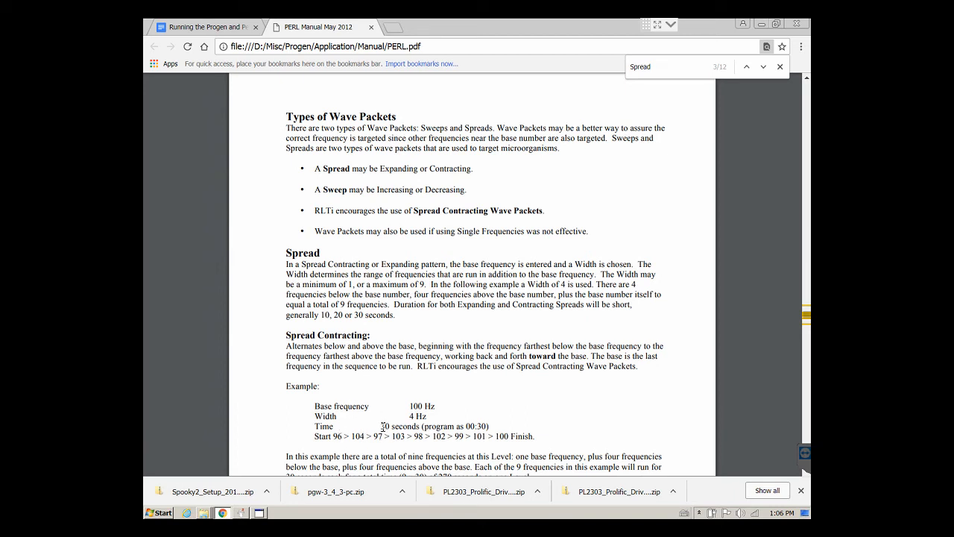
mouse_move(489, 435)
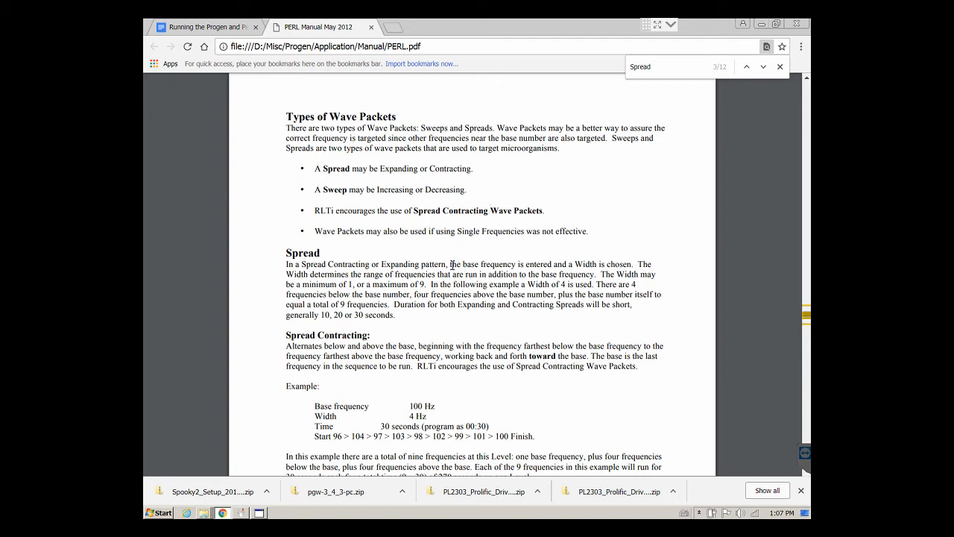
mouse_move(450, 265)
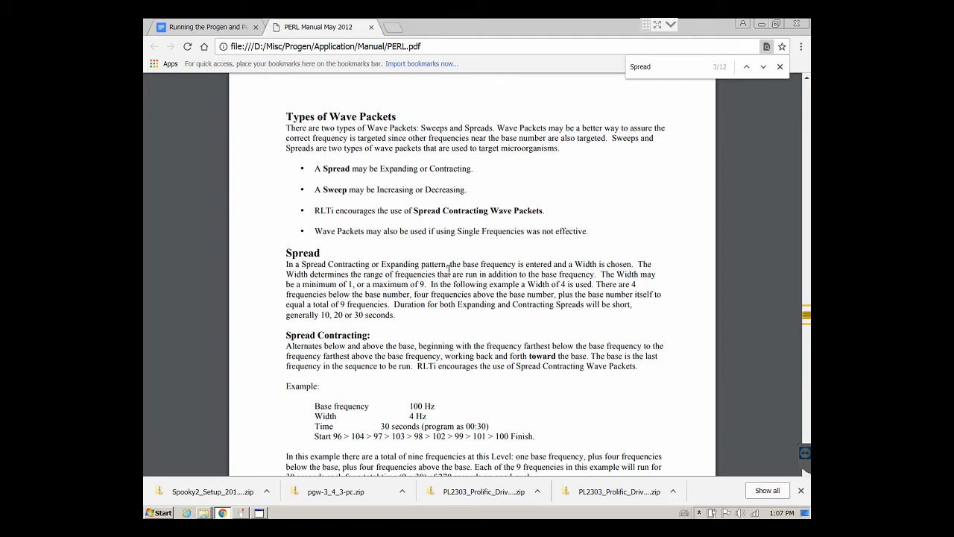
- Read down to the page 25 custom-protocol width and timing guidelines, then show the desktop
scroll("down", 3)
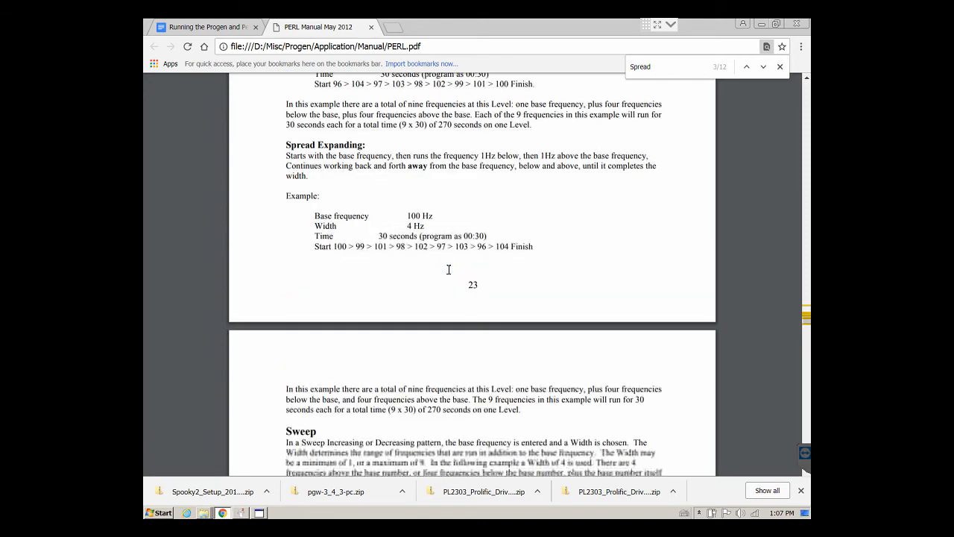
scroll("down", 3)
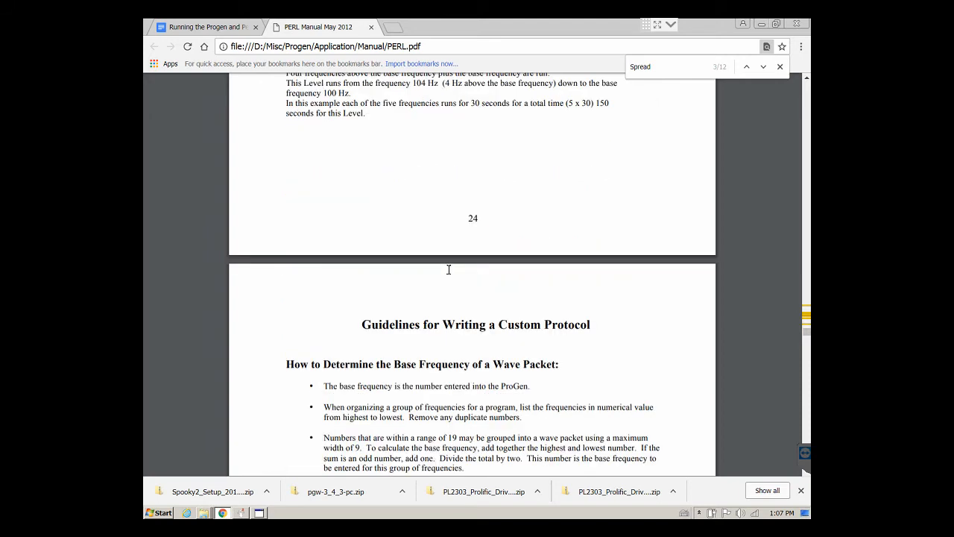
scroll("down", 3)
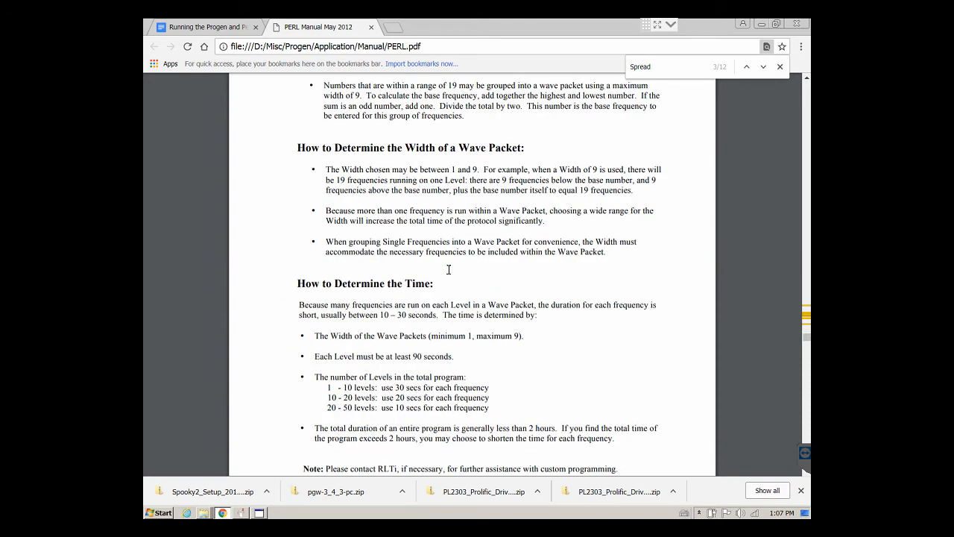
mouse_move(370, 360)
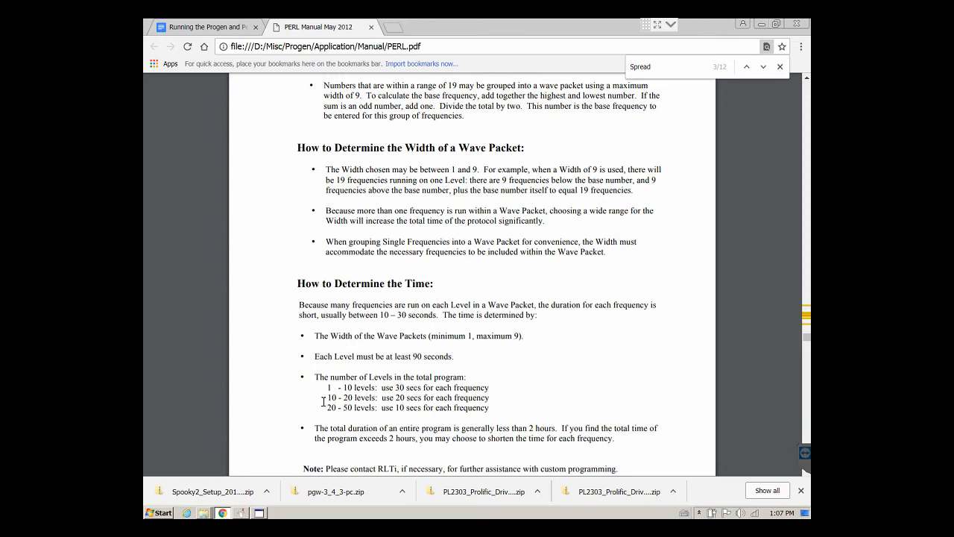
mouse_move(334, 409)
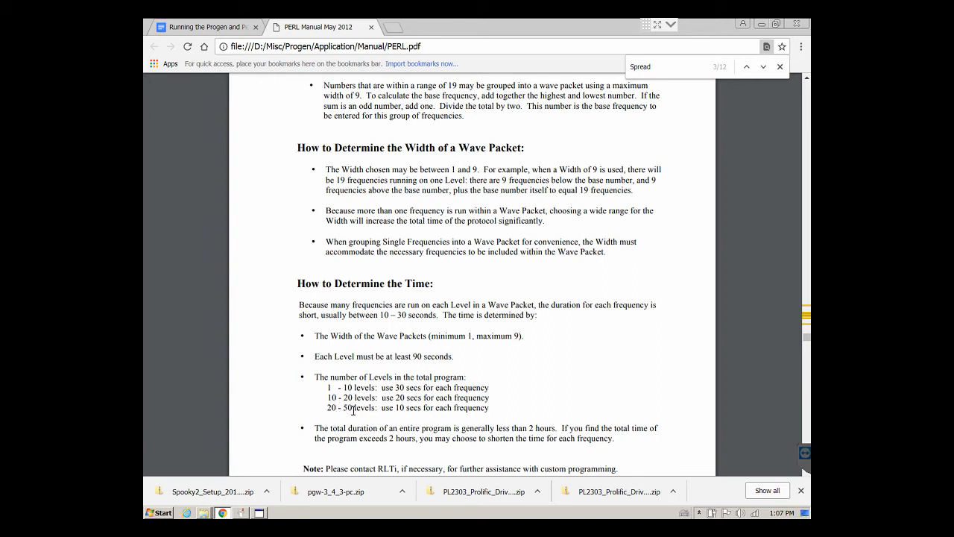
mouse_move(361, 408)
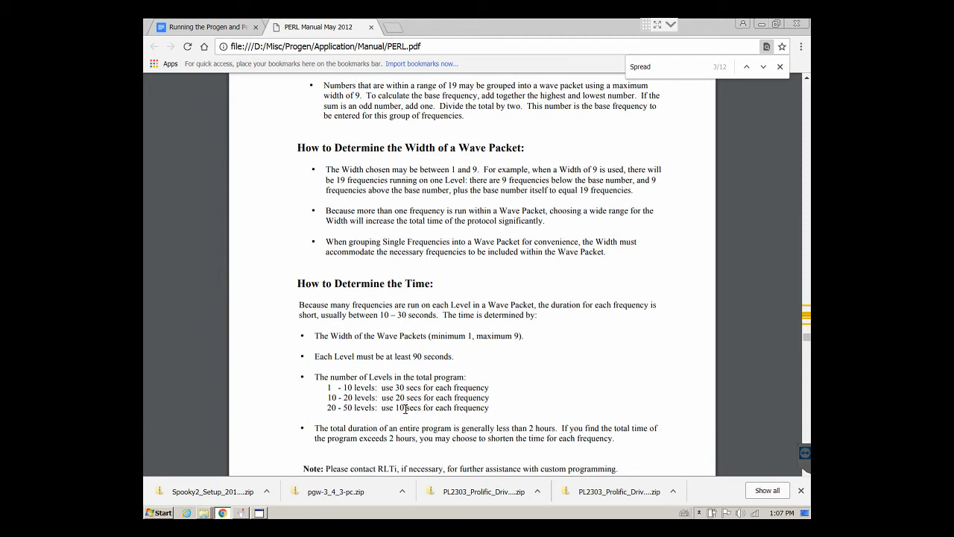
mouse_move(403, 409)
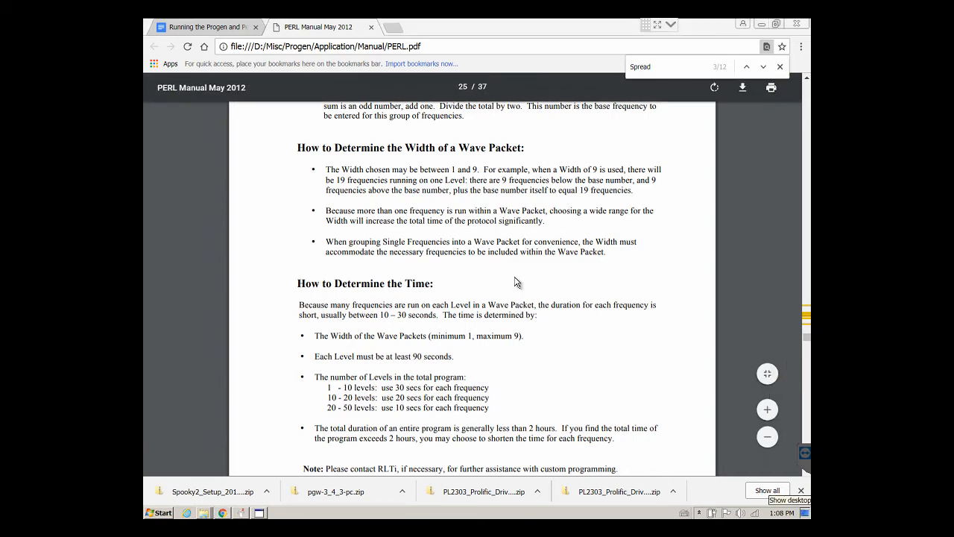
left_click(805, 513)
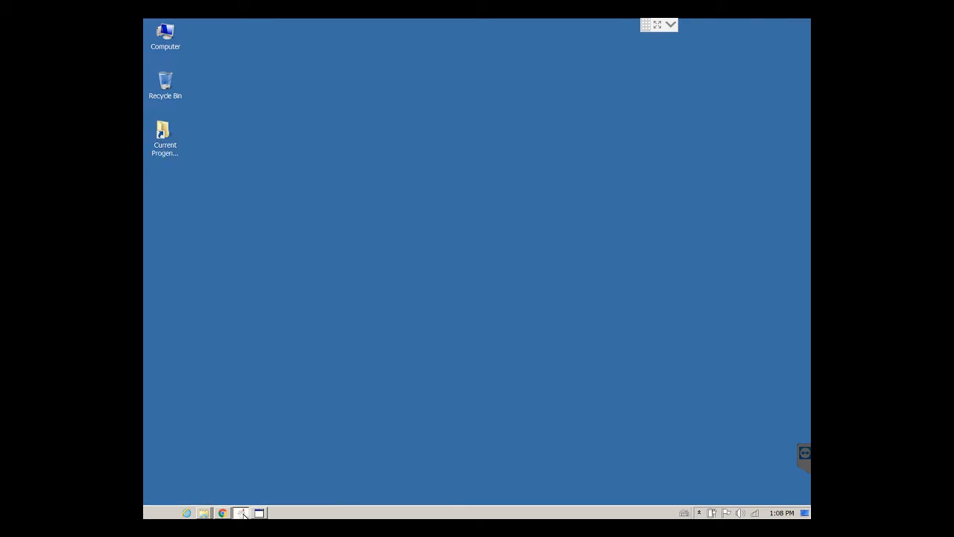
- Bring up Spooky2 on its Programs tab from the taskbar
left_click(242, 512)
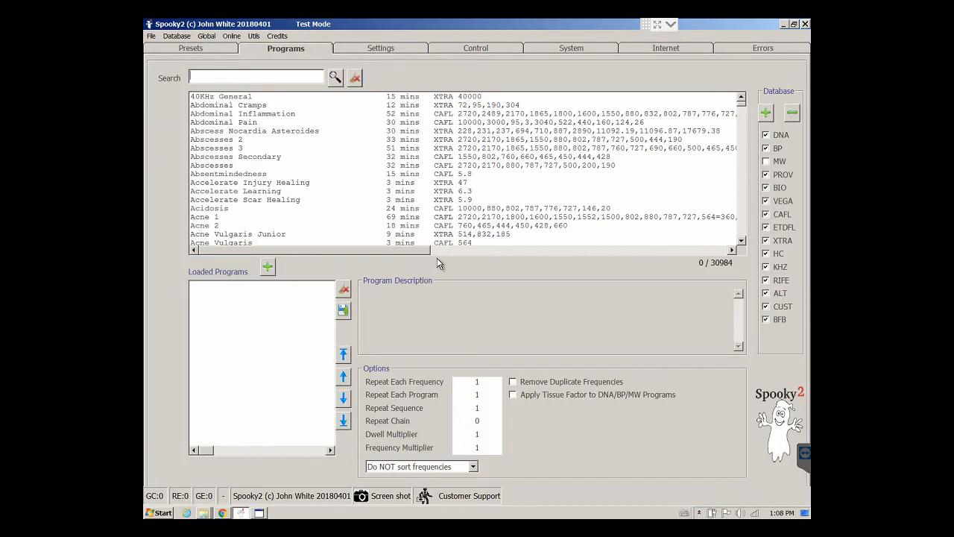
mouse_move(549, 185)
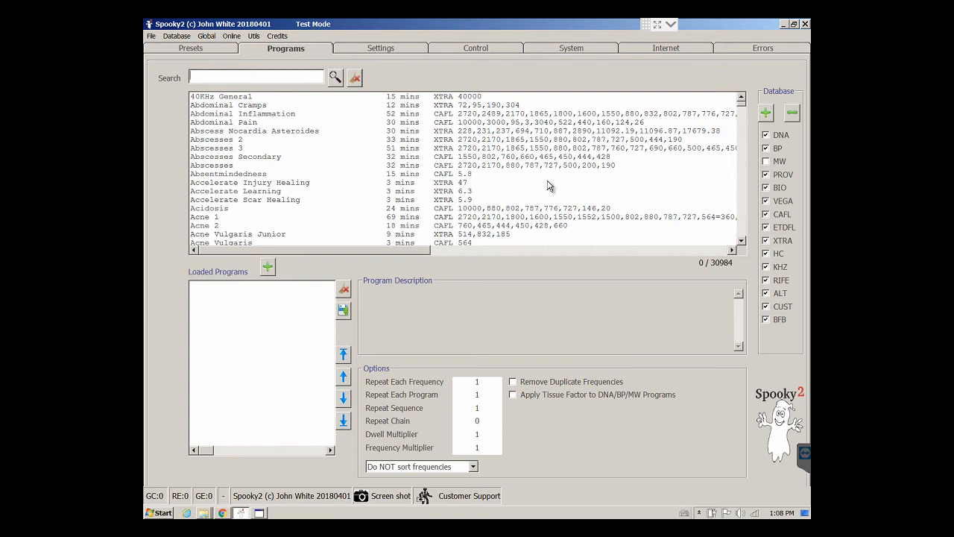
mouse_move(292, 56)
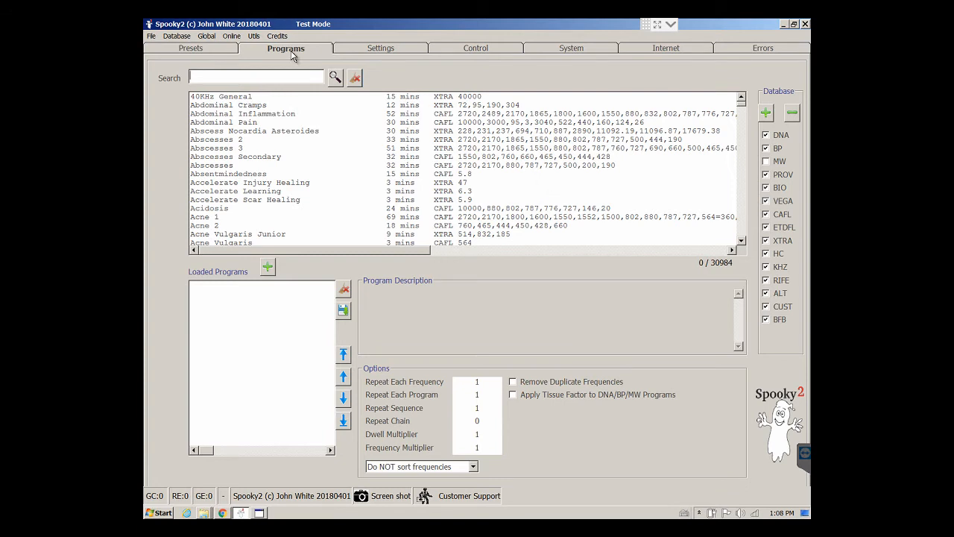
mouse_move(781, 105)
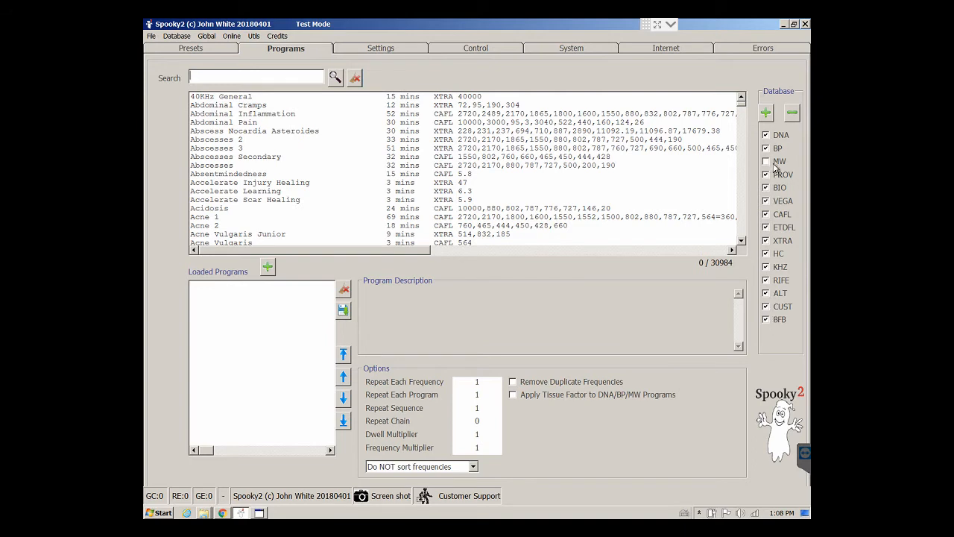
mouse_move(766, 161)
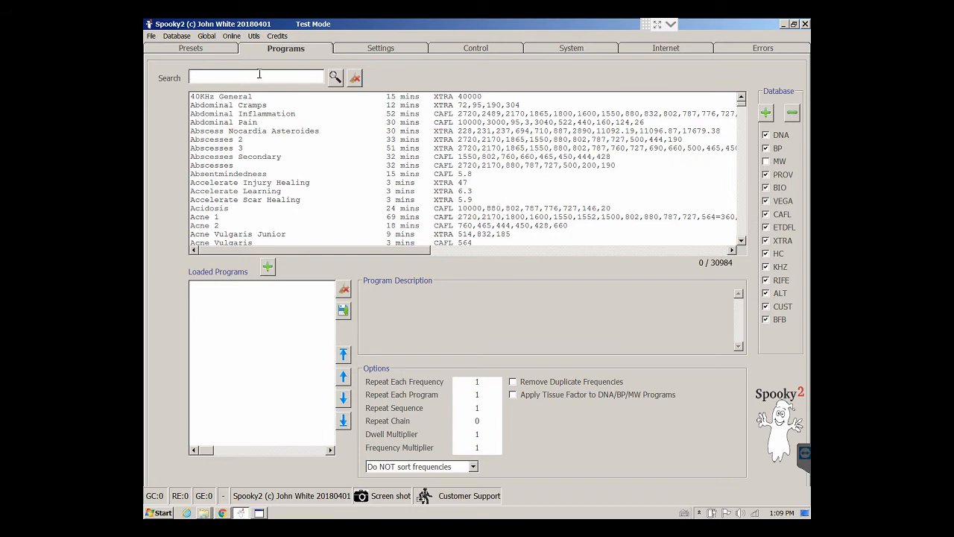
- Search for 'Wart', load Warts General and the other wart programs, and combine them into one custom program
type("Wart")
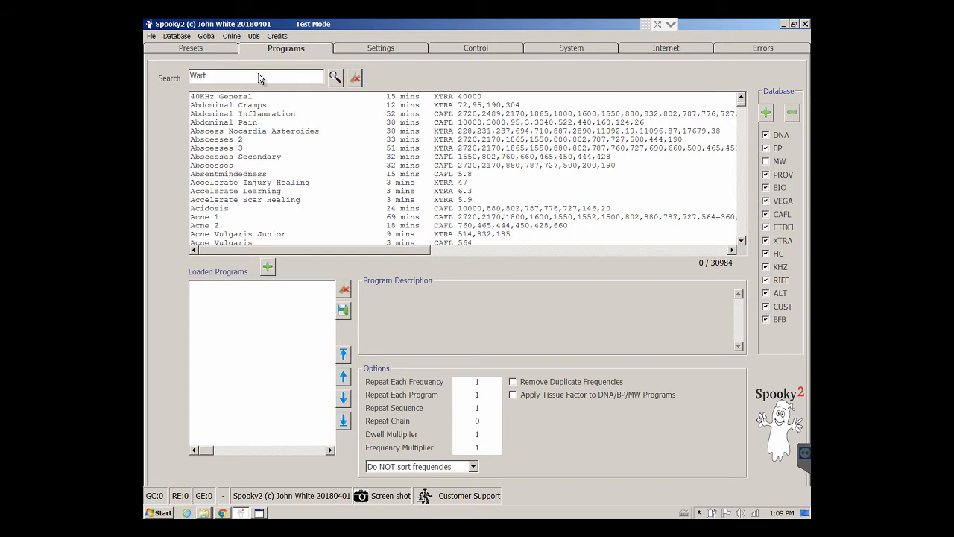
left_click(334, 78)
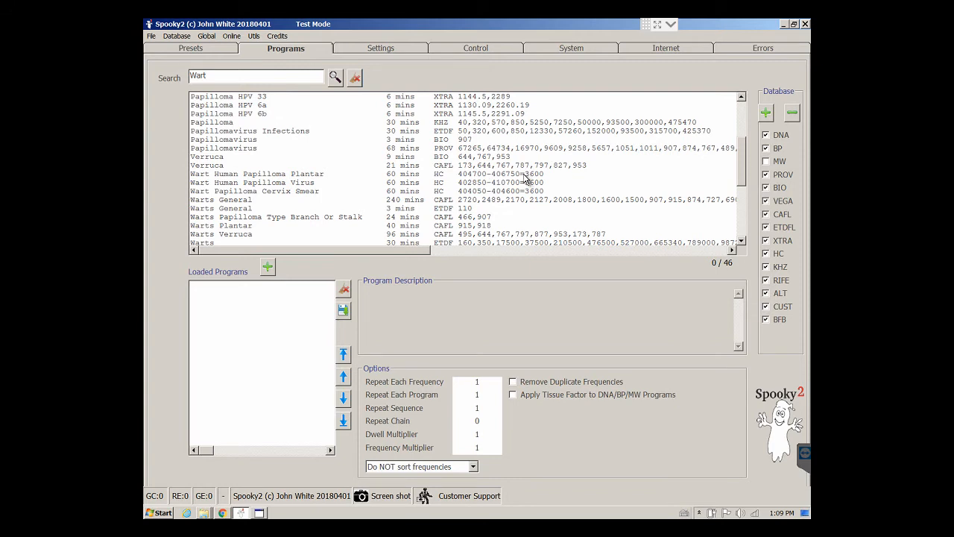
mouse_move(474, 196)
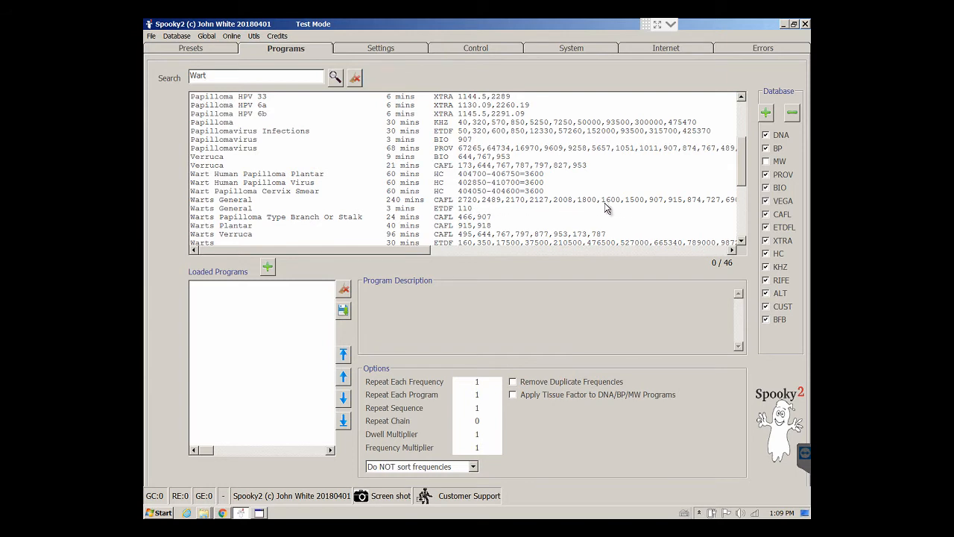
mouse_move(551, 209)
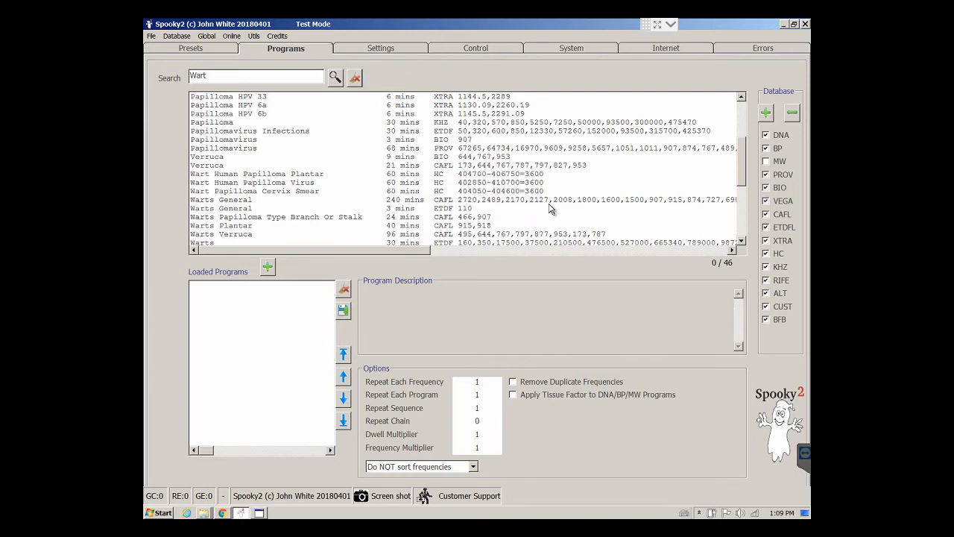
mouse_move(536, 207)
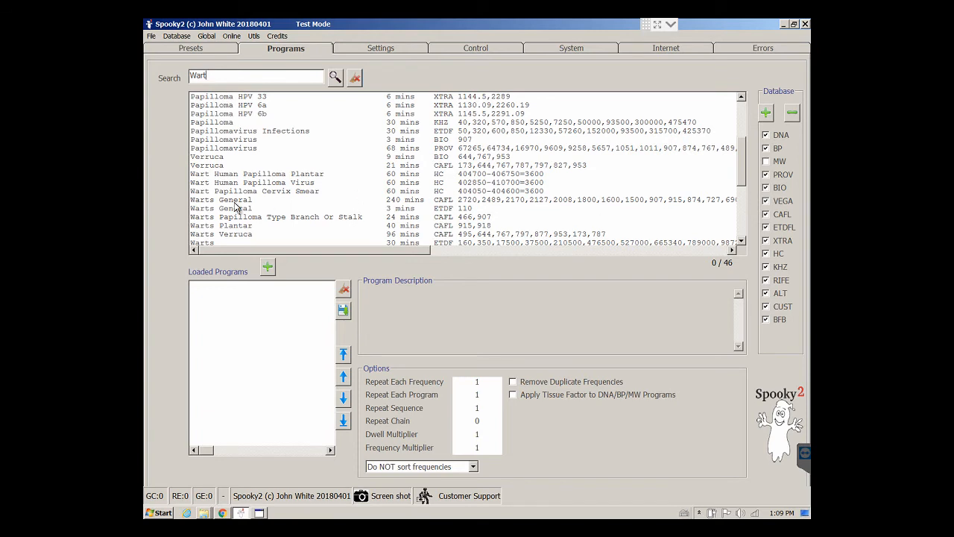
double_click(221, 200)
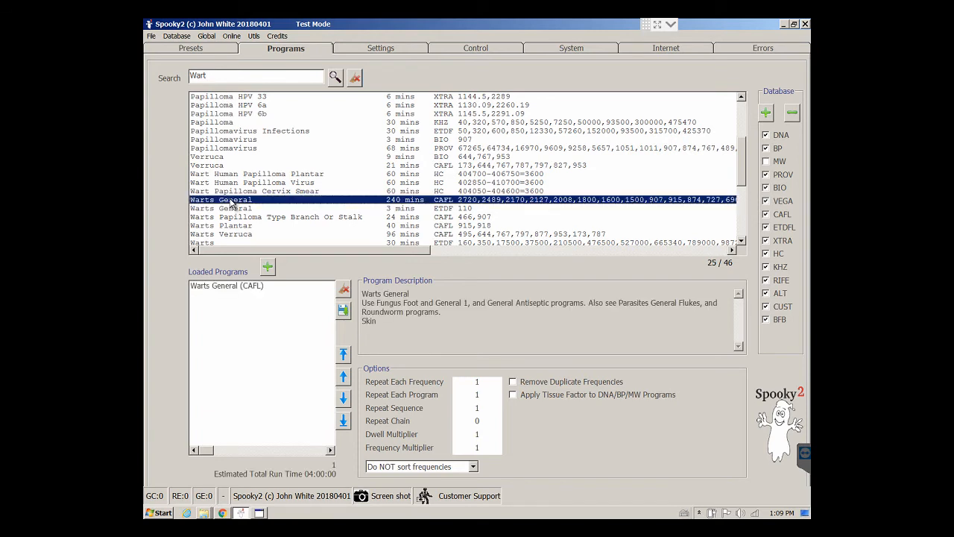
mouse_move(236, 212)
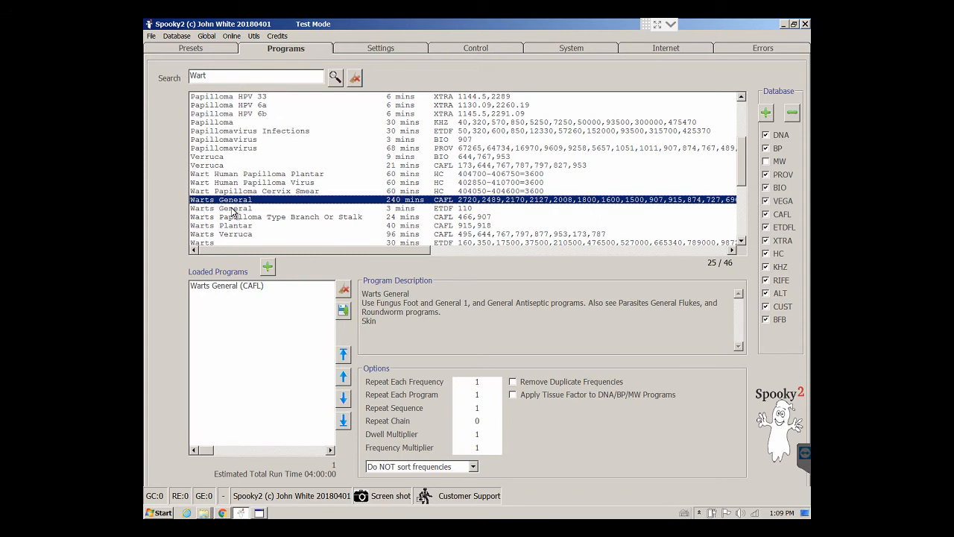
double_click(275, 216)
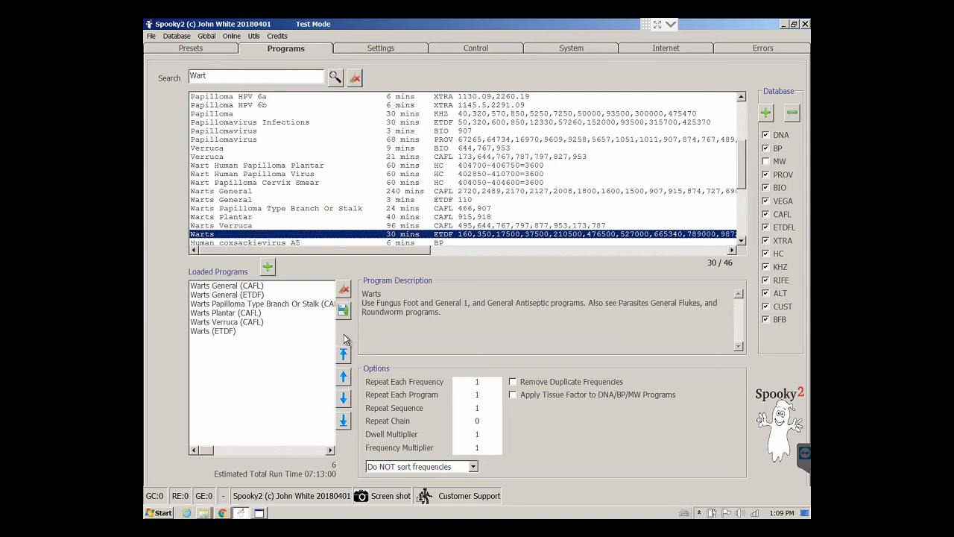
mouse_move(342, 310)
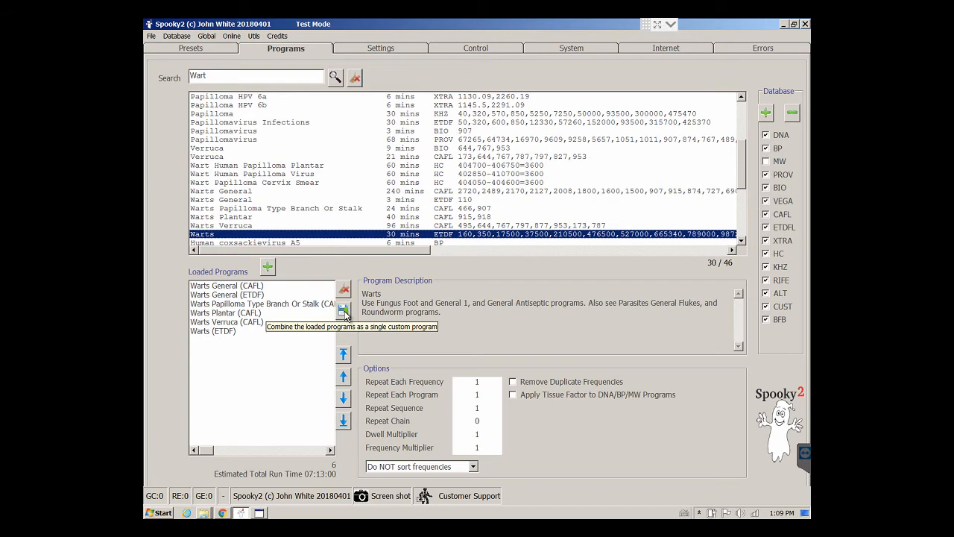
left_click(343, 310)
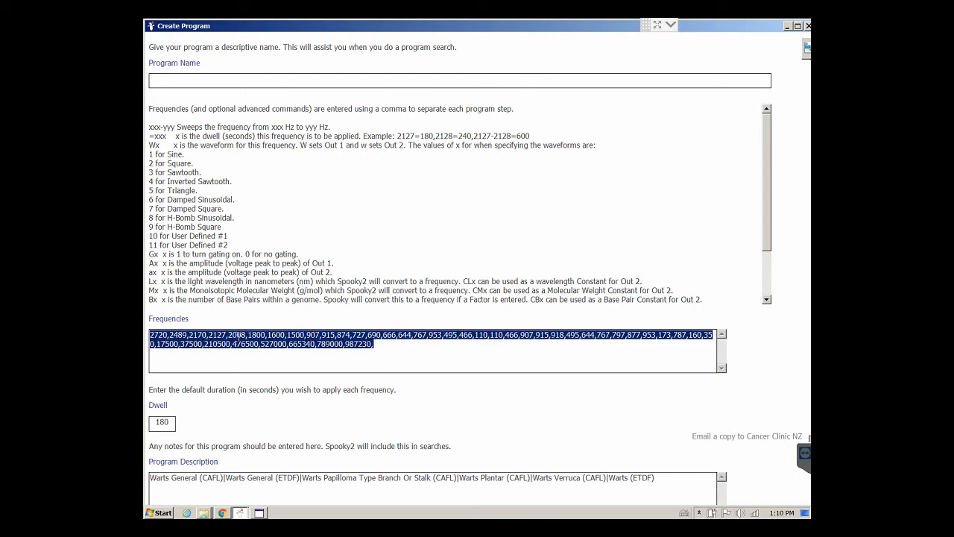
- Copy the merged wart frequency list from the Create Program Frequencies field
right_click(238, 343)
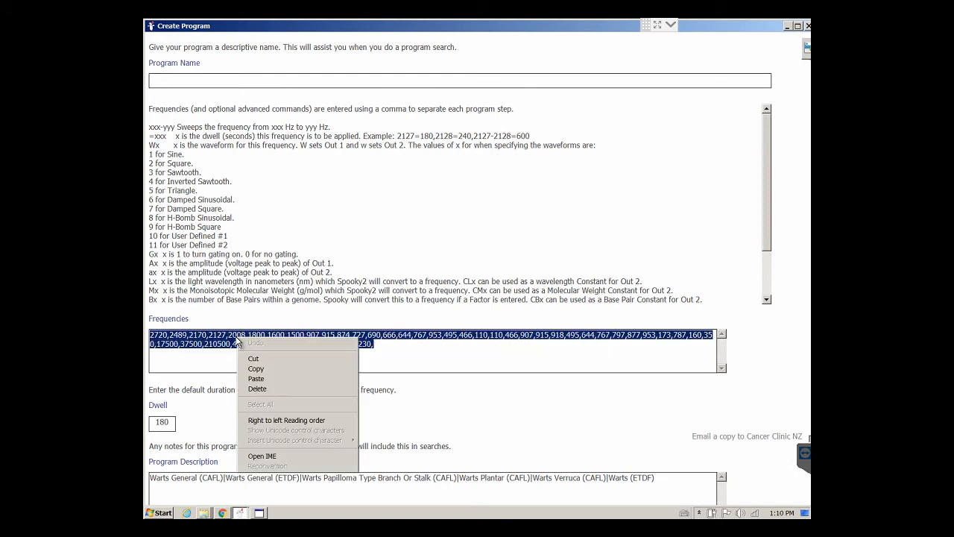
left_click(256, 379)
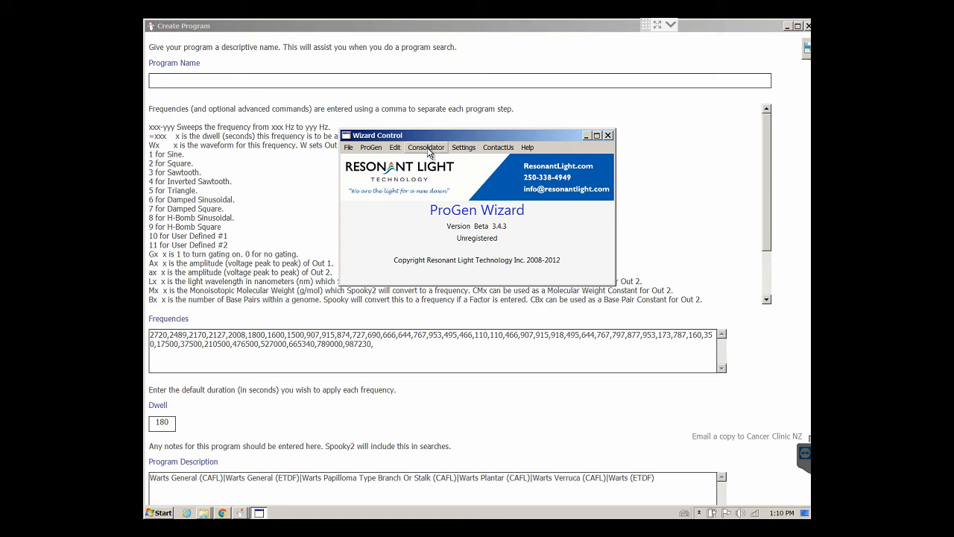
mouse_move(450, 149)
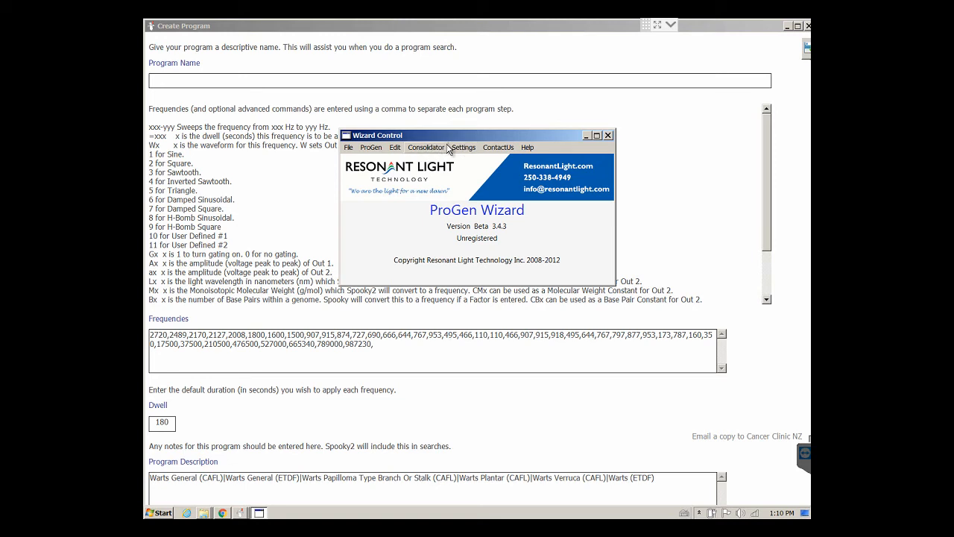
- Launch the Frequency Consolidator from the Wizard Control Consolidator menu
left_click(463, 147)
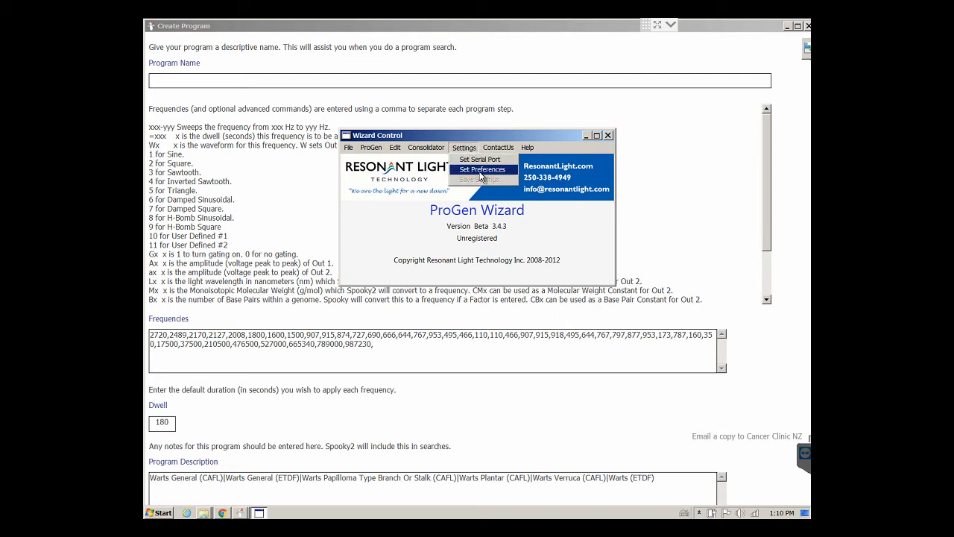
left_click(481, 170)
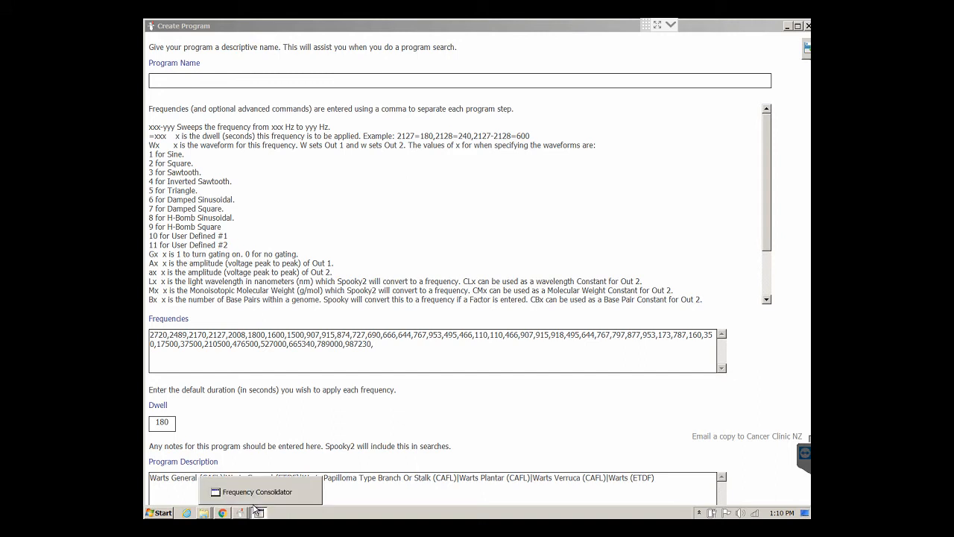
- Compose a protocol from the Frequency Consolidator's consolidated wart frequency list
left_click(259, 490)
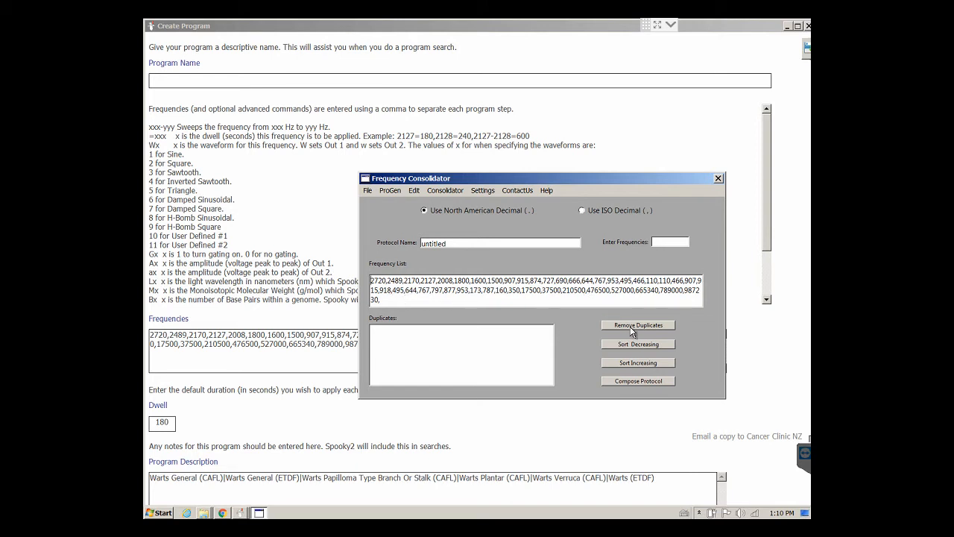
left_click(638, 325)
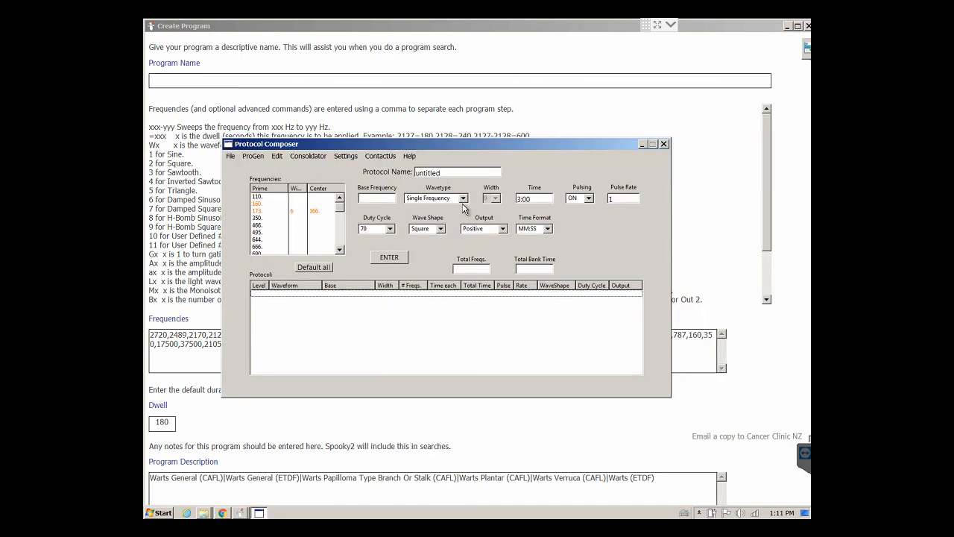
- Apply the Spread Contracting waveform to all frequencies, totalling 665 frequencies and 01:50:50
left_click(462, 196)
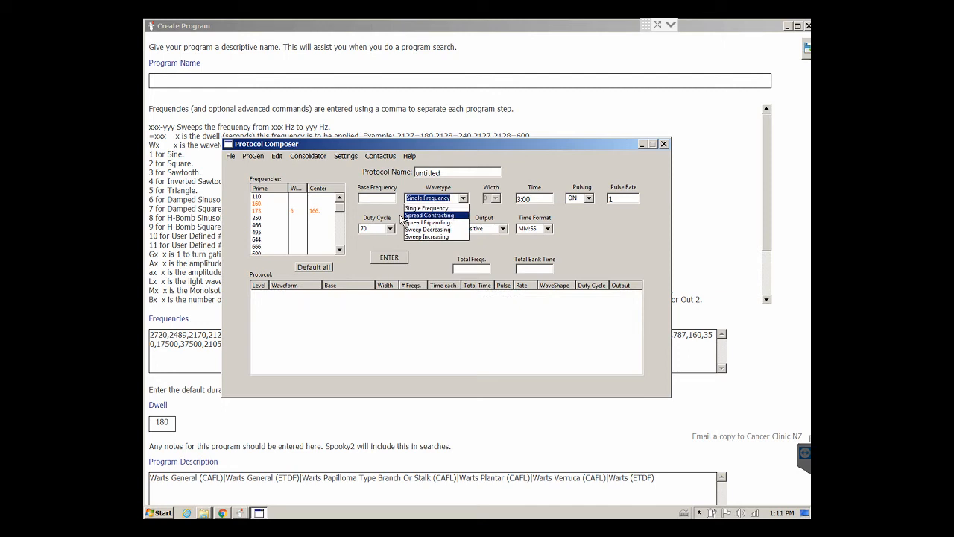
left_click(430, 215)
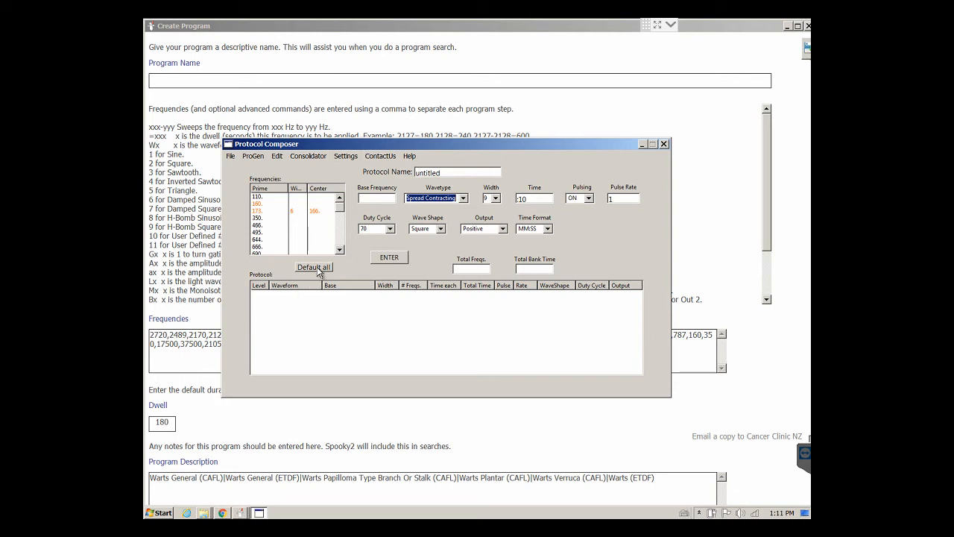
left_click(313, 267)
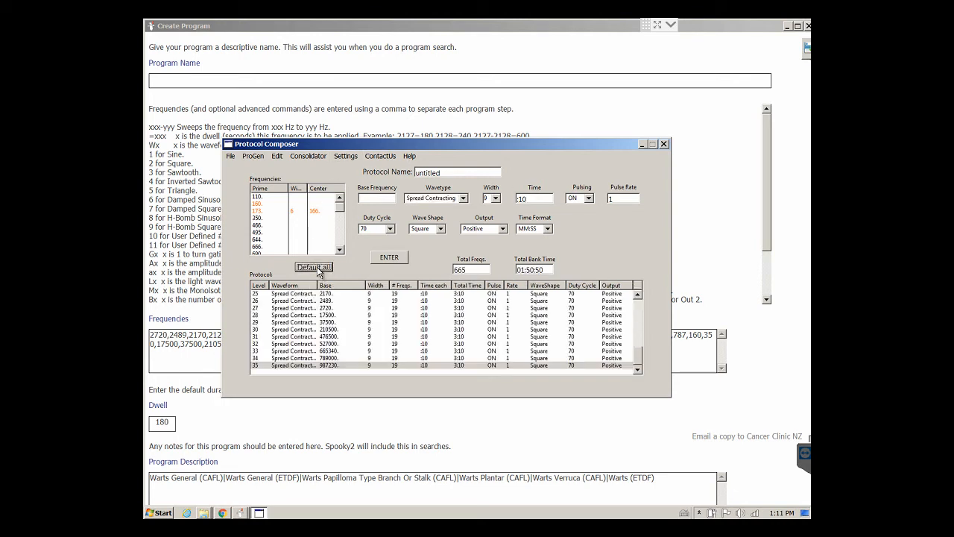
mouse_move(538, 255)
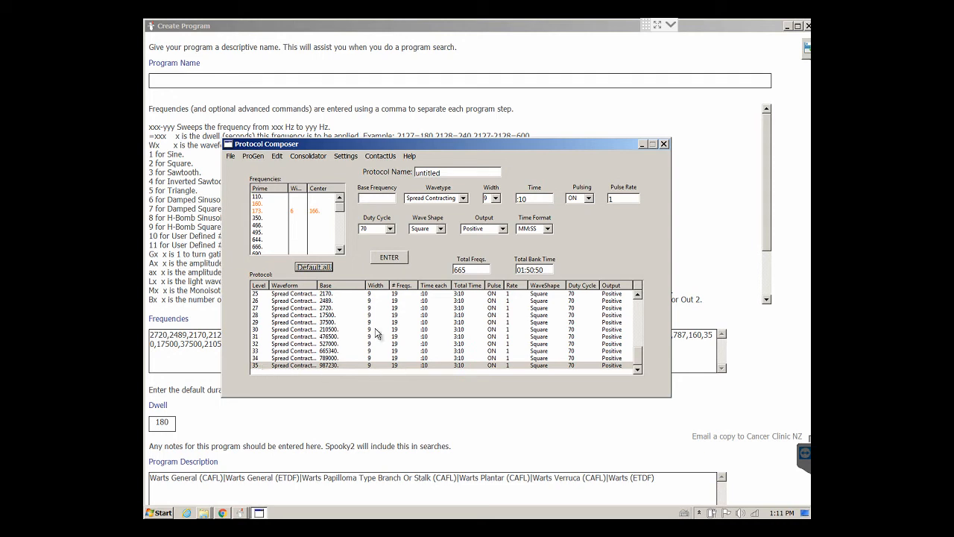
mouse_move(435, 312)
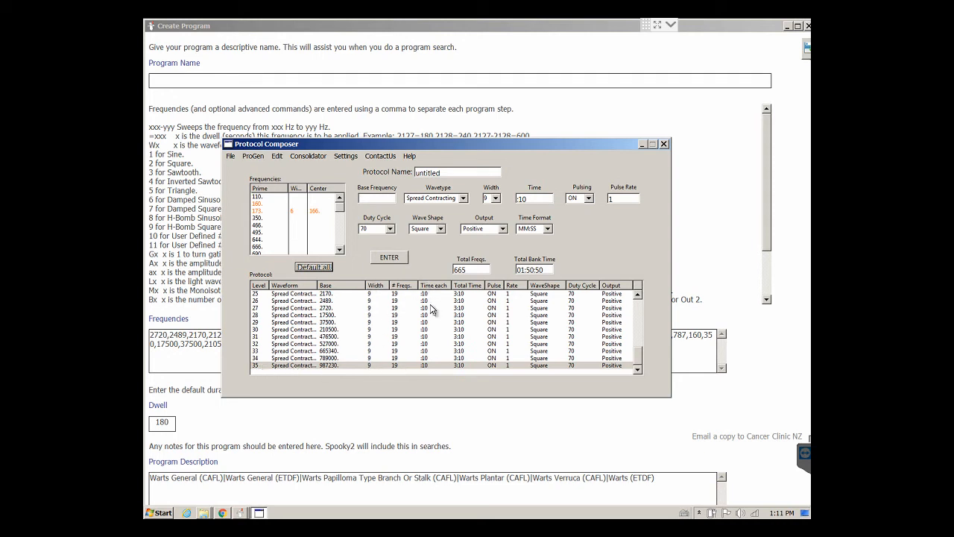
mouse_move(393, 369)
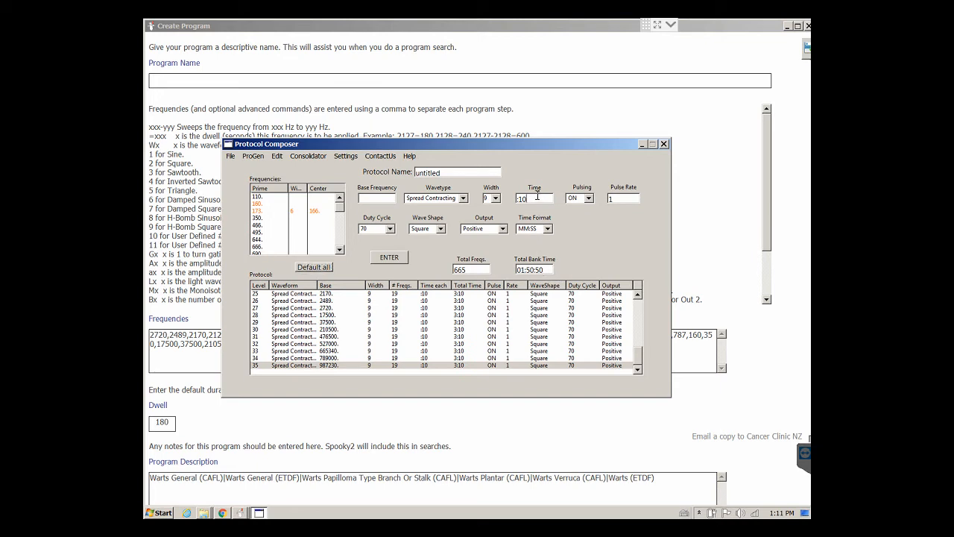
mouse_move(536, 197)
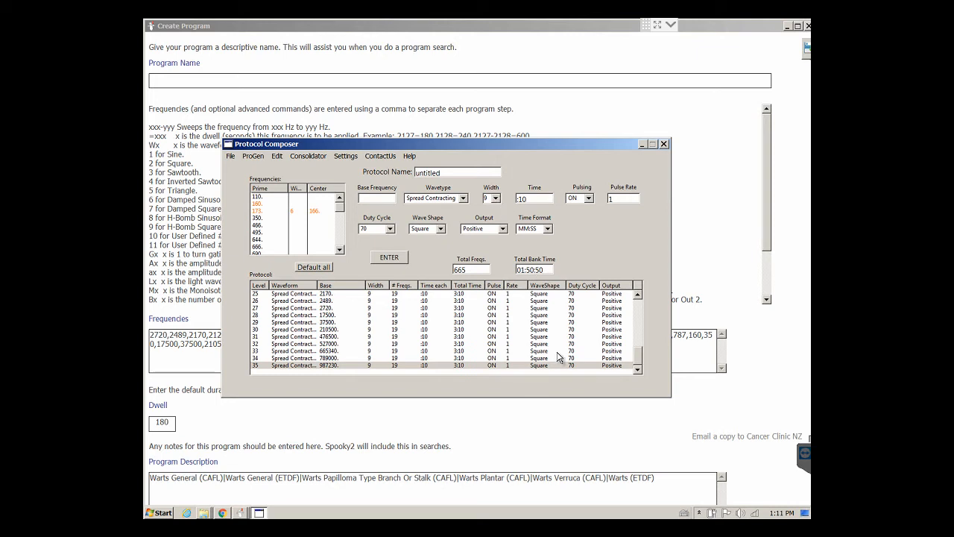
mouse_move(346, 157)
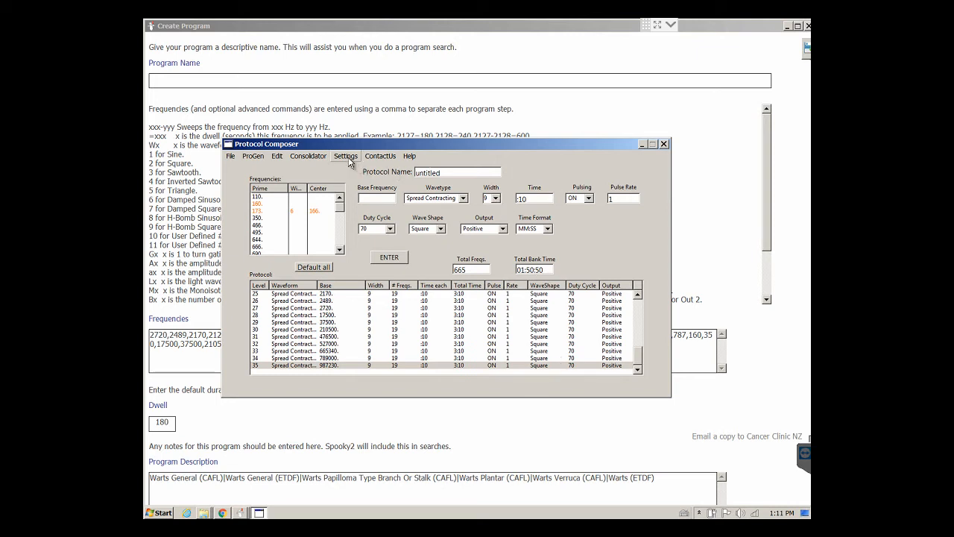
left_click(307, 156)
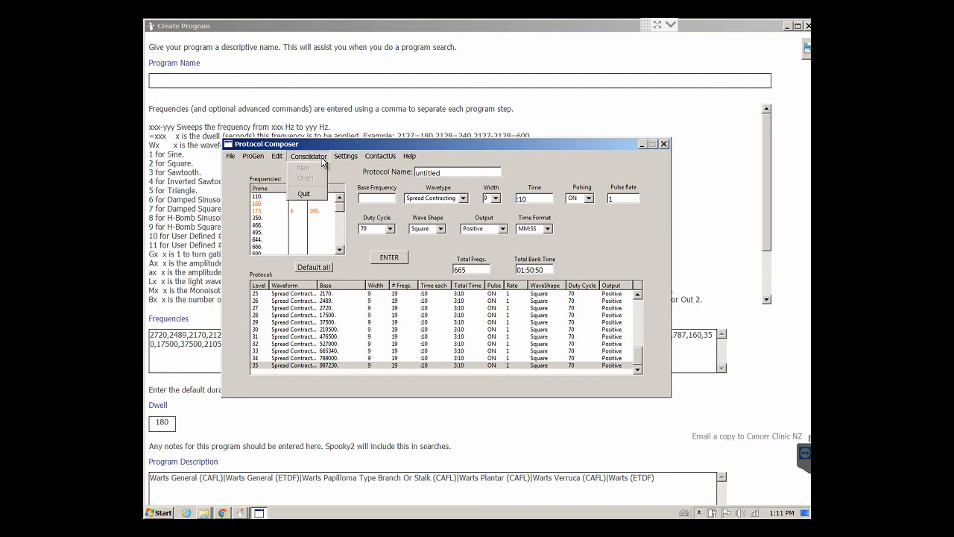
mouse_move(304, 194)
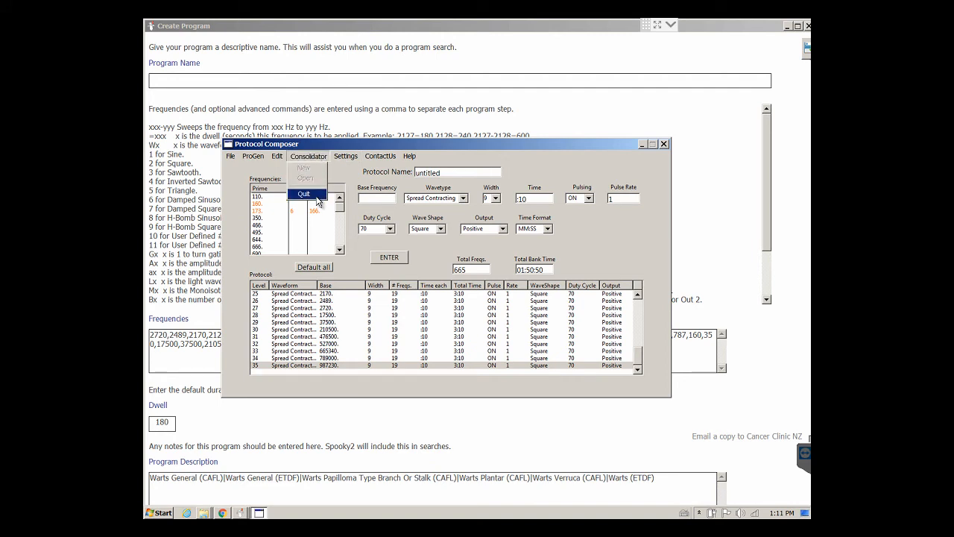
- Discard the unsaved protocol, then remove duplicates, sort ascending and compose a new protocol
left_click(304, 194)
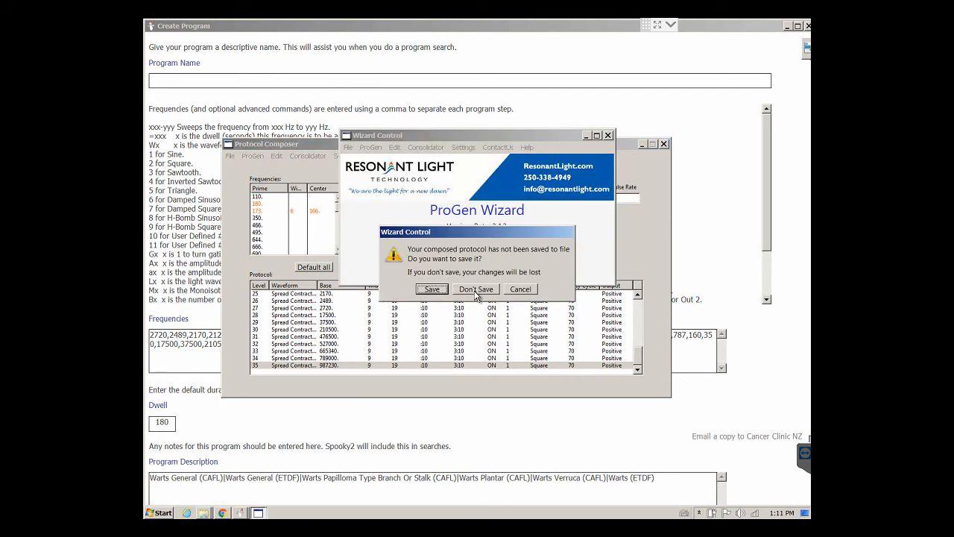
left_click(474, 289)
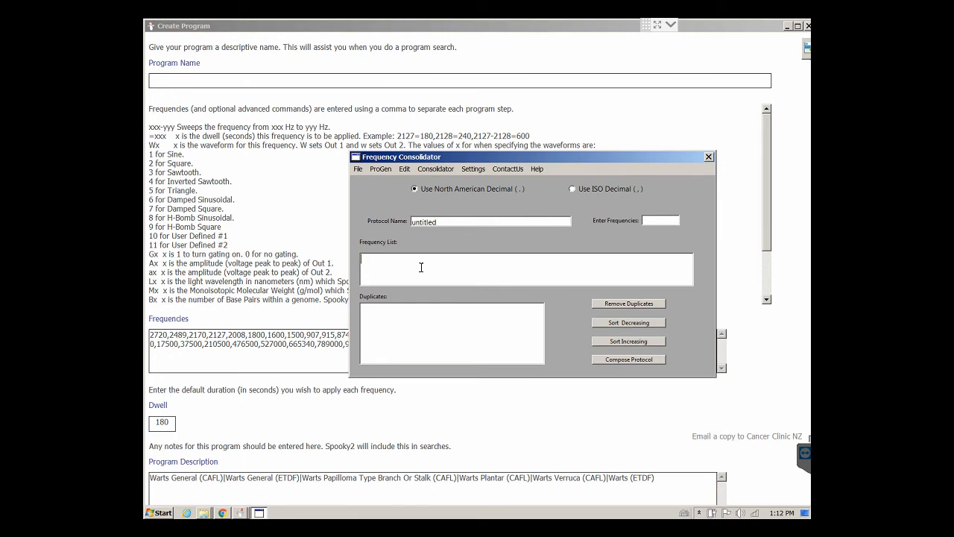
left_click(629, 303)
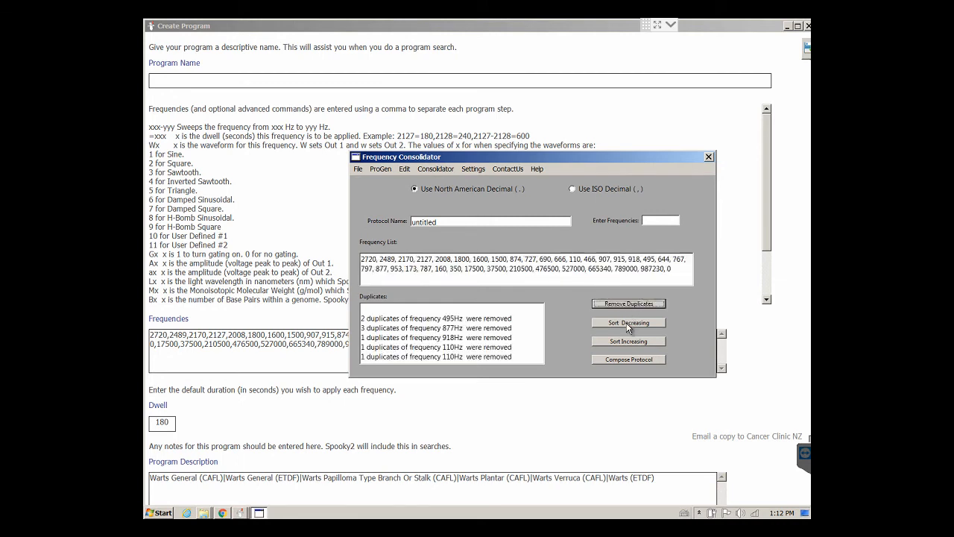
left_click(629, 340)
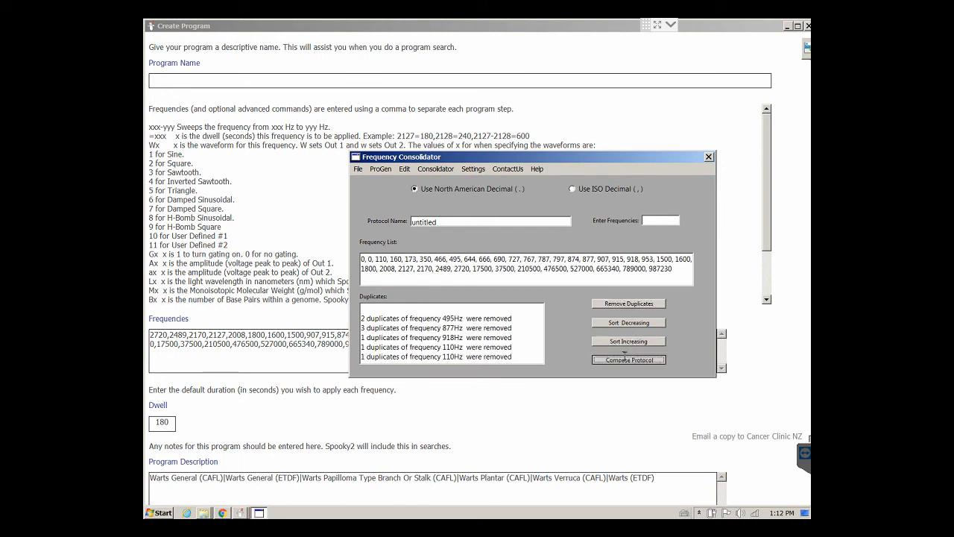
left_click(629, 360)
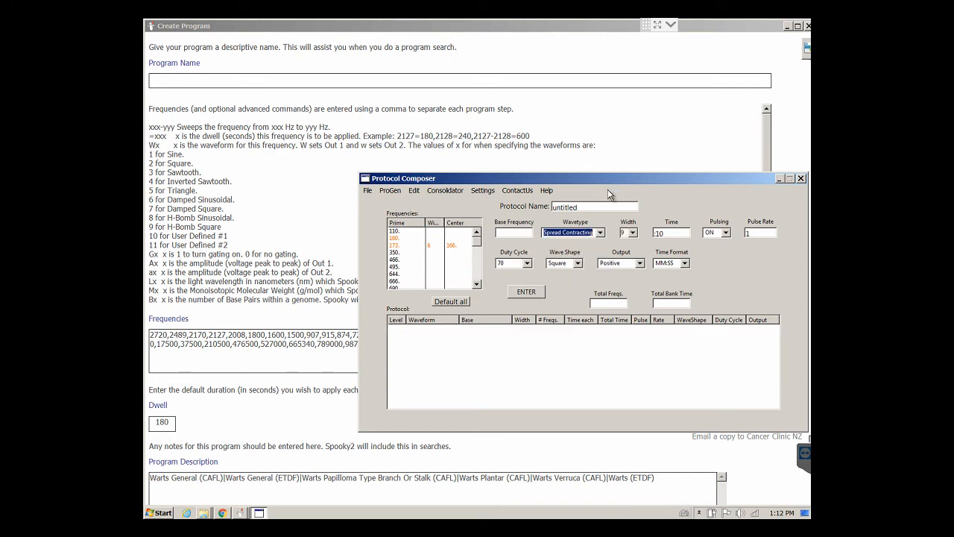
- Apply 10-second, width-9 spread-contracting steps to every frequency in the protocol
left_click(667, 233)
type(":35")
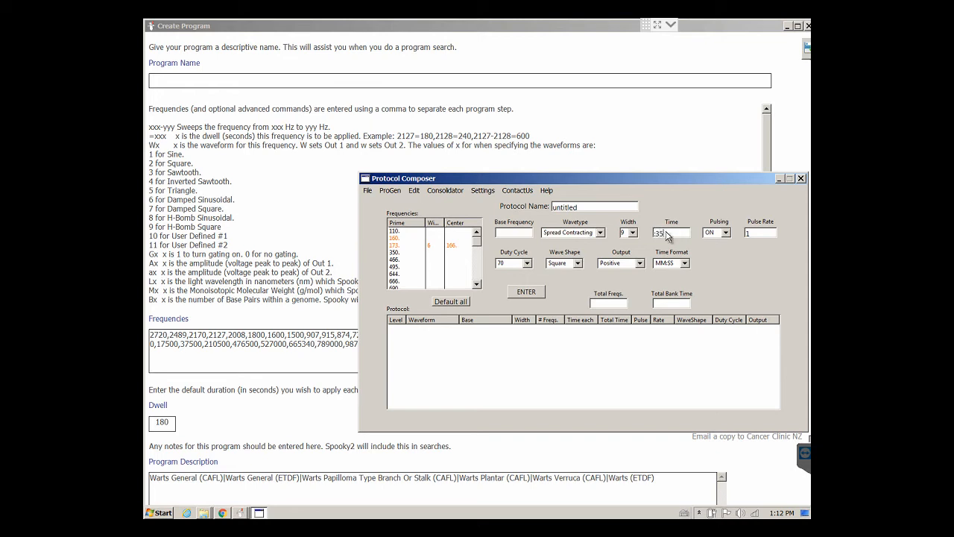
key("Backspace")
type("0")
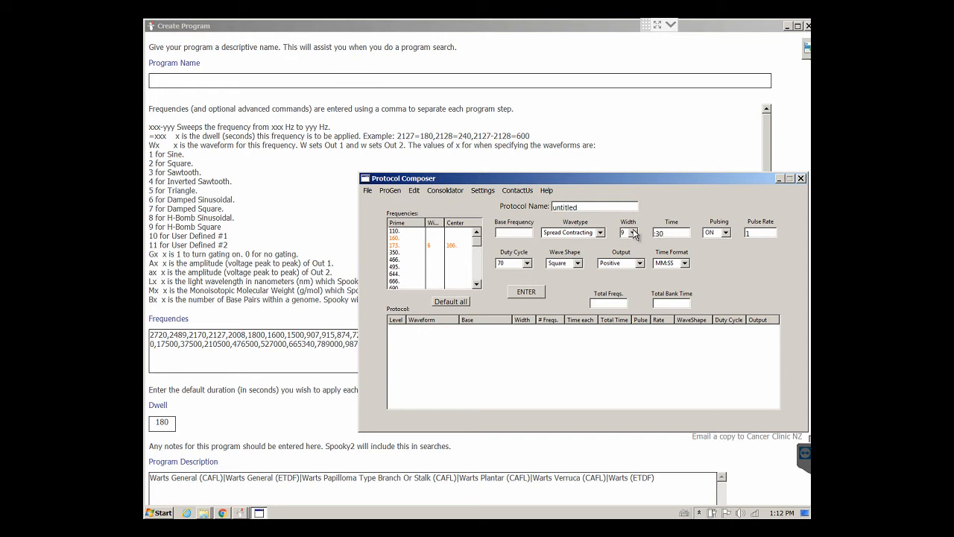
left_click(638, 232)
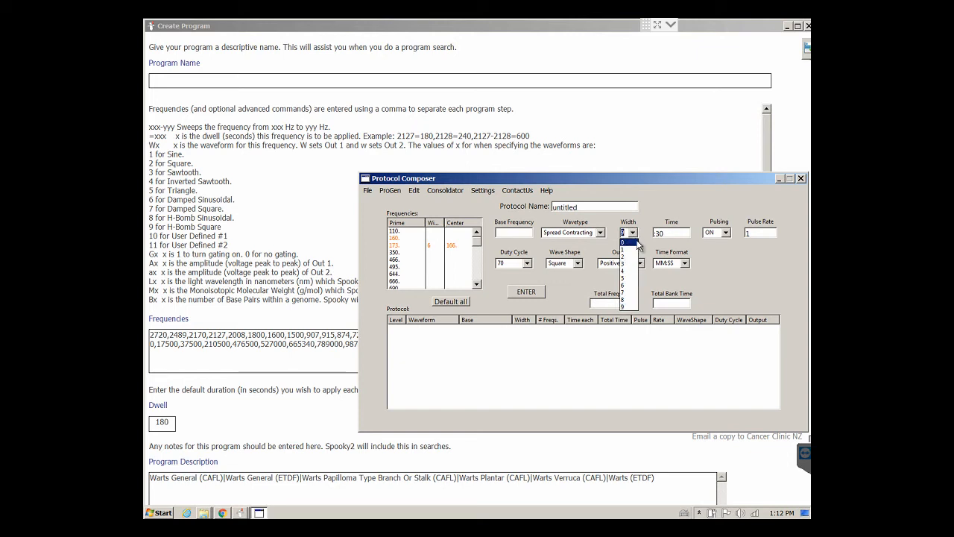
left_click(631, 233)
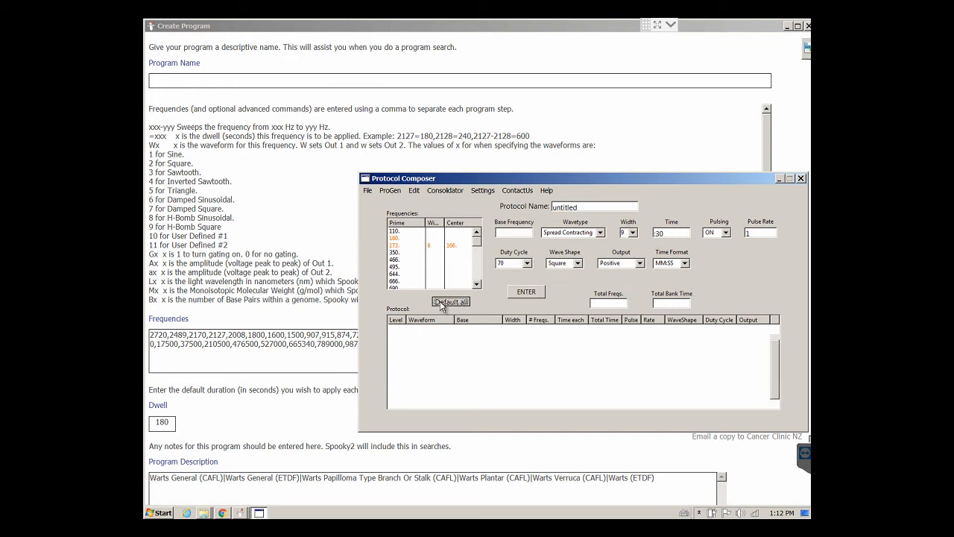
left_click(450, 301)
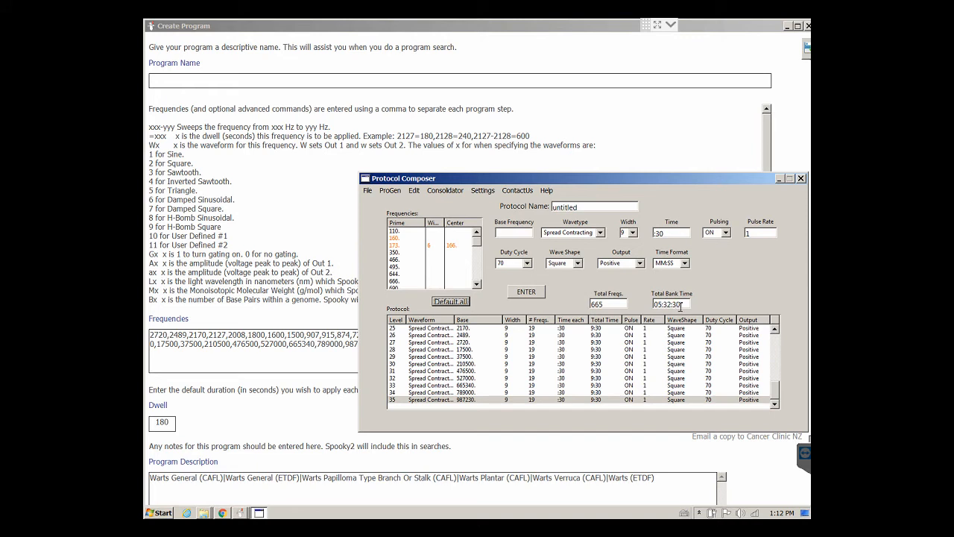
mouse_move(530, 223)
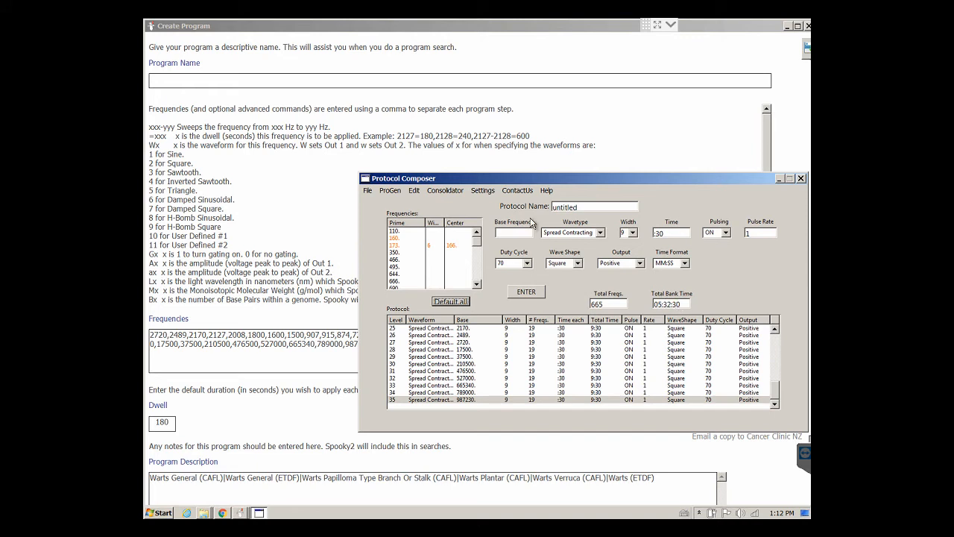
- Leave the composer for the Frequency Consolidator, prompting to save the unsaved protocol
left_click(444, 191)
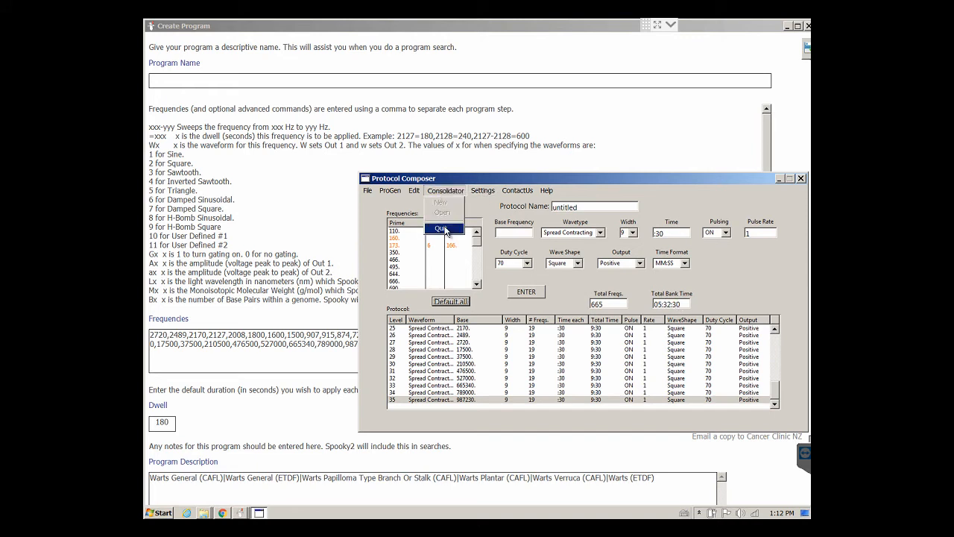
left_click(444, 227)
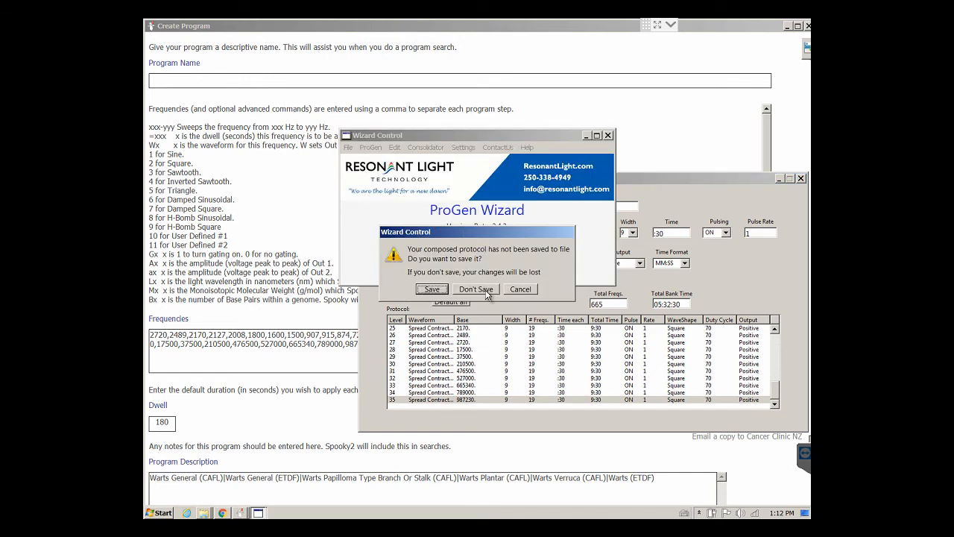
- Discard the unsaved protocol and compose a fresh one from the consolidator's frequency list
left_click(475, 289)
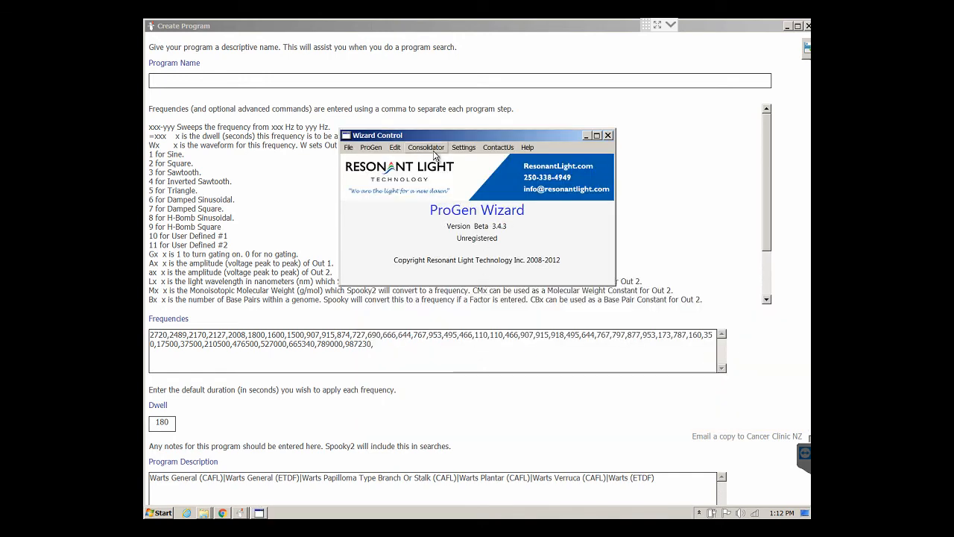
left_click(426, 148)
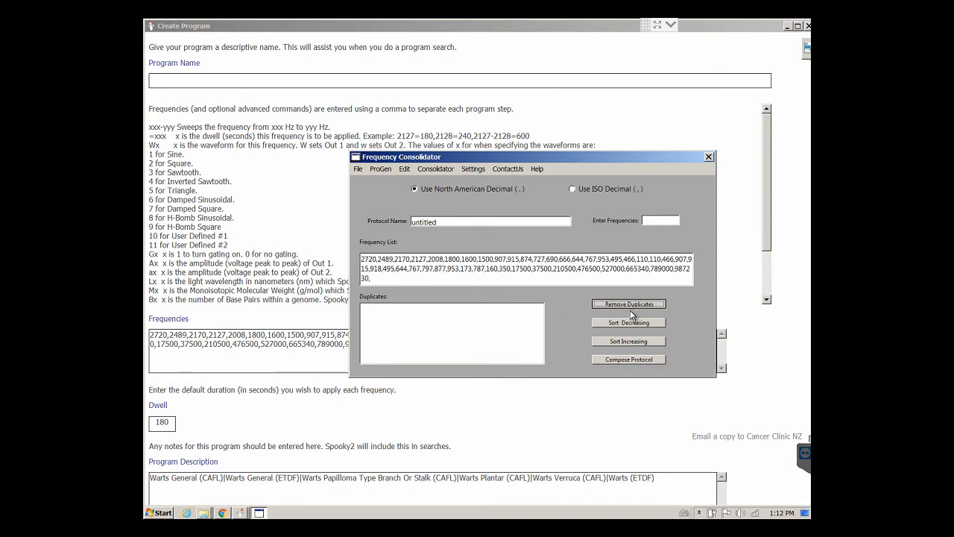
left_click(629, 358)
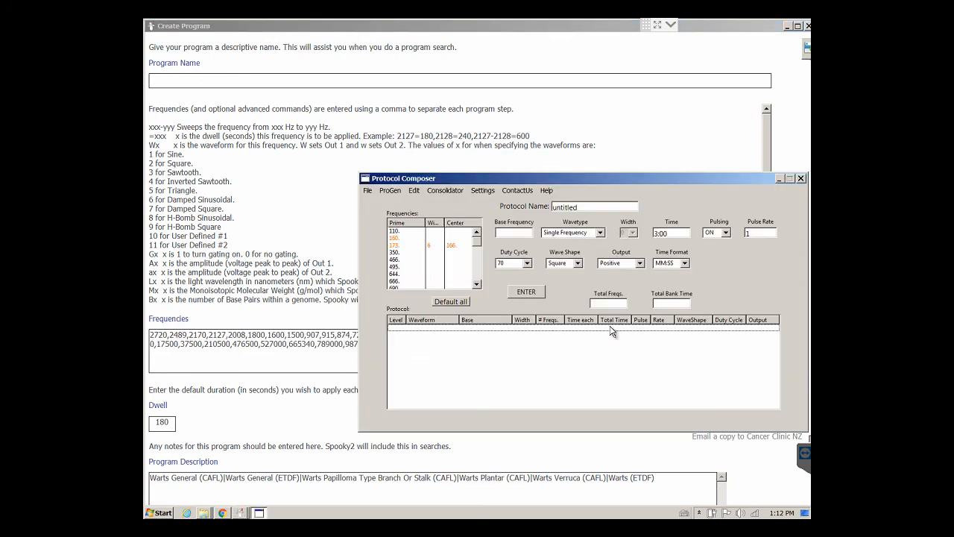
- Try width-5 spread-contracting steps, then close the composer without keeping the protocol
left_click(599, 233)
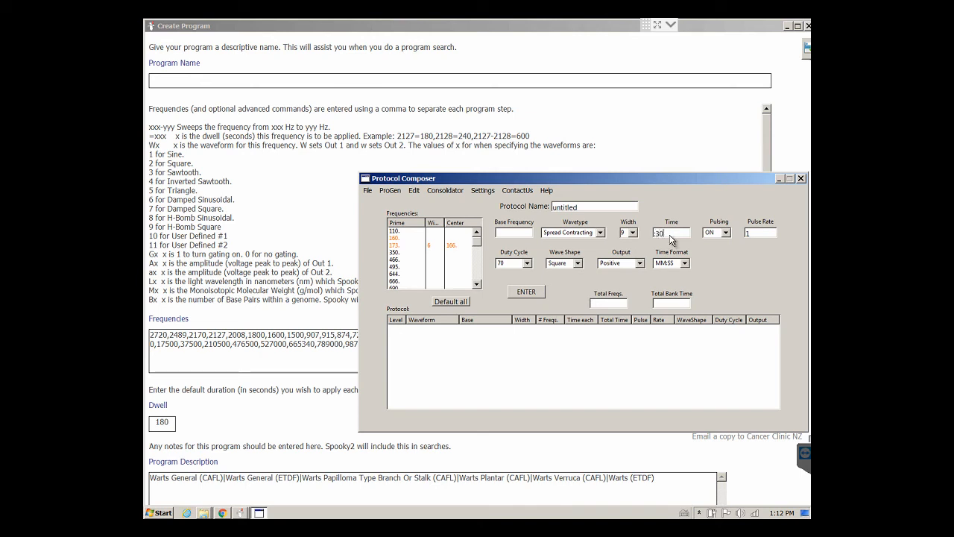
left_click(634, 233)
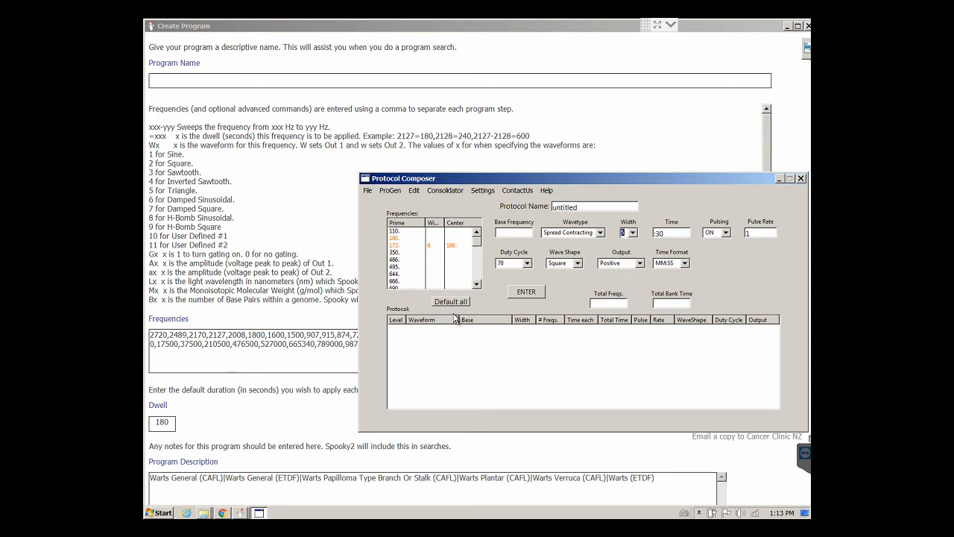
left_click(525, 291)
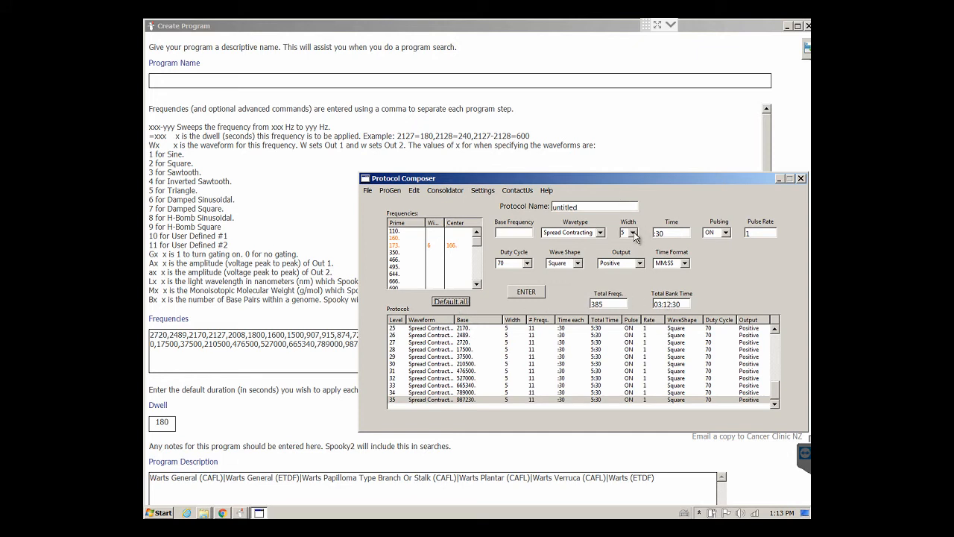
left_click(444, 191)
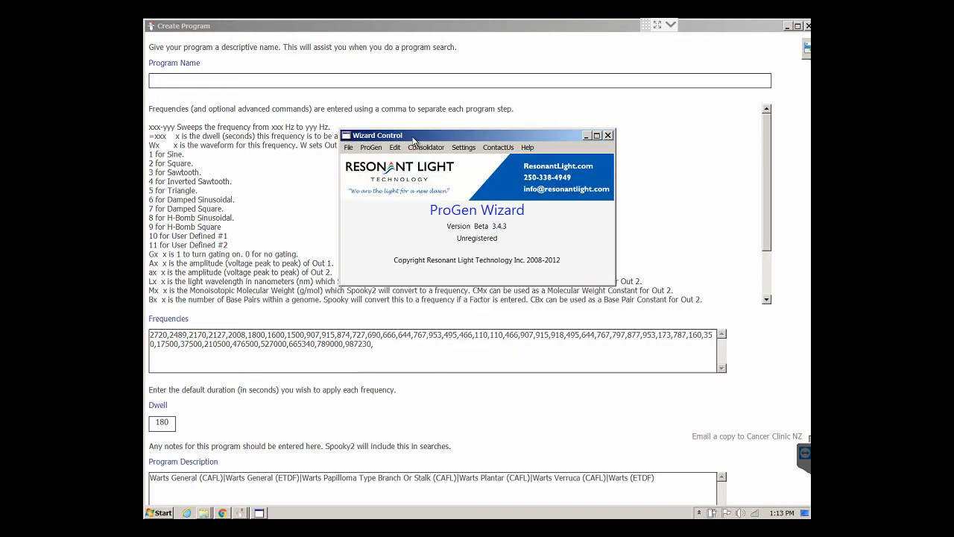
- Remove duplicate frequencies and sort them ascending in the consolidator for a new composition
left_click(426, 148)
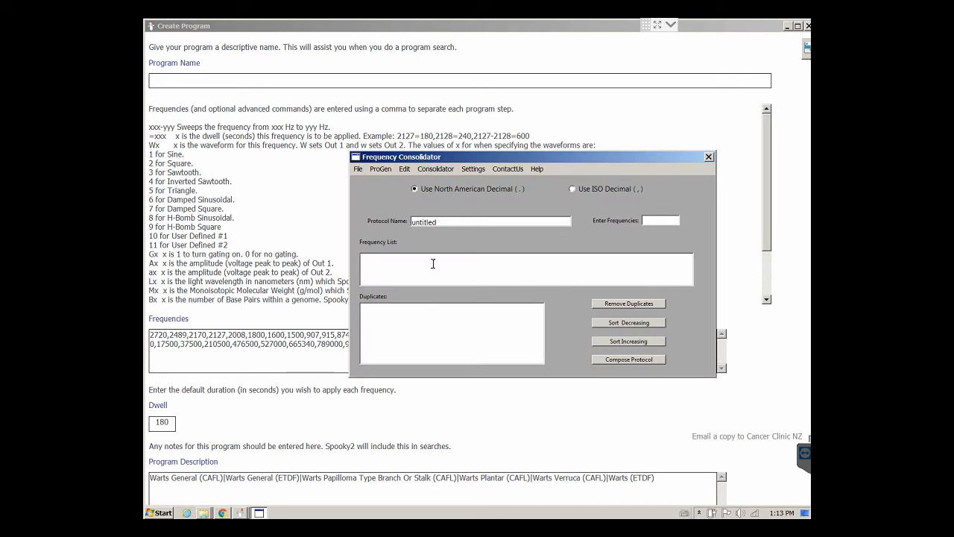
left_click(629, 303)
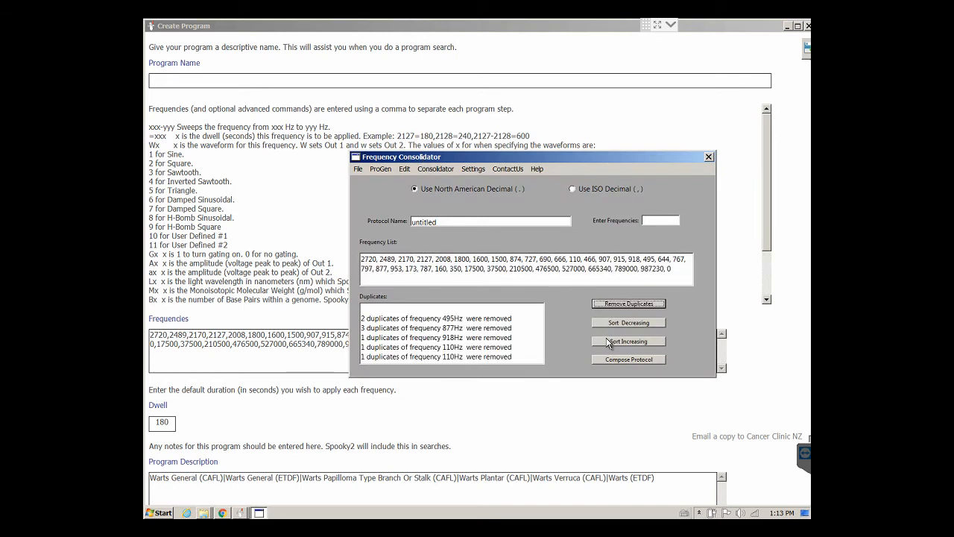
left_click(627, 357)
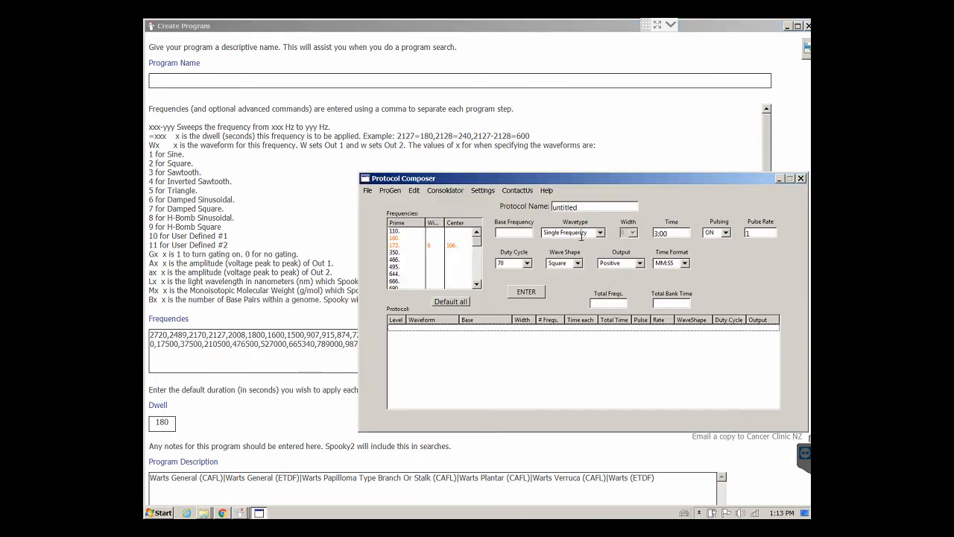
- Apply Spread Contracting with 30-second, width-3 steps, totalling 02:02:30
left_click(572, 233)
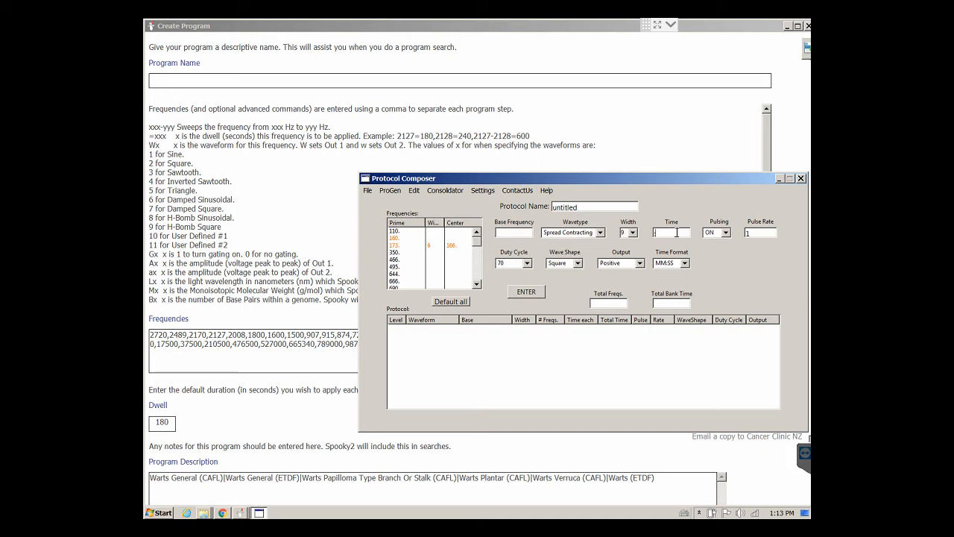
type("-30")
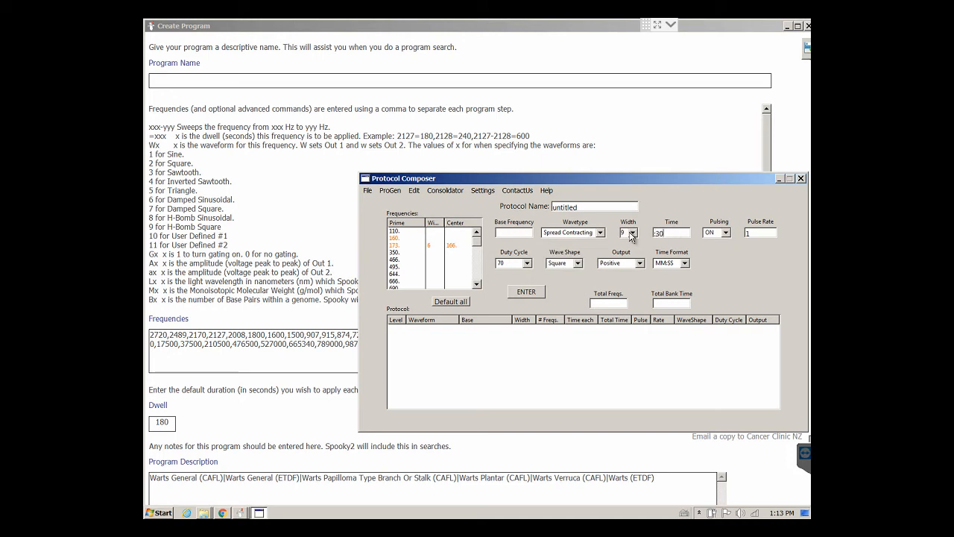
left_click(635, 233)
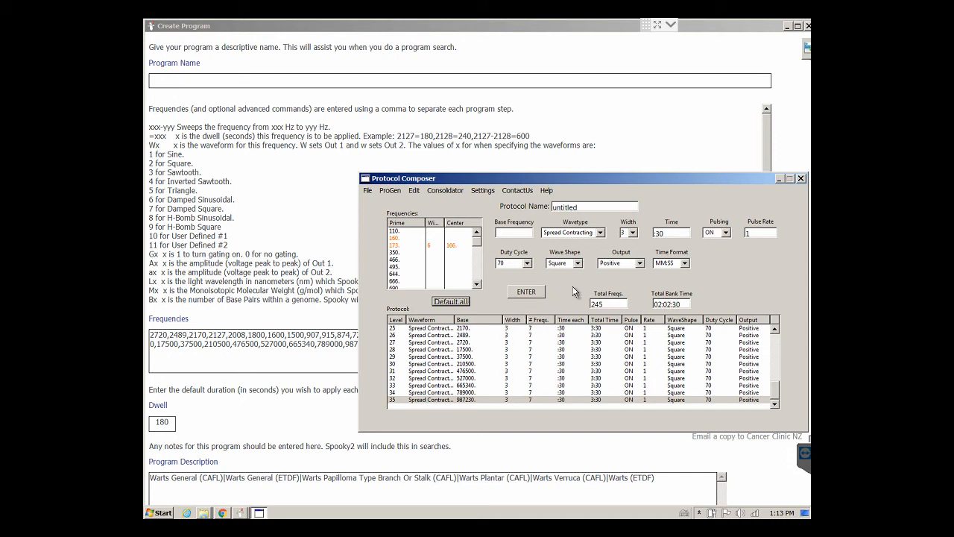
mouse_move(565, 382)
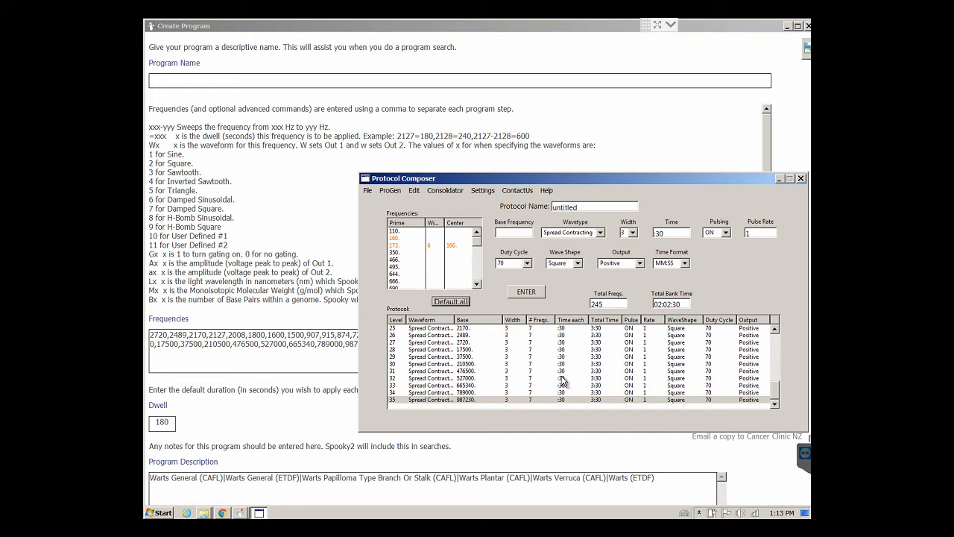
mouse_move(564, 401)
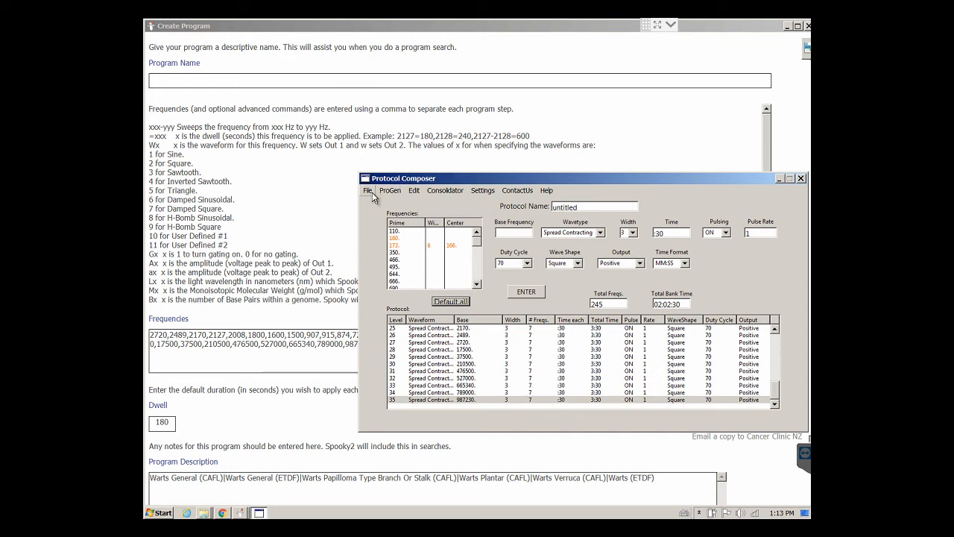
- Name the width-3 protocol 'Wart'
left_click(367, 191)
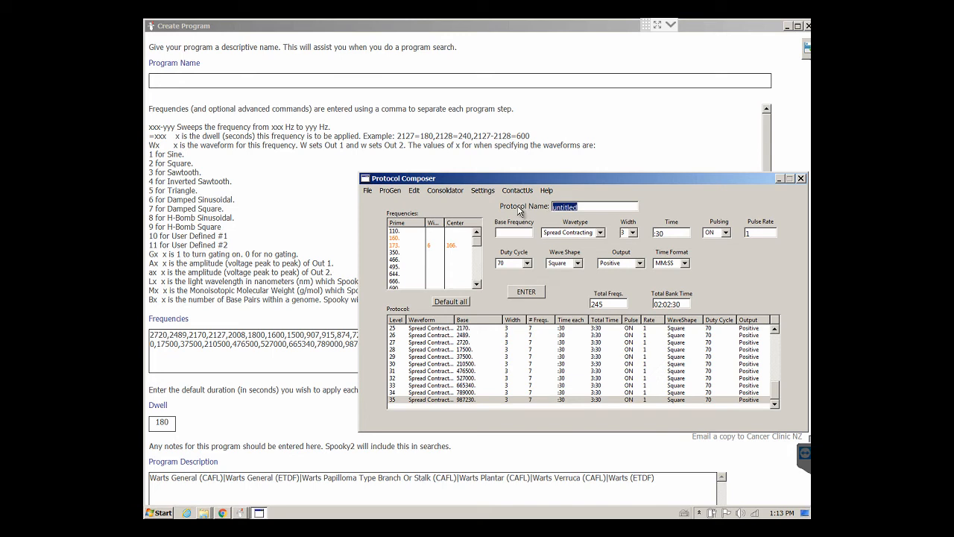
type("Wart")
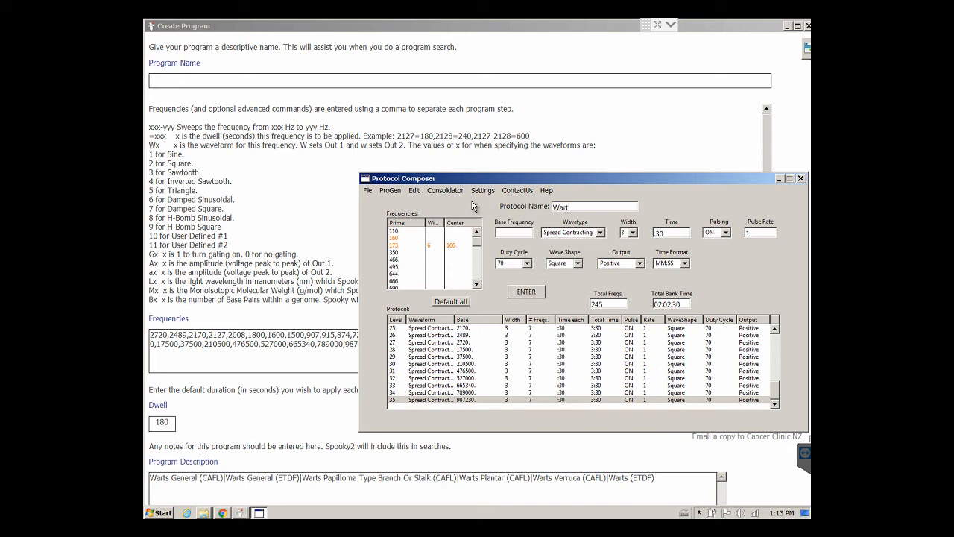
left_click(366, 191)
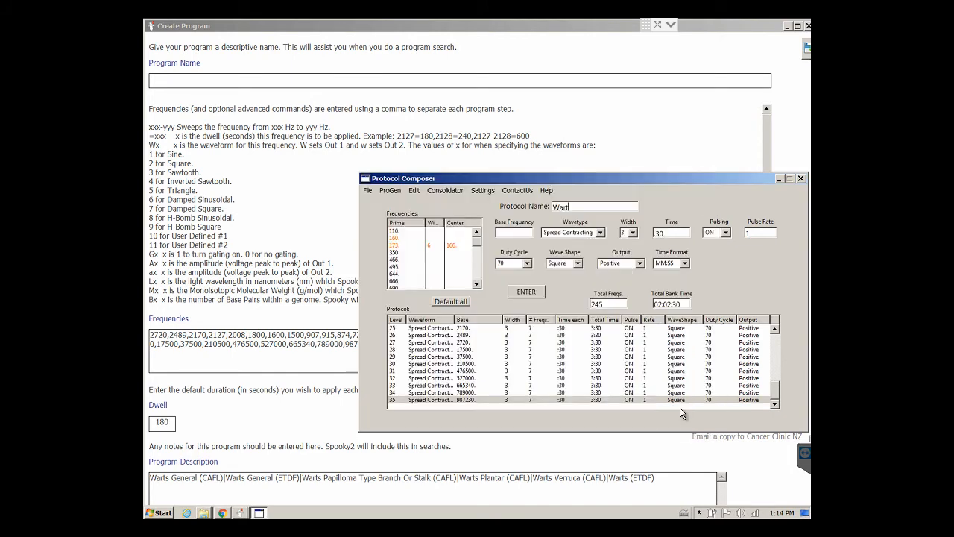
mouse_move(368, 201)
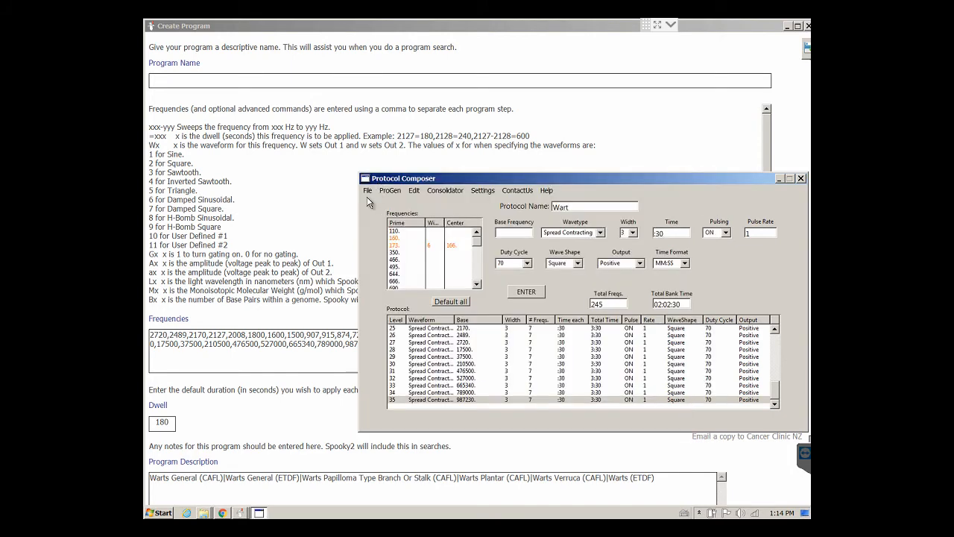
- Close the Wart composer and dismiss the File menu in Wizard Control
left_click(446, 191)
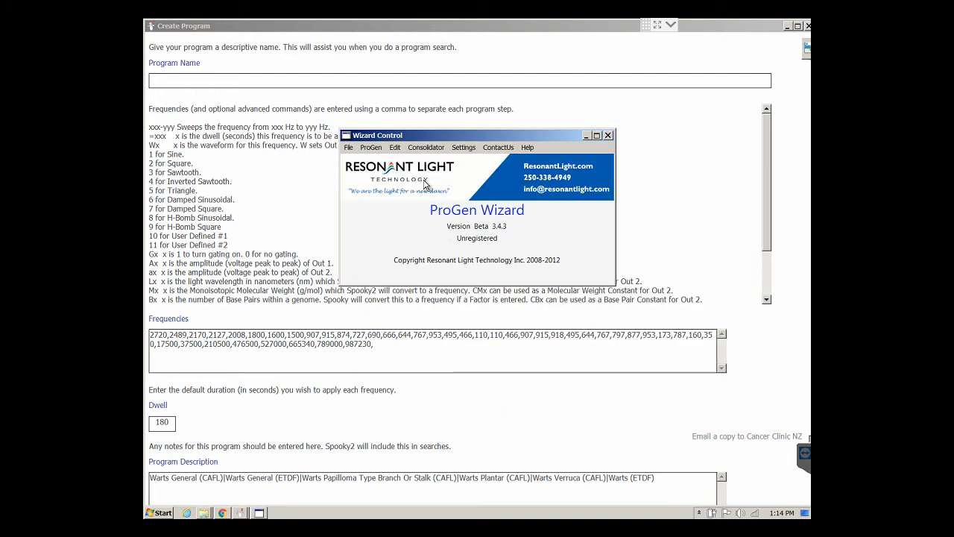
left_click(349, 147)
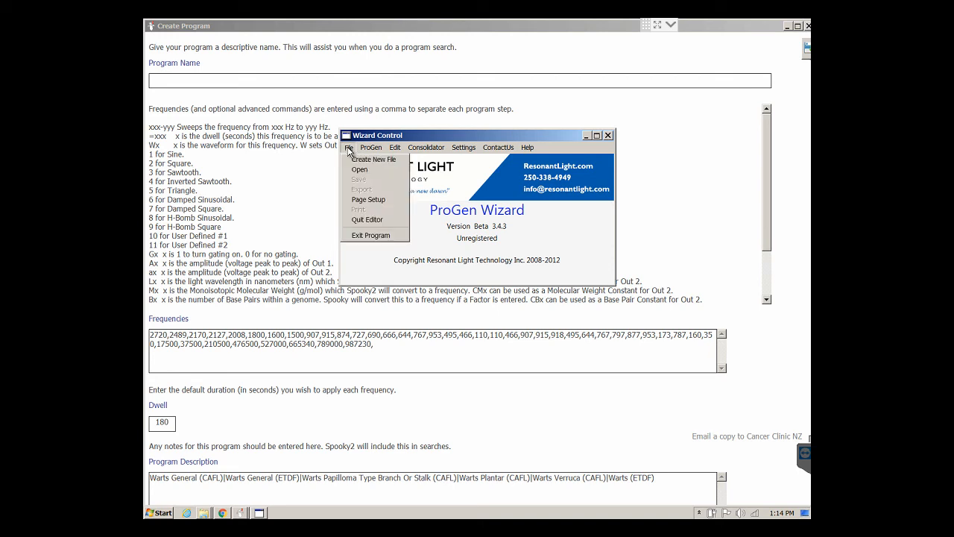
left_click(349, 148)
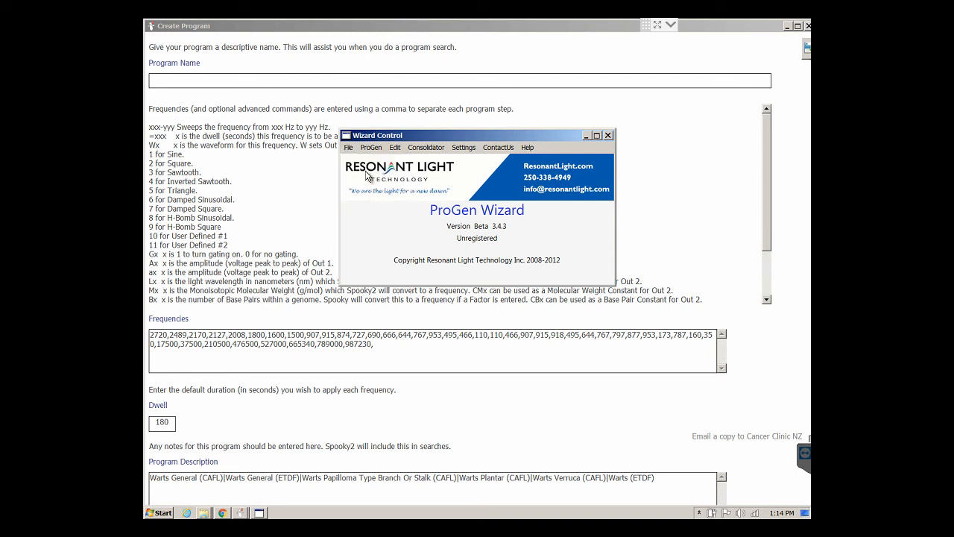
- Open the saved Wart protocol in the ProGen Protocol Editor and review its listing
left_click(349, 148)
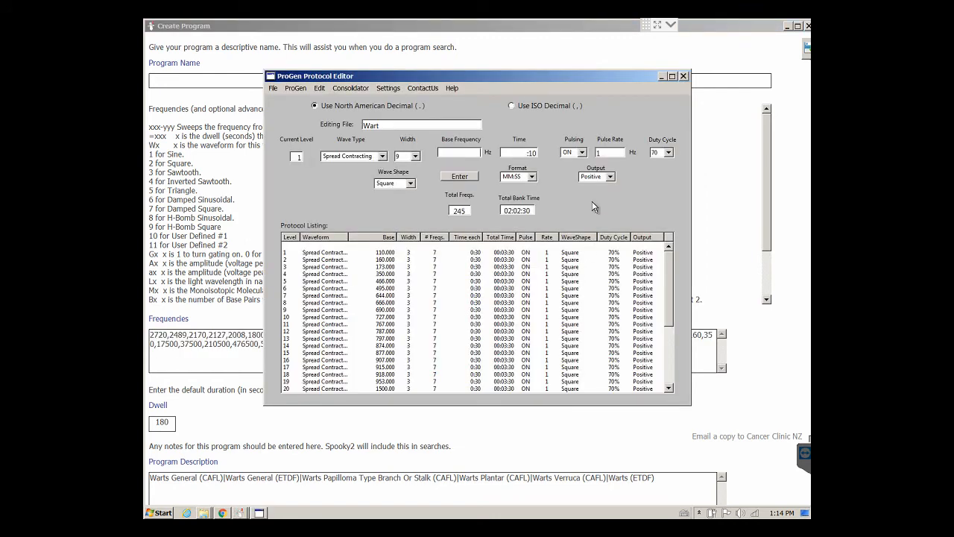
left_click_drag(477, 76, 480, 94)
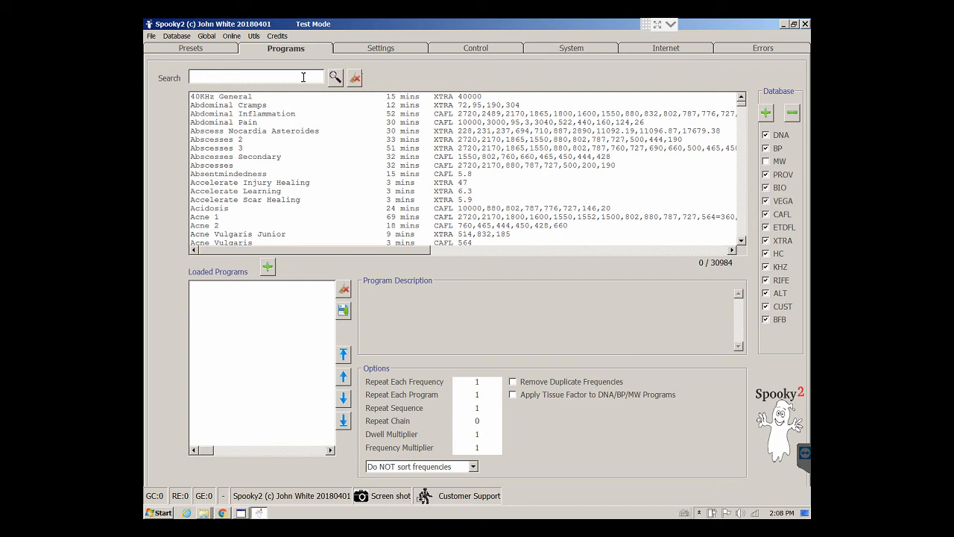
- Search 'Fart', load the Flatulence (CAFL) program, and view the PERL manual's width-and-time guidelines
type("Fart")
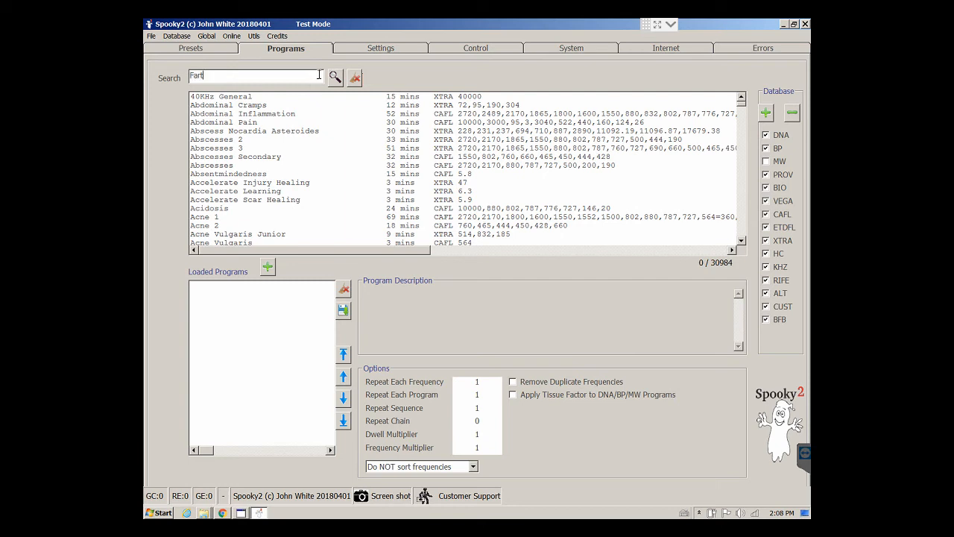
left_click(334, 78)
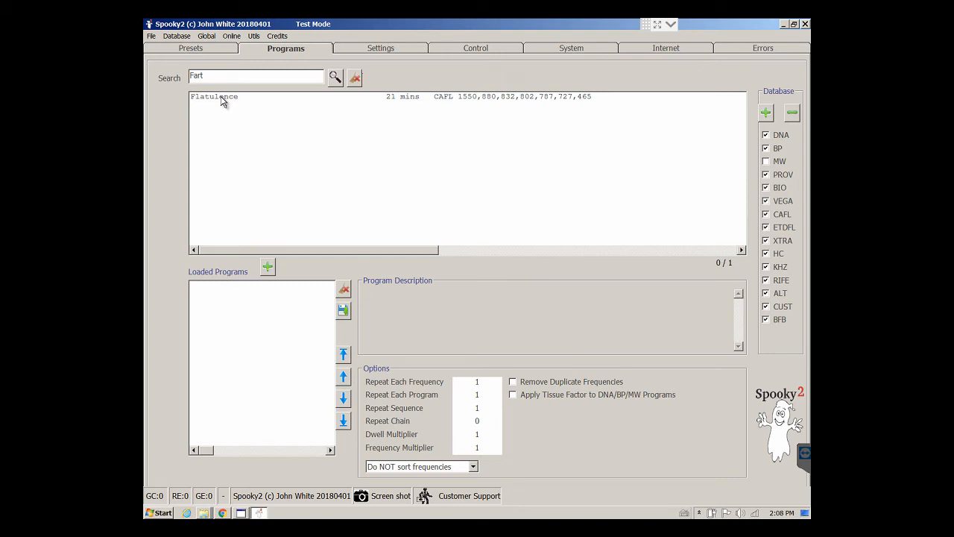
left_click(215, 95)
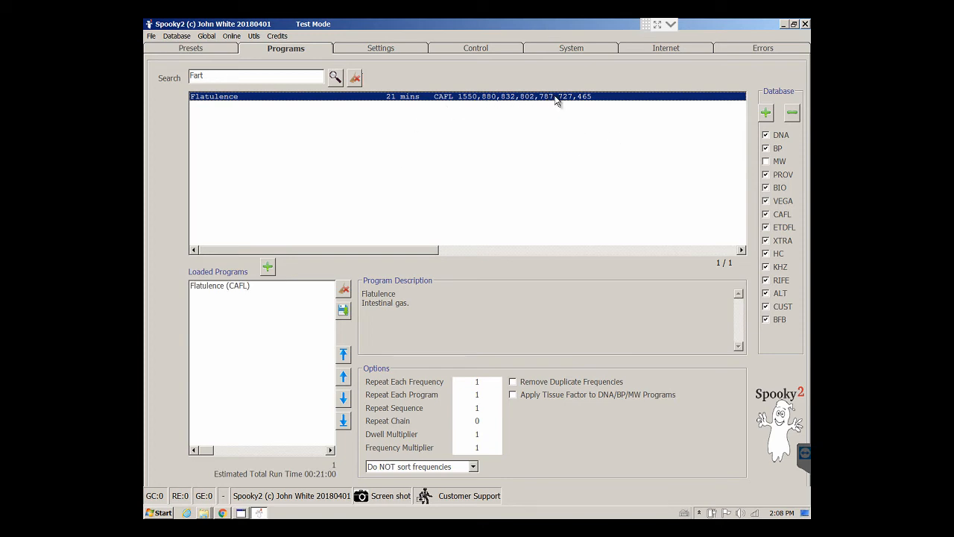
mouse_move(584, 105)
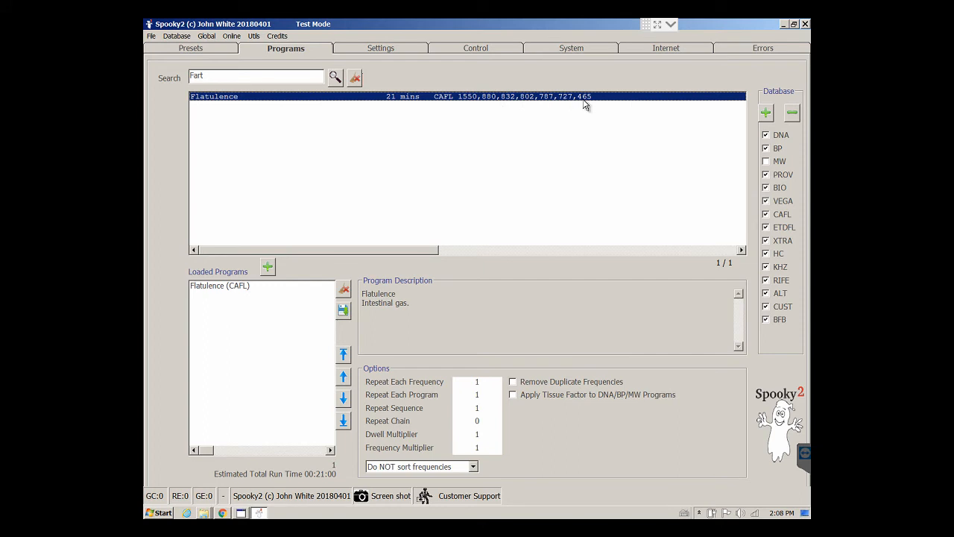
mouse_move(444, 110)
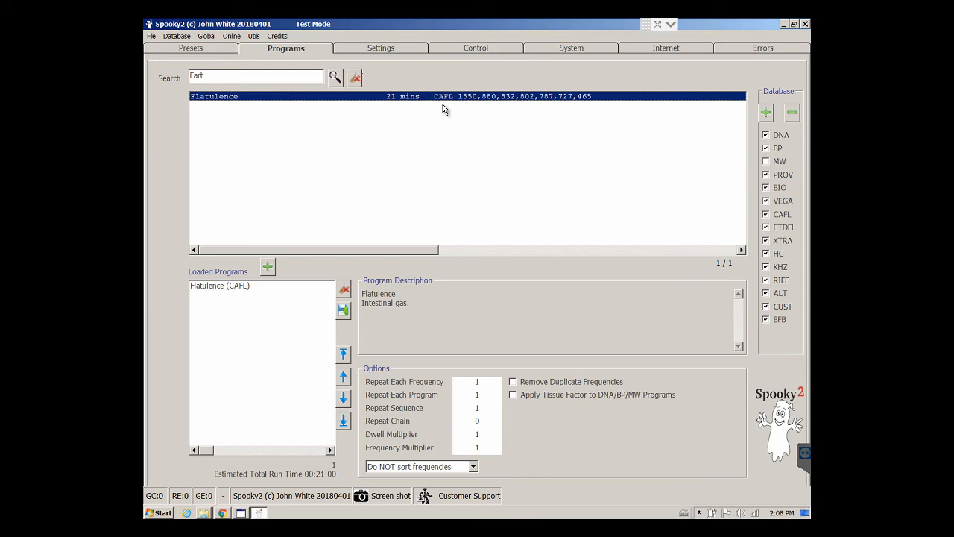
left_click(224, 513)
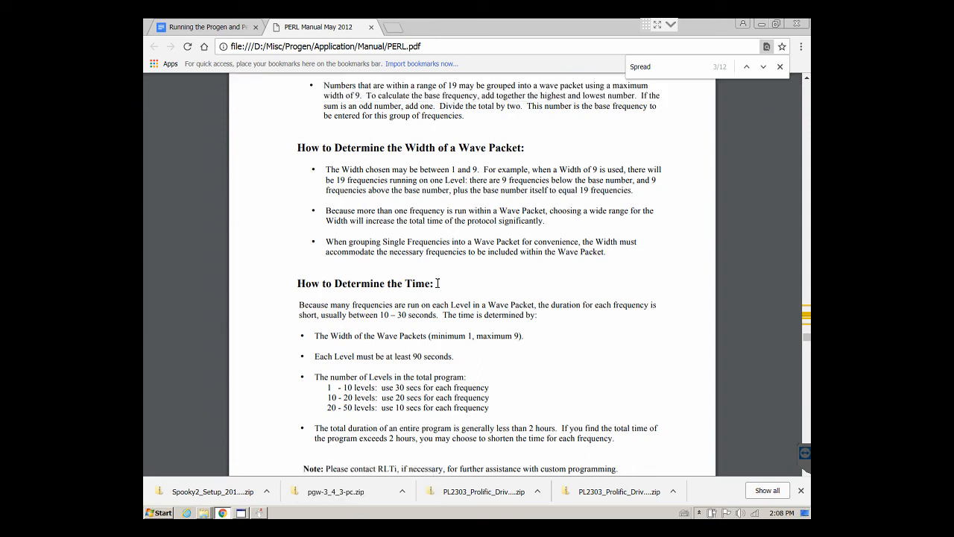
mouse_move(275, 471)
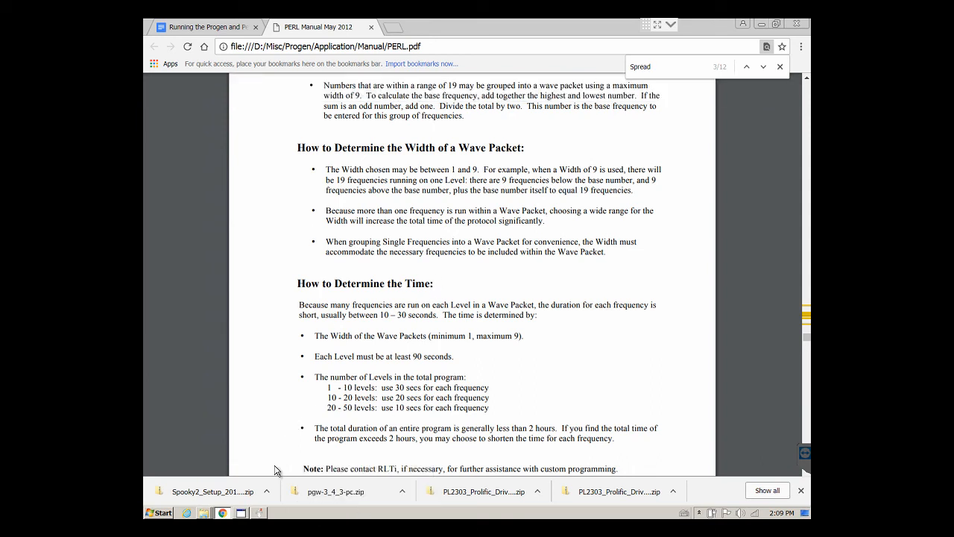
- Return to Spooky2, create a program from Flatulence and select its whole frequency list
left_click(291, 495)
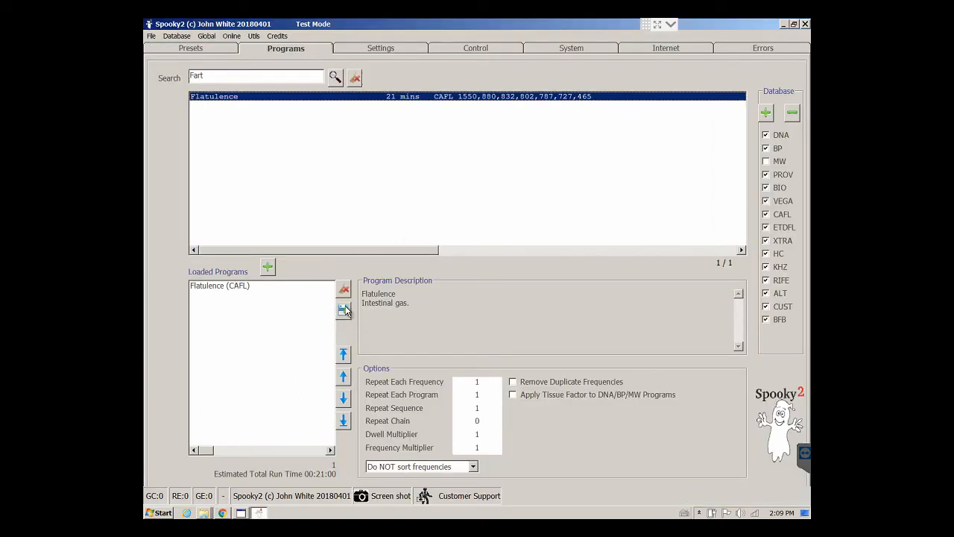
left_click(342, 311)
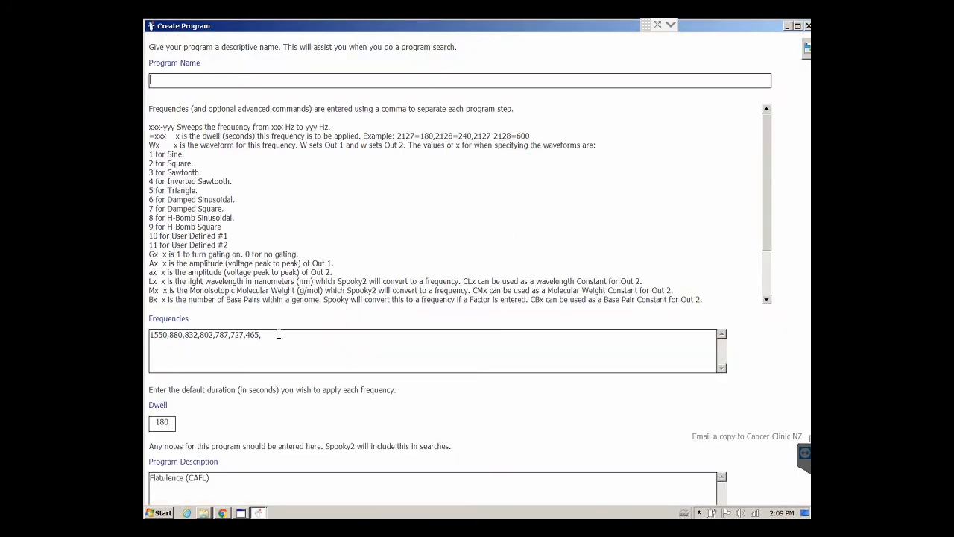
triple_click(206, 333)
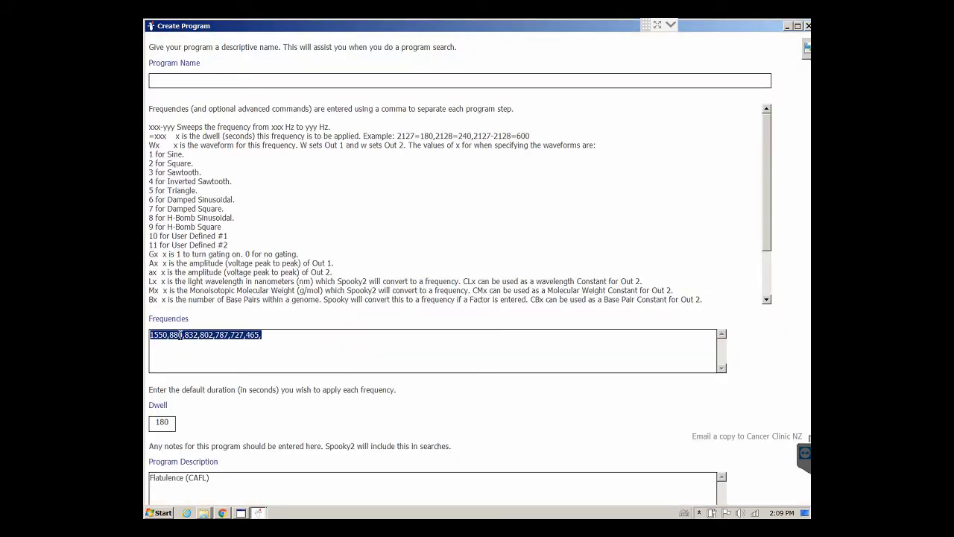
mouse_move(240, 435)
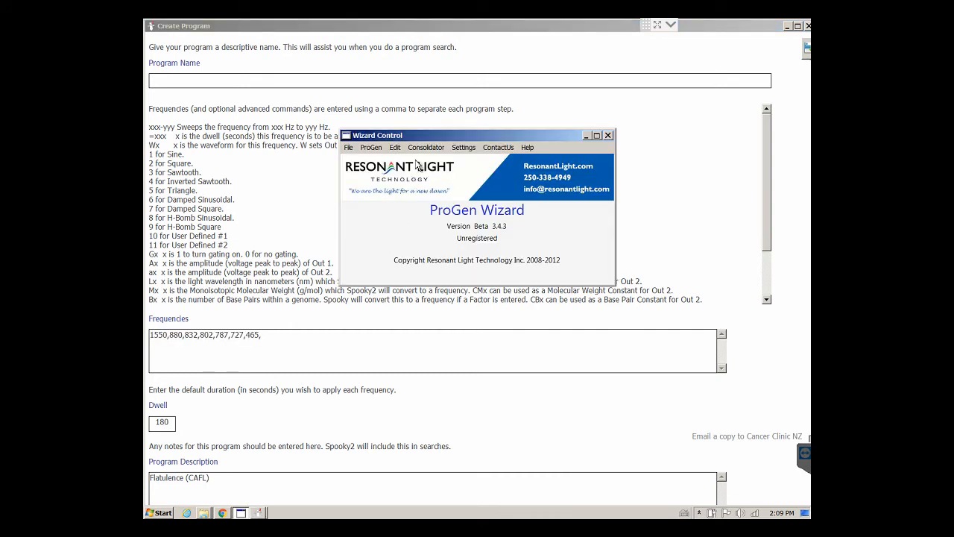
- Consolidate the pasted Flatulence frequencies: duplicates removed, sorted increasing from 0 to 1550
left_click(608, 134)
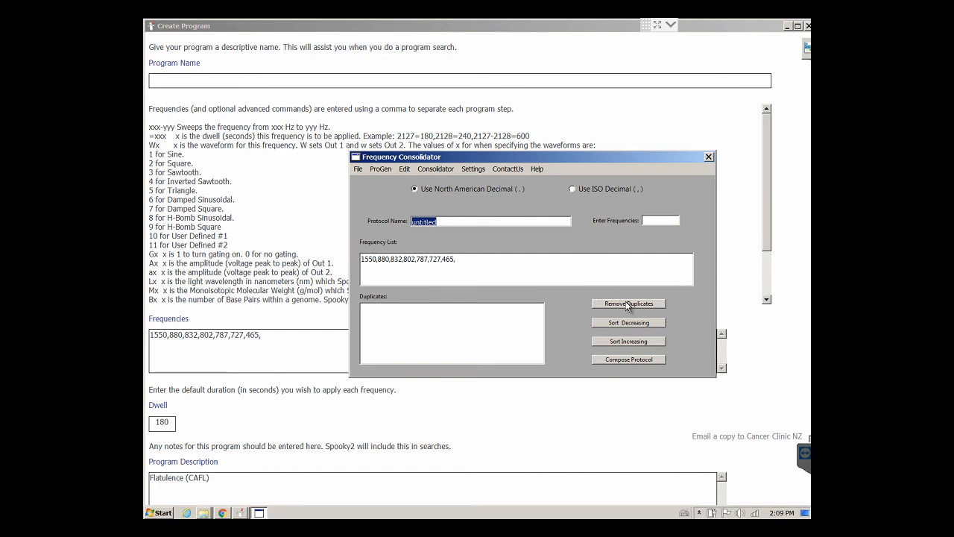
left_click(629, 304)
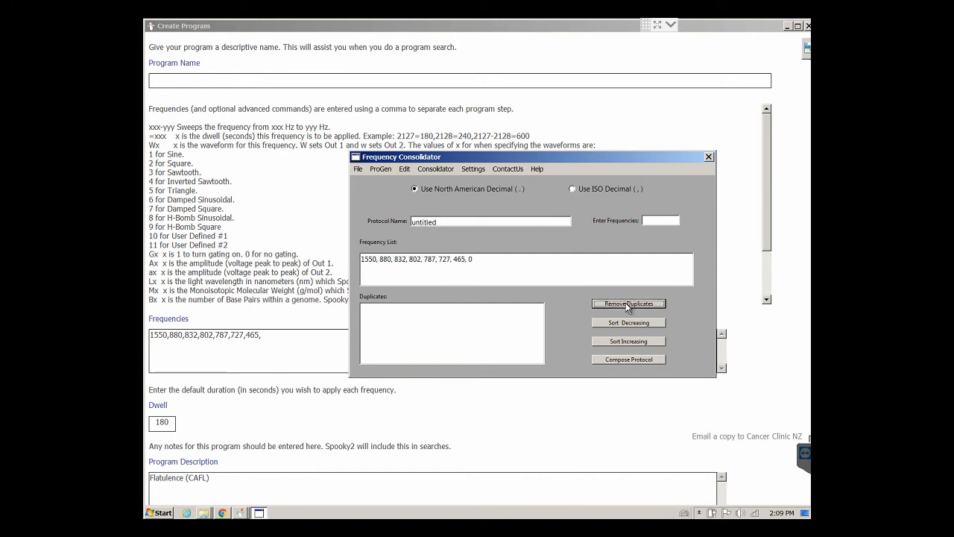
left_click(629, 340)
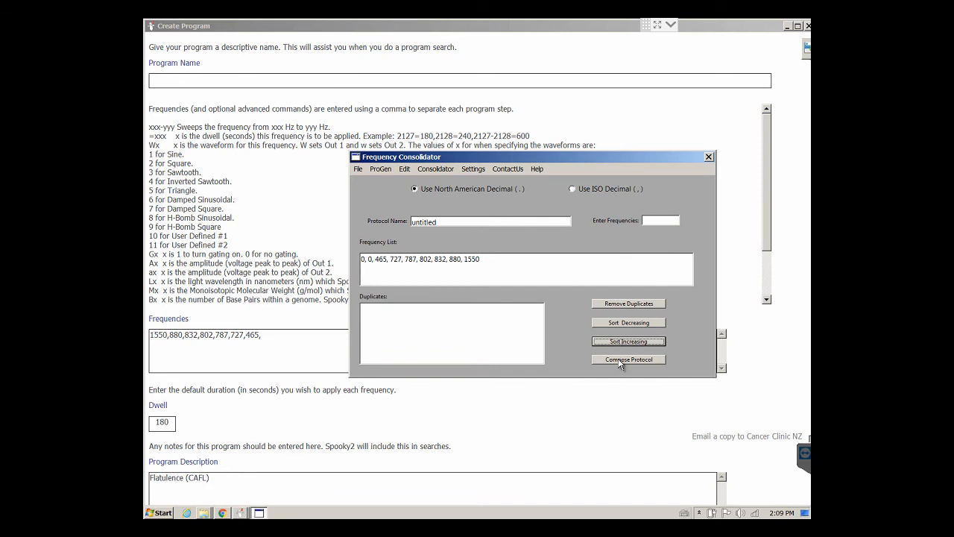
- Build the Fart protocol with spread-contracting levels, width 9, 30-second time, defaulting all frequencies
left_click(629, 360)
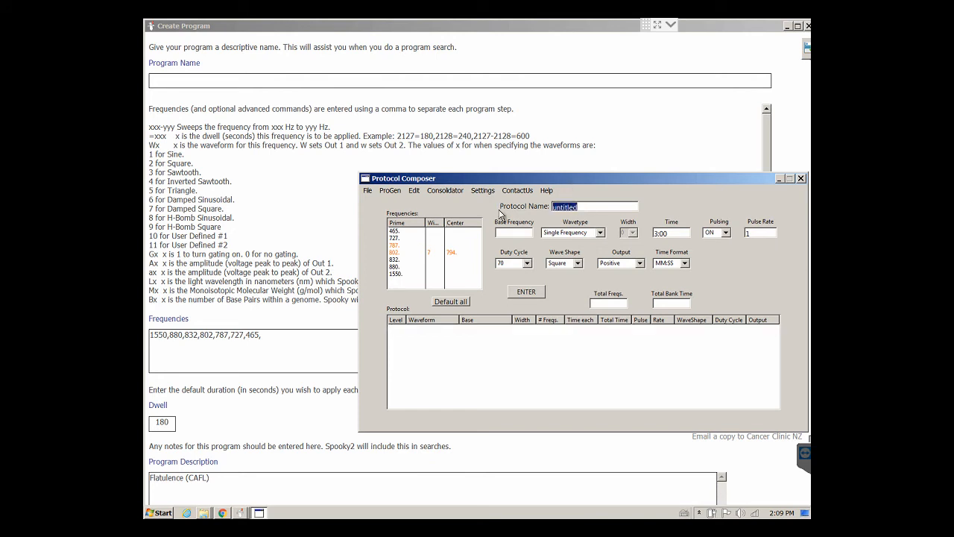
type("Fart")
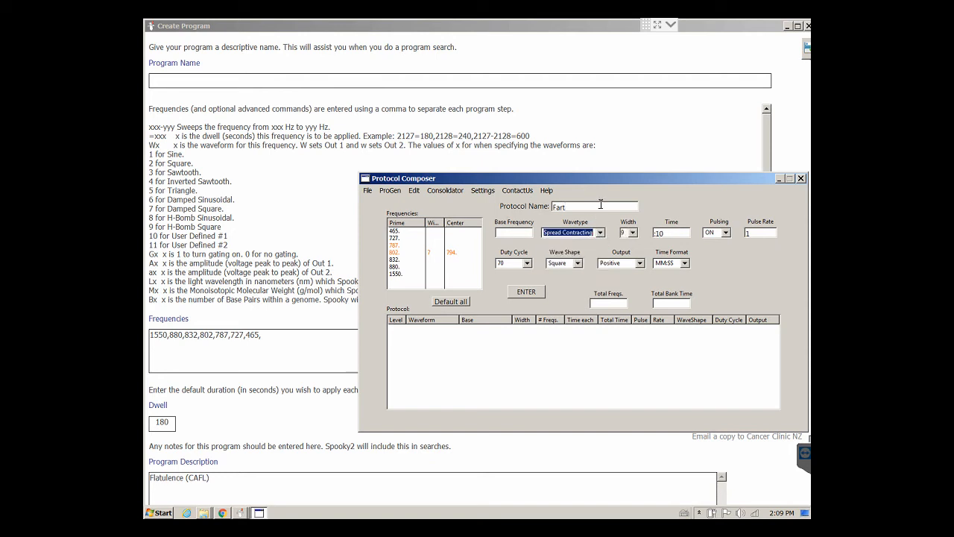
mouse_move(663, 225)
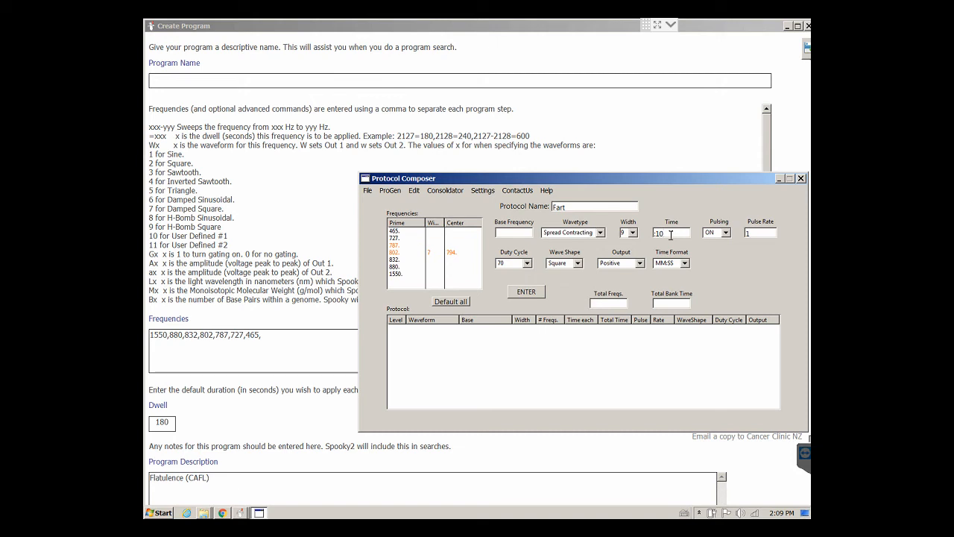
type("30")
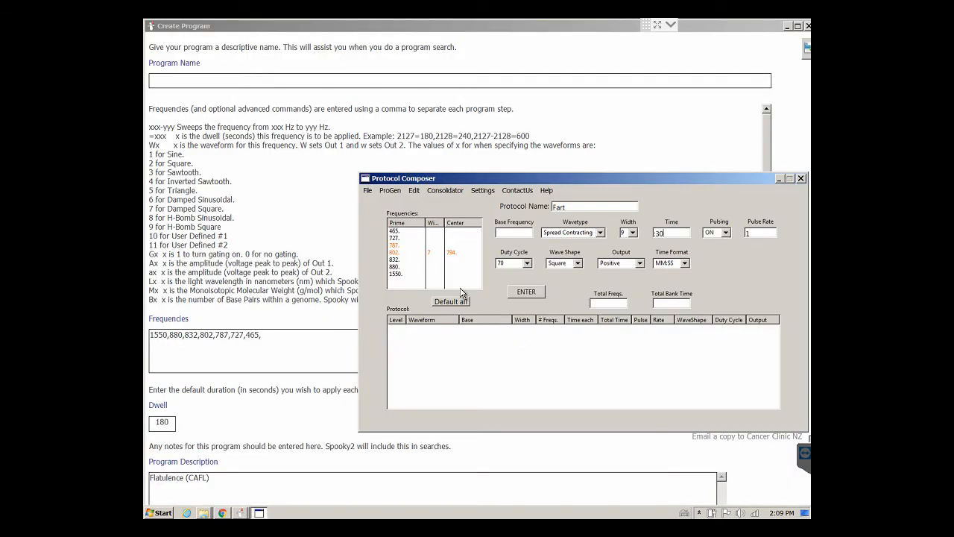
left_click(451, 301)
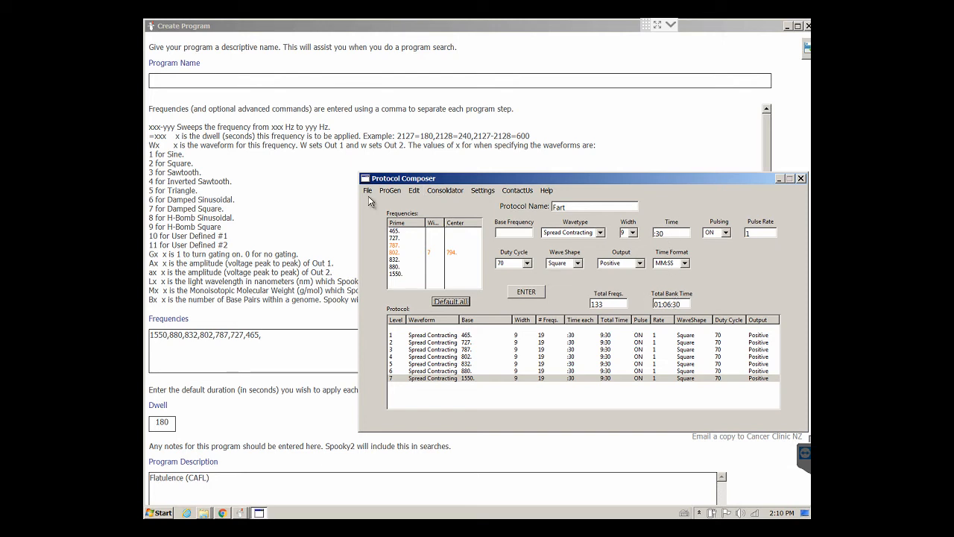
- Save the protocol as Fart.pg2 on the desktop and close the composer
left_click(367, 190)
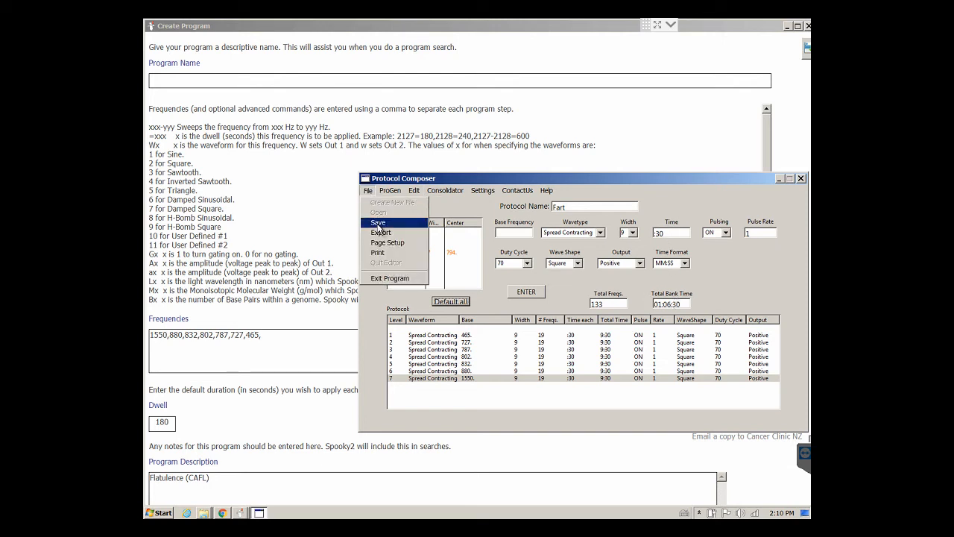
left_click(378, 222)
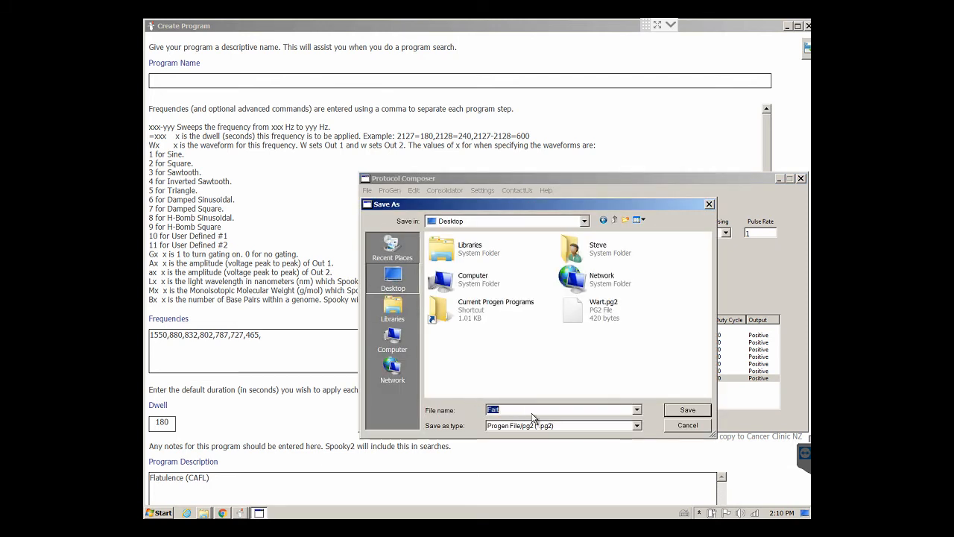
left_click(686, 408)
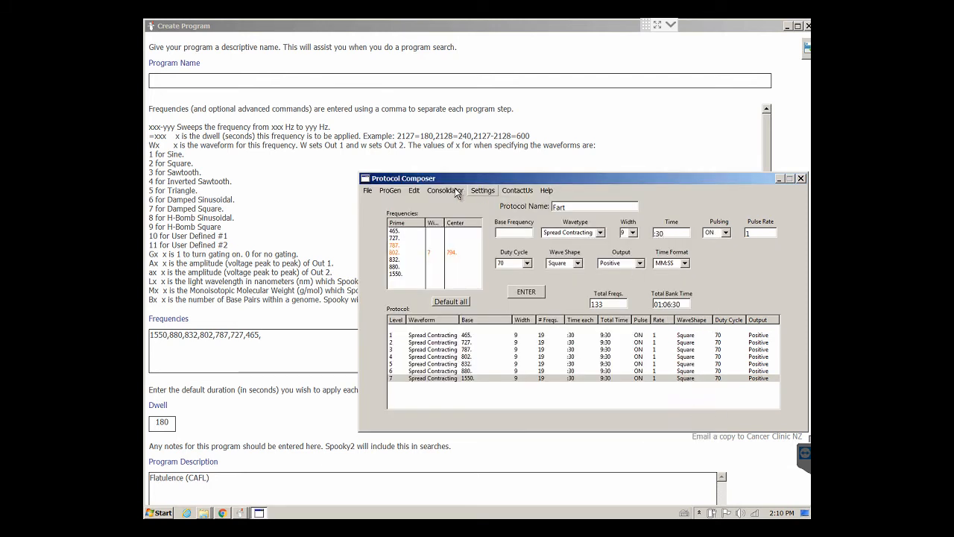
left_click(446, 191)
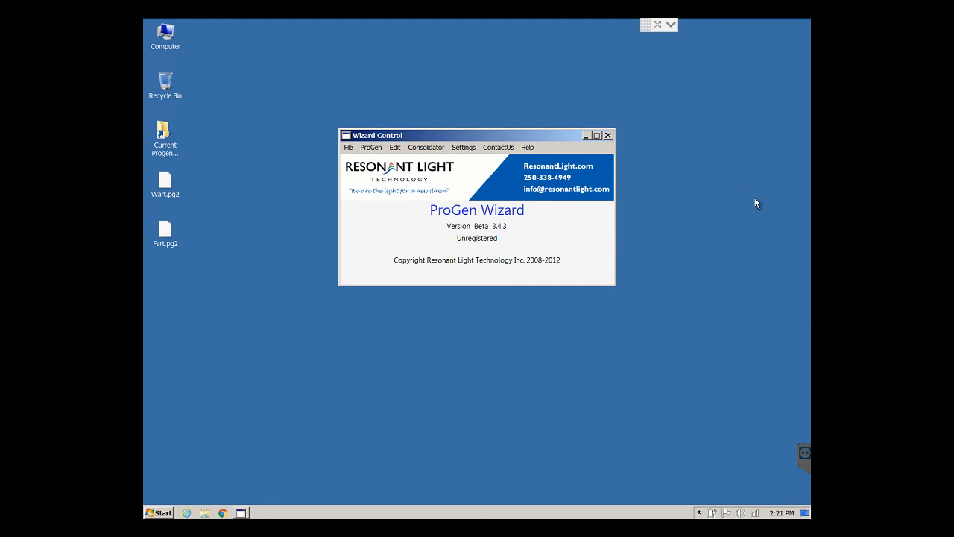
mouse_move(376, 154)
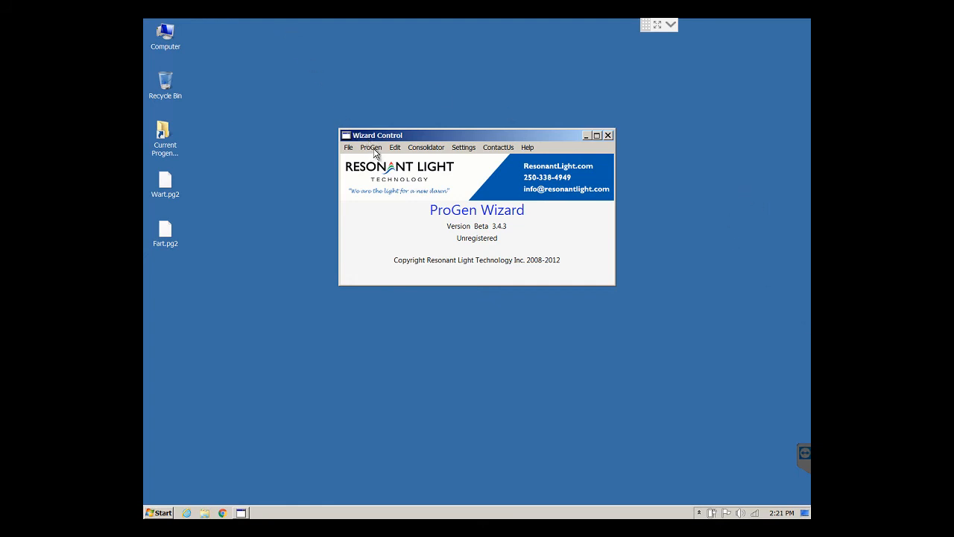
- Open Read ProGen Data via ProGen > Read ProGen, showing COM3 connected and an empty table
left_click(371, 148)
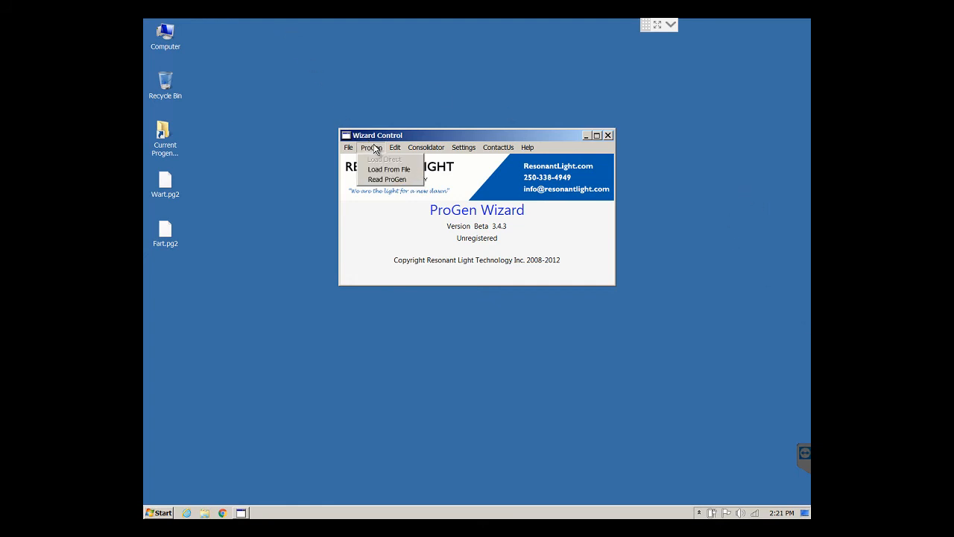
mouse_move(387, 179)
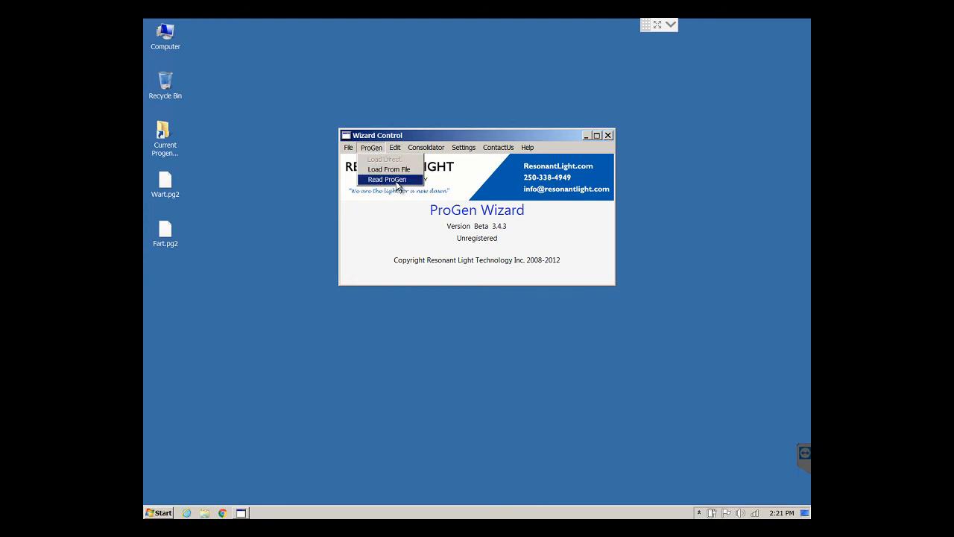
left_click(388, 178)
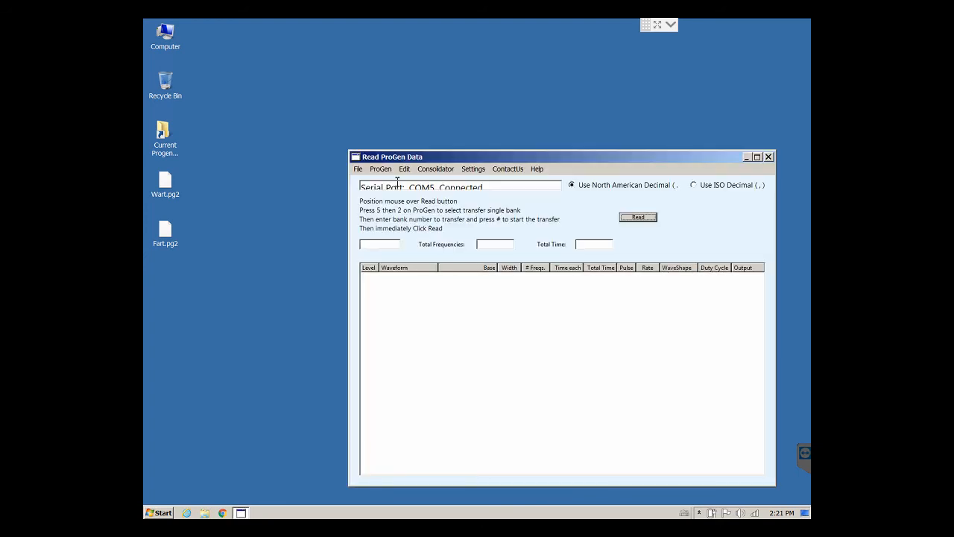
mouse_move(403, 212)
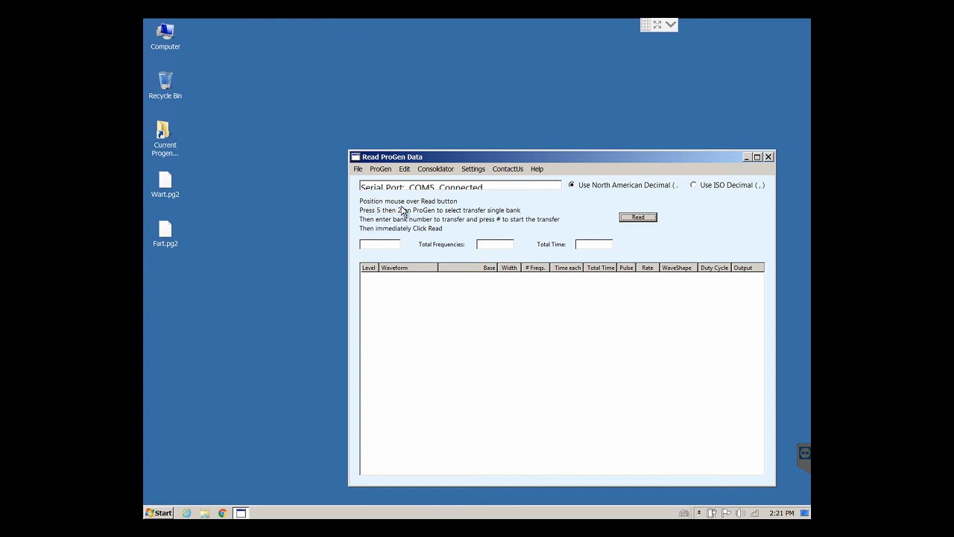
mouse_move(648, 226)
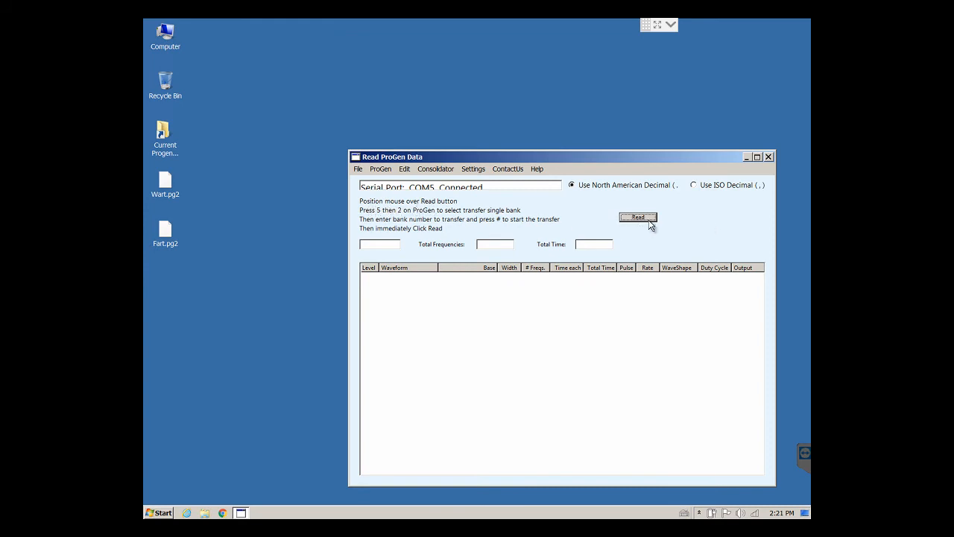
mouse_move(370, 221)
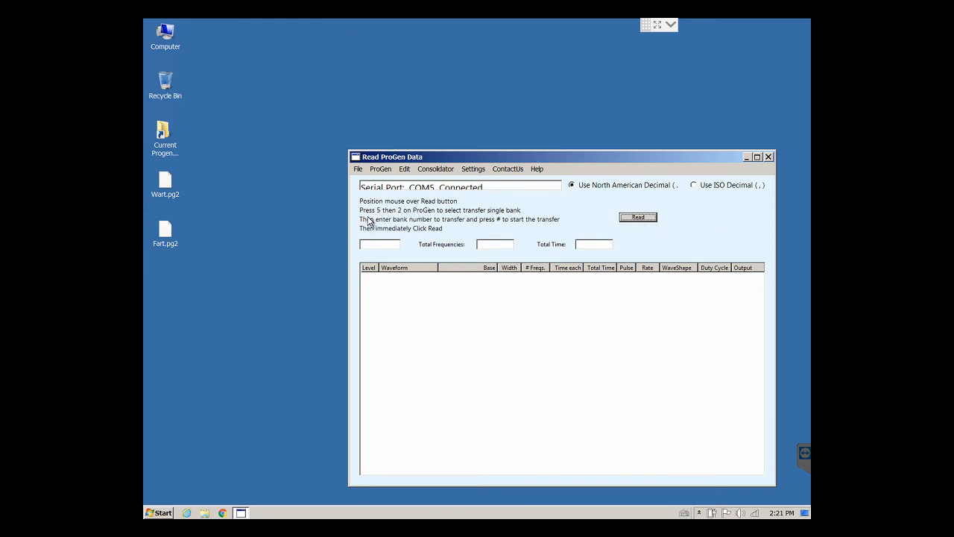
mouse_move(401, 216)
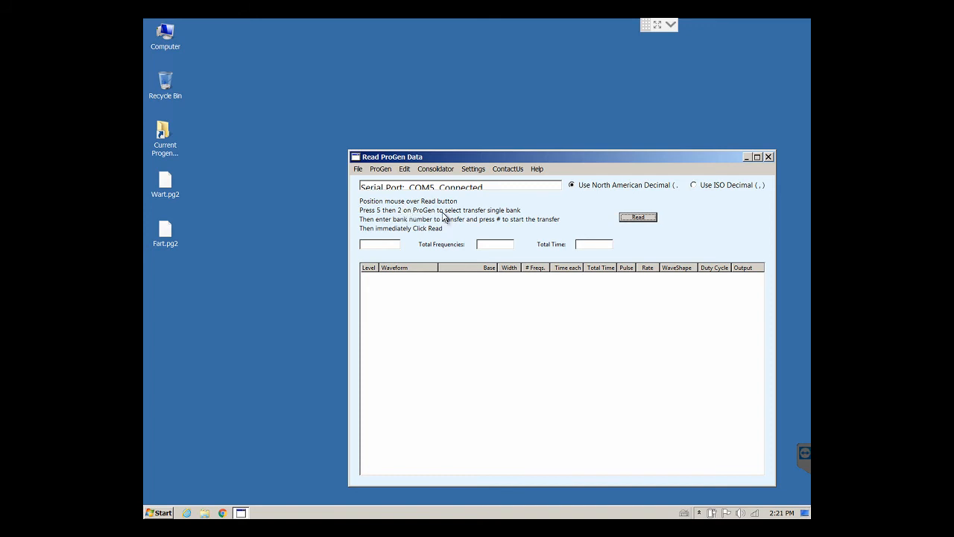
mouse_move(504, 220)
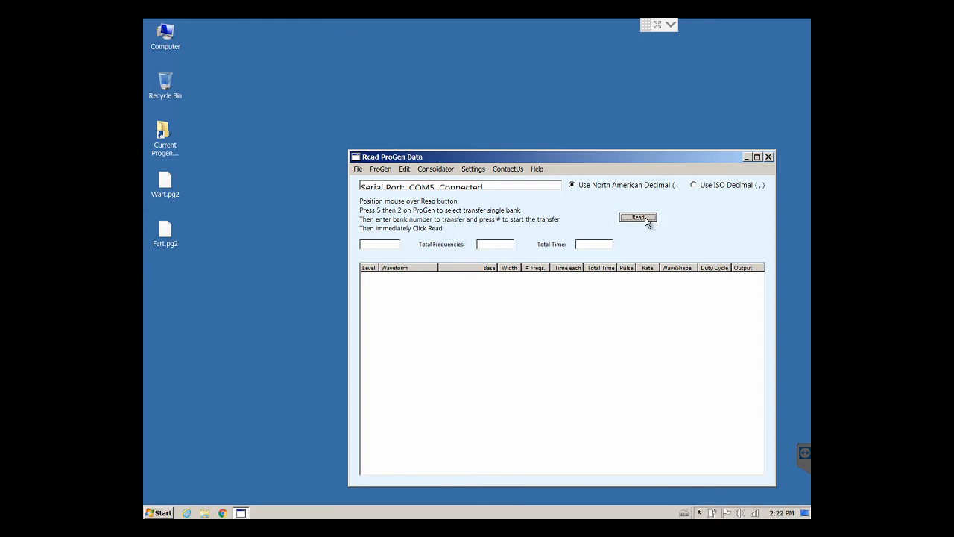
mouse_move(425, 219)
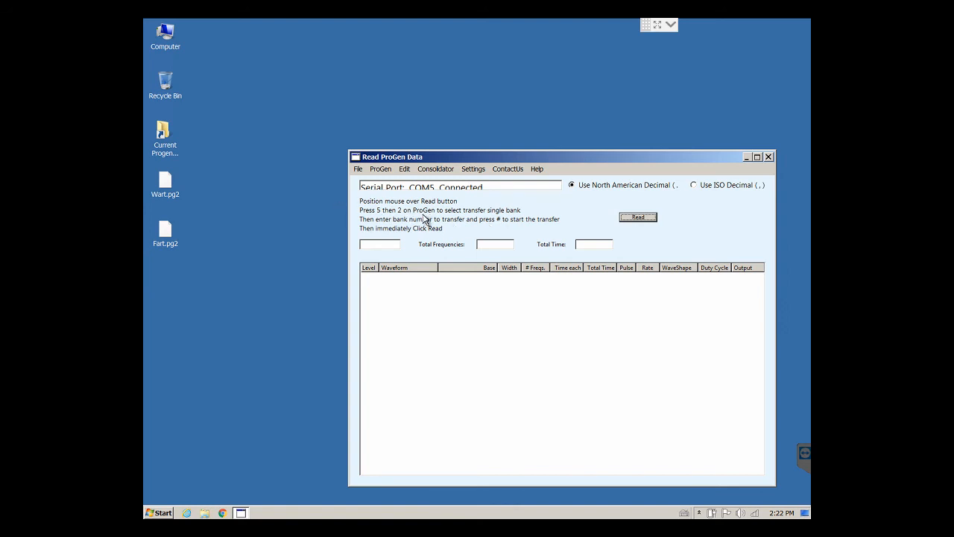
mouse_move(461, 236)
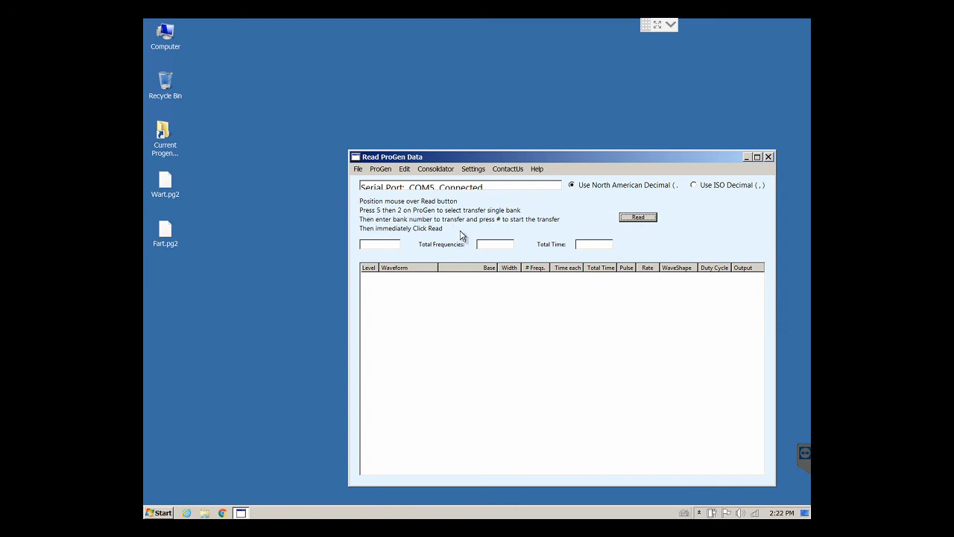
mouse_move(468, 225)
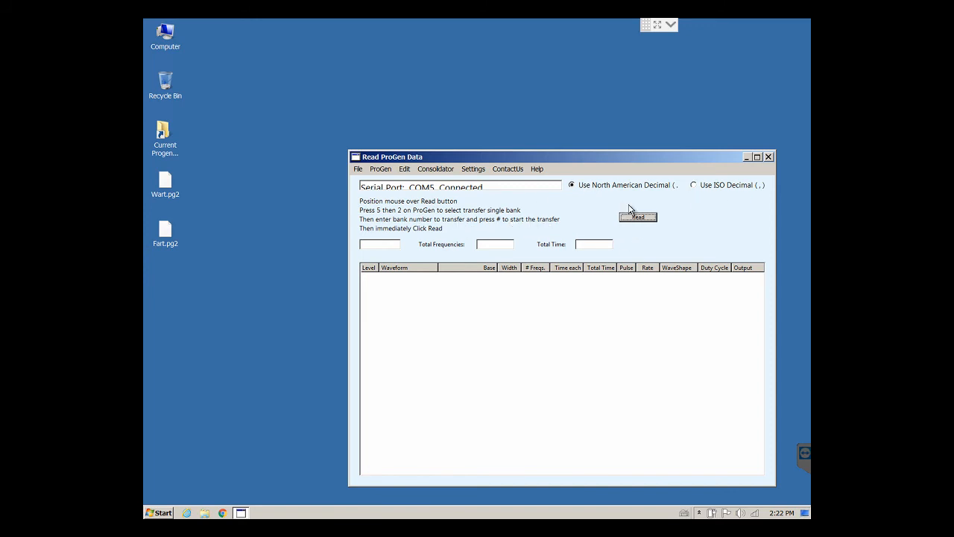
mouse_move(639, 211)
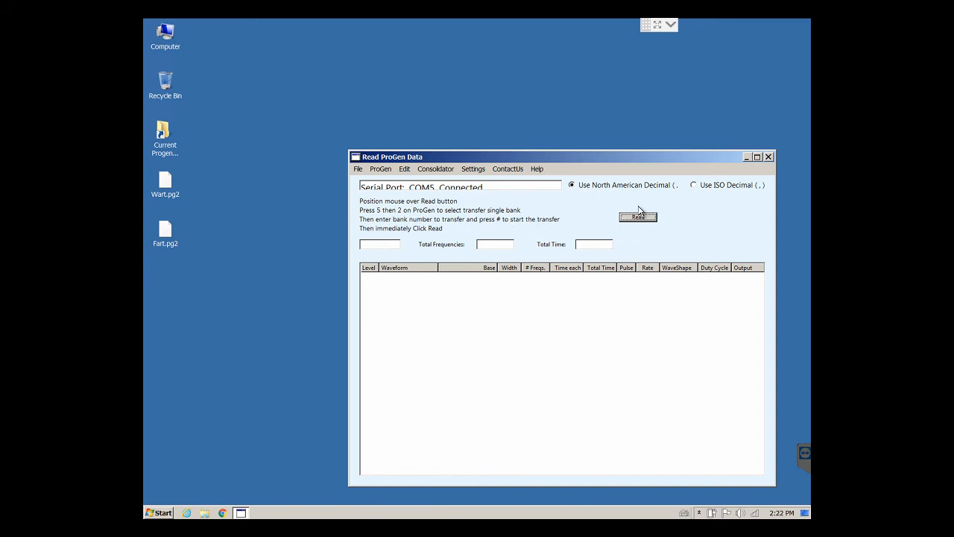
mouse_move(235, 396)
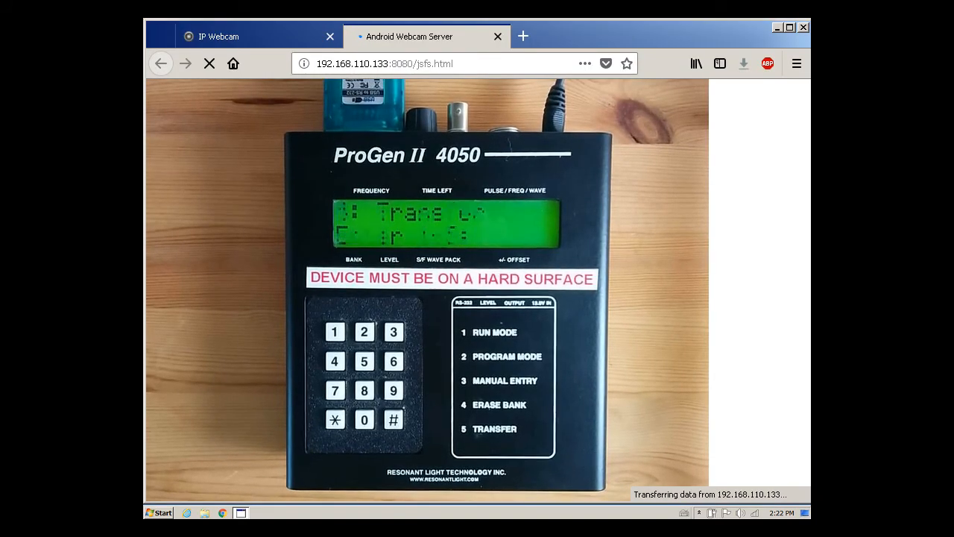
key("alt+tab")
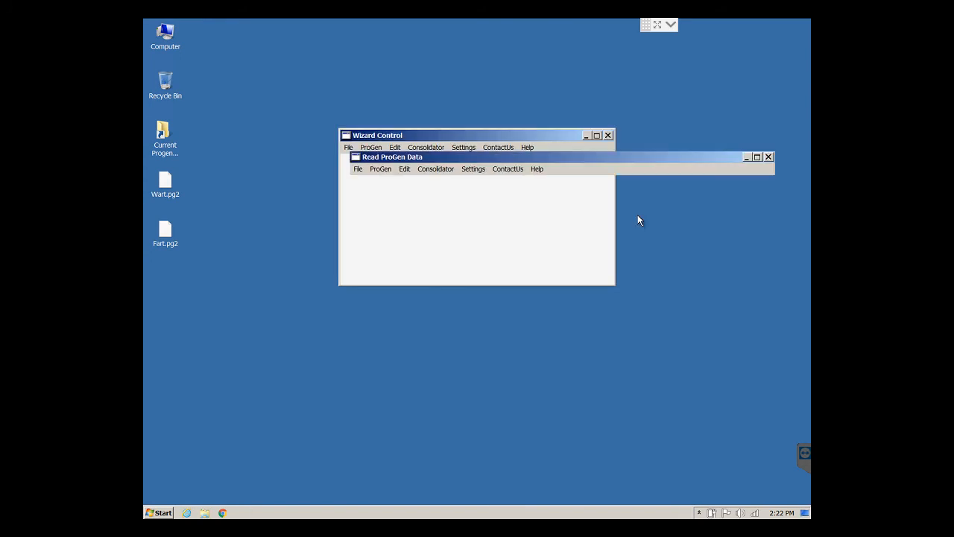
- Read bank 5 into the table: 81 frequencies totalling 01:03:00, then review the rows
left_click(638, 217)
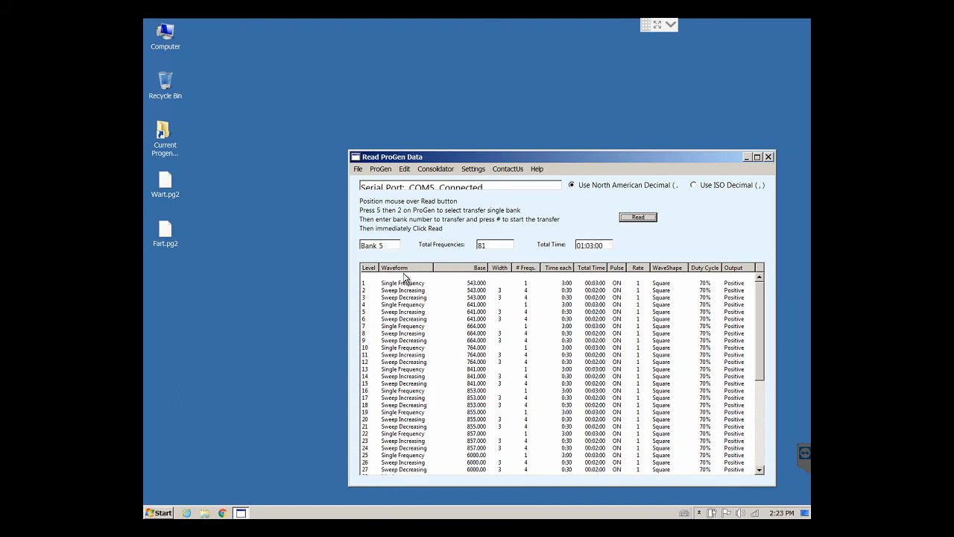
mouse_move(429, 301)
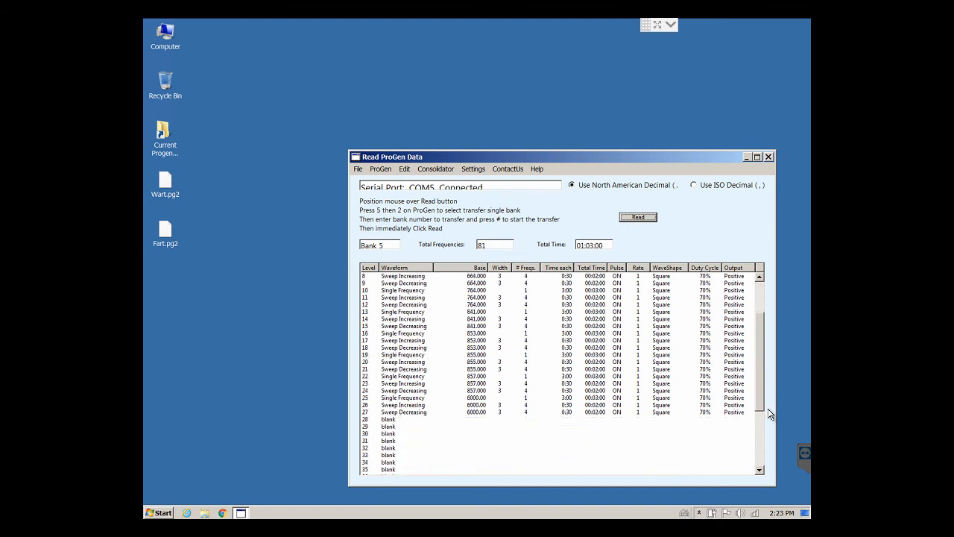
scroll("down", 3)
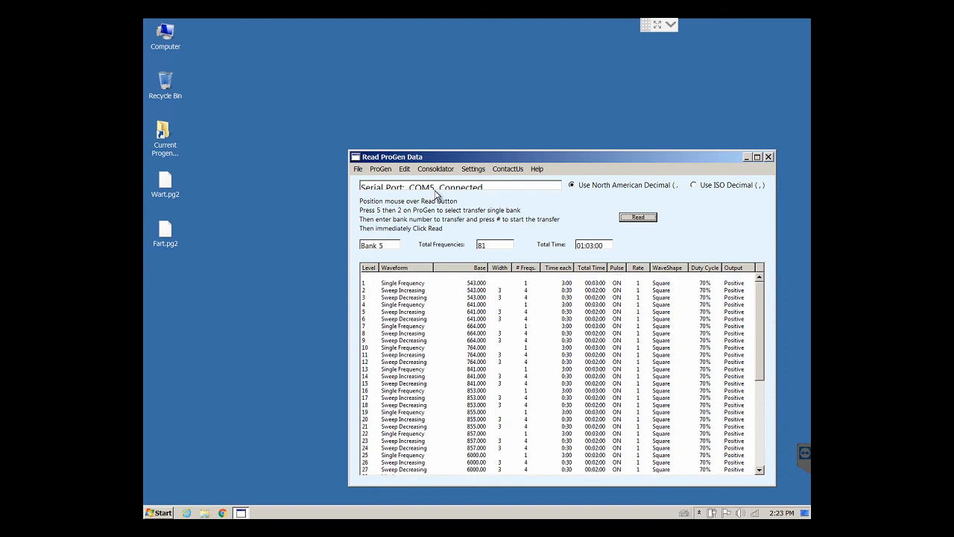
- Quit the editor and discard the unsaved bank 5 reading
left_click(381, 169)
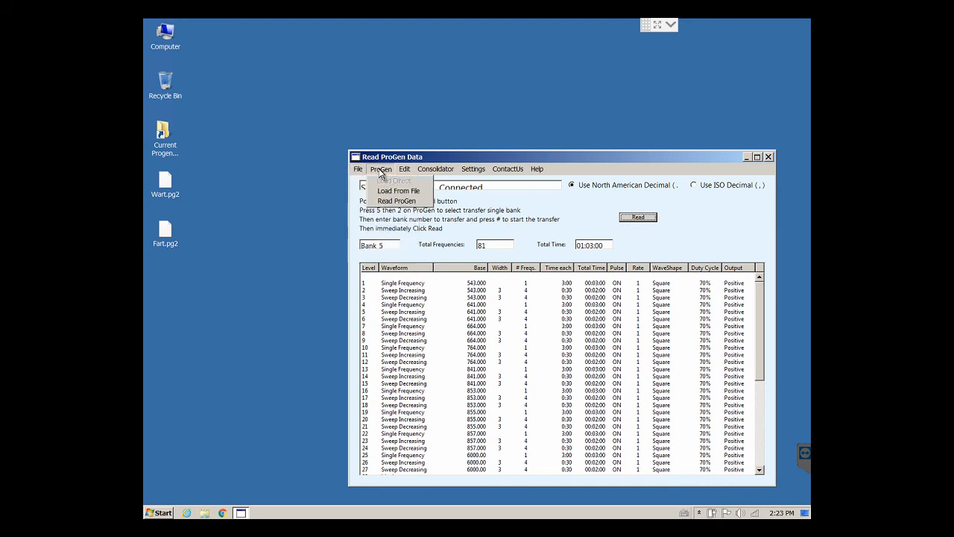
left_click(358, 168)
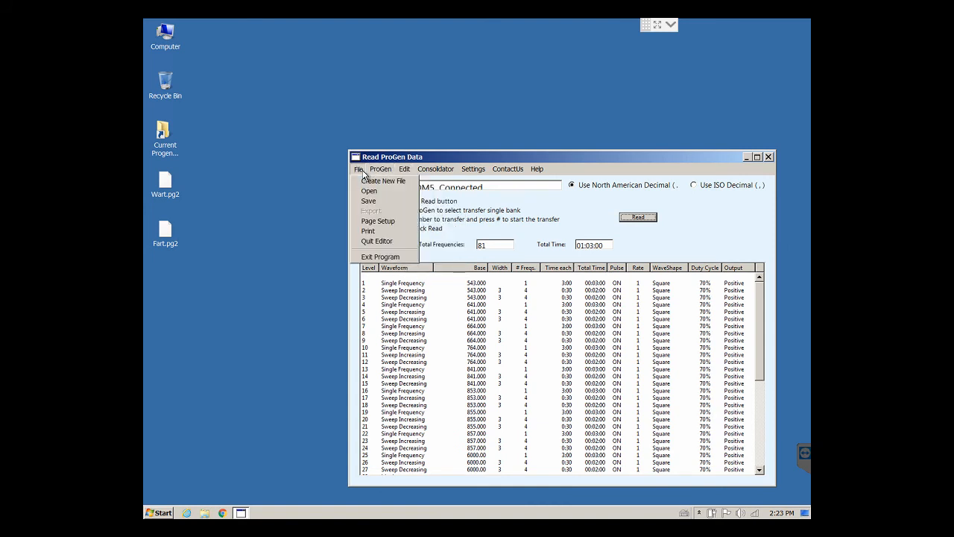
mouse_move(375, 241)
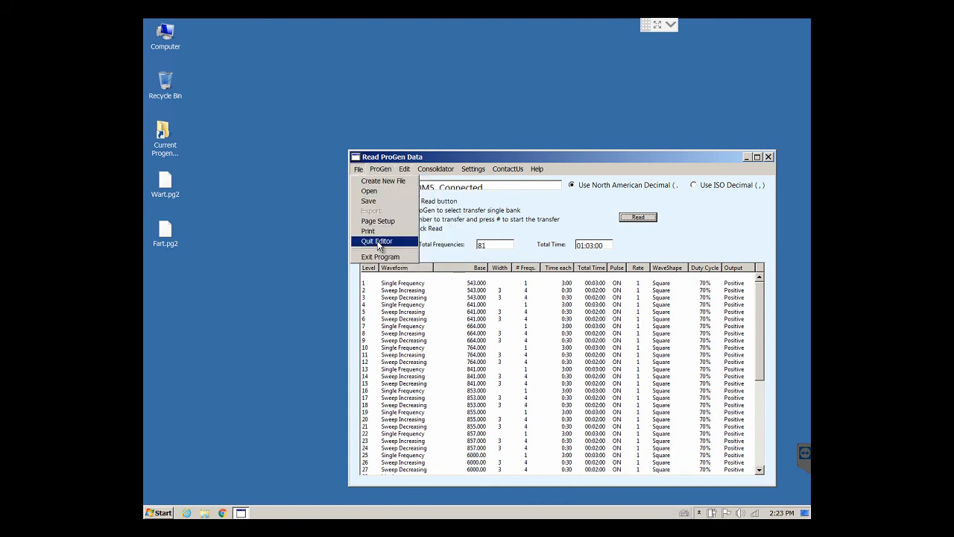
left_click(376, 242)
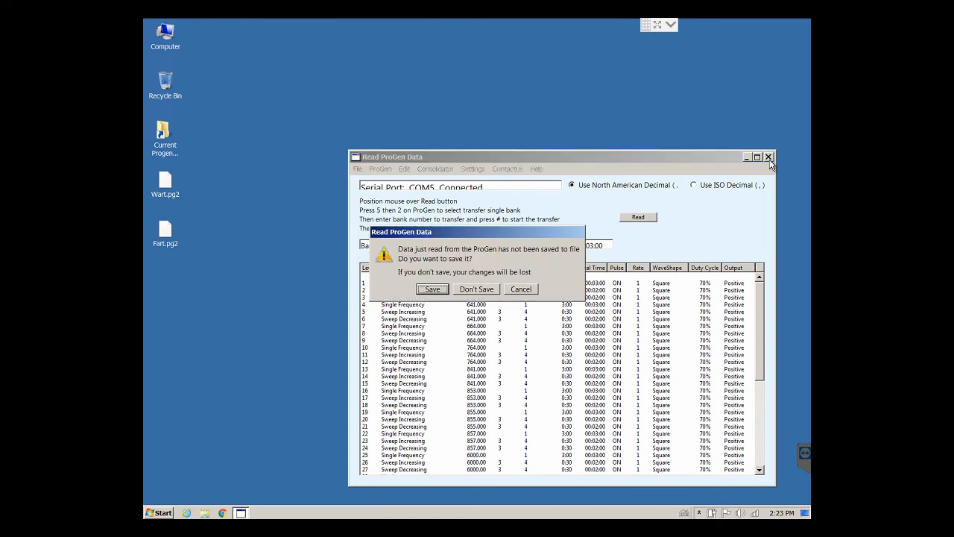
left_click(477, 289)
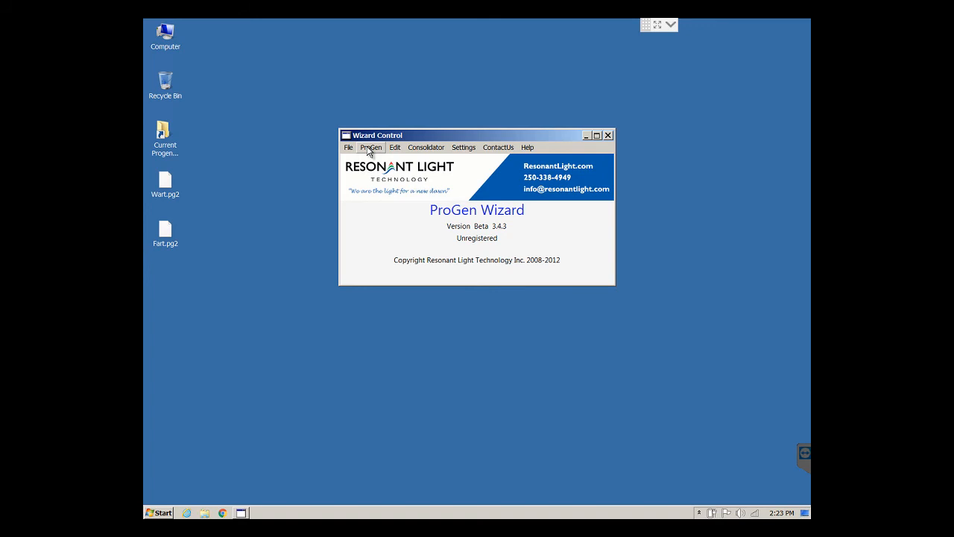
- Reopen an empty Read ProGen Data window with COM3 connected for another transfer
left_click(371, 148)
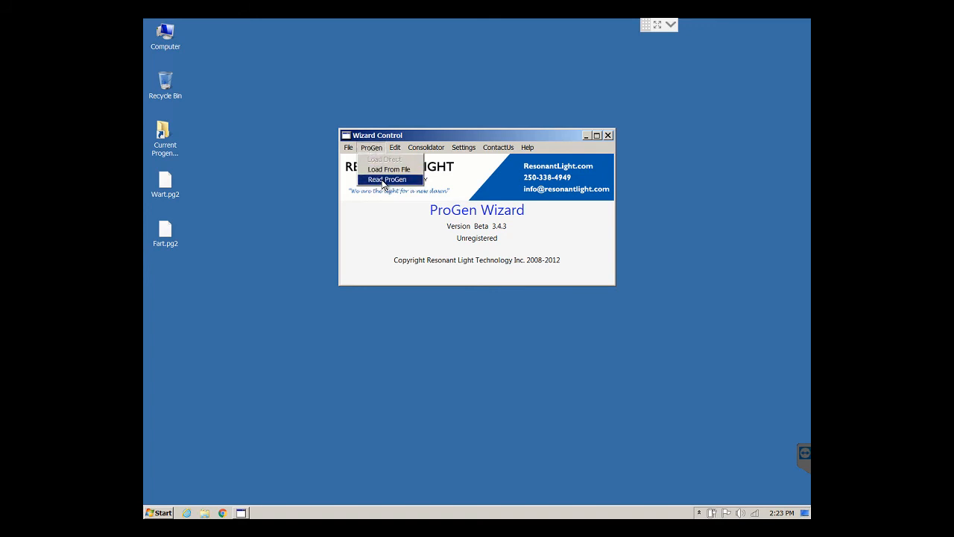
left_click(388, 179)
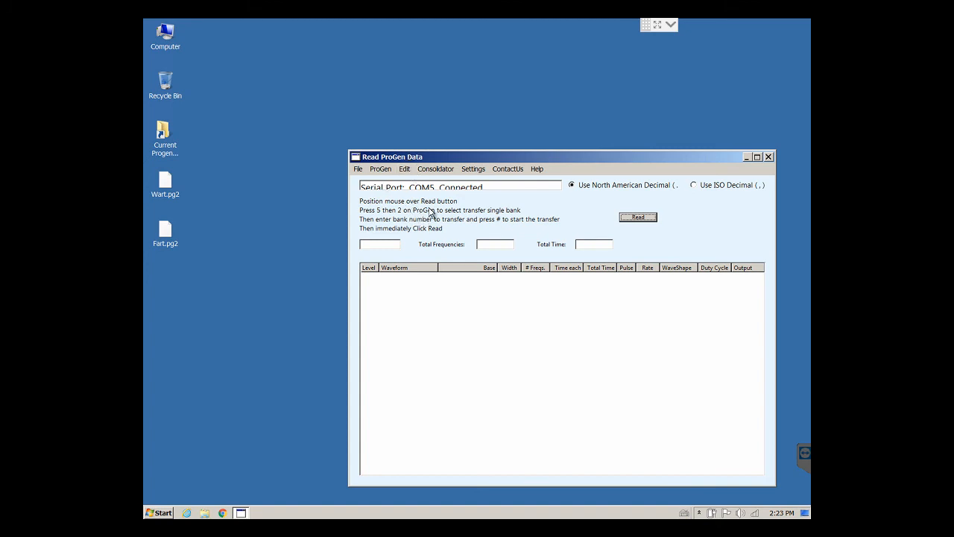
mouse_move(507, 227)
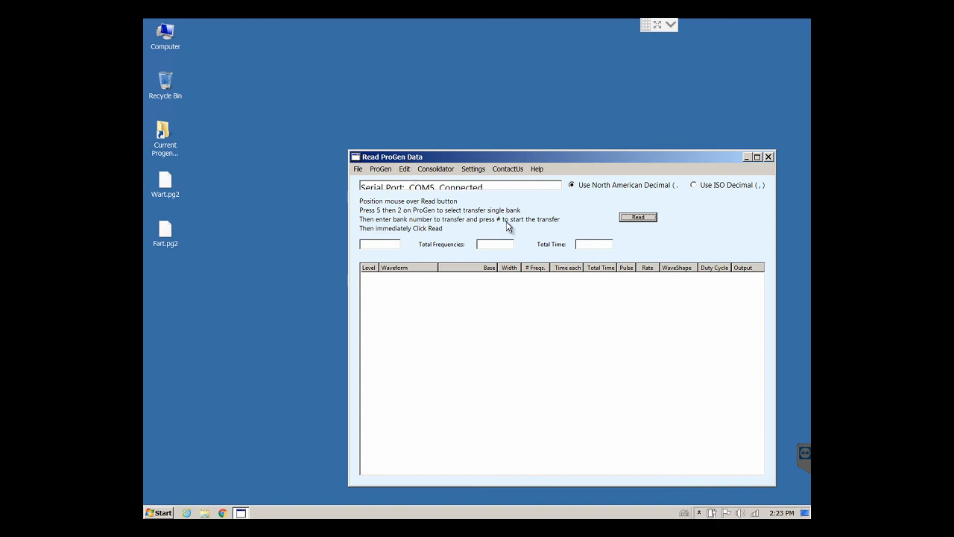
mouse_move(237, 399)
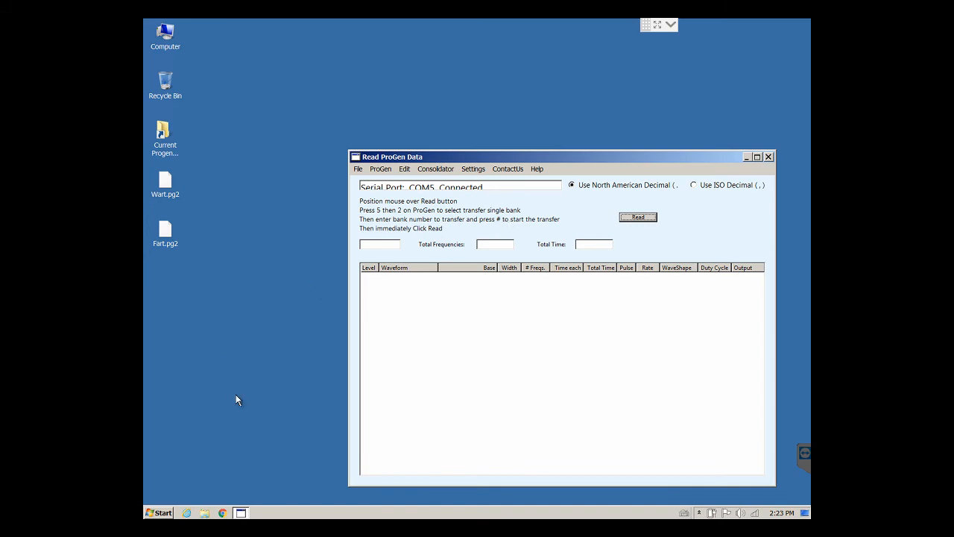